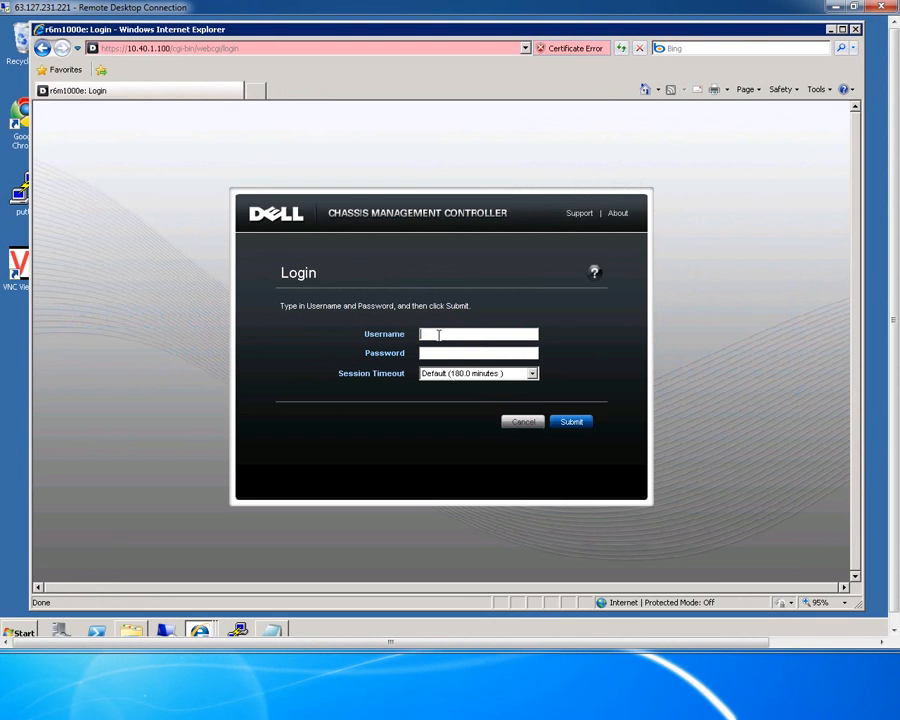
Sign in as root with the default session timeout to reach the Chassis Health overview.
text(root)
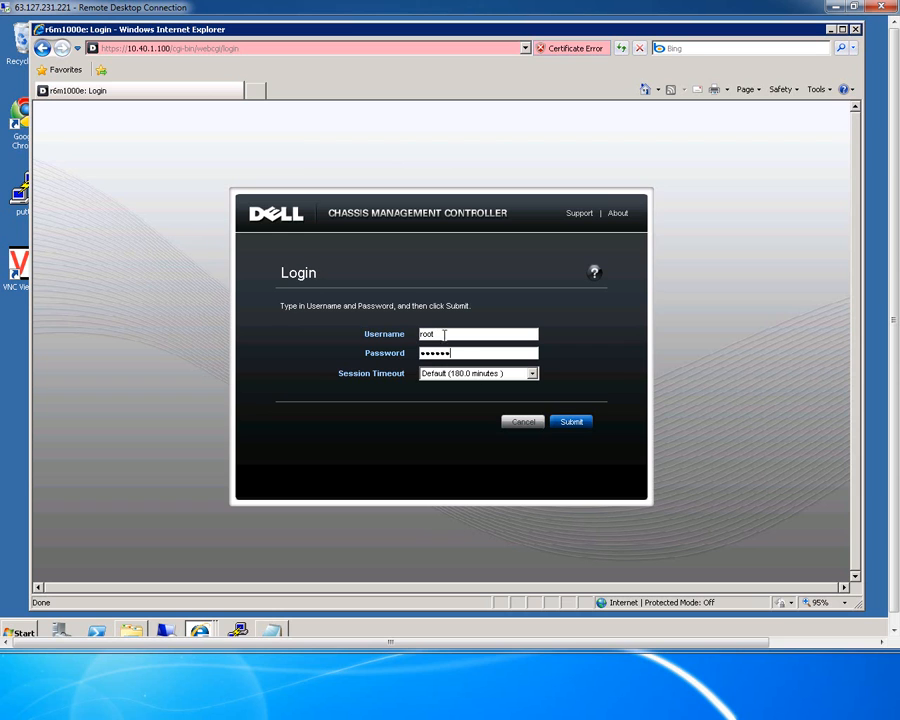
click(531, 373)
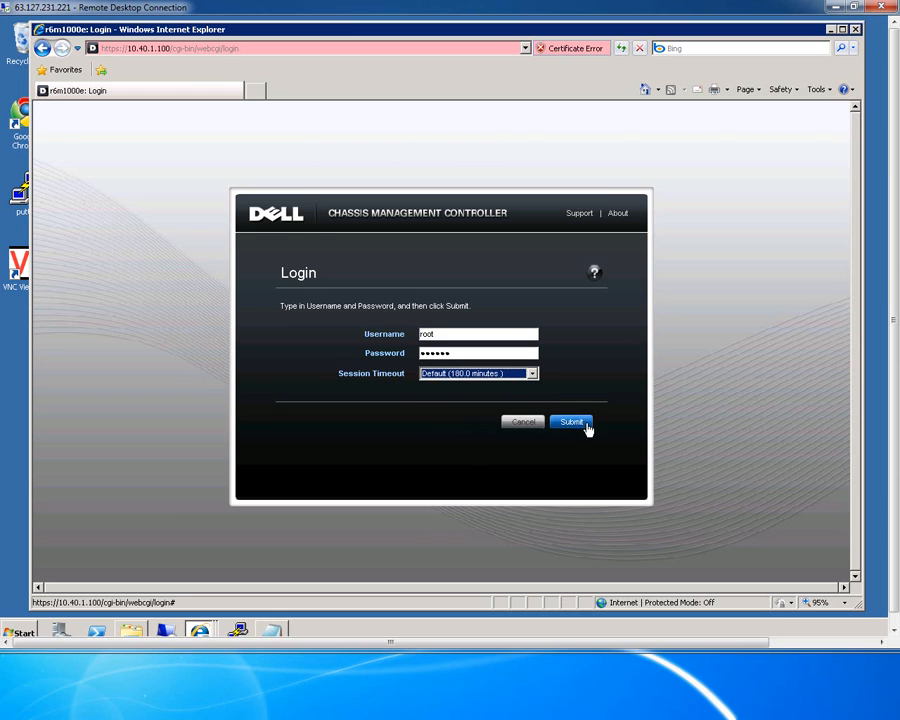
click(571, 421)
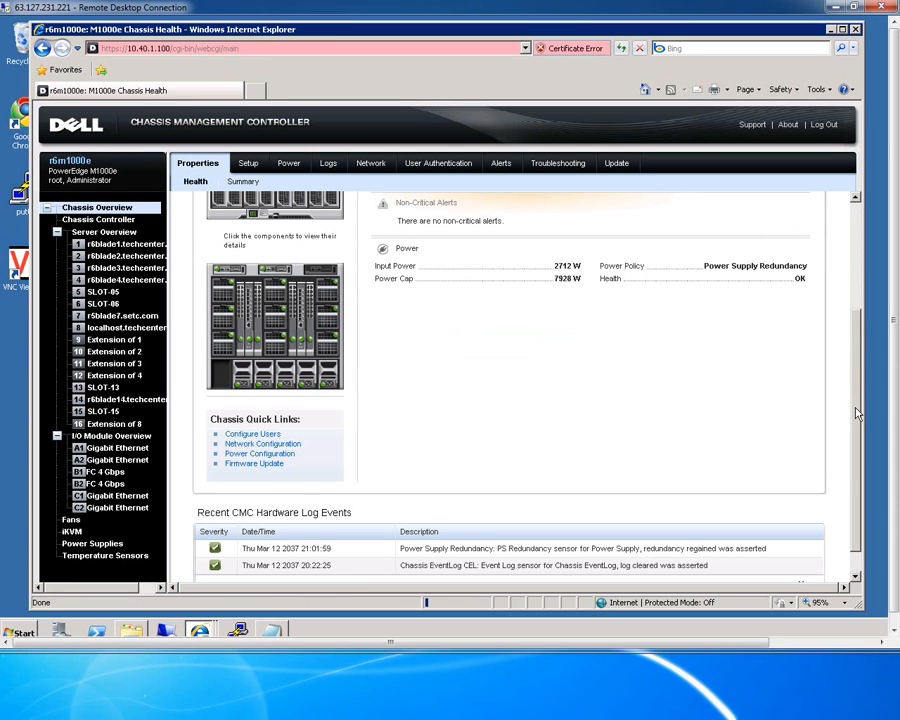
scroll(up, 3)
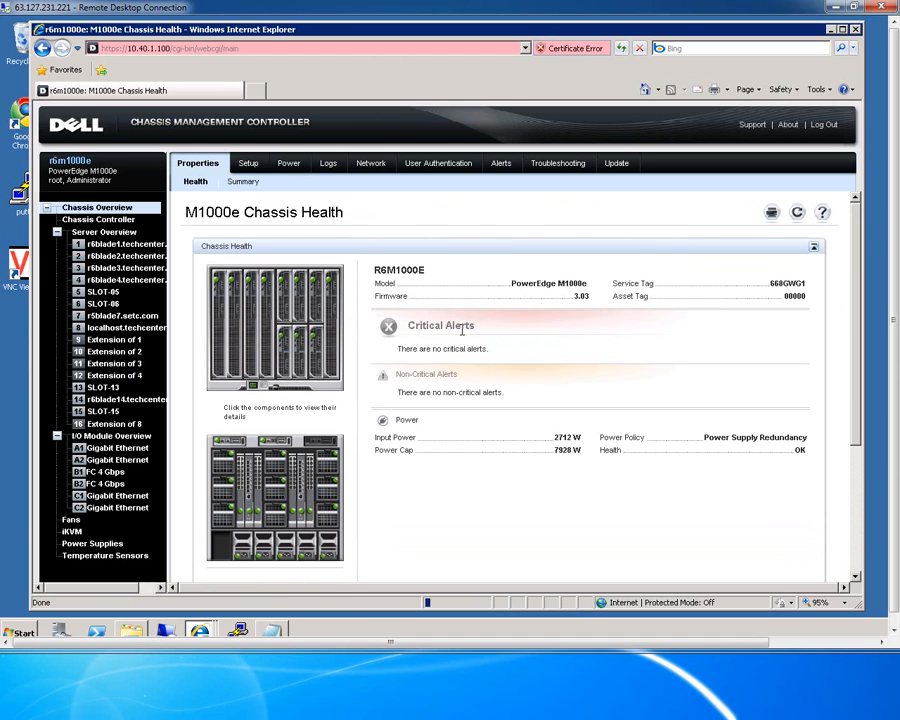
mouse_move(332, 330)
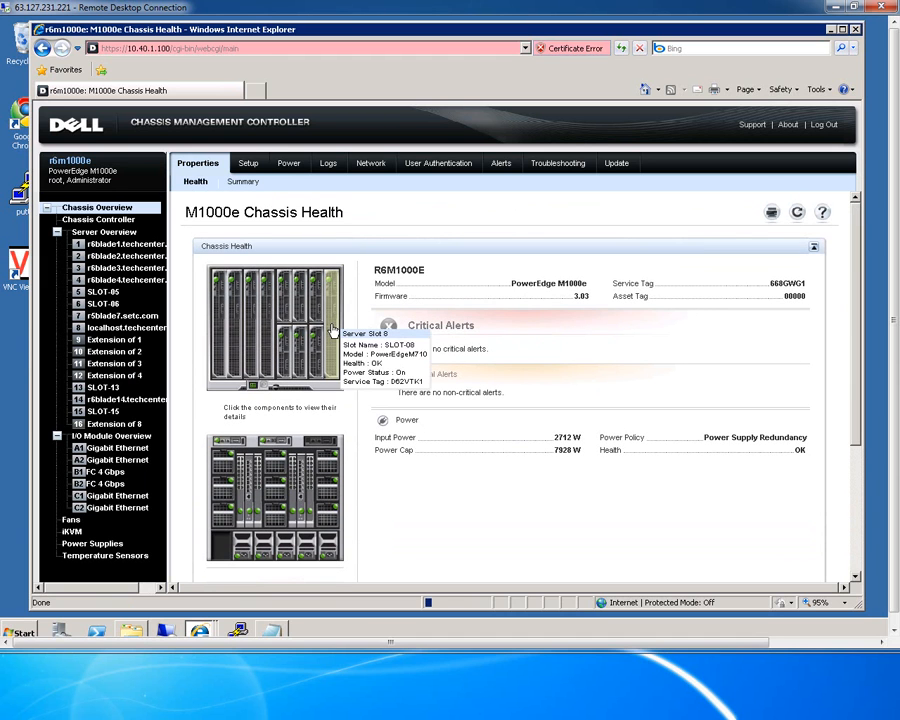
mouse_move(318, 340)
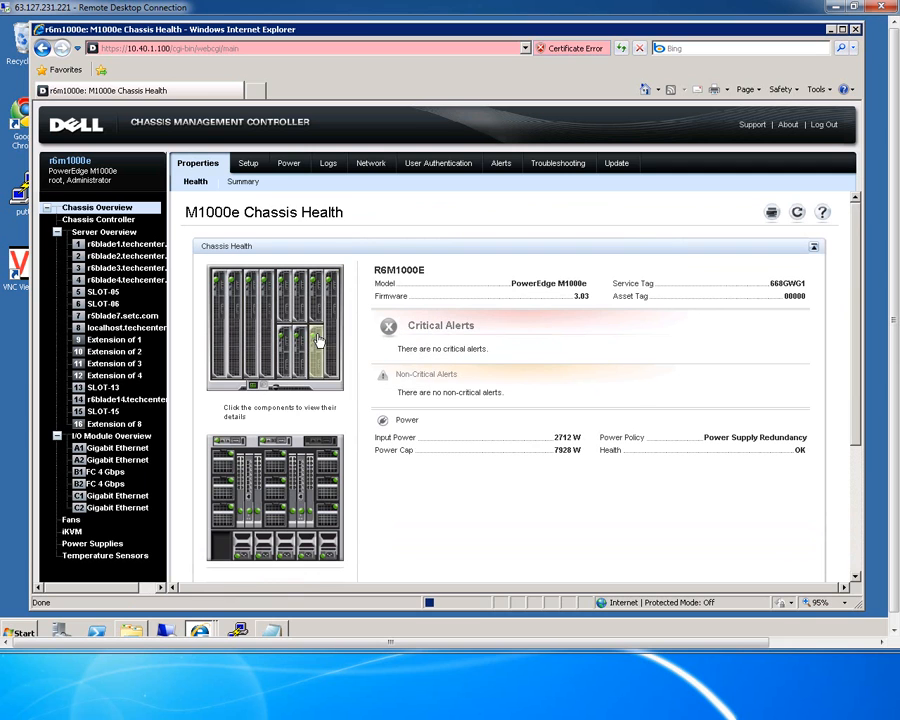
mouse_move(318, 312)
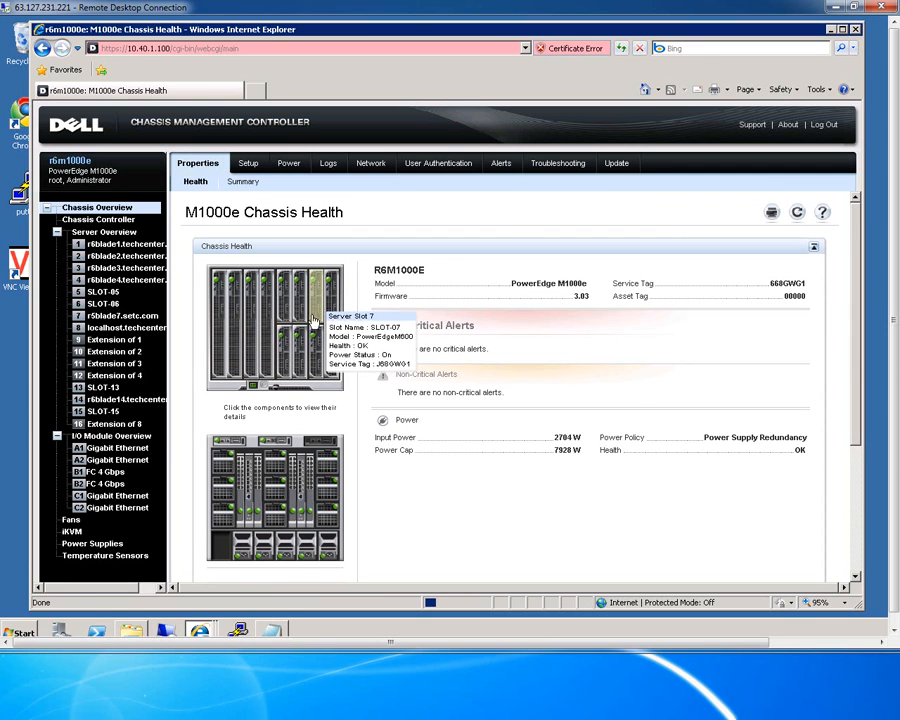
mouse_move(253, 383)
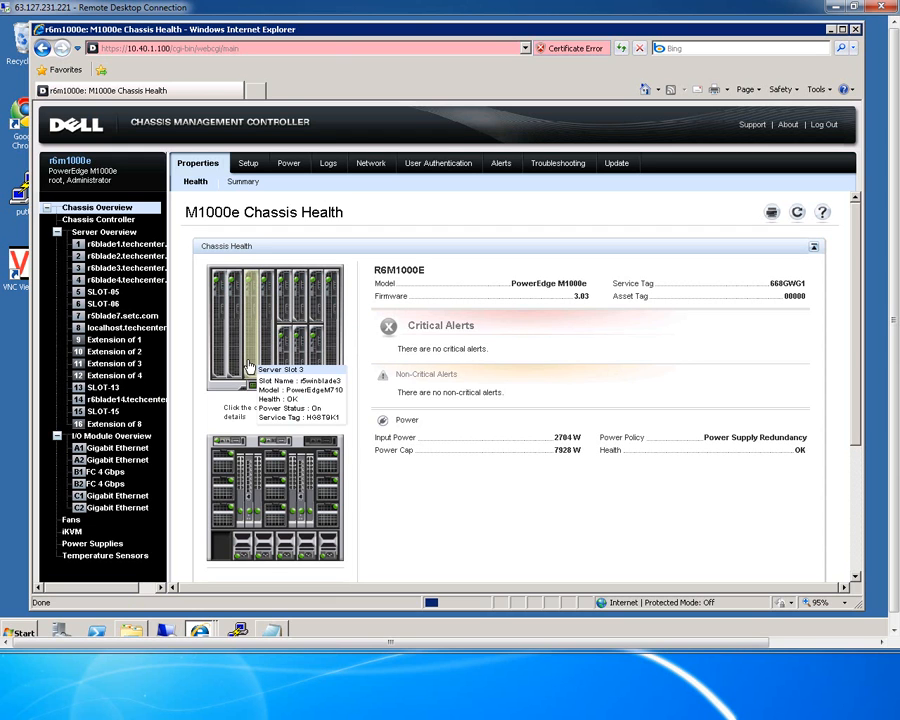
mouse_move(228, 443)
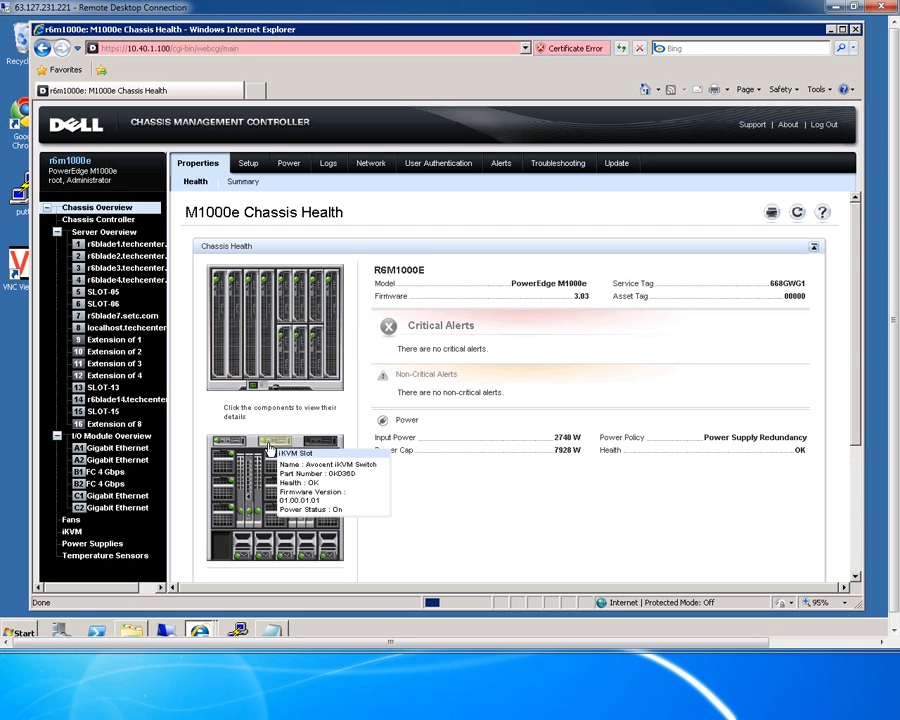
mouse_move(250, 475)
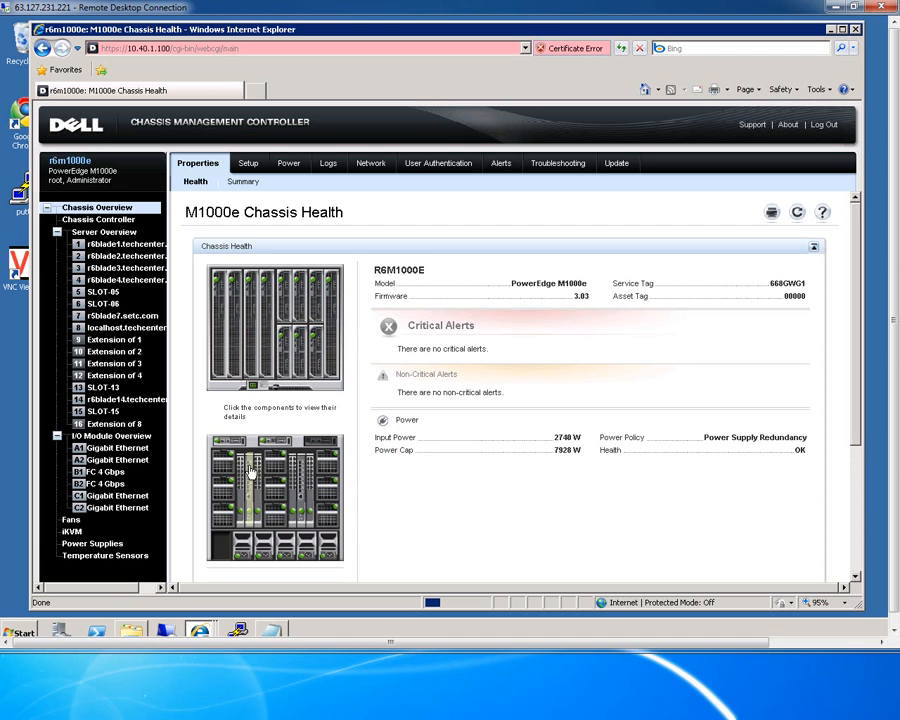
mouse_move(250, 470)
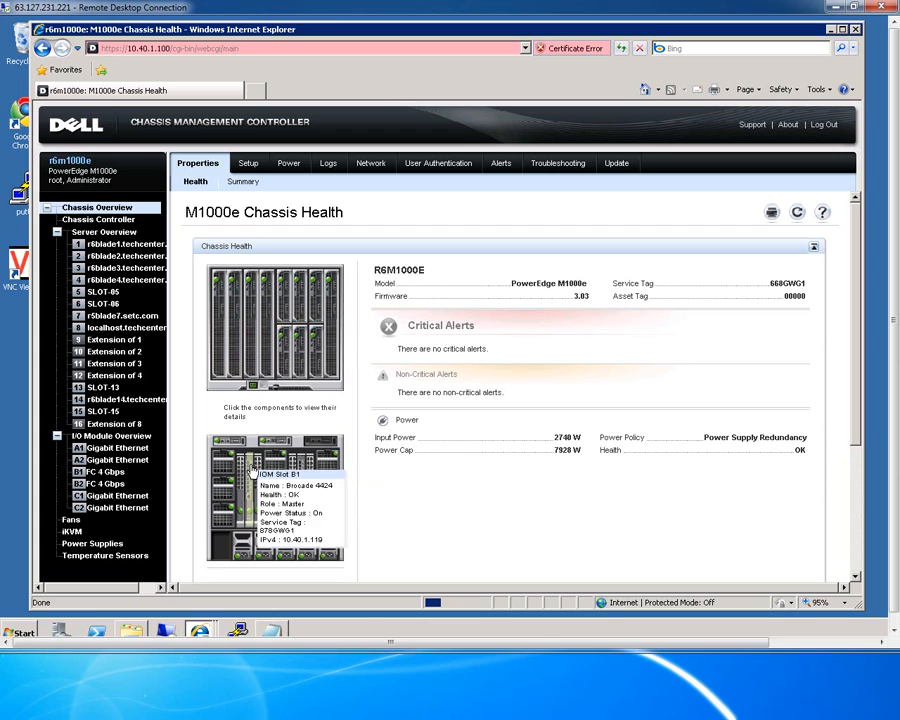
mouse_move(287, 521)
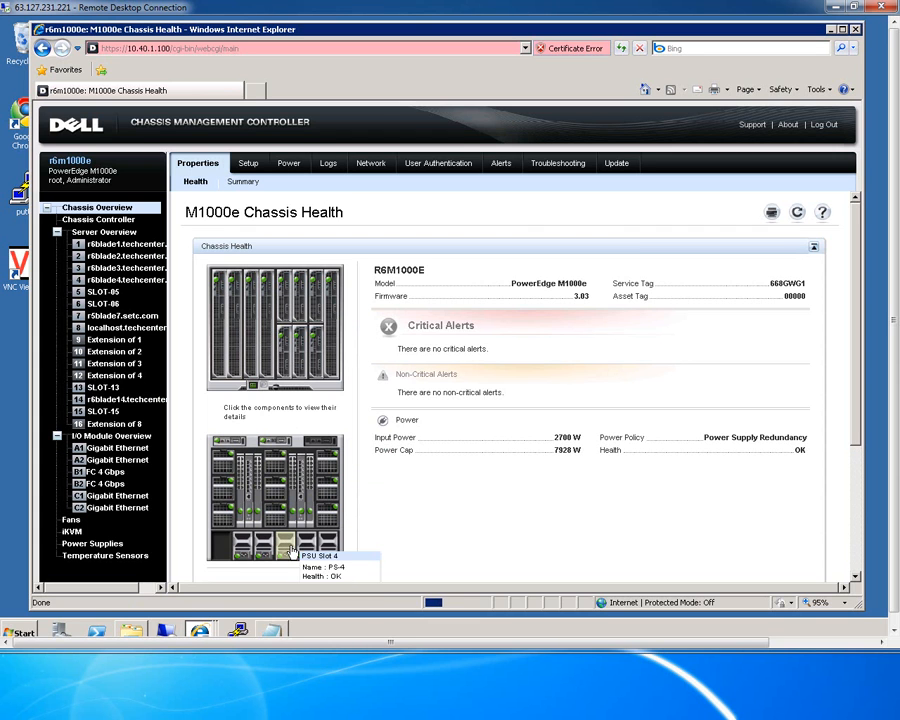
mouse_move(251, 197)
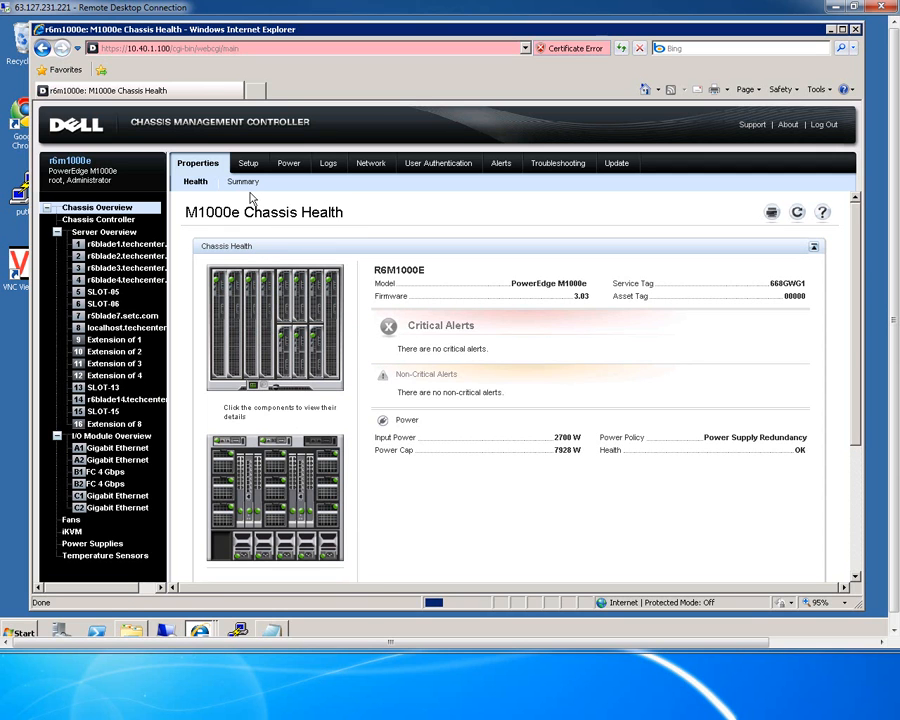
mouse_move(115, 185)
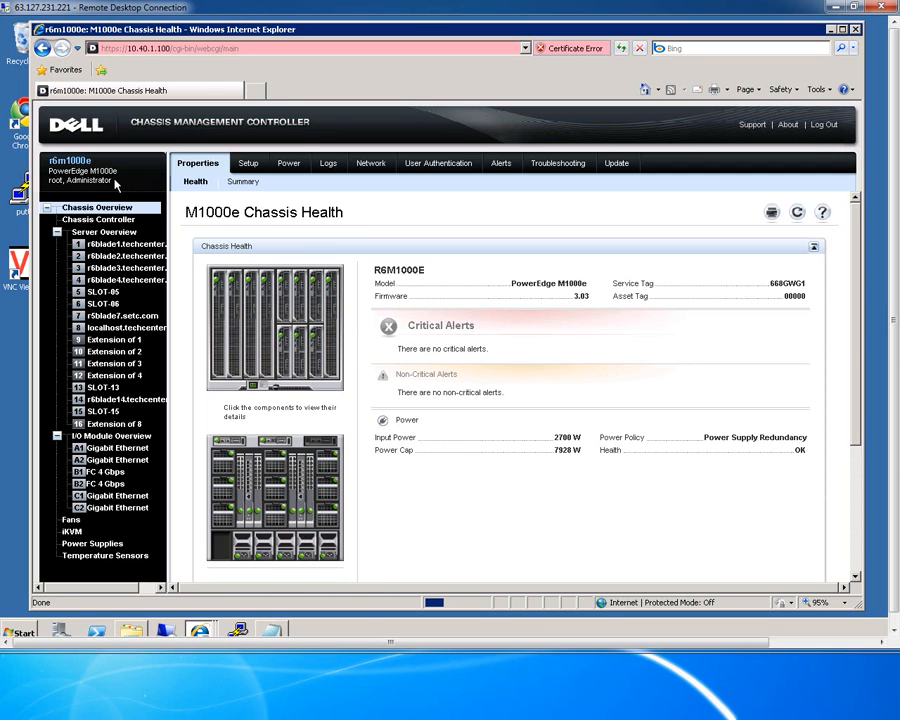
View the Chassis Summary details, browse its Help popup, and refresh the summary.
click(243, 181)
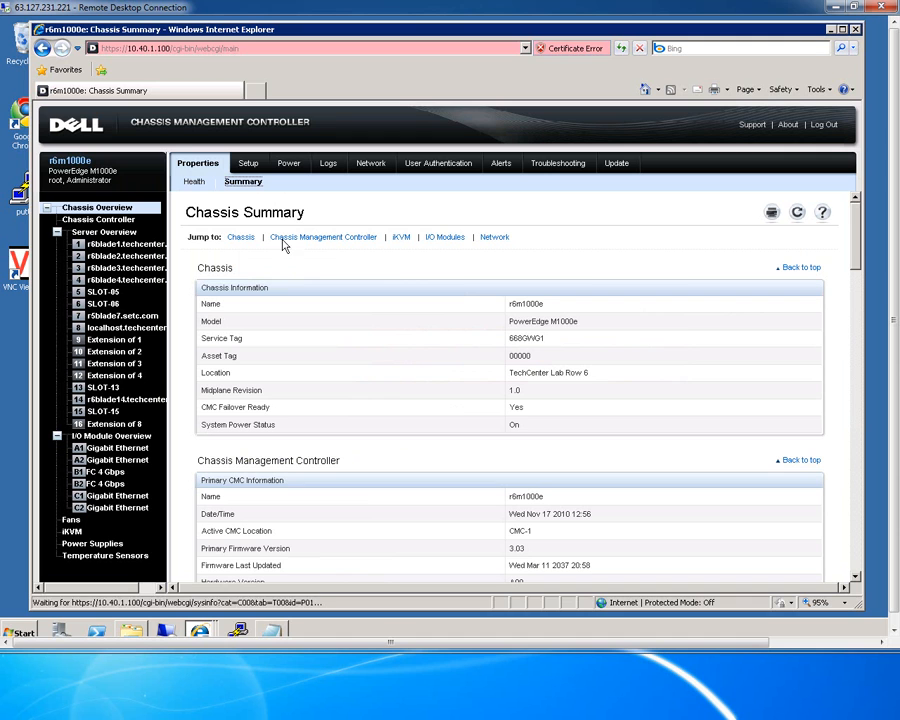
mouse_move(845, 245)
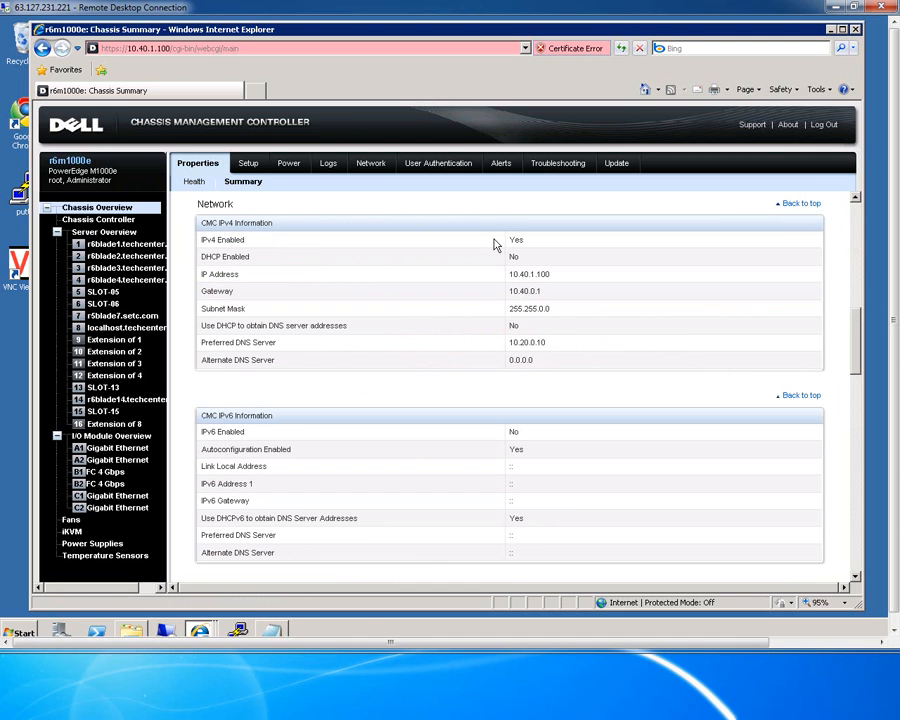
mouse_move(367, 243)
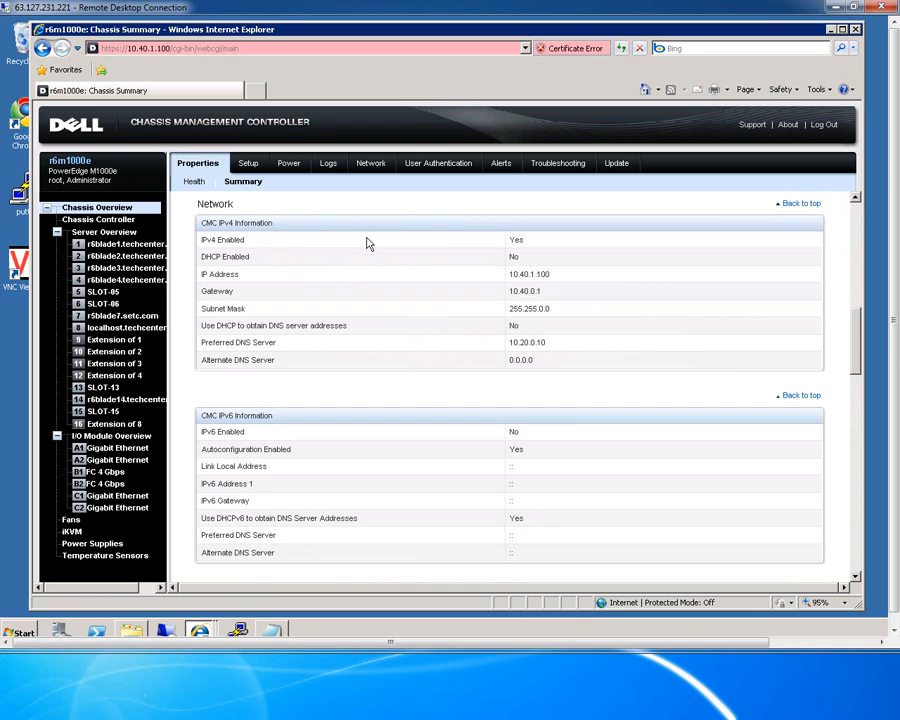
click(243, 181)
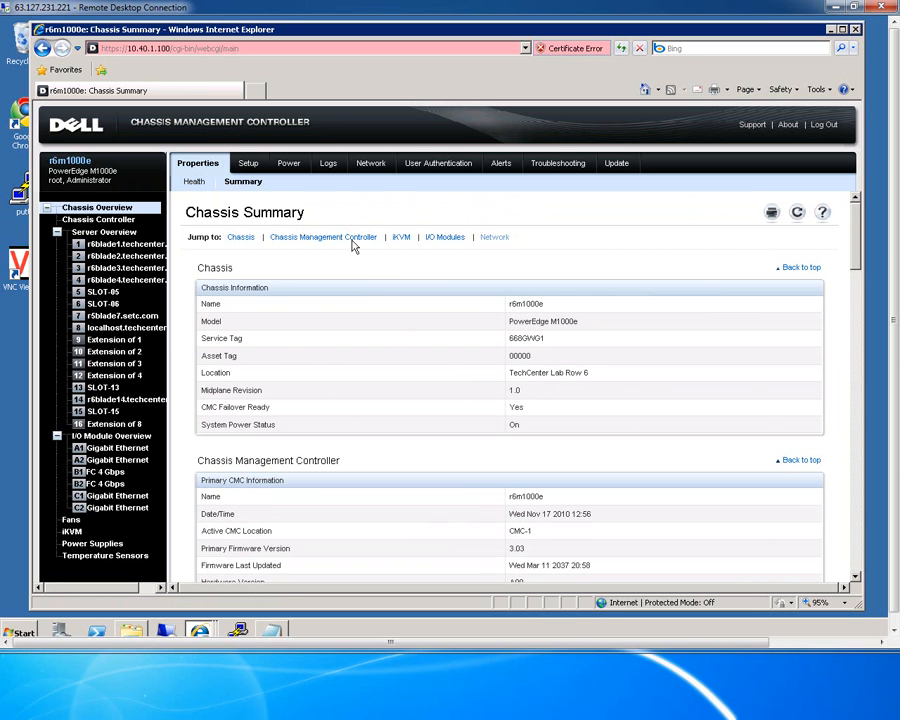
mouse_move(784, 237)
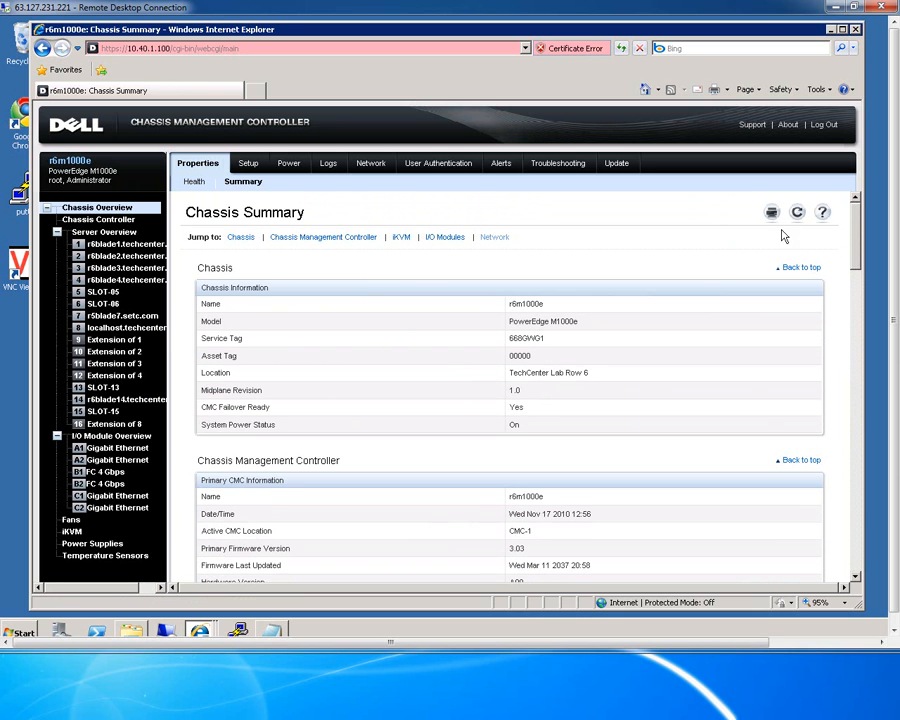
click(822, 212)
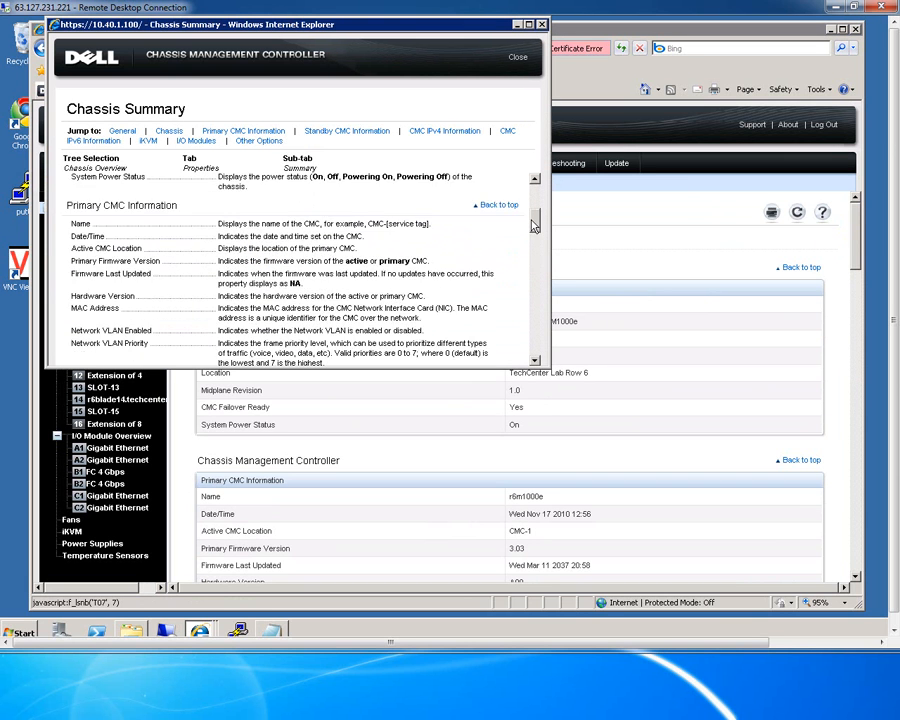
scroll(down, 3)
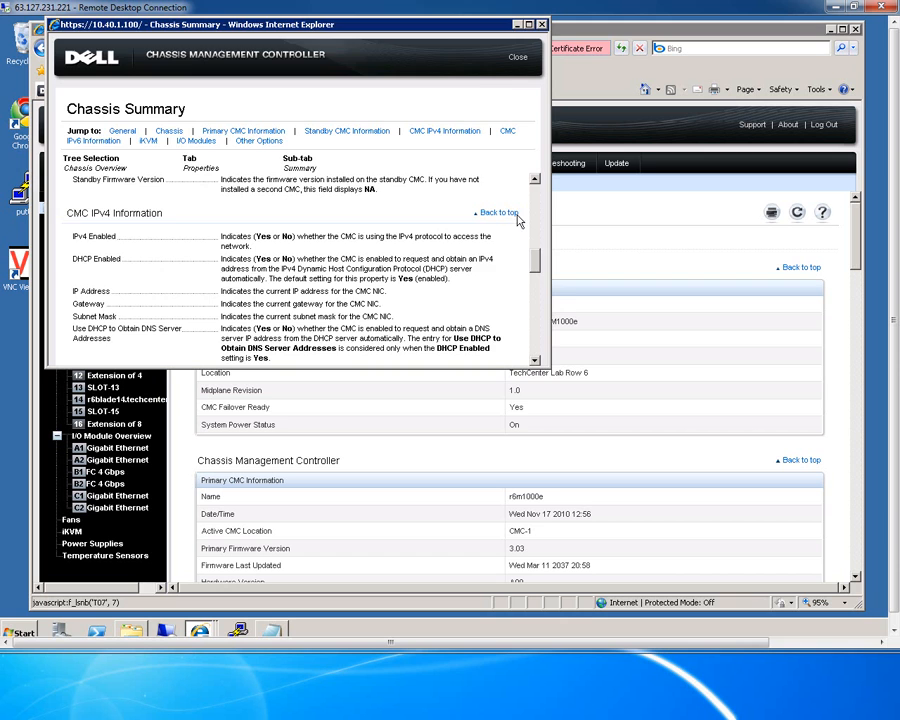
click(517, 57)
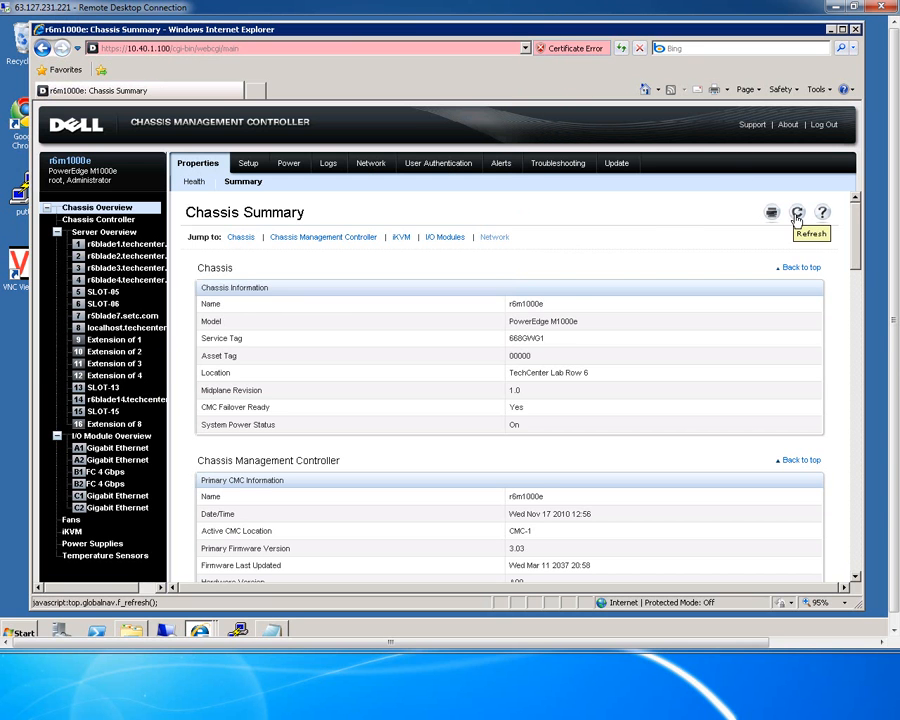
mouse_move(797, 212)
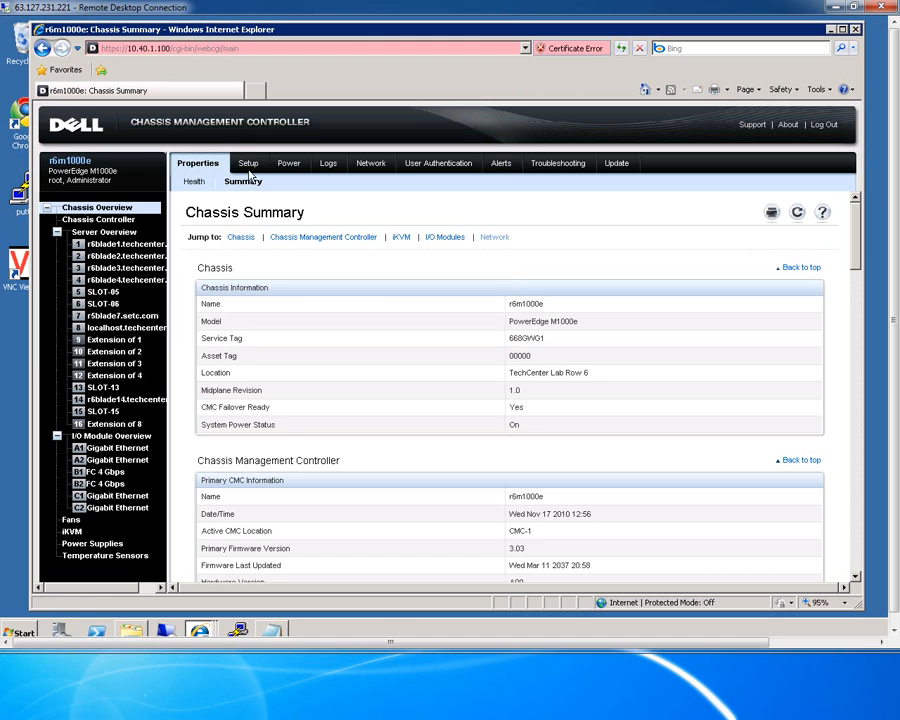
Review the Setup > General chassis settings and move to the Date/Time settings.
click(243, 163)
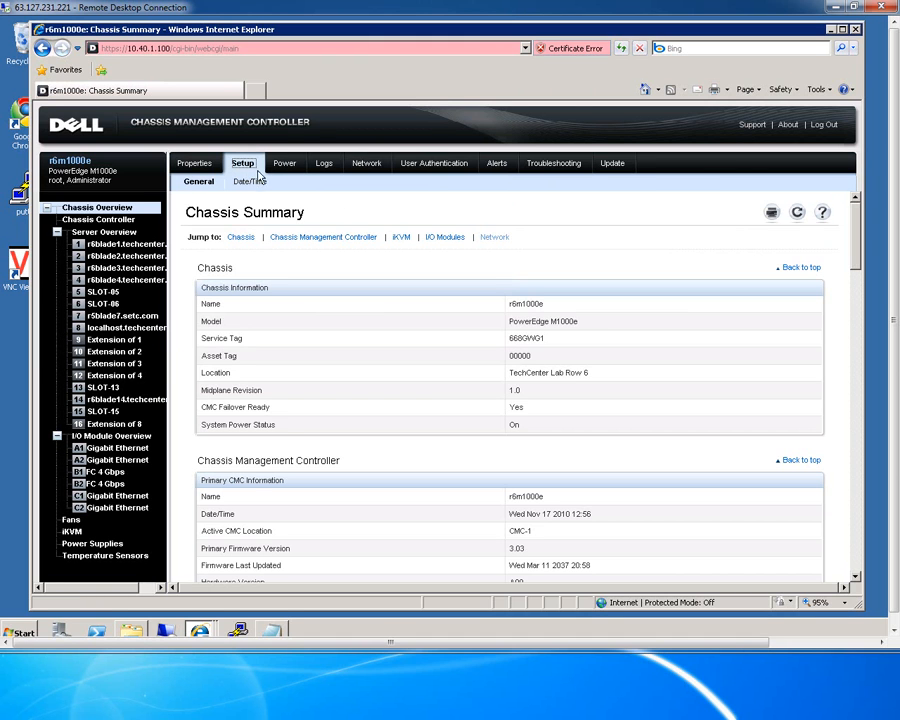
click(198, 181)
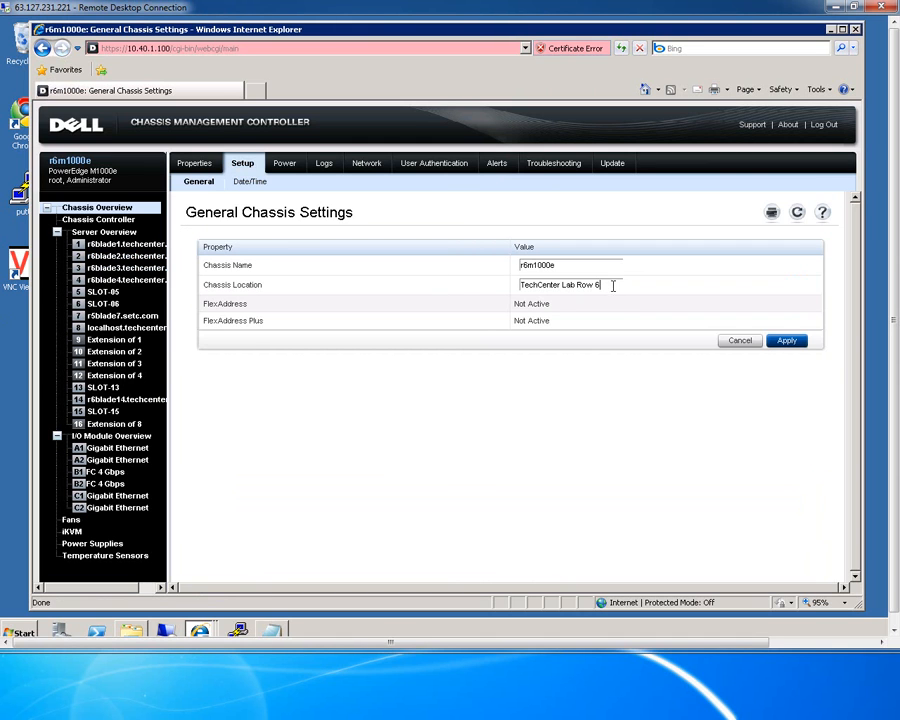
click(787, 341)
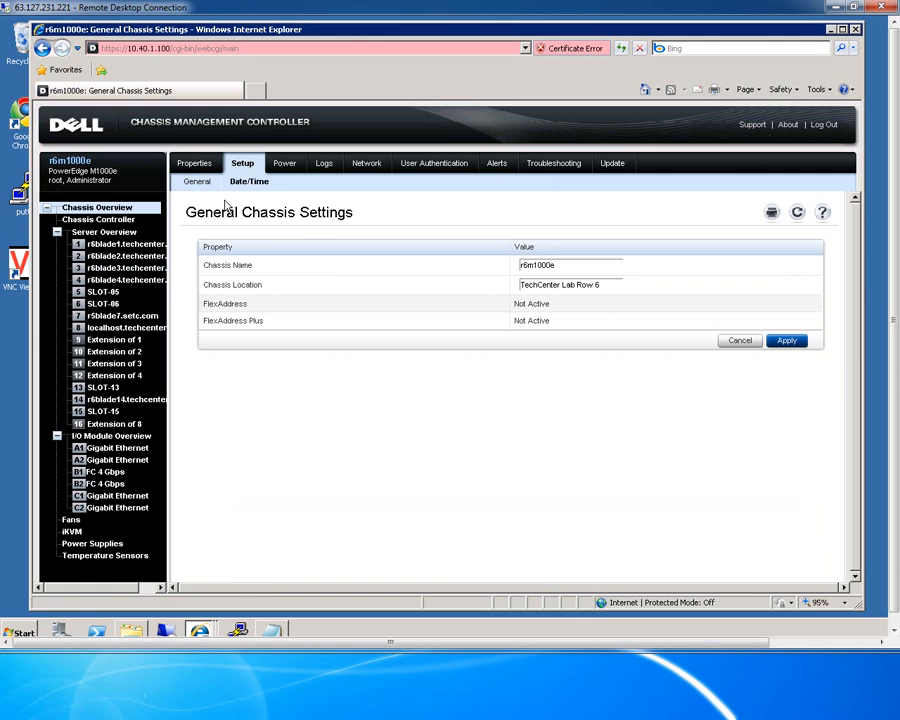
click(249, 181)
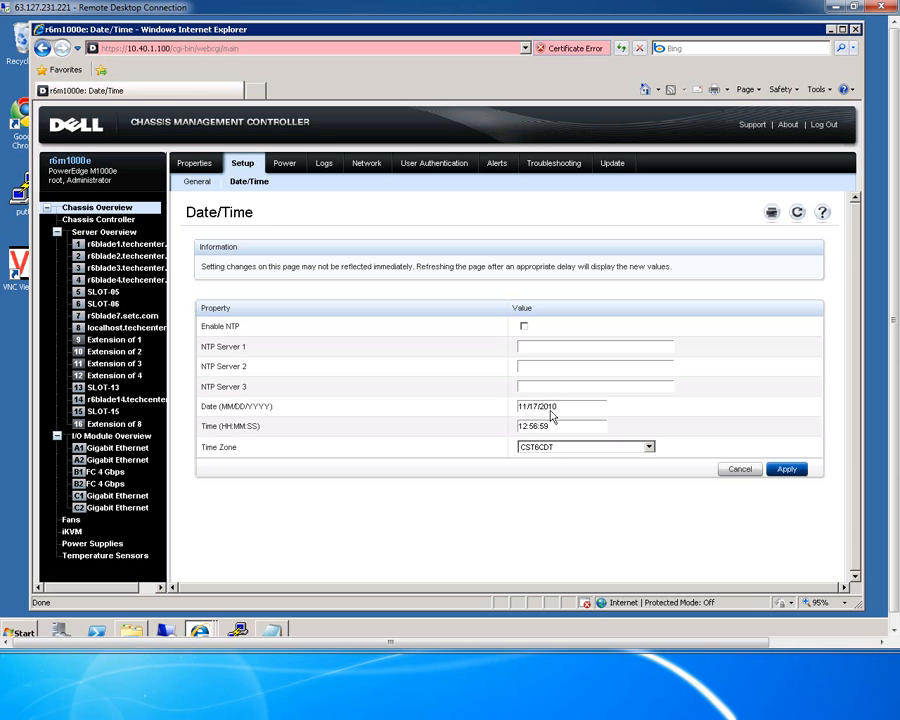
mouse_move(822, 212)
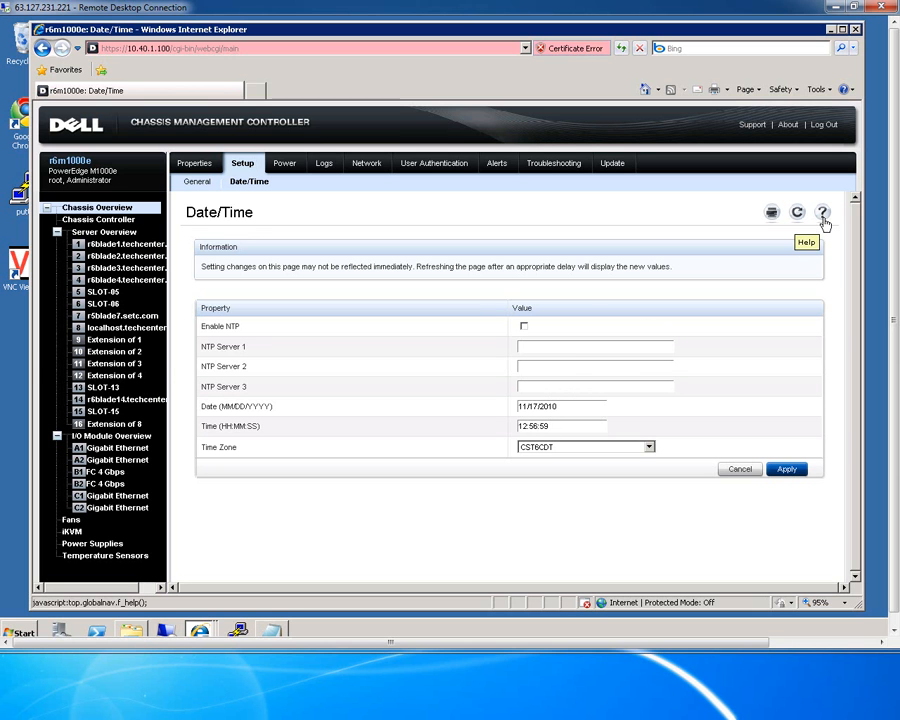
Browse the Date/Time help popup and close it.
click(822, 212)
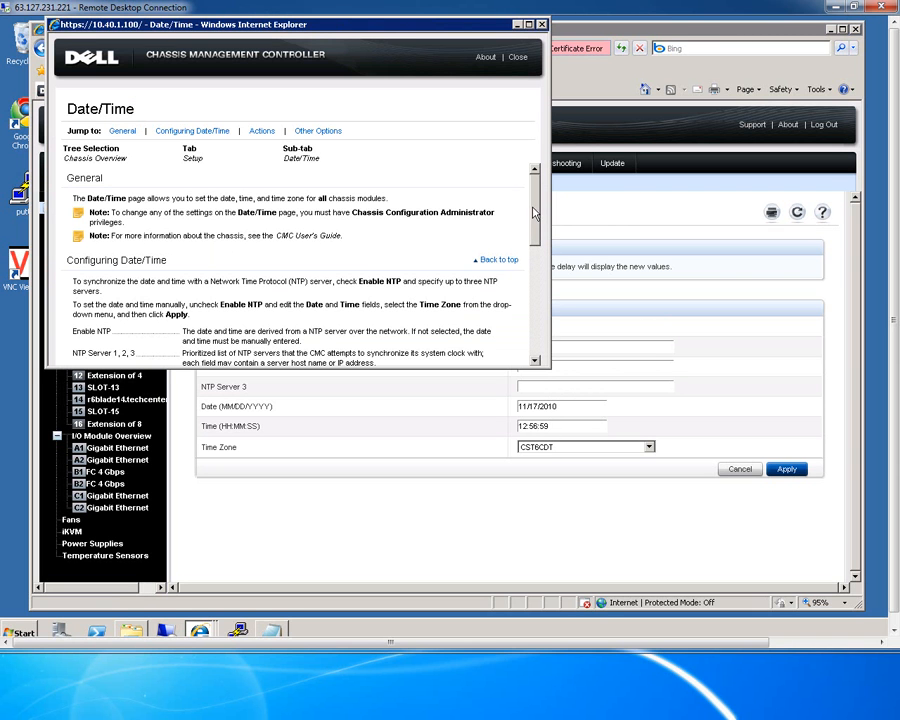
scroll(down, 3)
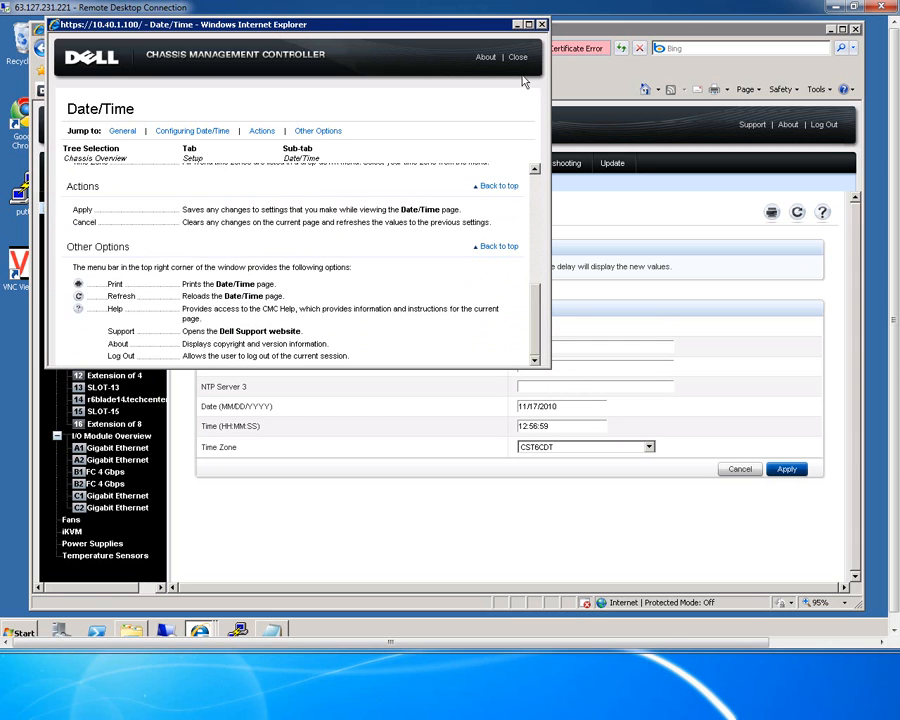
click(518, 57)
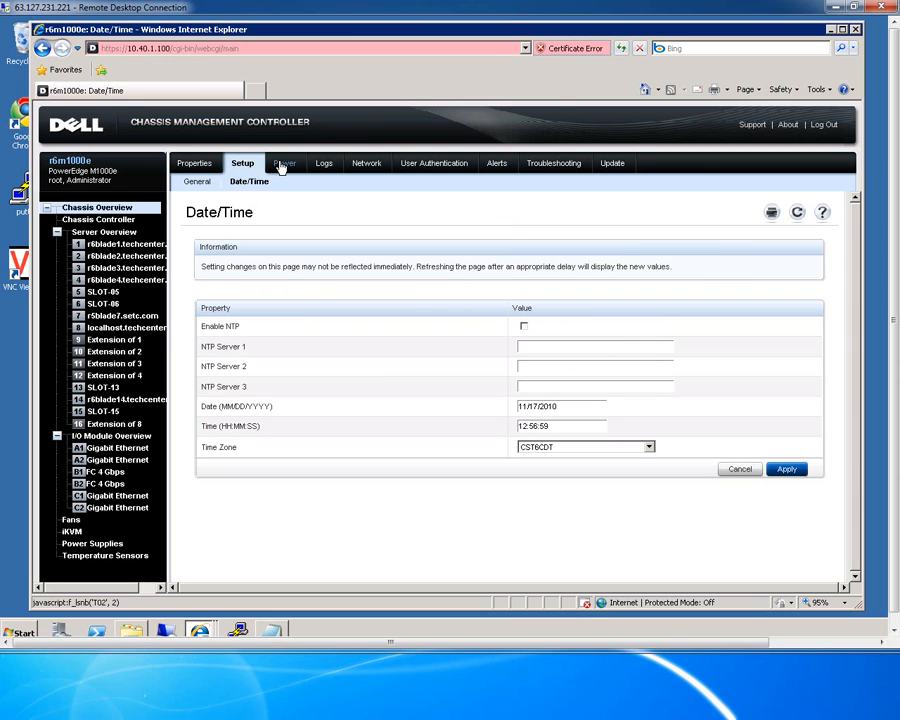
Review the Power Consumption figures, then view the Budget/Redundancy Configuration with its 7928 W cap.
click(283, 163)
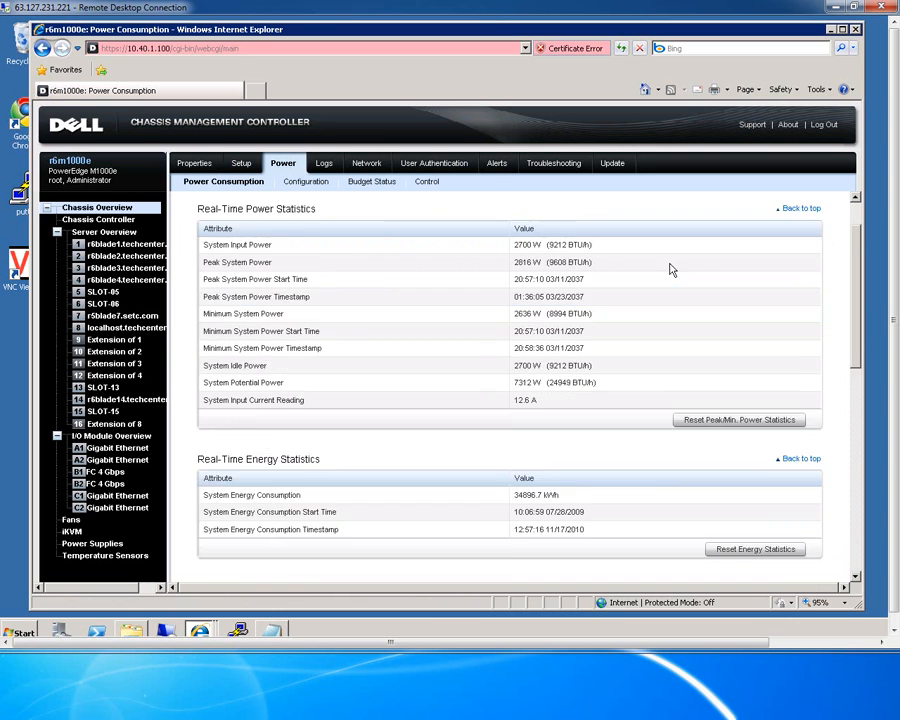
scroll(down, 3)
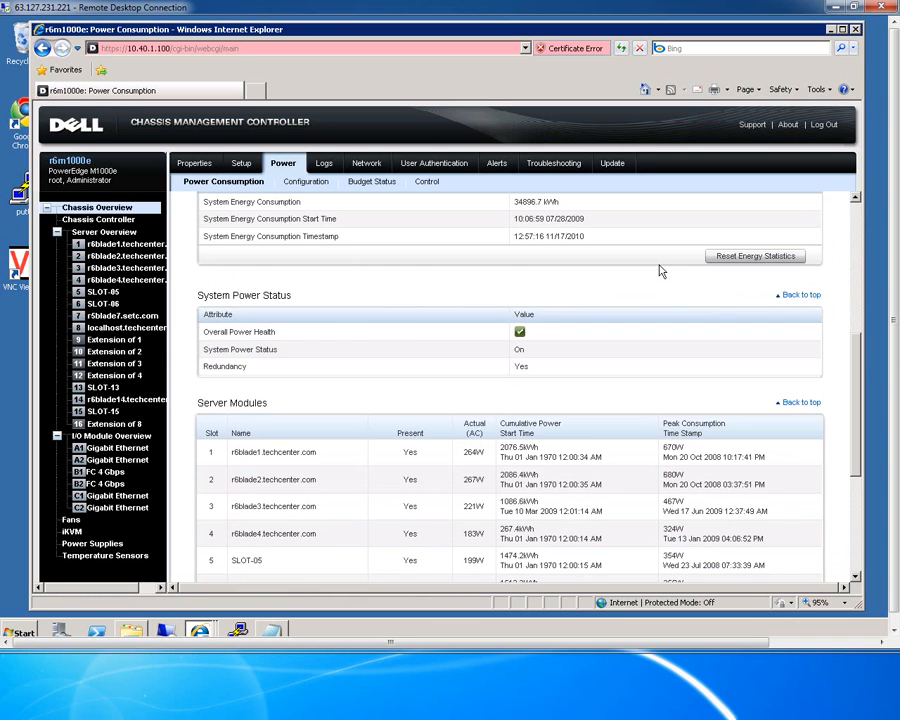
scroll(down, 3)
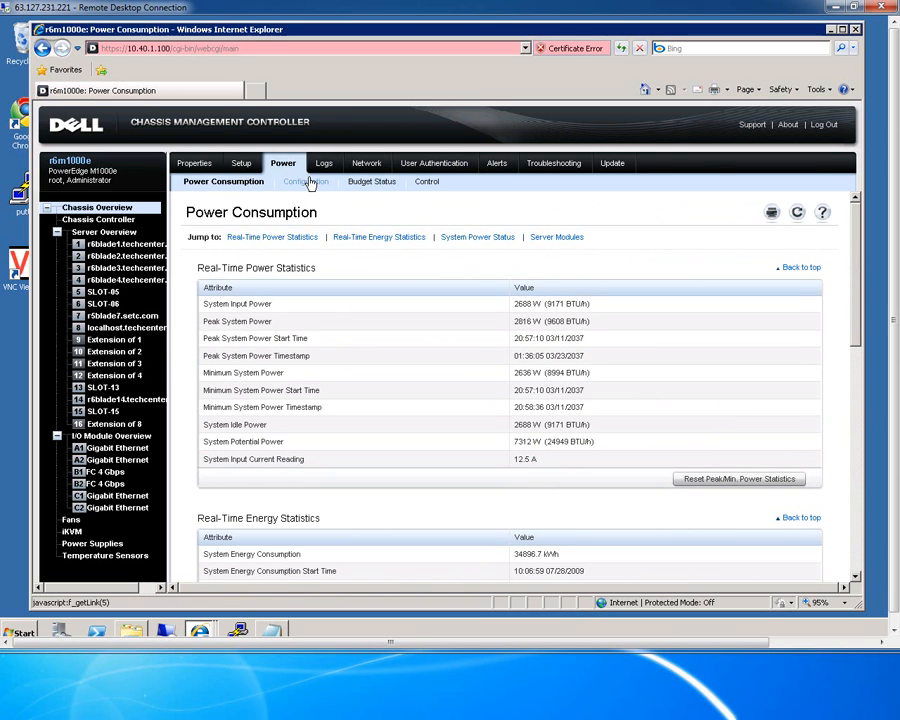
click(297, 181)
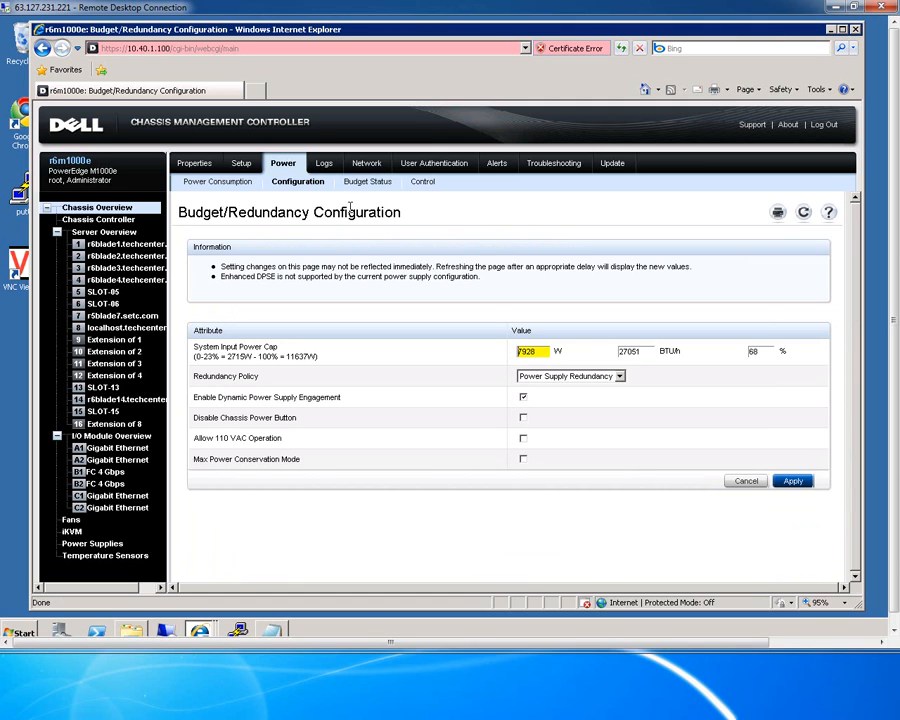
mouse_move(610, 357)
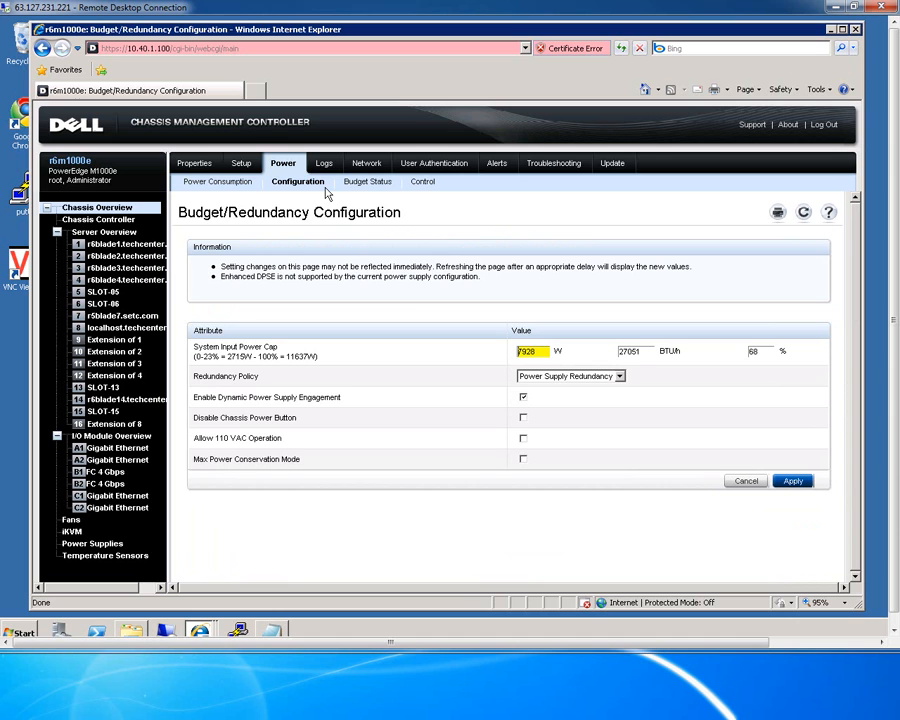
click(619, 376)
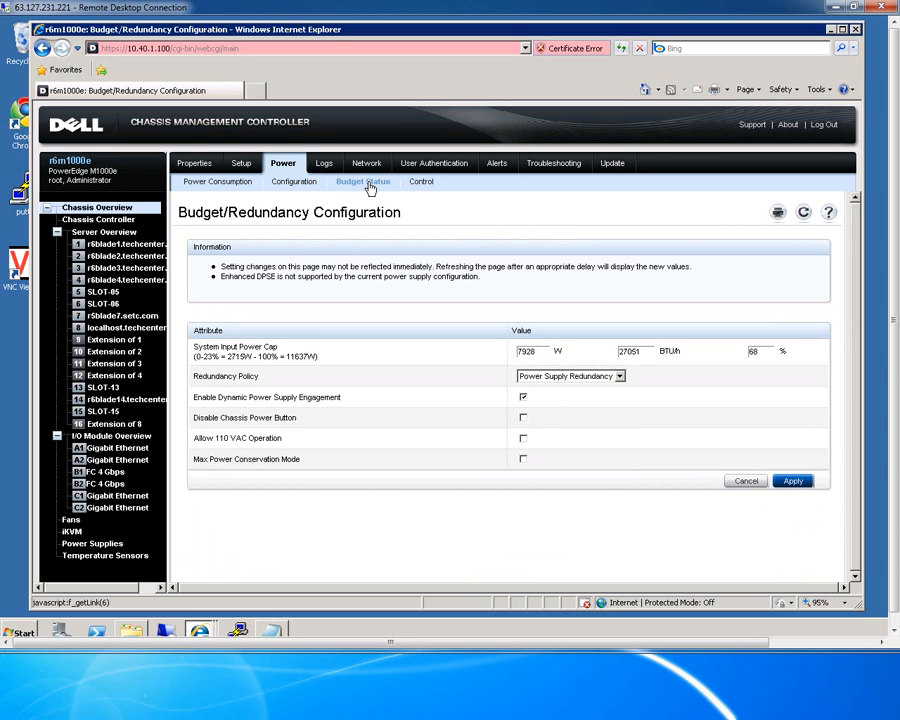
Review the power Budget Status page and the chassis power Control options.
click(362, 181)
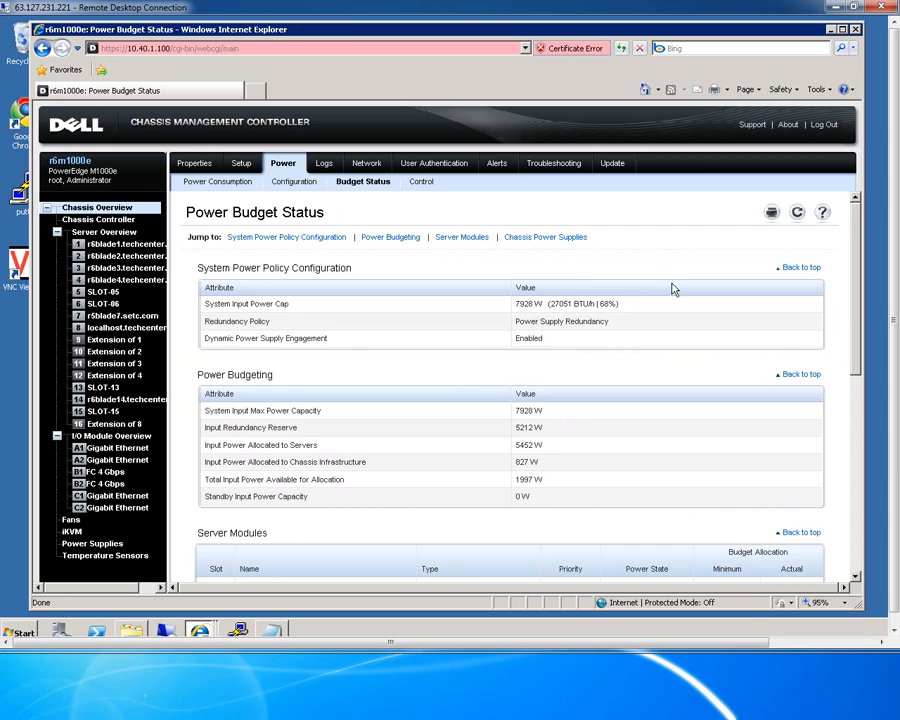
scroll(down, 3)
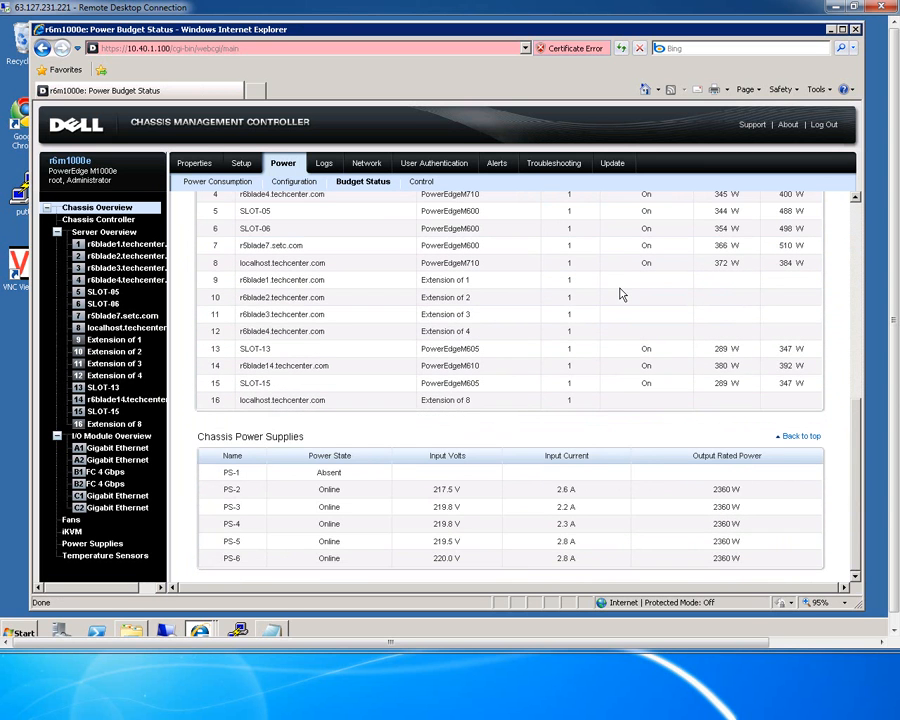
click(362, 181)
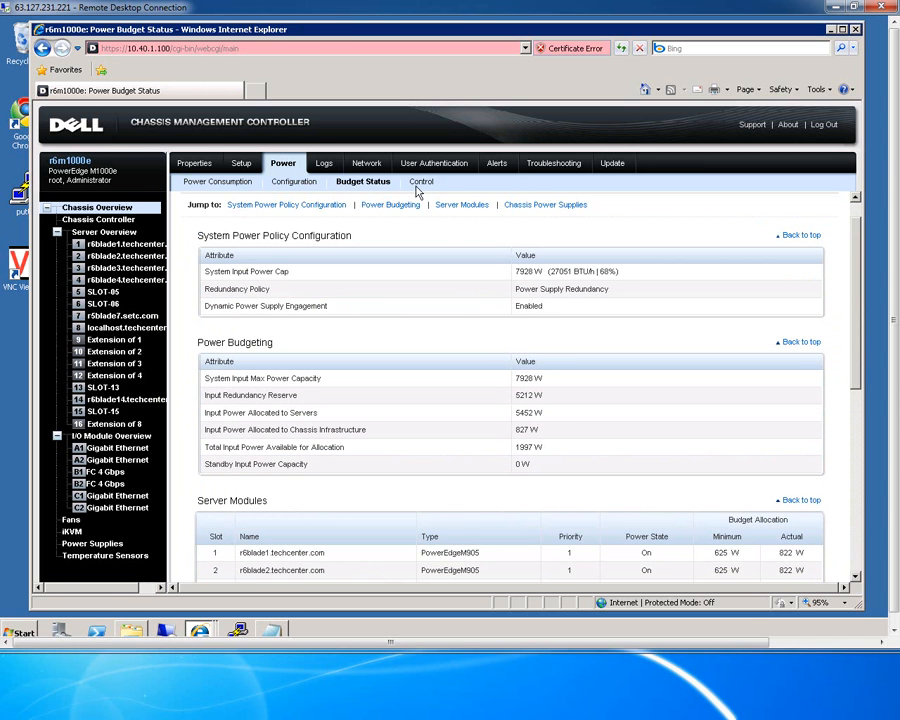
click(417, 181)
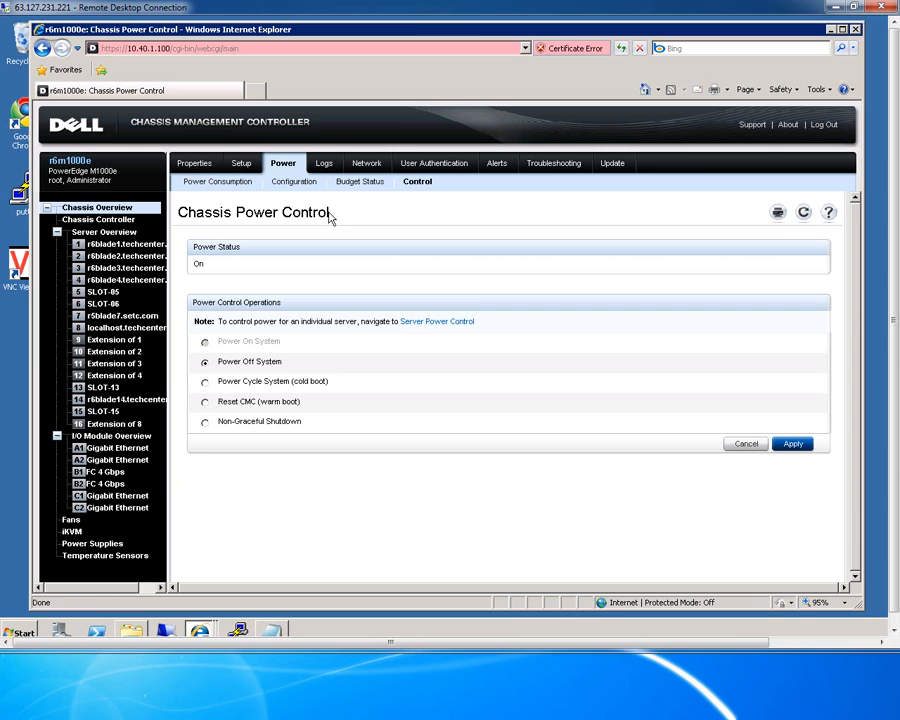
View the Hardware Log and start saving it to the file cel.log.
click(323, 163)
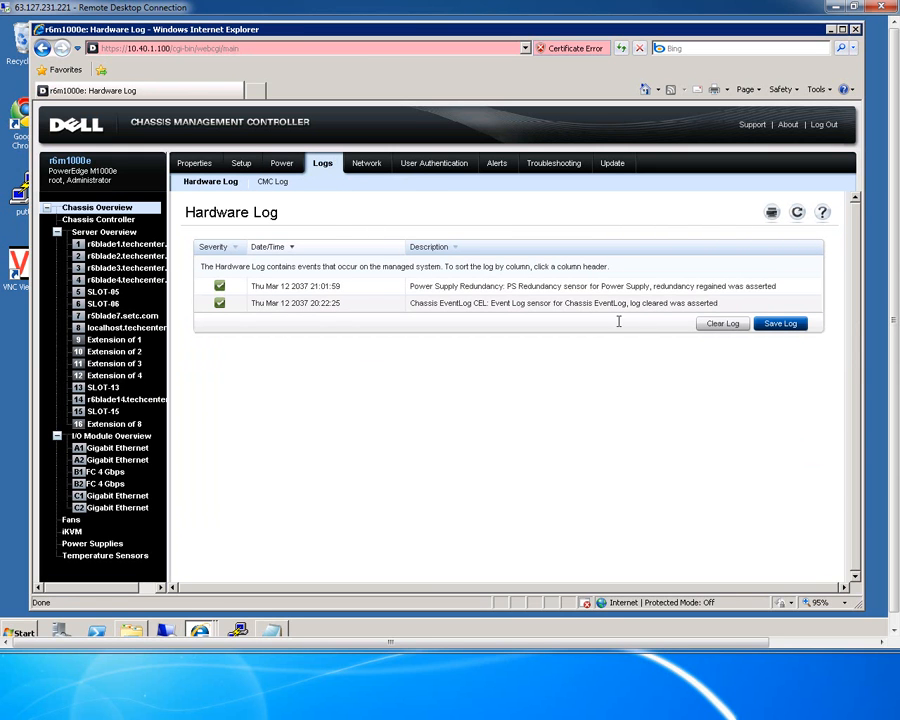
click(780, 323)
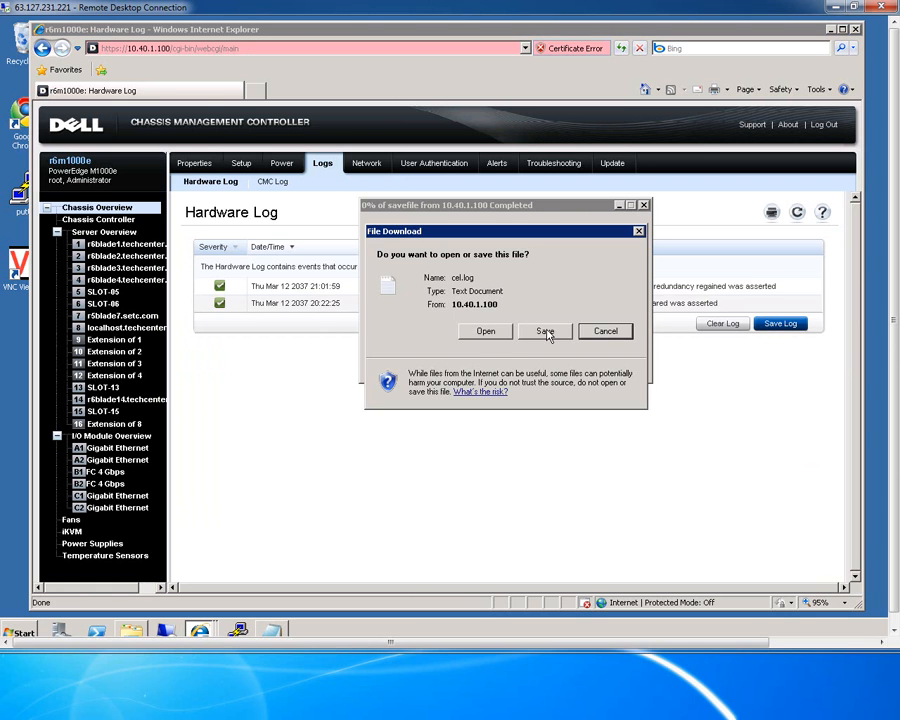
click(544, 331)
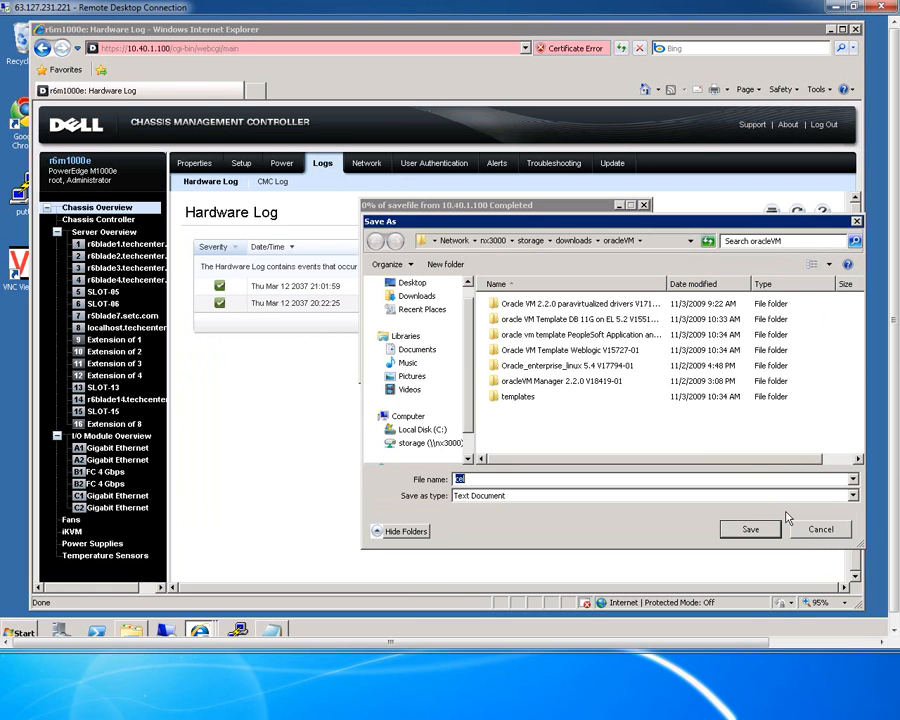
Cancel saving cel.log, browse the CMC Log entries, and move to Network Configuration.
click(821, 529)
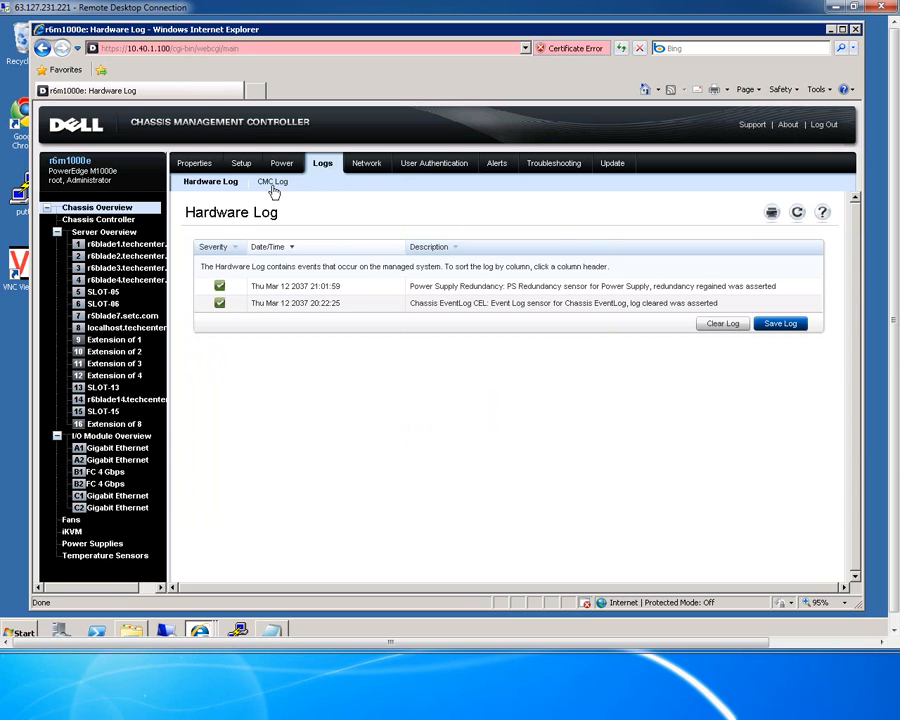
click(271, 181)
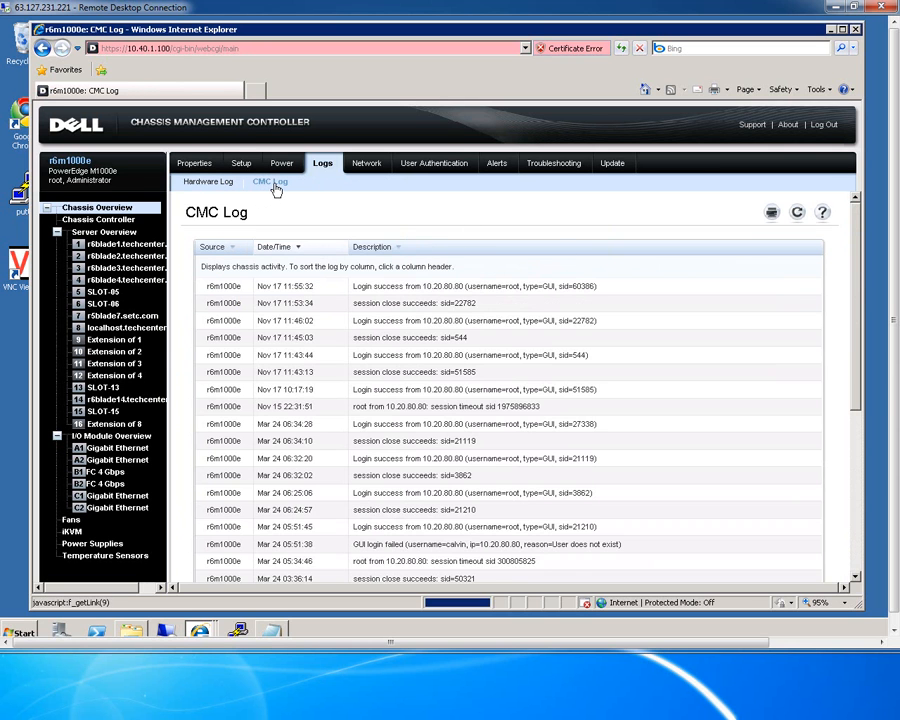
scroll(down, 3)
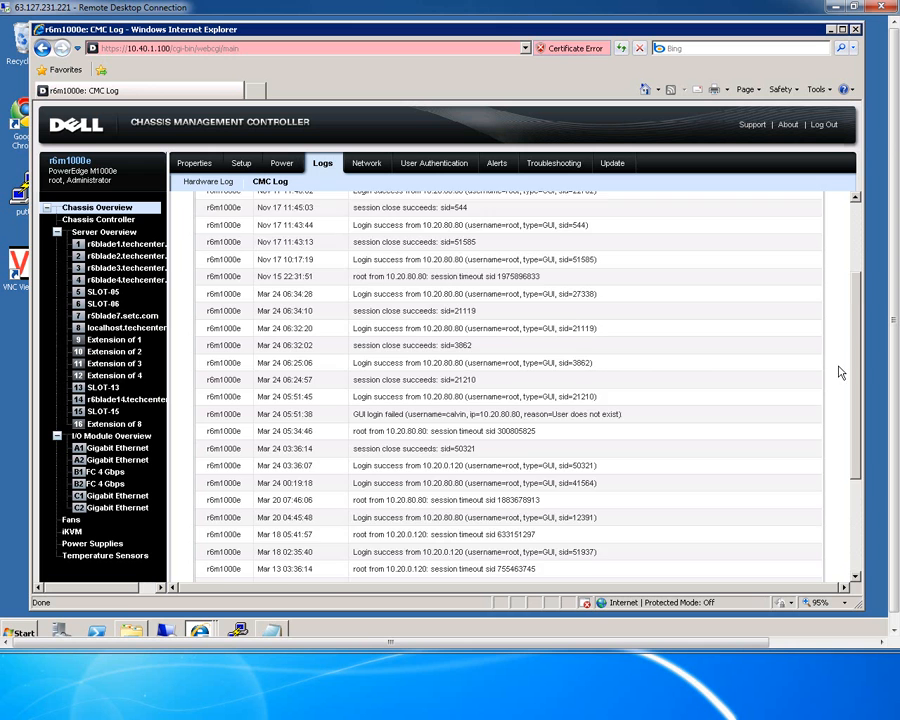
scroll(down, 3)
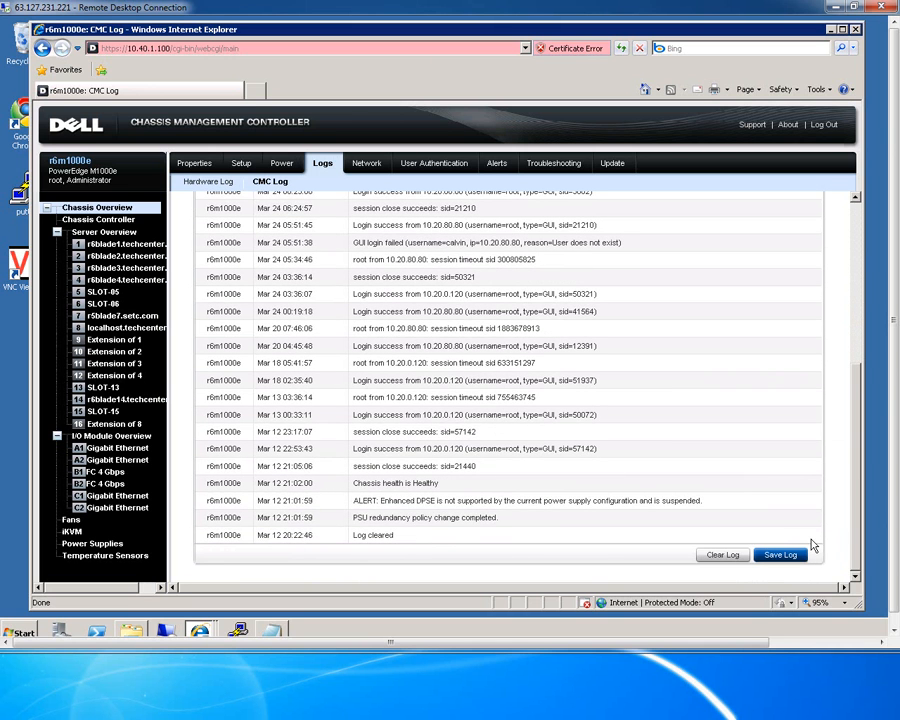
click(797, 212)
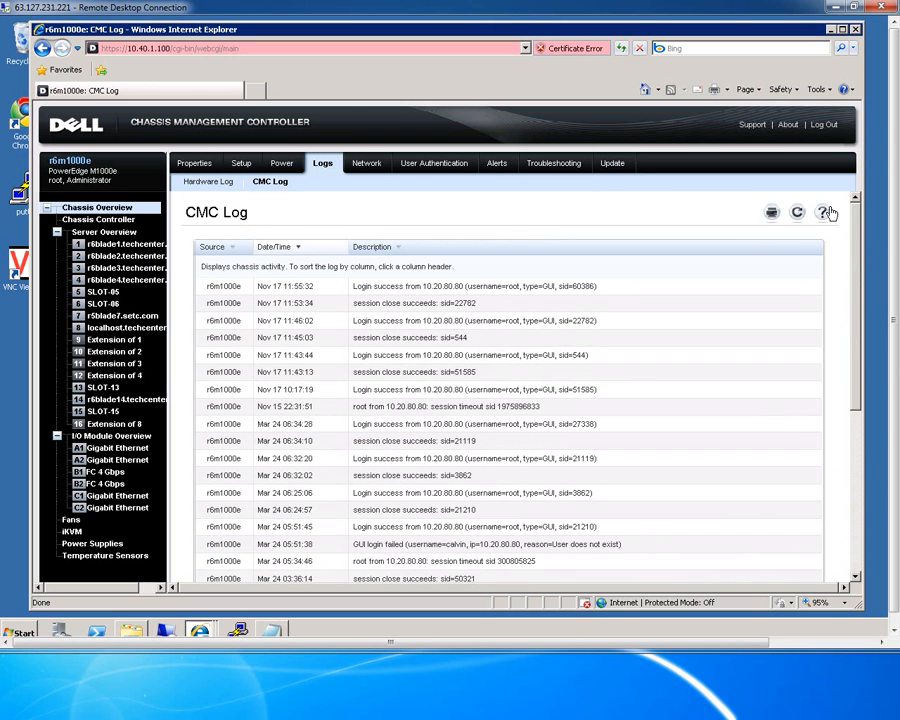
click(366, 163)
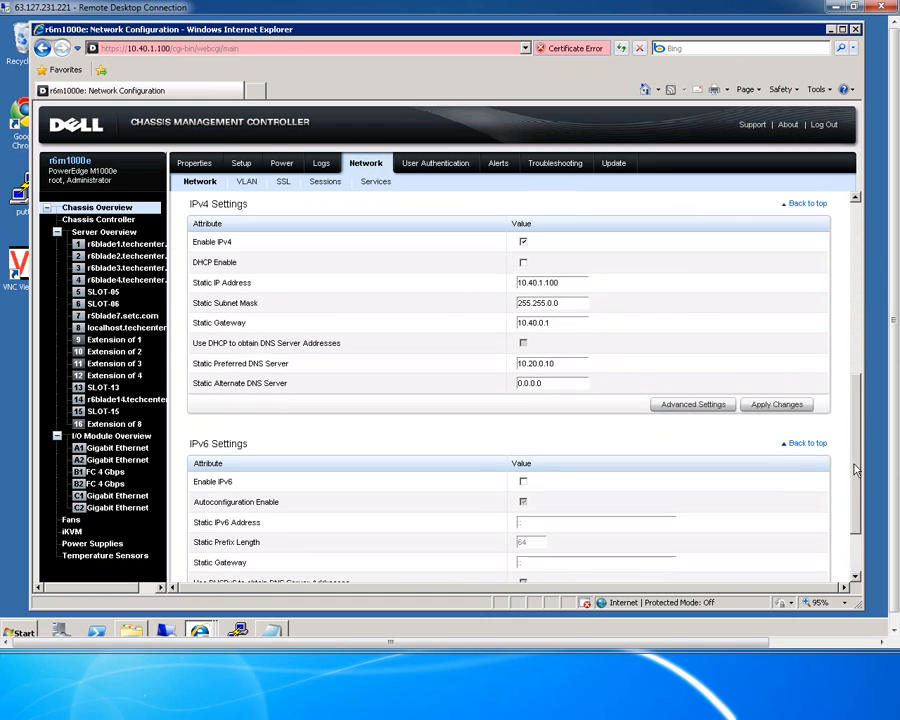
Browse the Network configuration, VLAN tag settings and SSL certificate options.
scroll(down, 3)
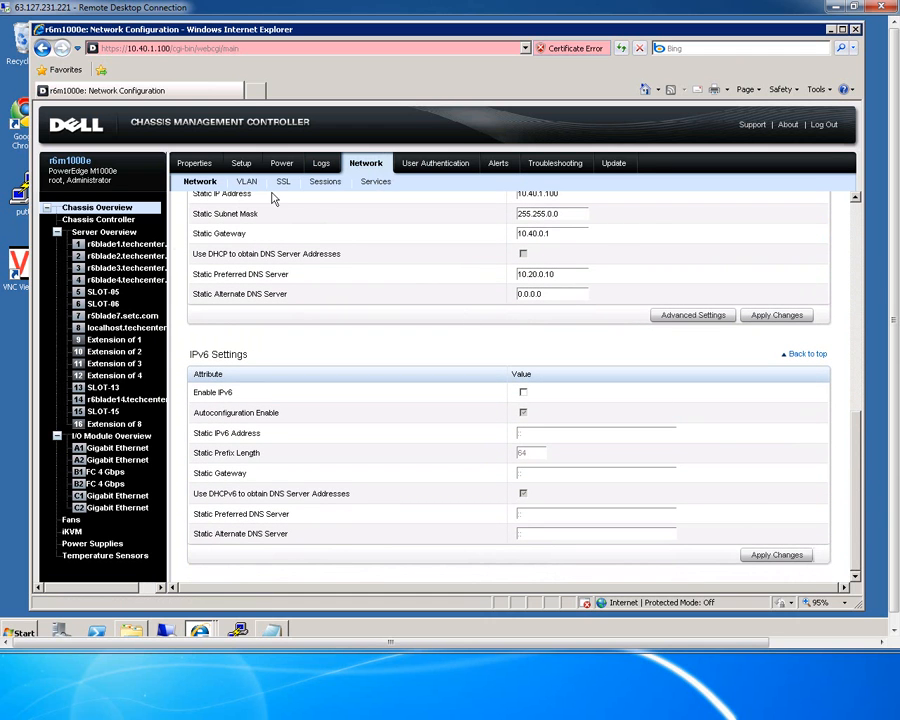
click(246, 181)
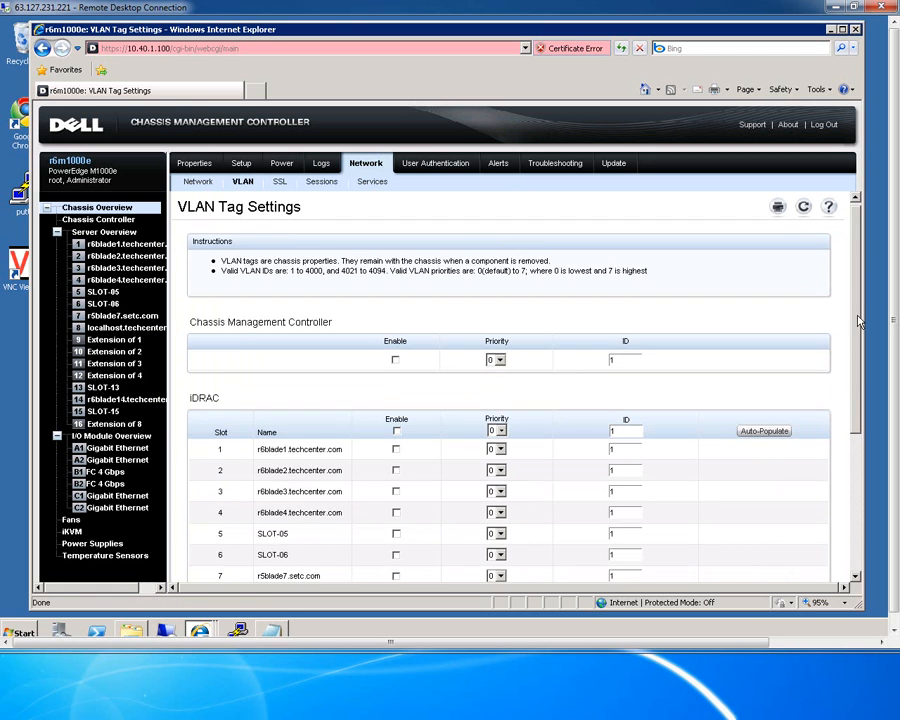
scroll(down, 3)
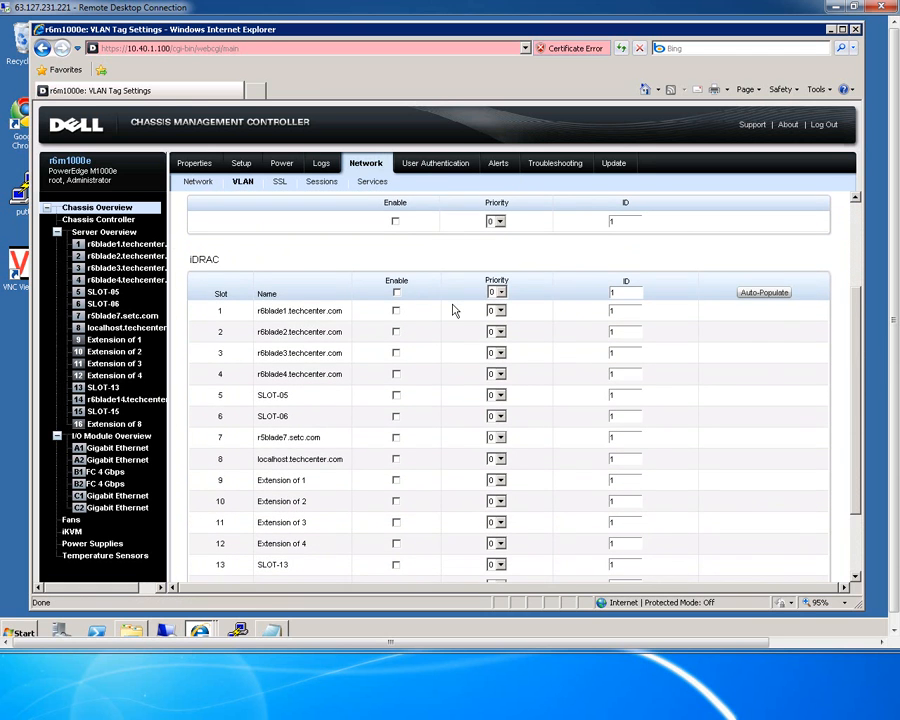
scroll(down, 3)
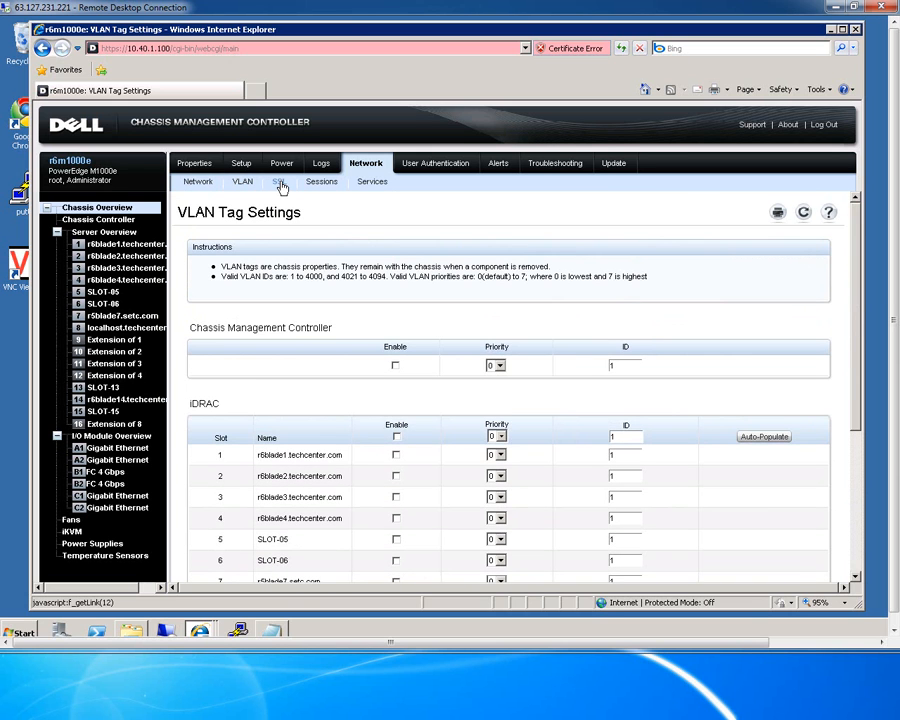
click(278, 181)
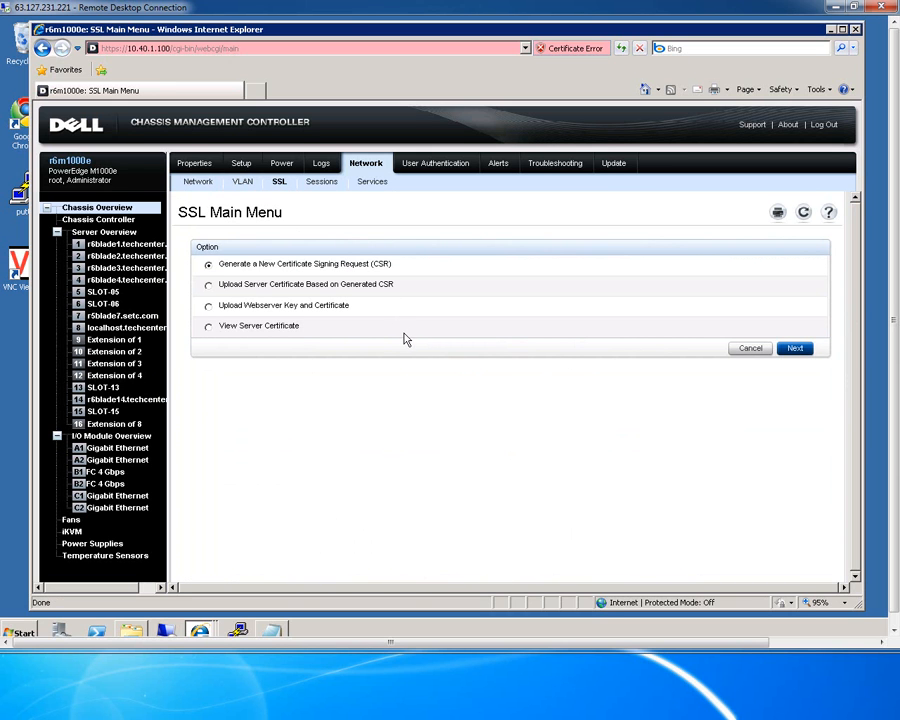
mouse_move(323, 181)
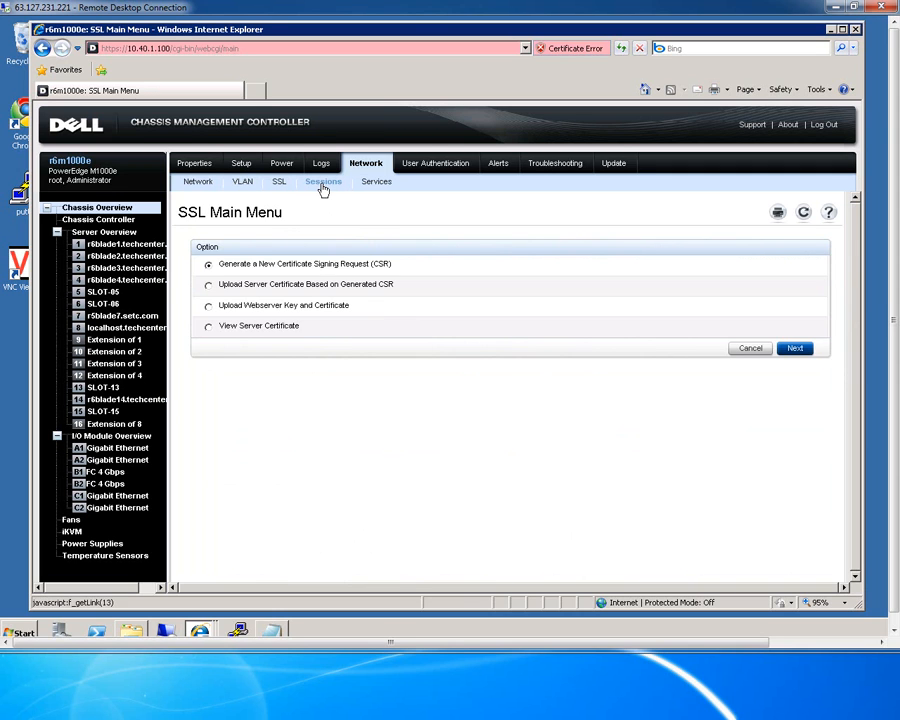
Review the active Sessions and the Services Management page, then head to User Authentication.
click(323, 181)
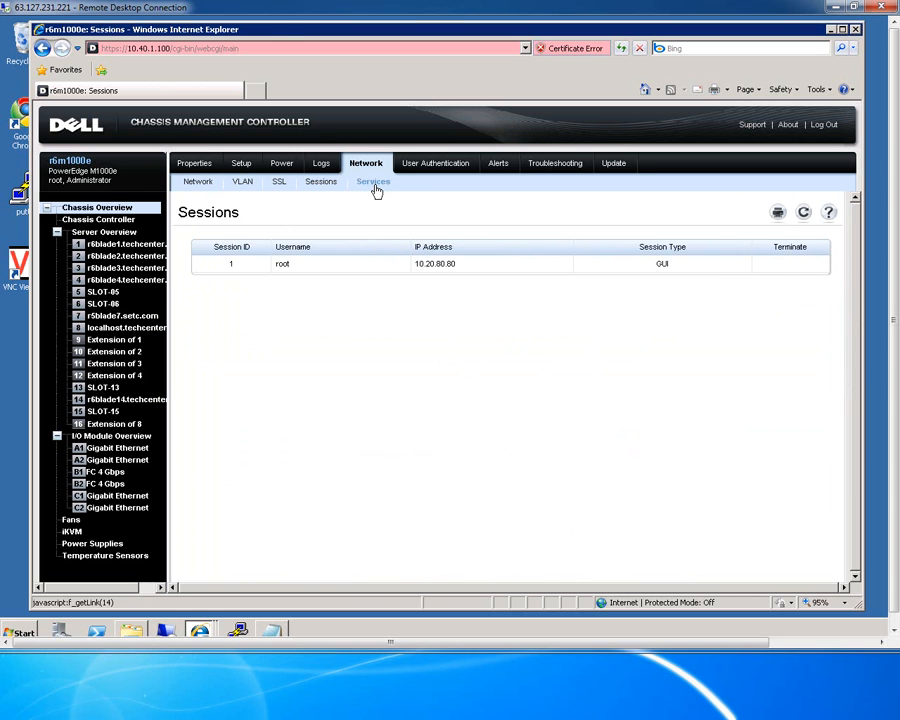
click(372, 181)
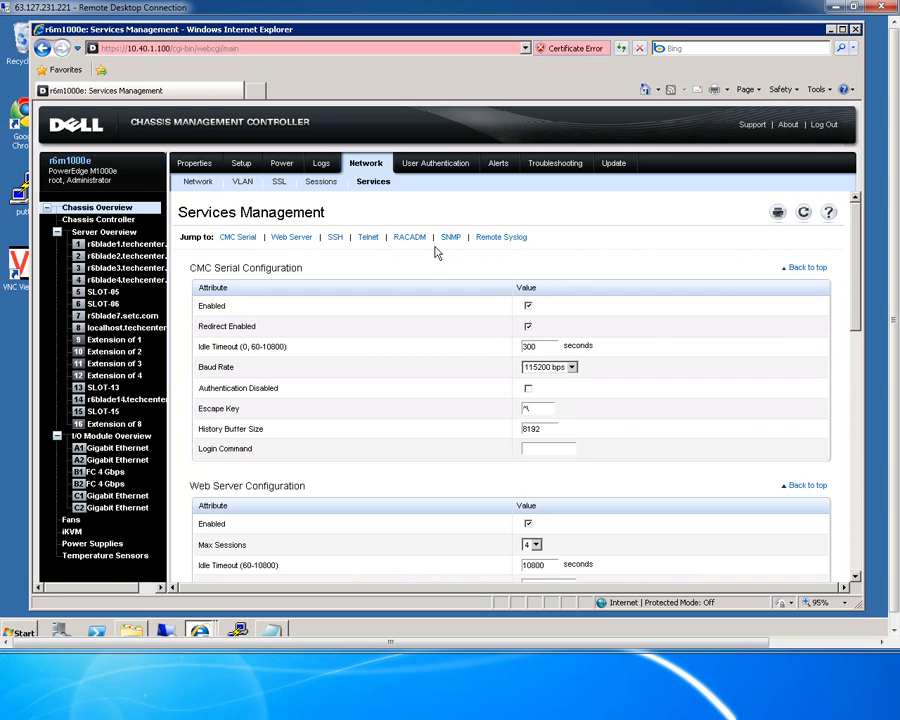
scroll(down, 3)
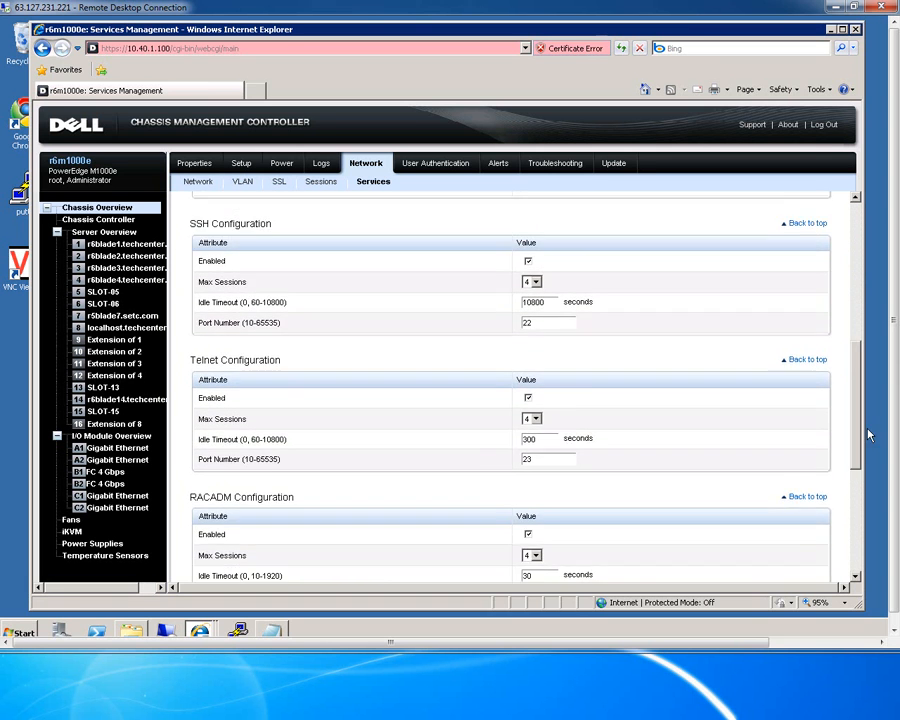
scroll(down, 3)
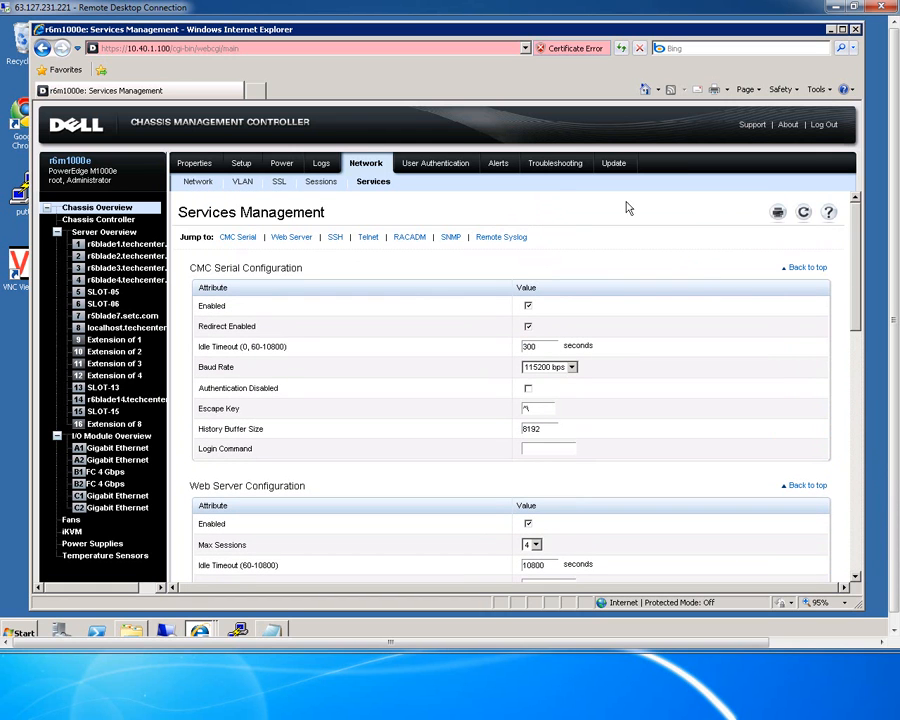
click(435, 163)
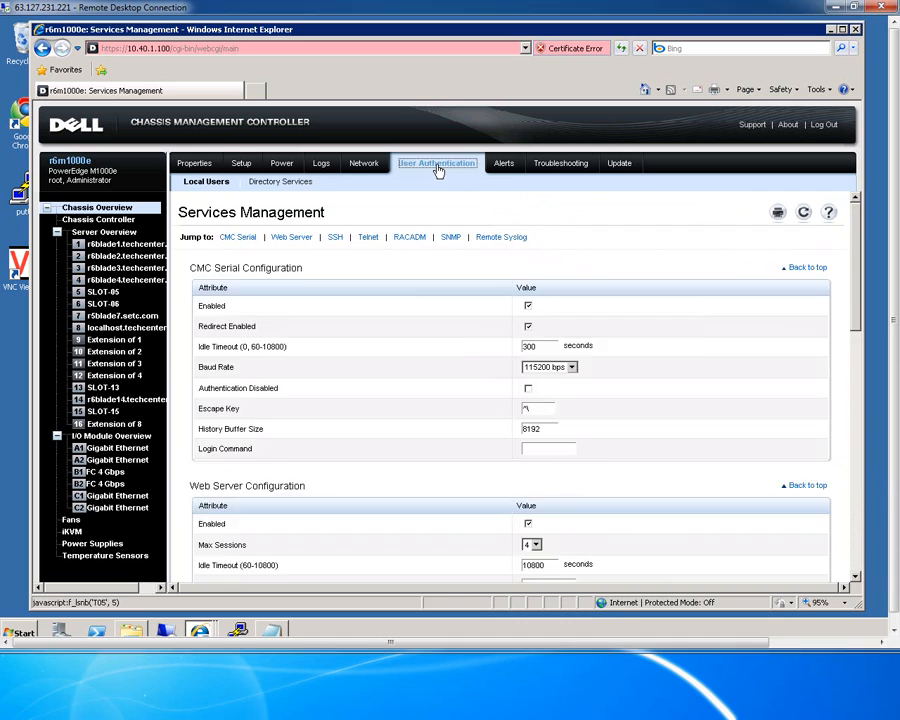
Review the root user's privileges, toggling Fabric C Administrator off and back on without saving.
click(436, 163)
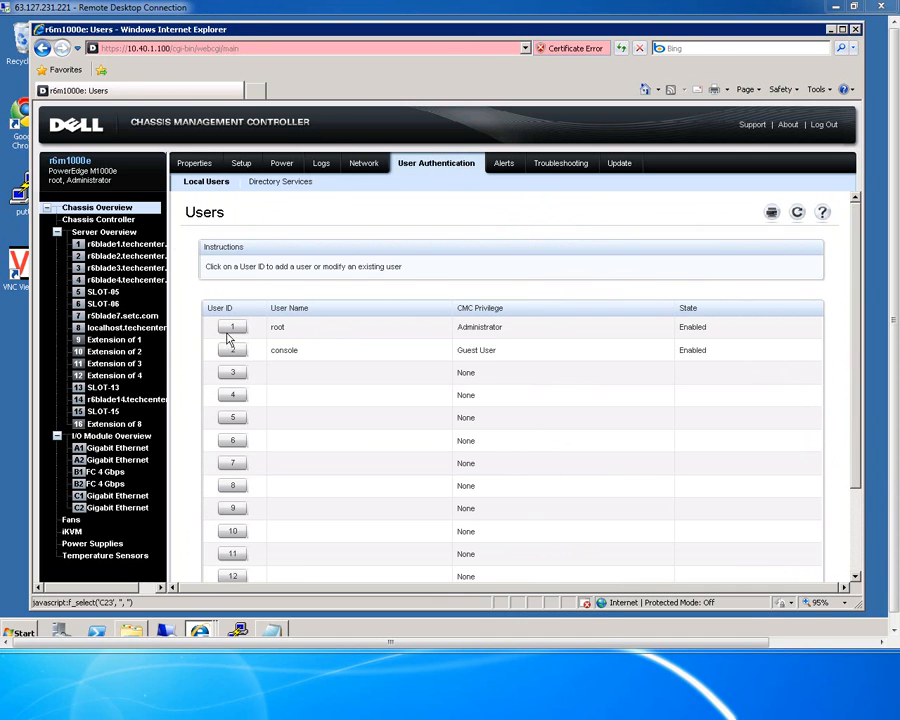
click(232, 327)
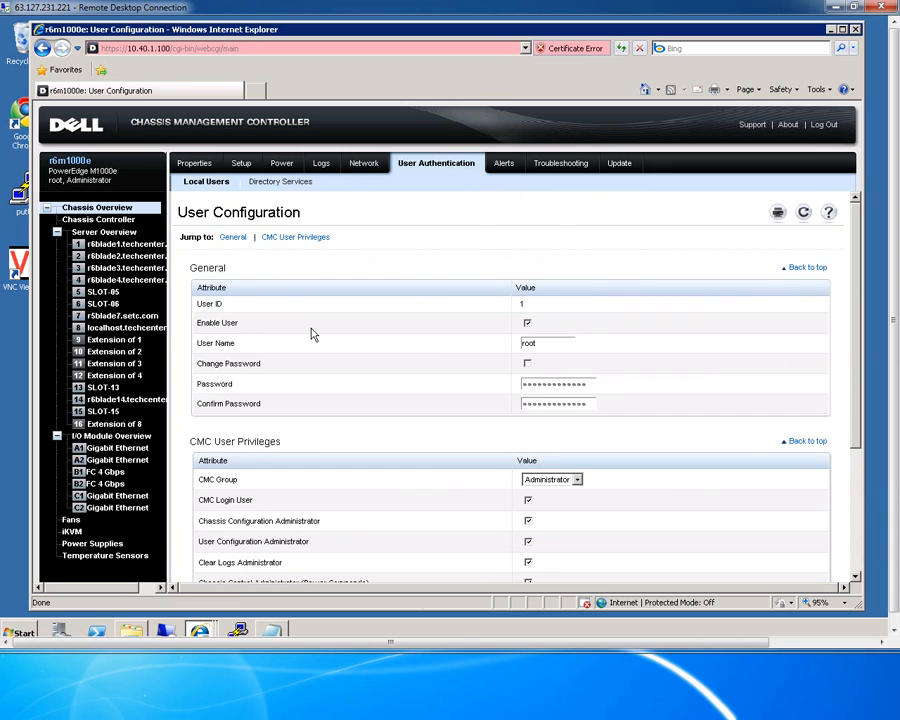
scroll(down, 3)
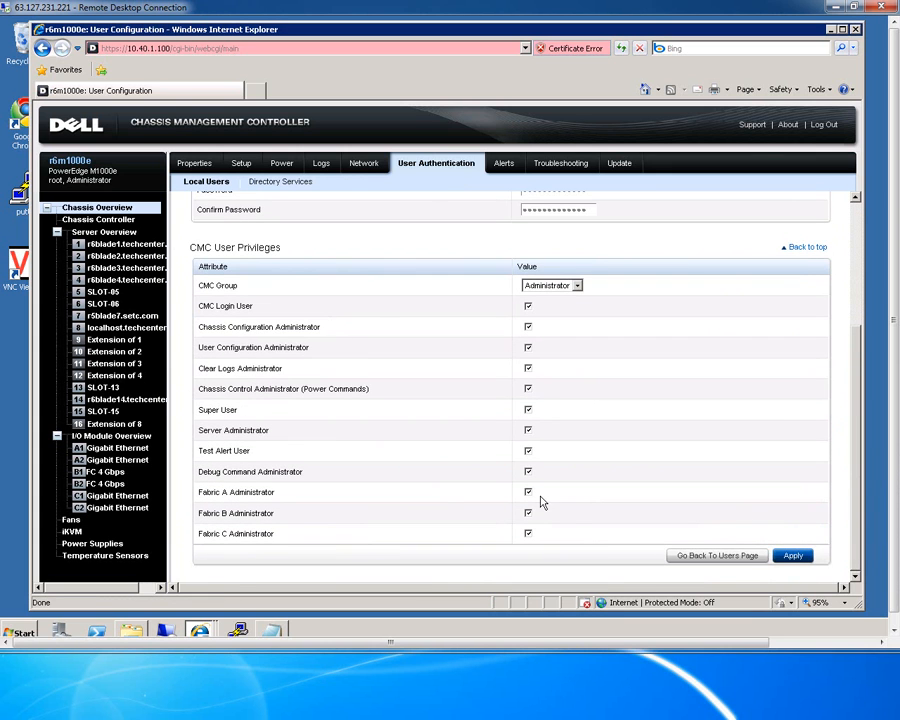
click(528, 533)
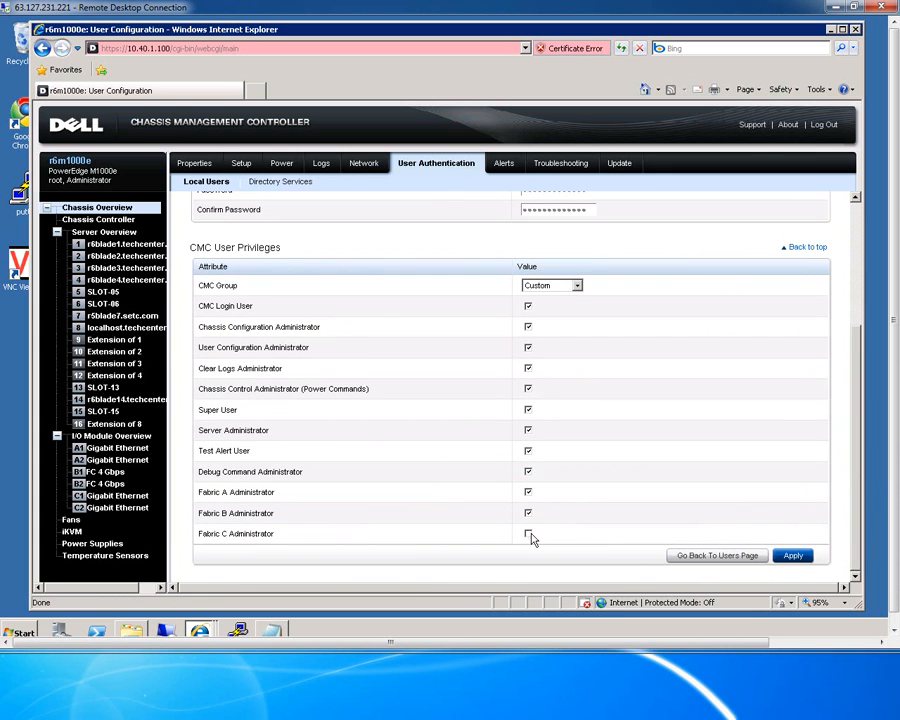
click(550, 285)
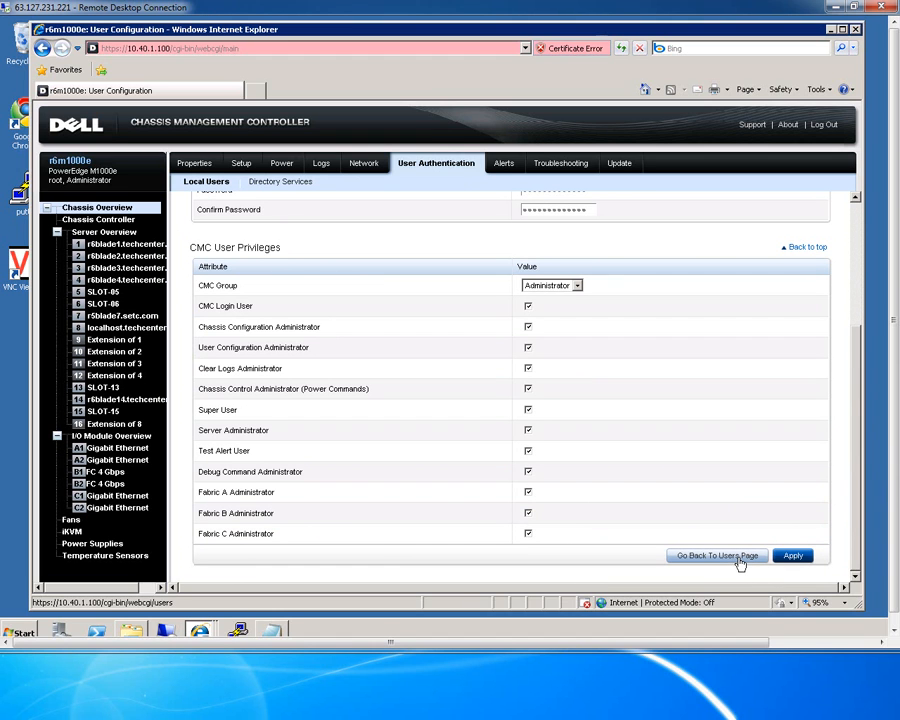
mouse_move(725, 552)
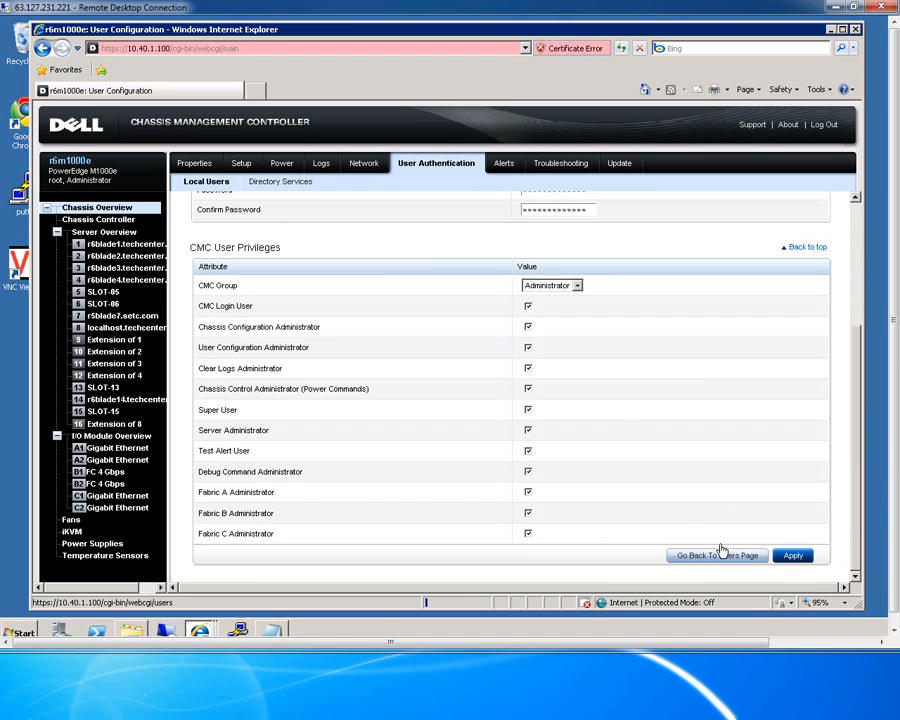
click(717, 555)
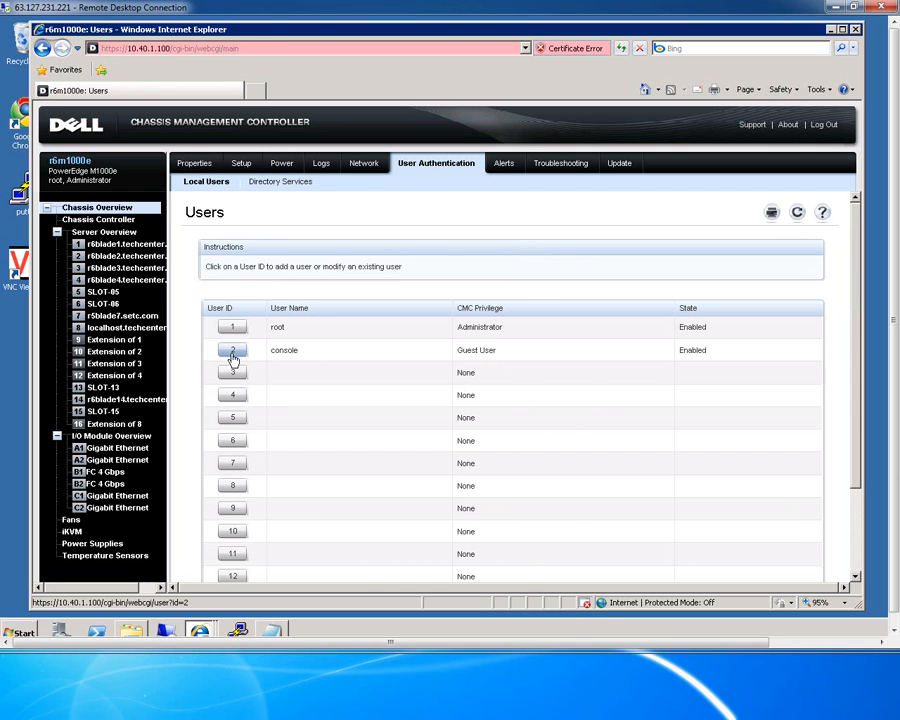
Review the console user's settings and move to the Directory Services page.
click(232, 350)
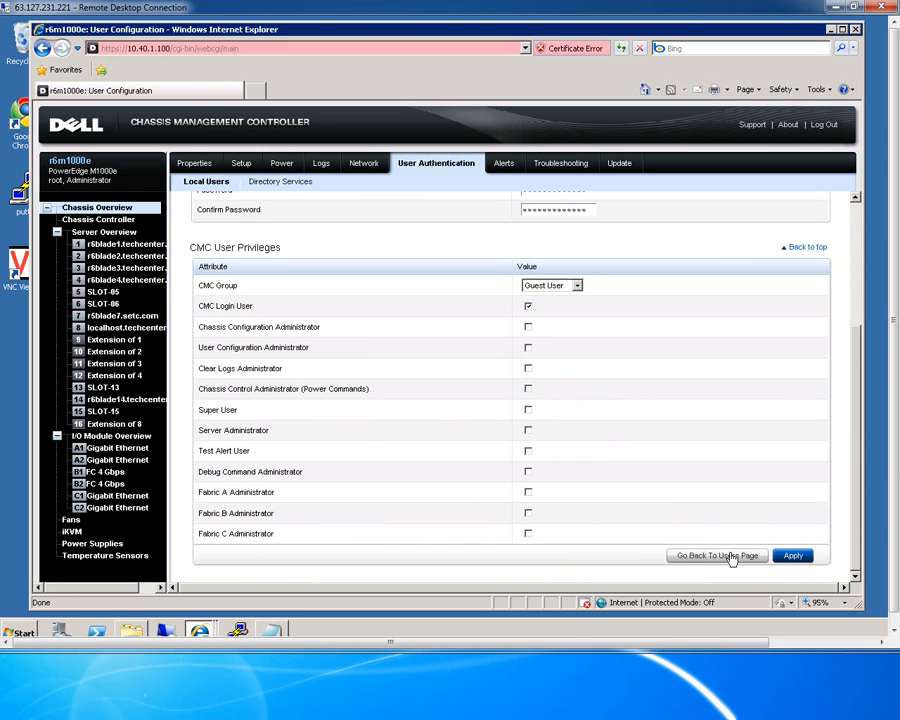
mouse_move(575, 461)
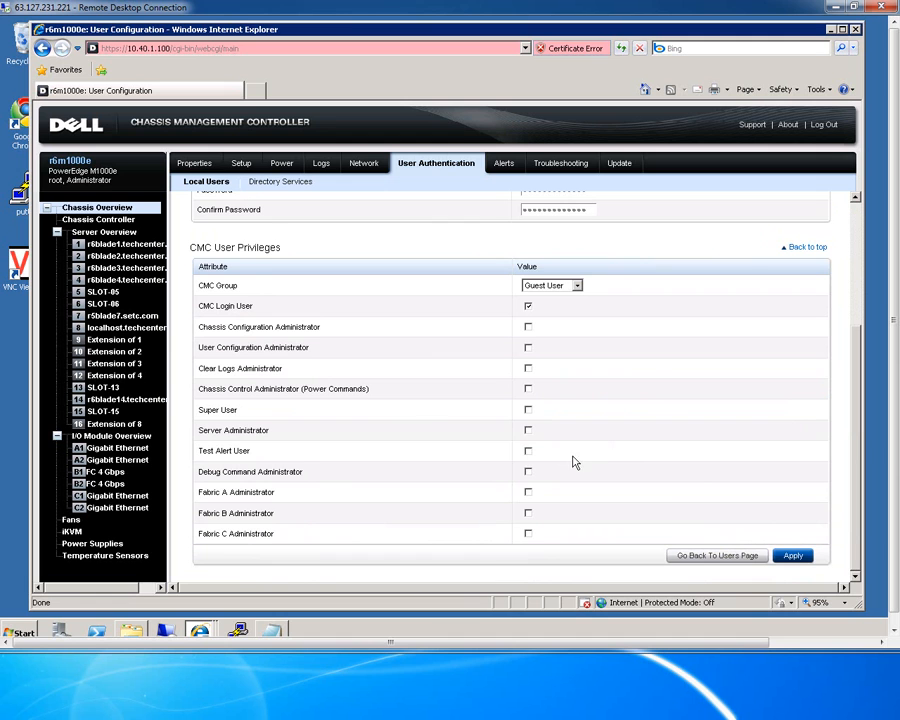
scroll(up, 3)
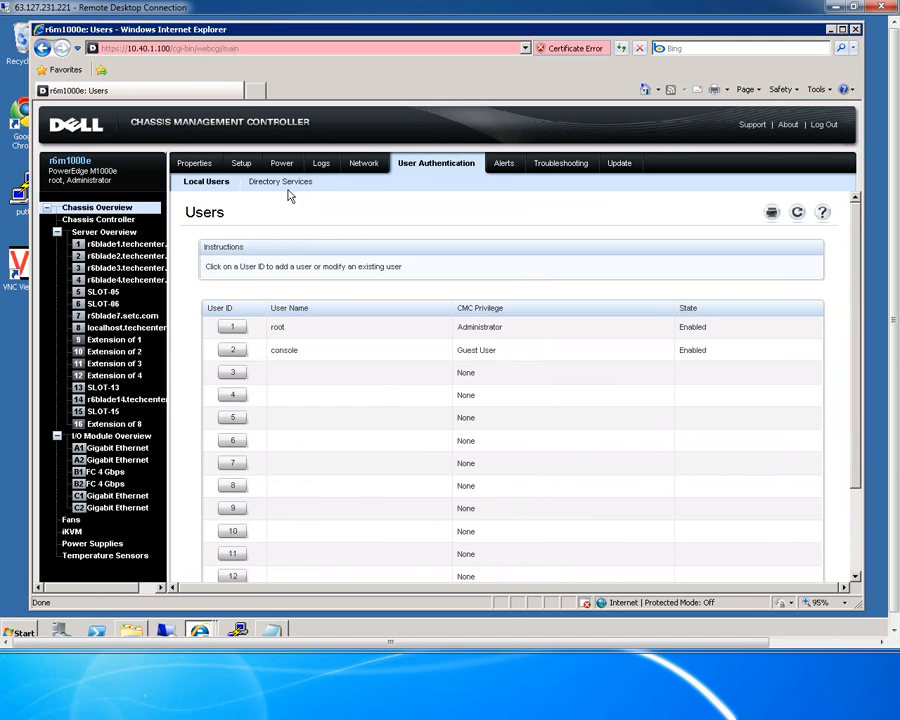
click(280, 181)
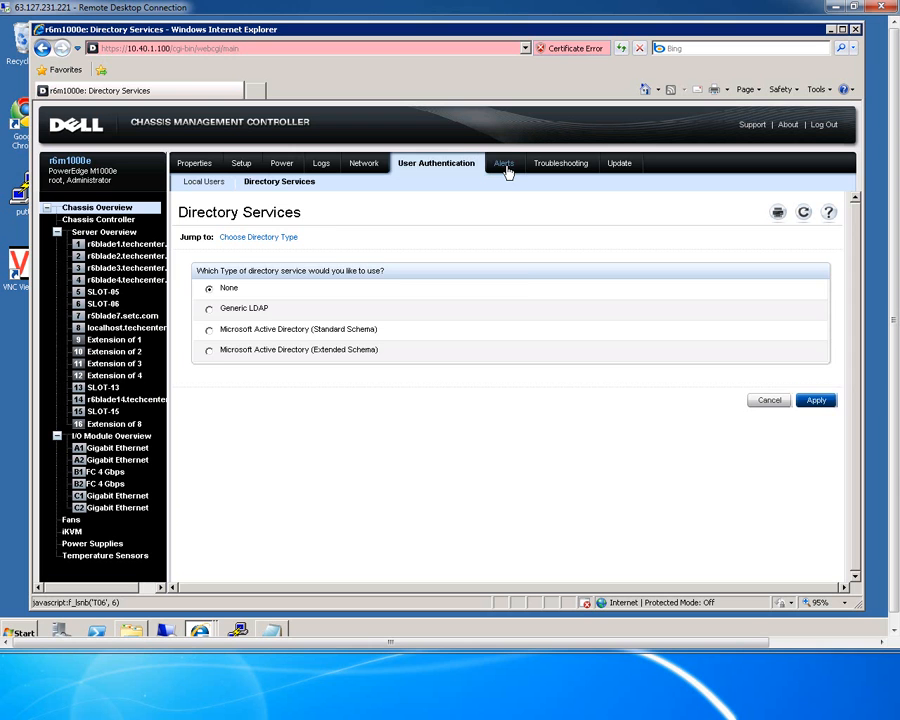
Review the Chassis Events alert settings and send a test trap to destination 10.10.20.143.
click(495, 163)
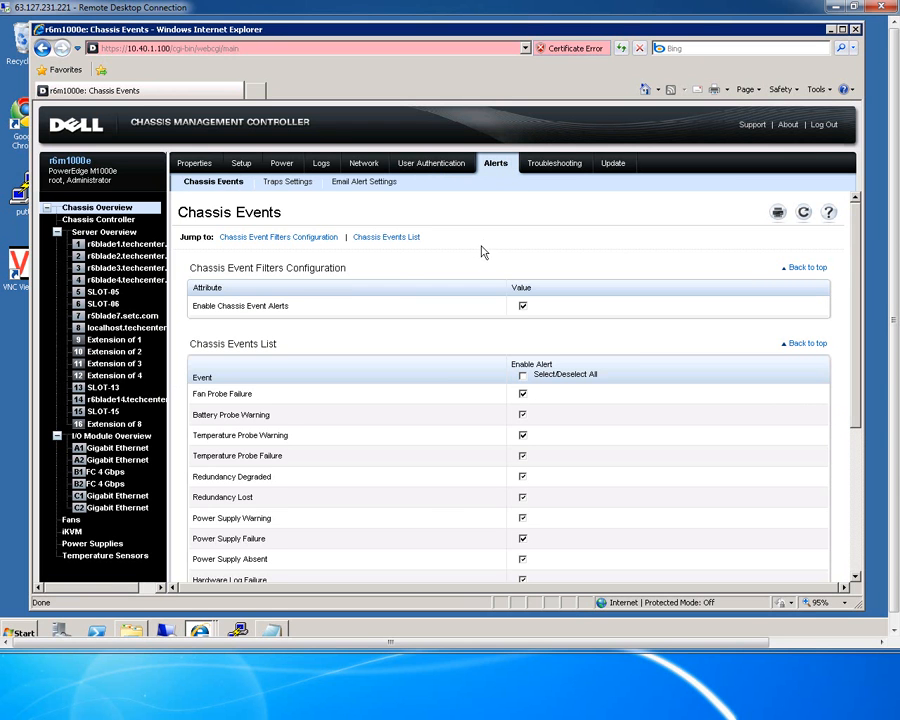
scroll(down, 3)
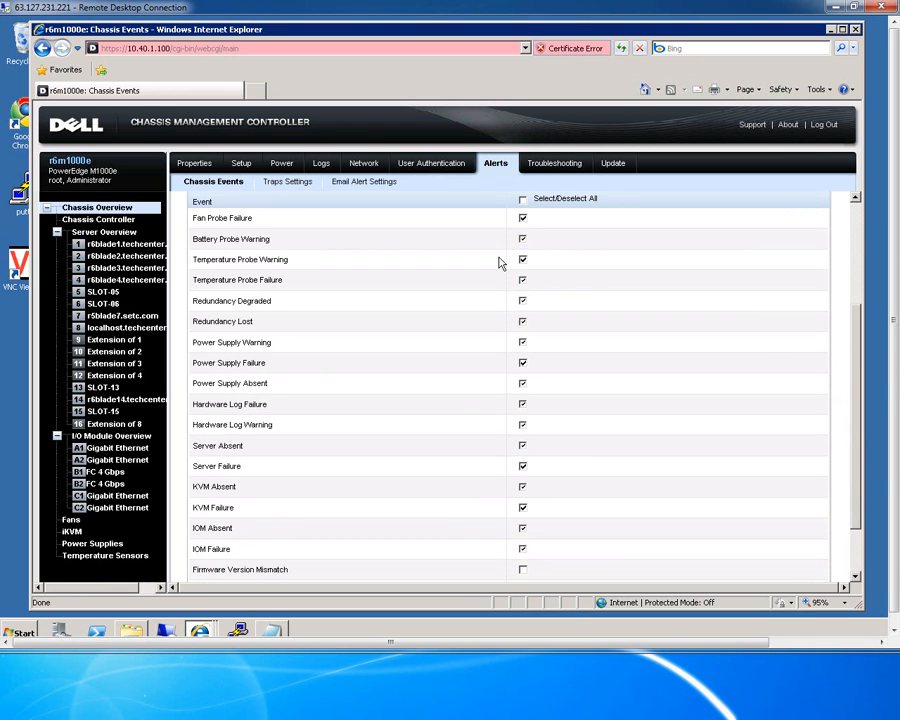
click(213, 181)
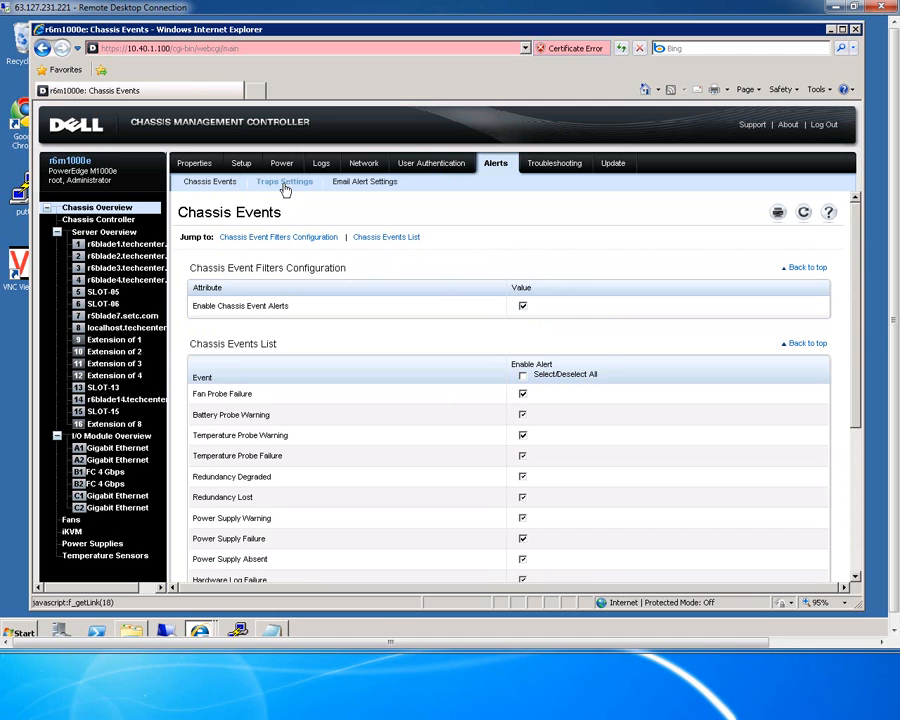
click(284, 181)
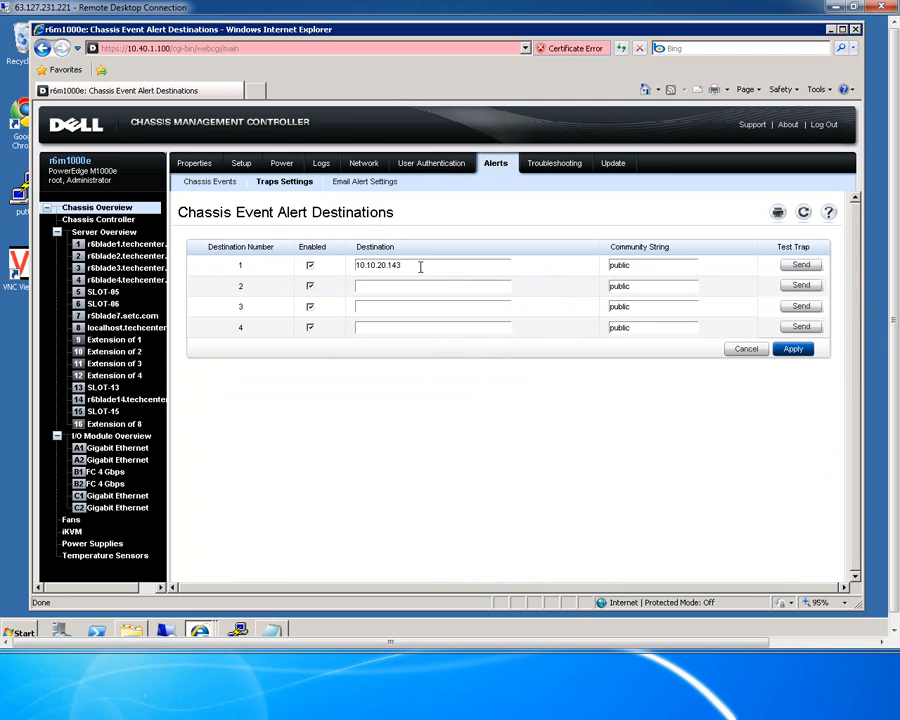
click(800, 265)
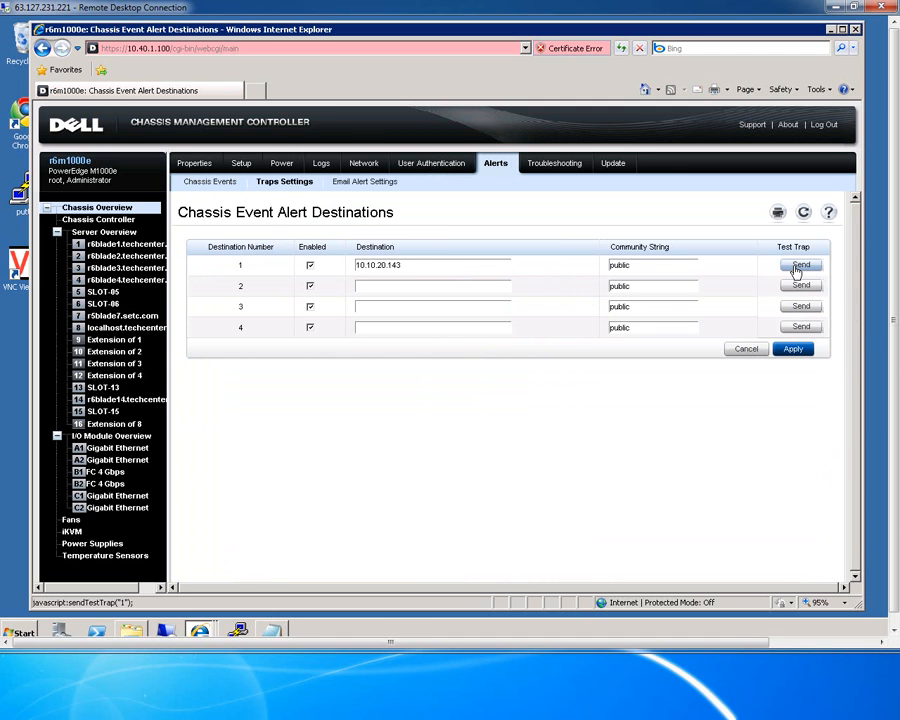
click(801, 265)
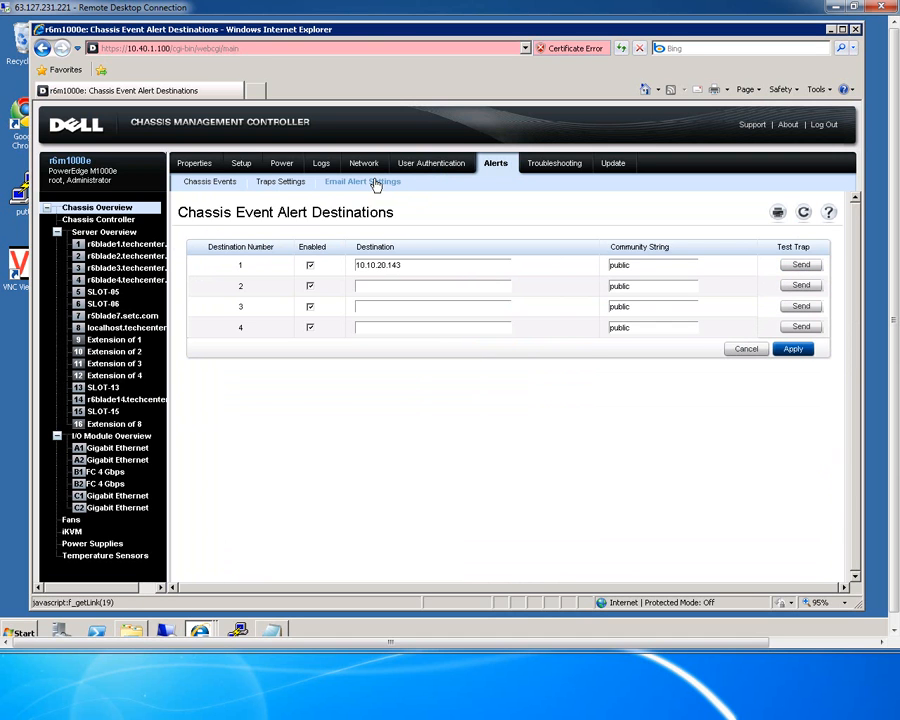
Review the Email Alert Settings with SMTP server localhost.localdomain, then head to Troubleshooting.
click(362, 181)
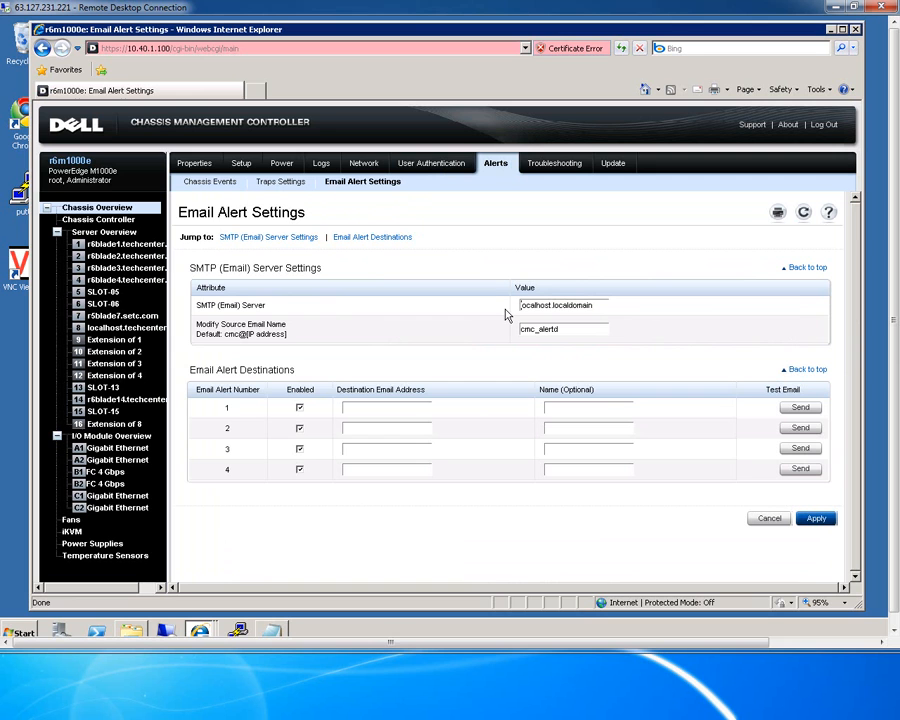
mouse_move(501, 252)
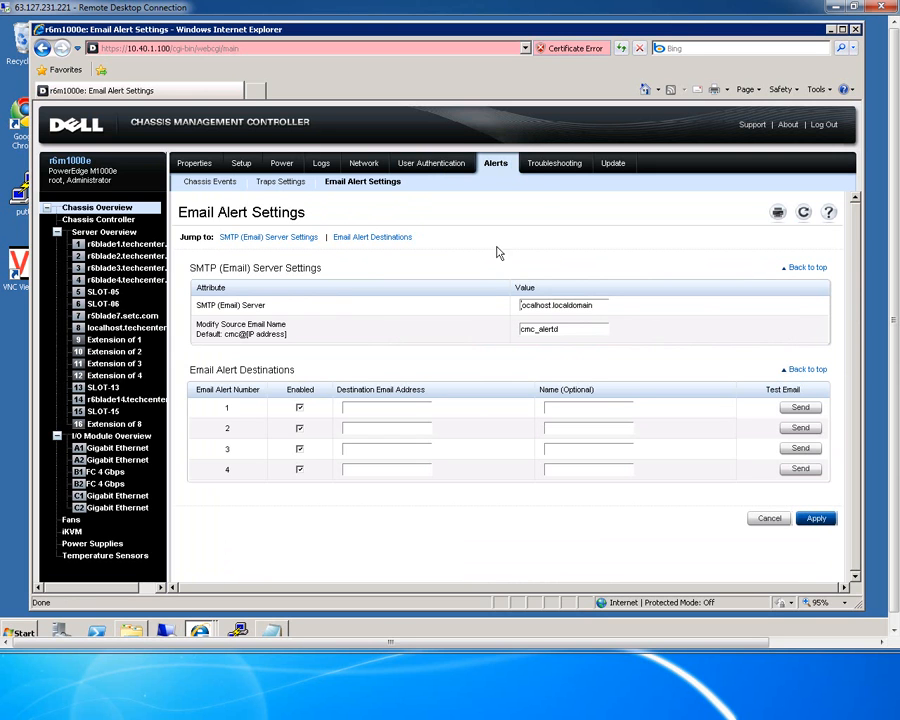
click(554, 163)
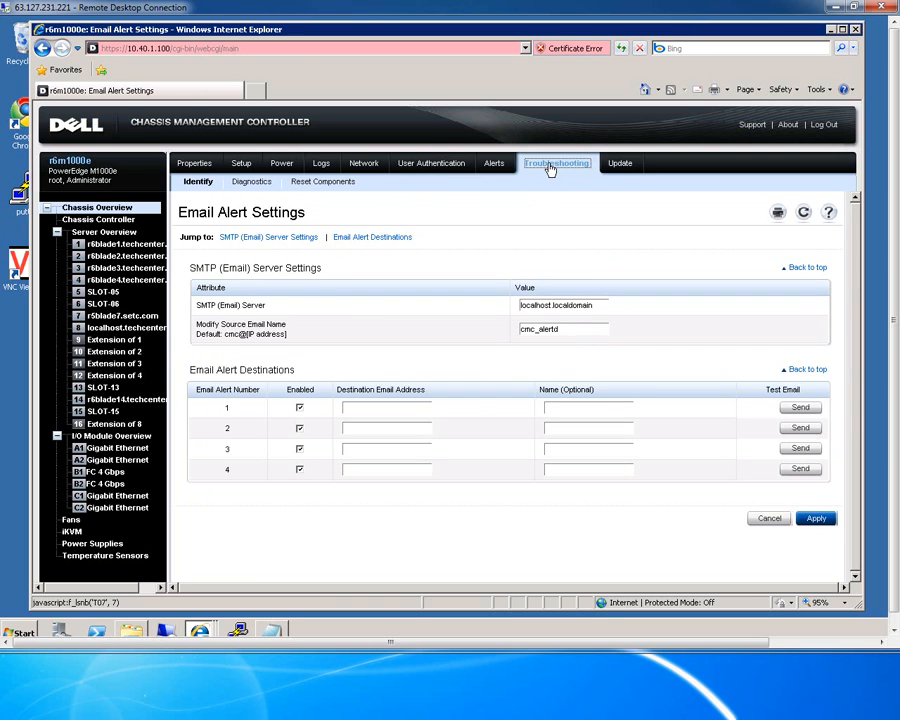
Browse the Troubleshooting Identify list and mark Servers 1, 2 and 3.
click(556, 163)
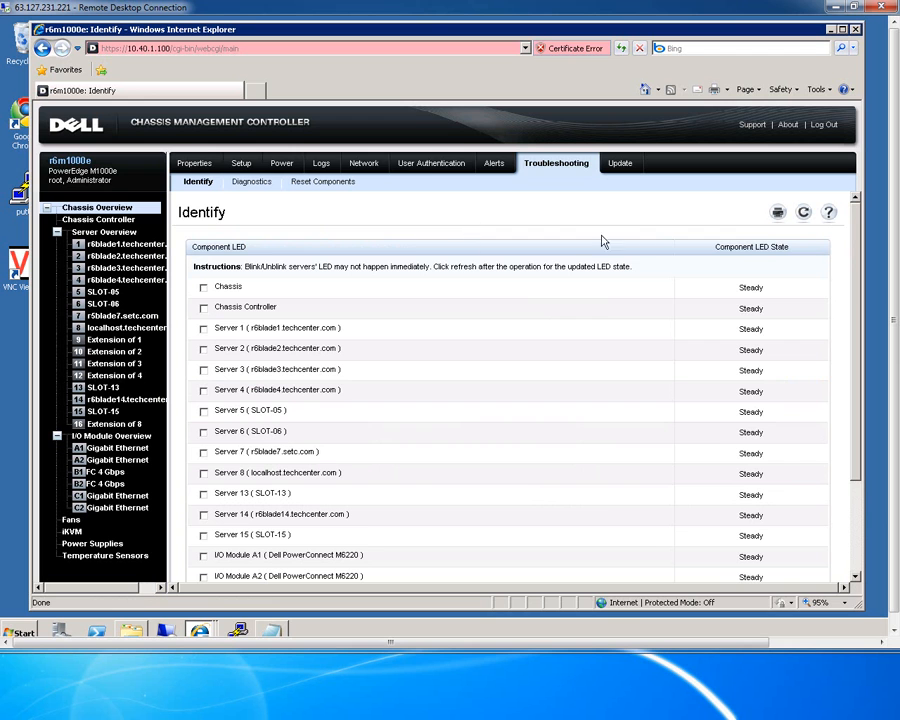
scroll(up, 3)
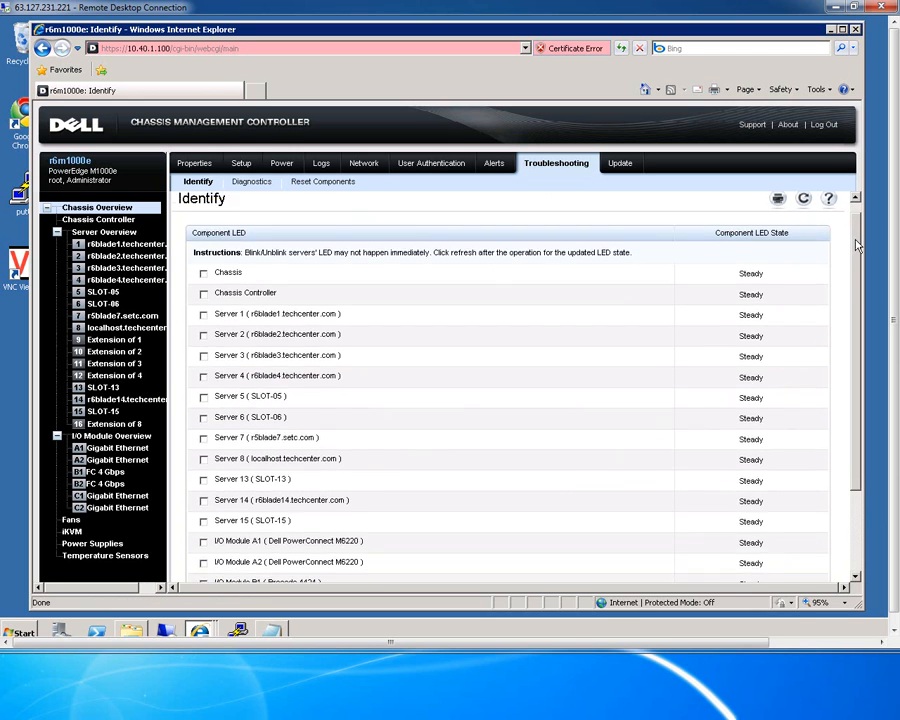
scroll(down, 3)
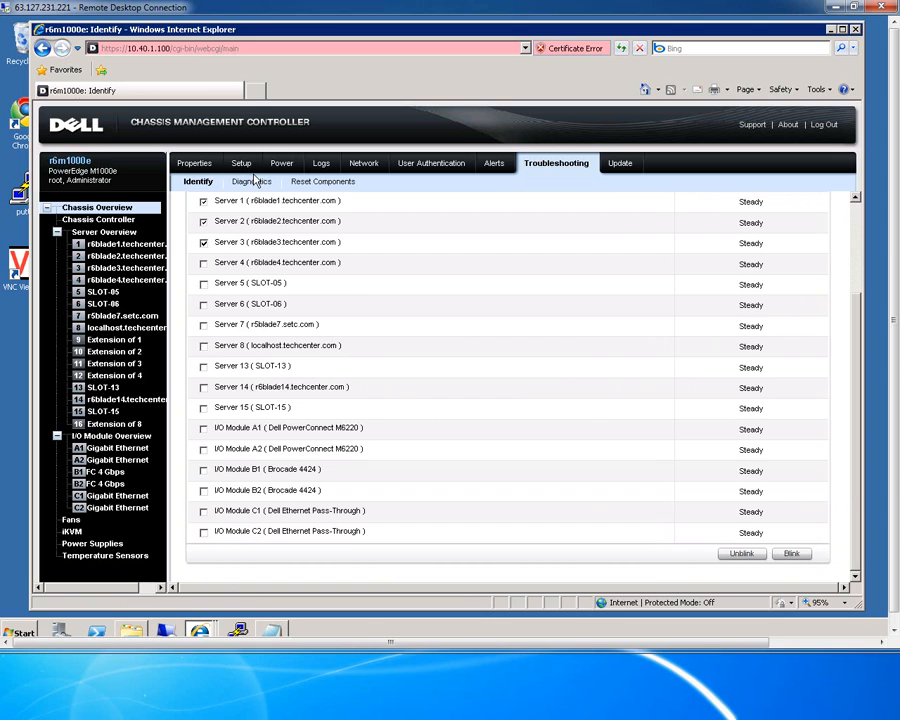
Run the ifconfig diagnostic to show eth0 details, then move to Reset Components.
click(250, 181)
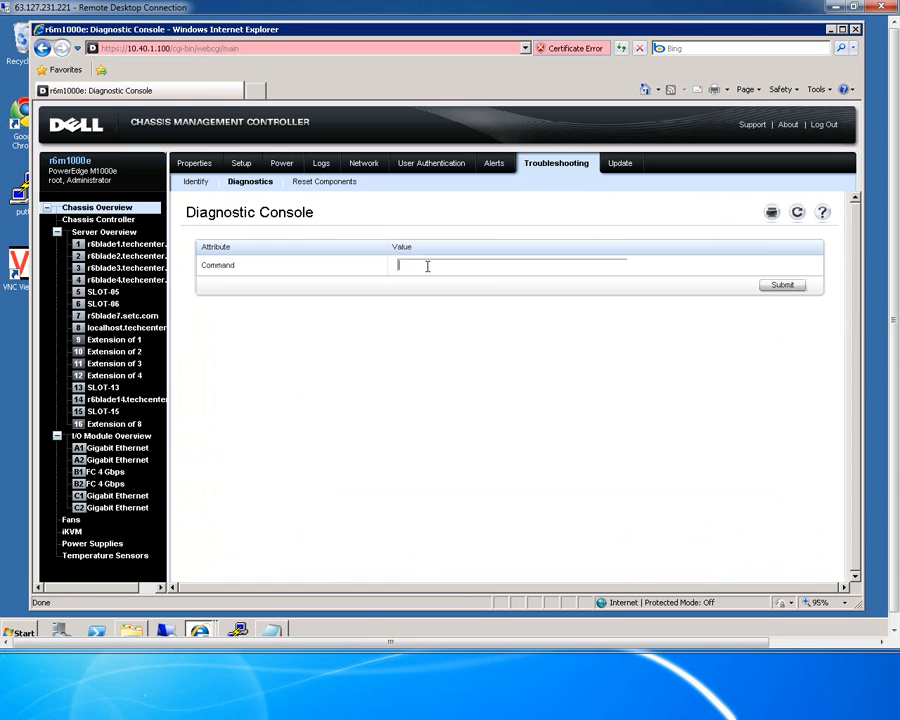
text(ifconfig)
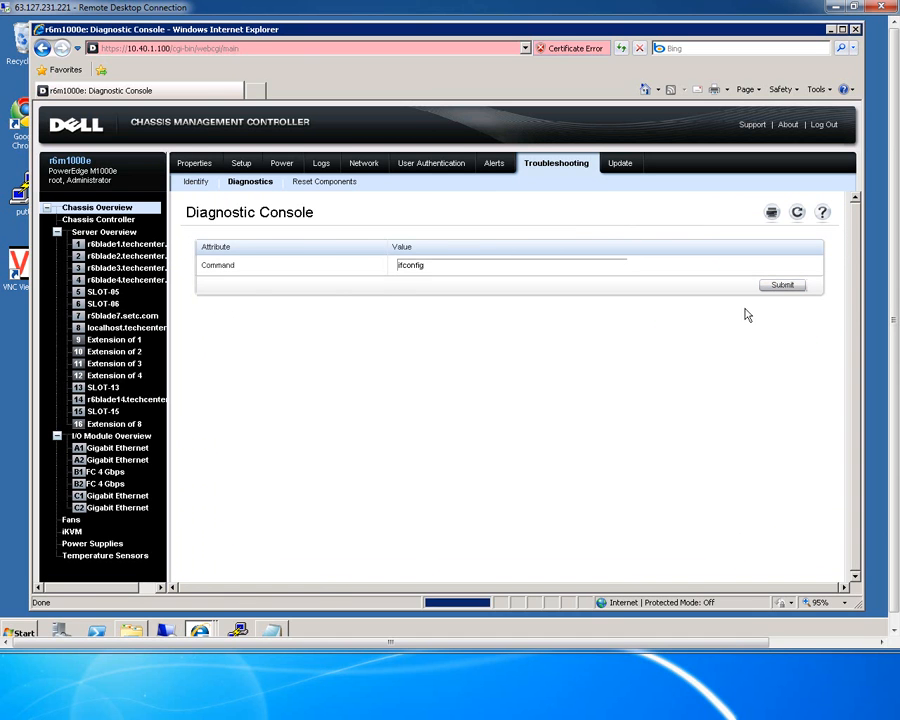
click(782, 285)
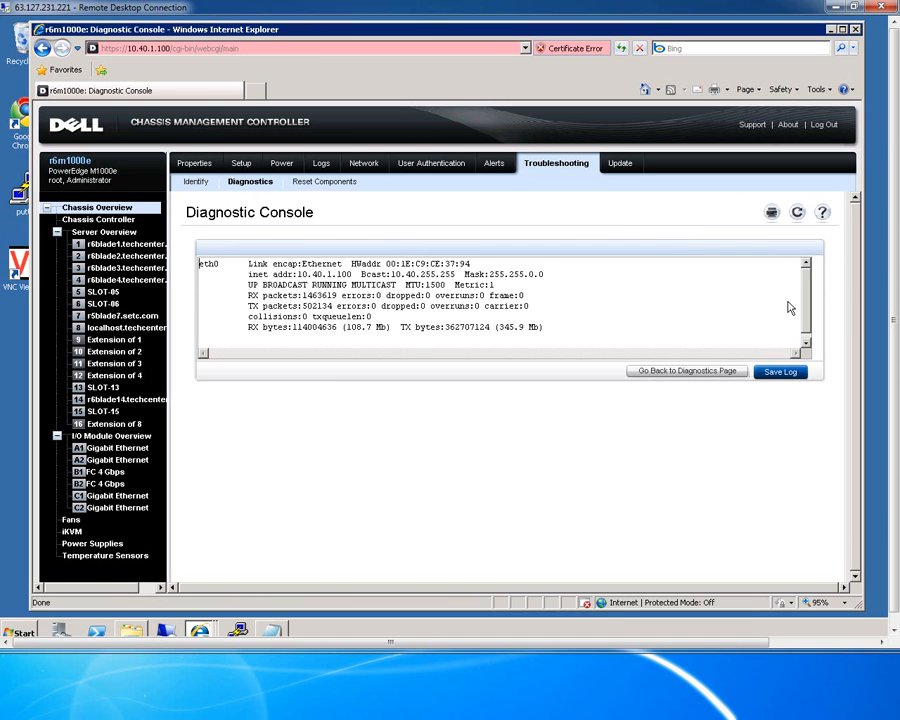
mouse_move(780, 371)
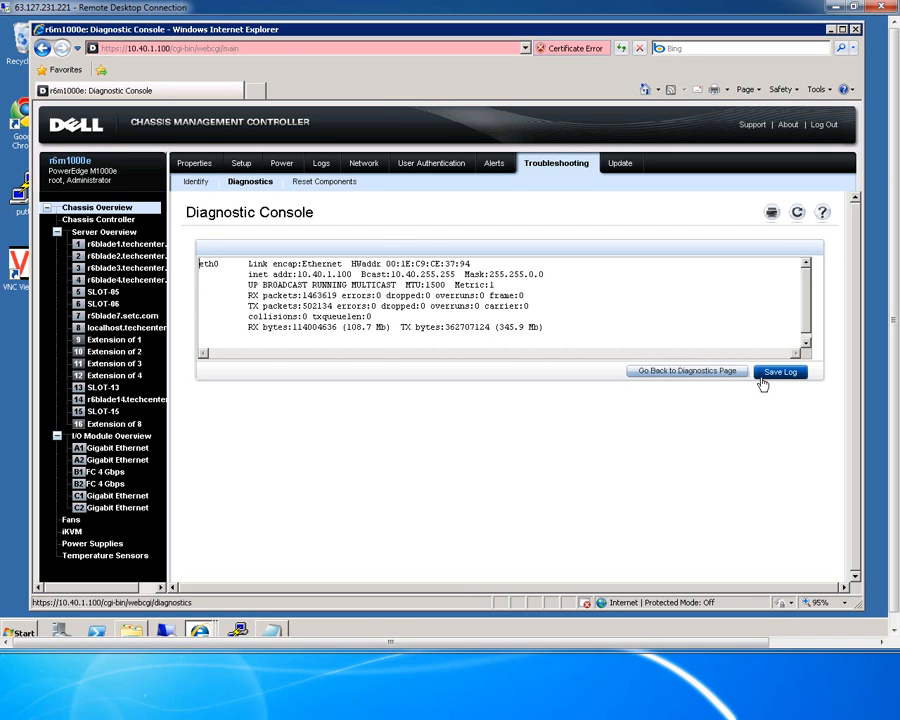
mouse_move(323, 181)
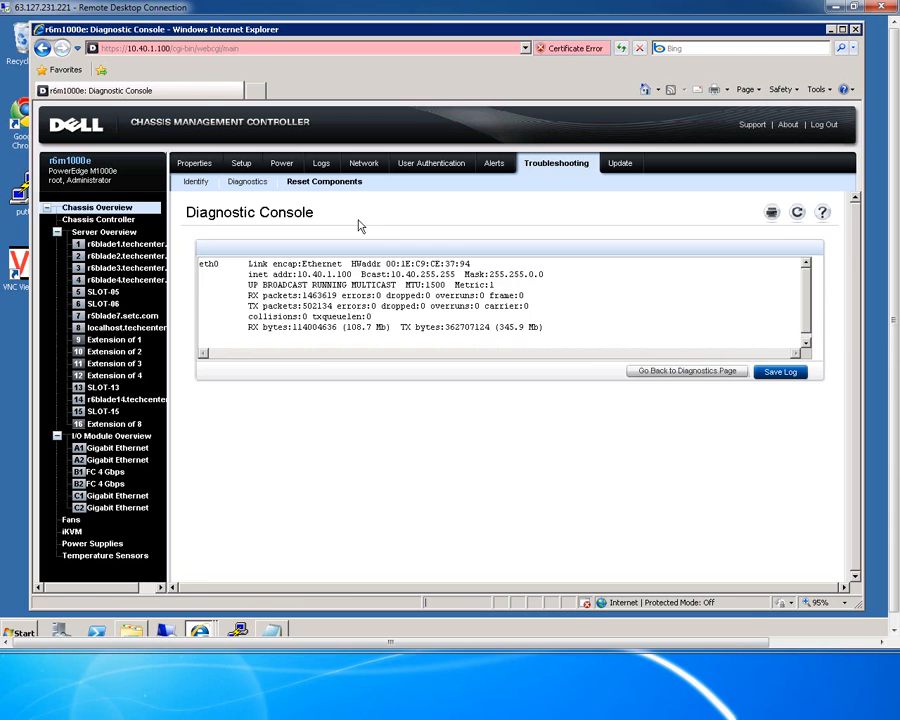
click(323, 181)
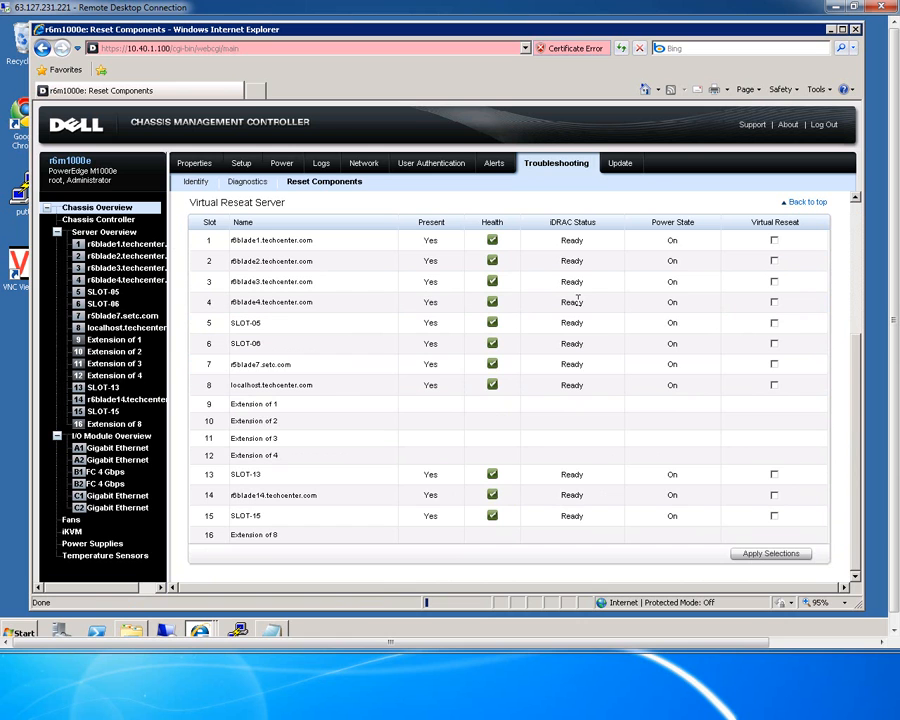
mouse_move(750, 335)
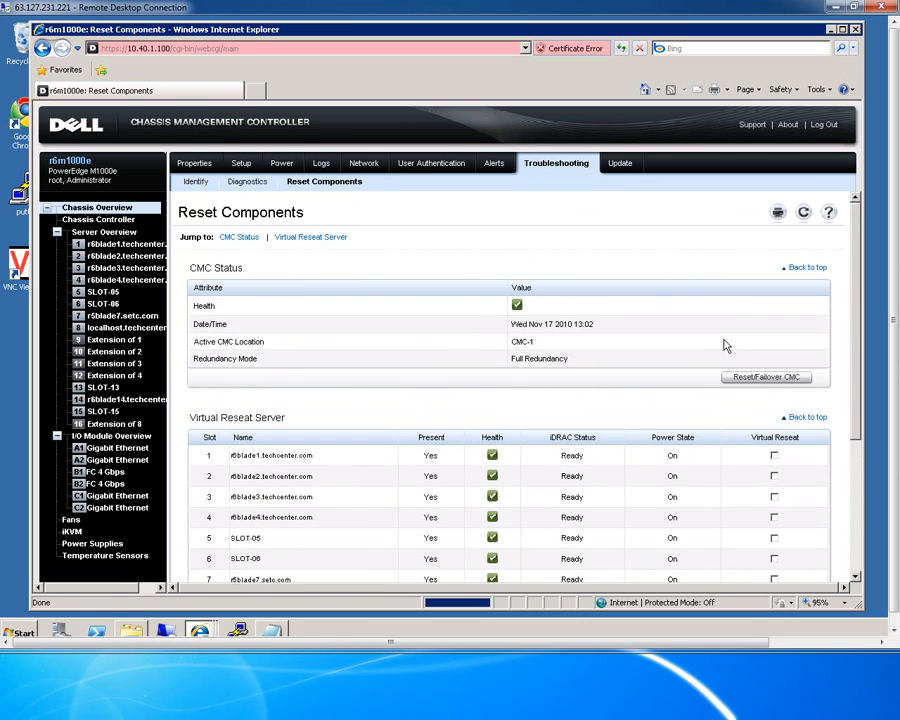
mouse_move(620, 163)
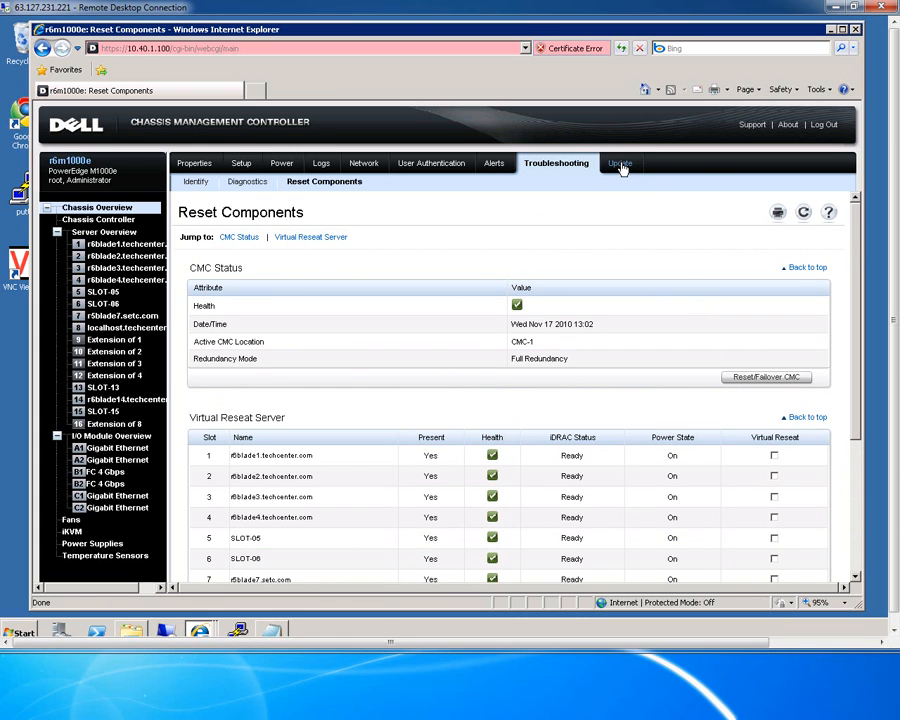
Leave the Reset Components page for the firmware Update section.
click(619, 163)
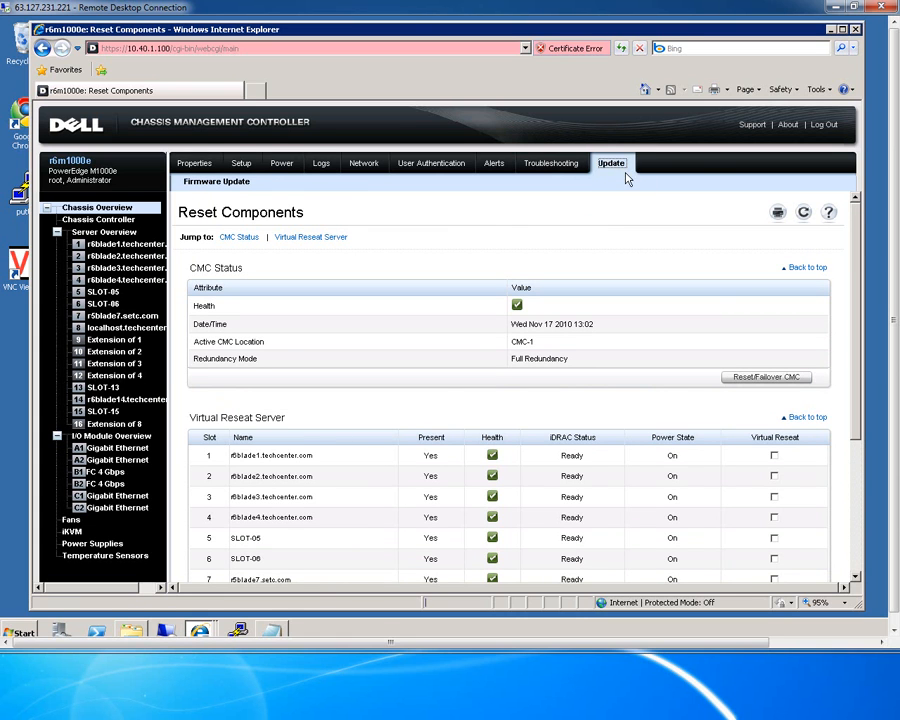
Review the firmware versions listed on the Update page.
click(216, 181)
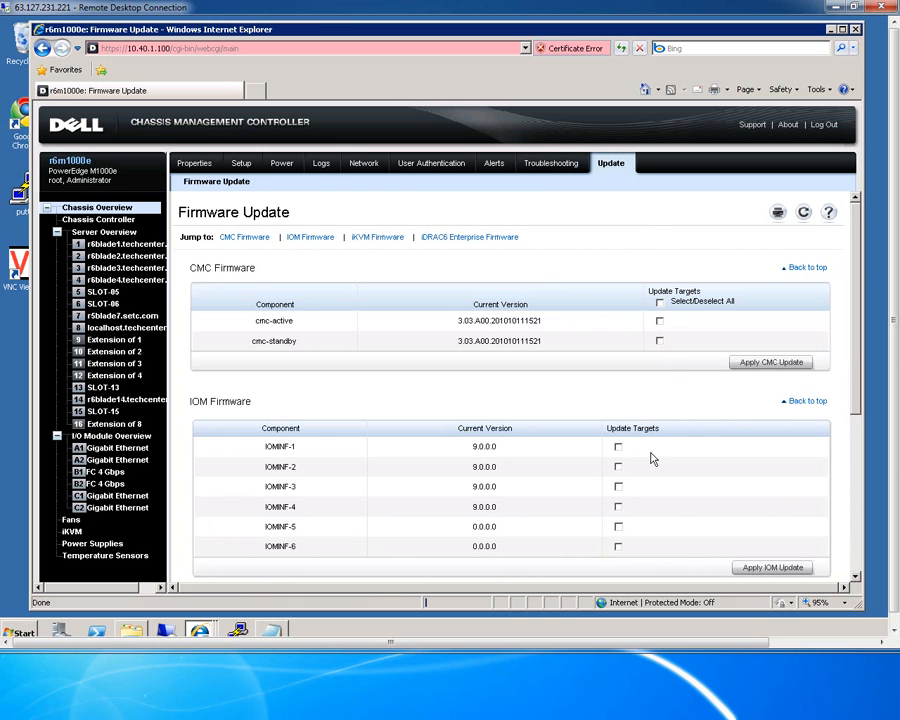
scroll(down, 3)
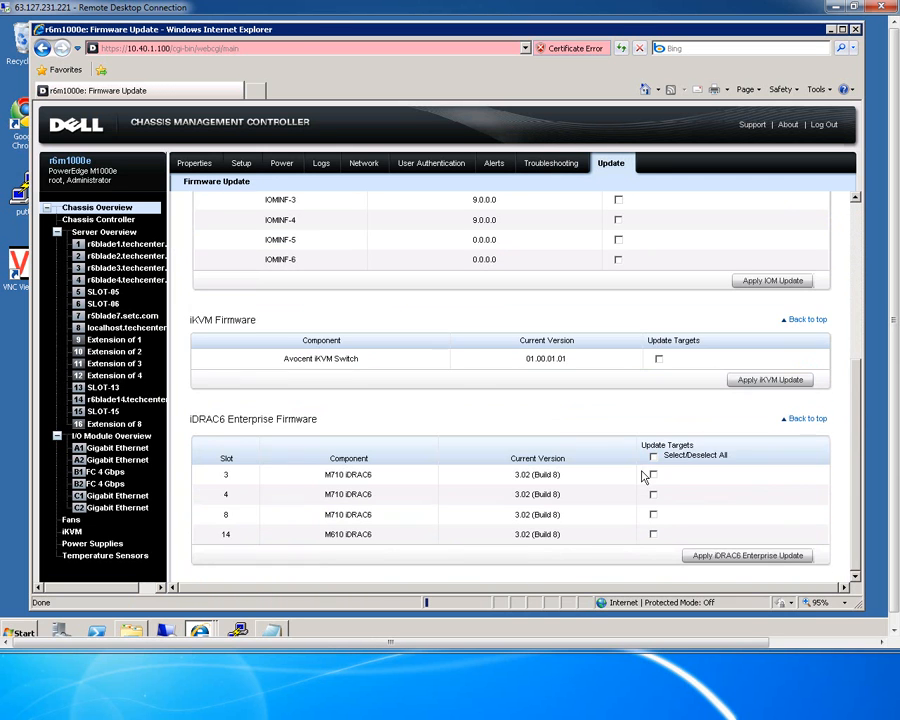
scroll(up, 3)
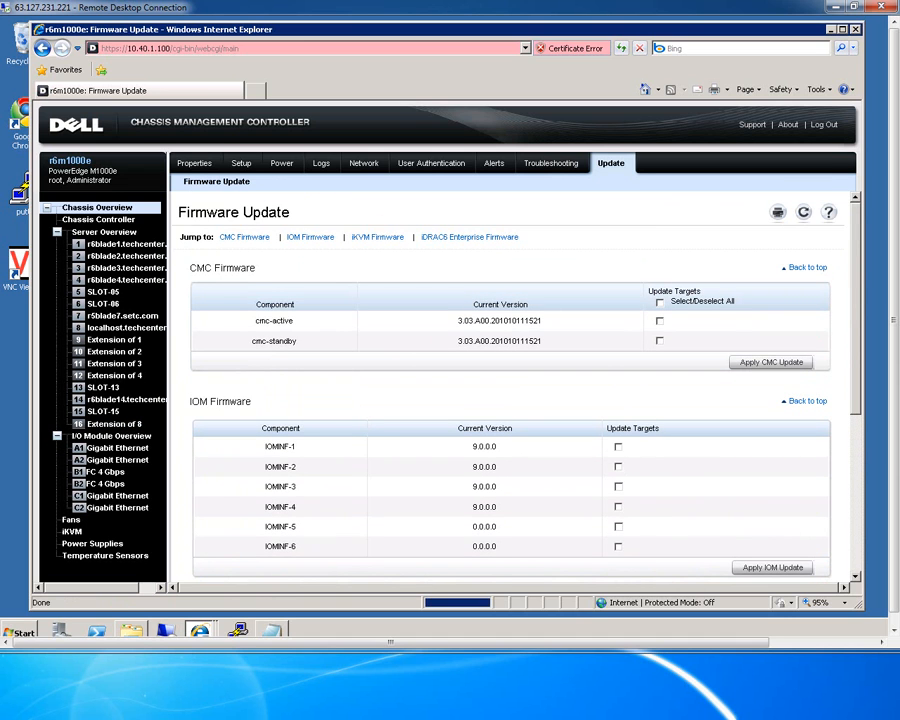
mouse_move(125, 399)
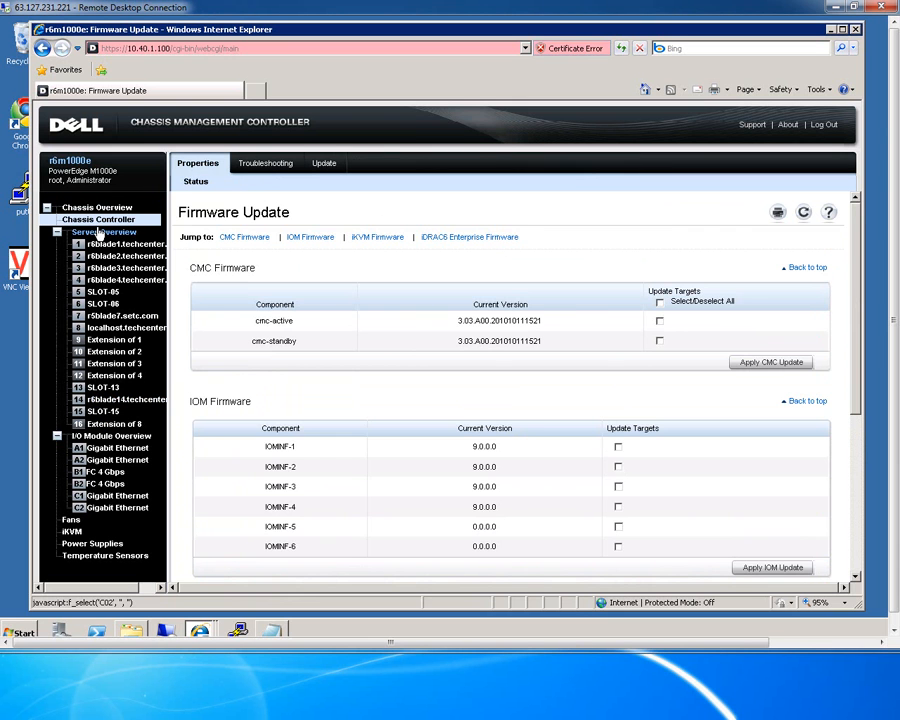
Review Chassis Controller Status: healthy CMC-1, firmware 3.03, full redundancy.
click(99, 219)
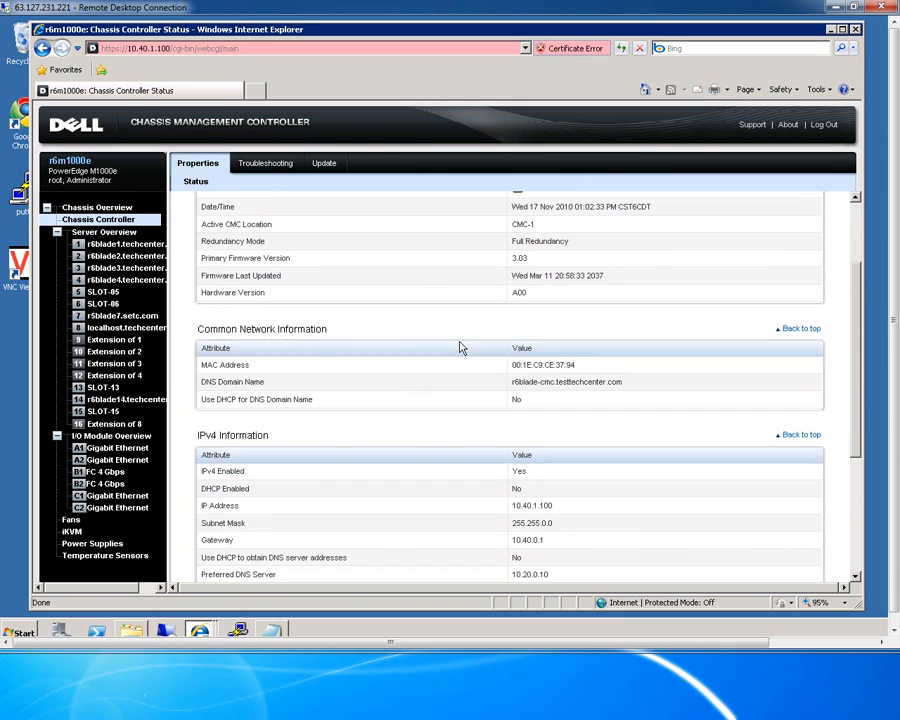
scroll(down, 3)
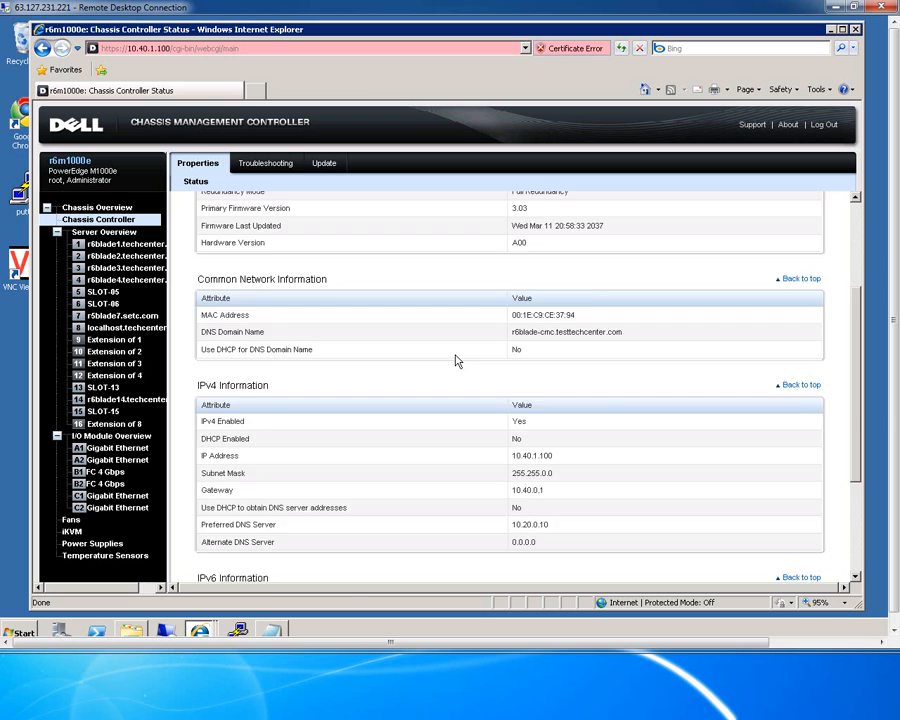
click(265, 163)
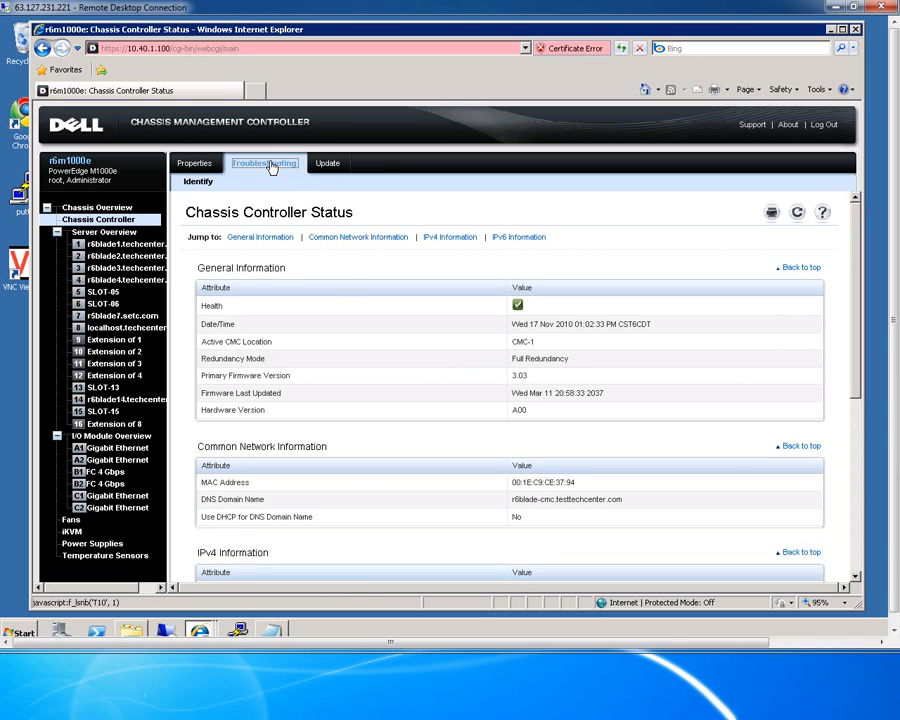
Check the LED identify list, then review Firmware Update showing CMC active and standby at 3.03.A00.
click(264, 163)
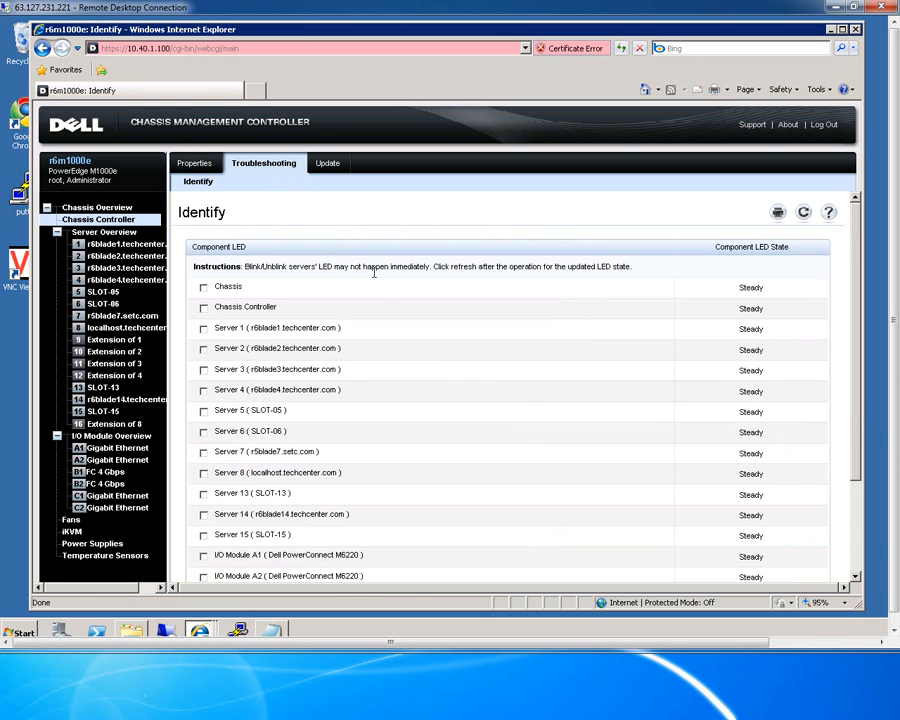
mouse_move(378, 290)
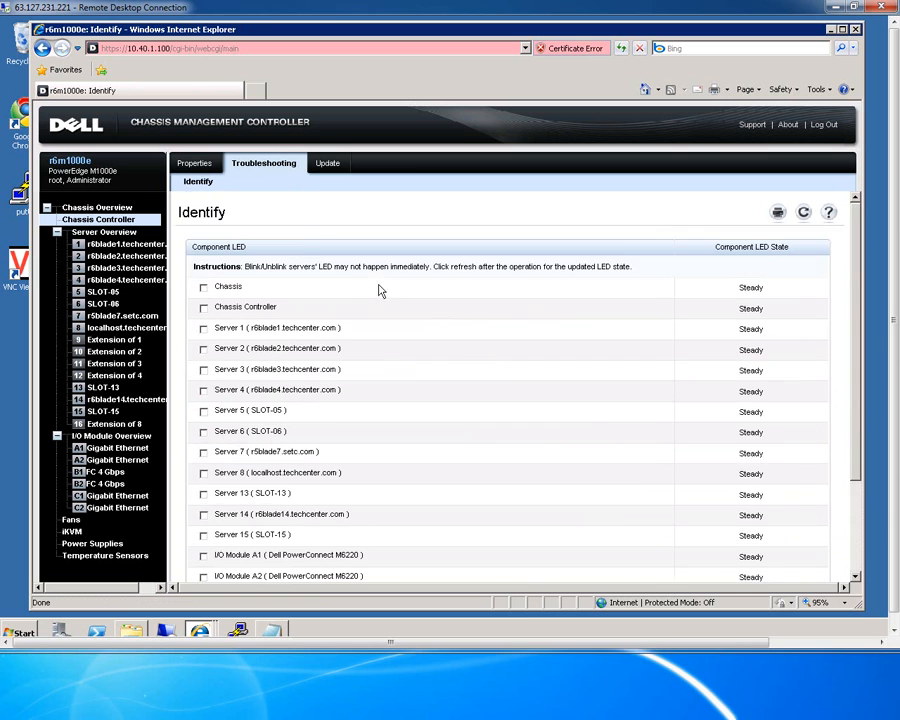
click(327, 163)
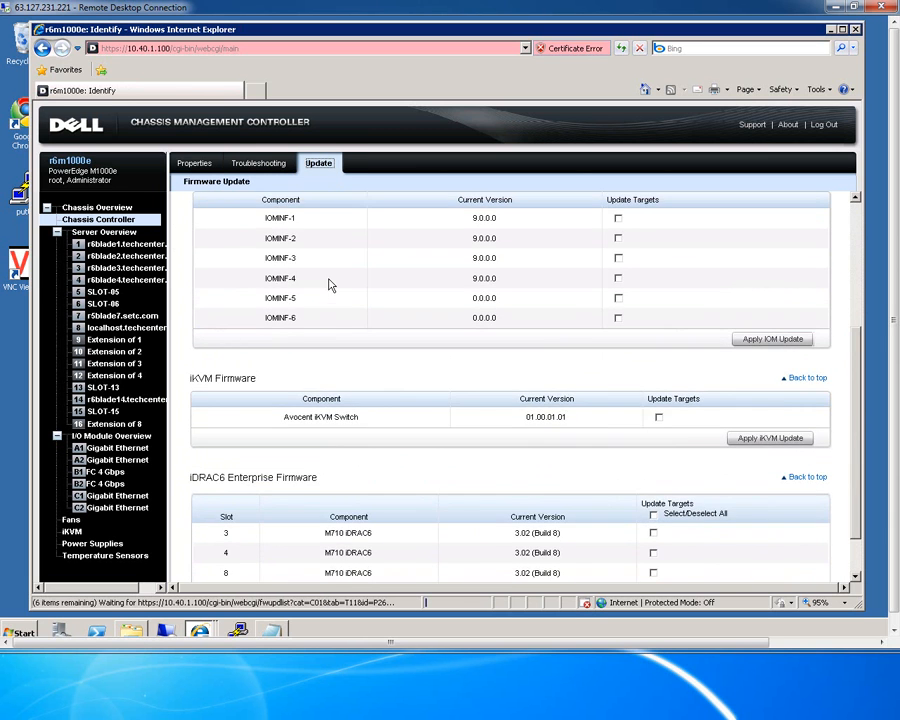
scroll(down, 3)
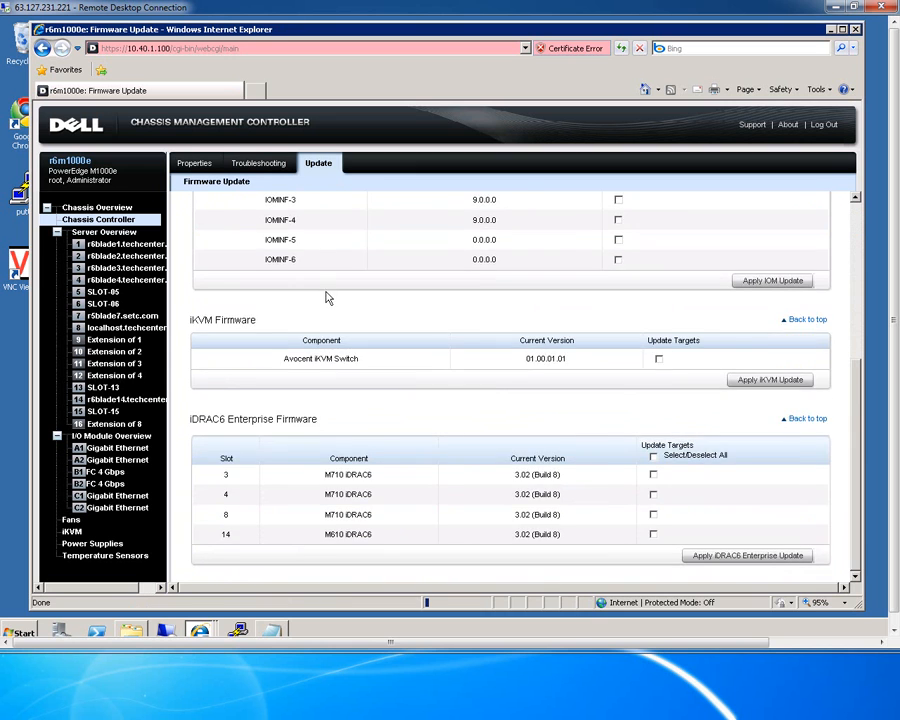
scroll(up, 3)
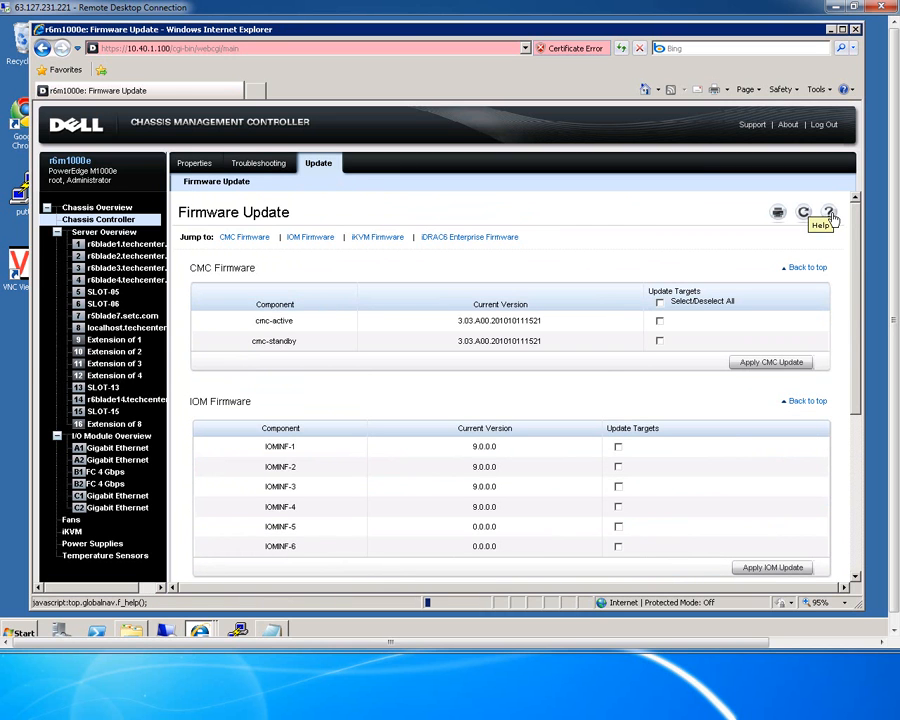
Read the Firmware Update help window and close it.
click(828, 212)
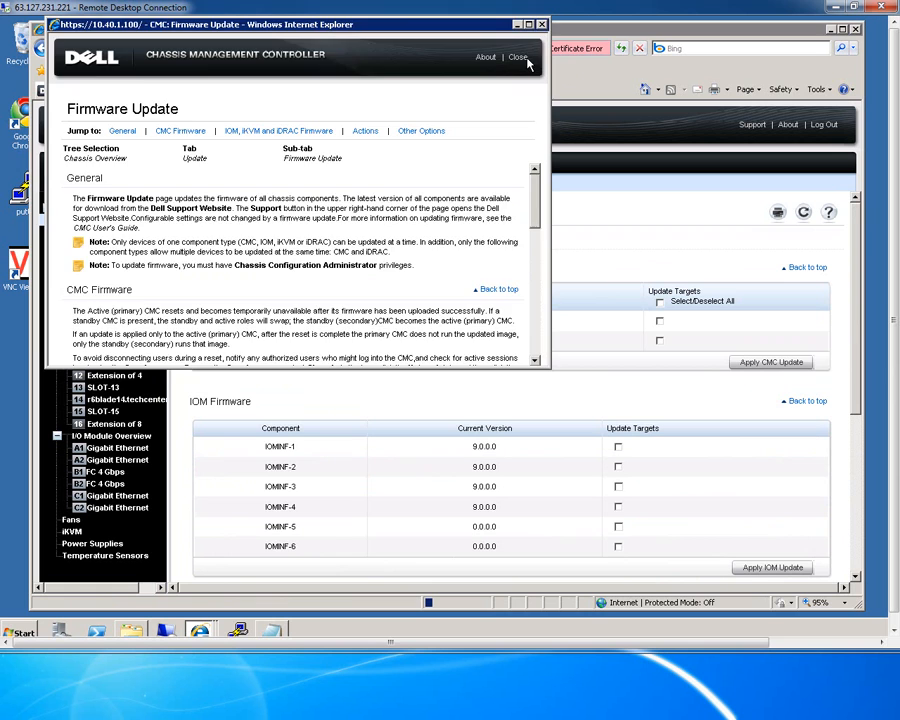
click(518, 57)
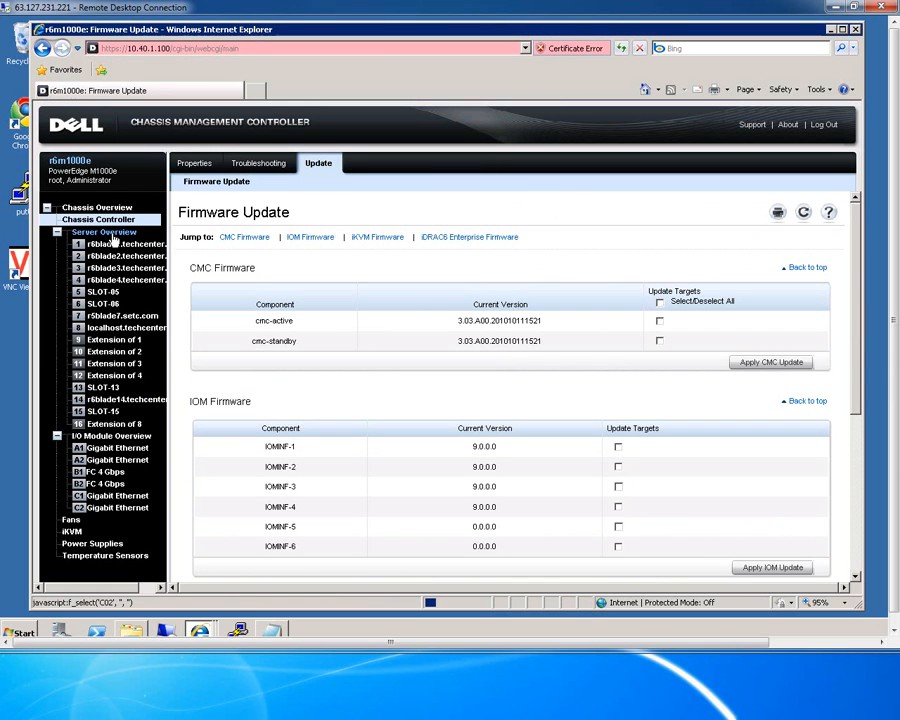
Show Servers Status listing all eleven blades powered on and healthy with service tags.
click(103, 232)
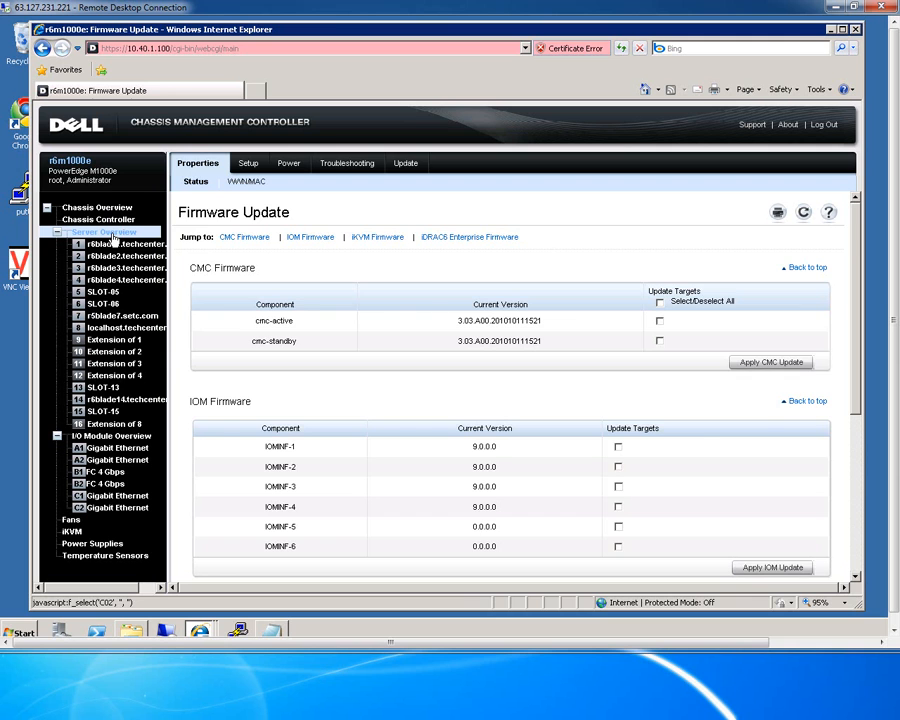
click(101, 231)
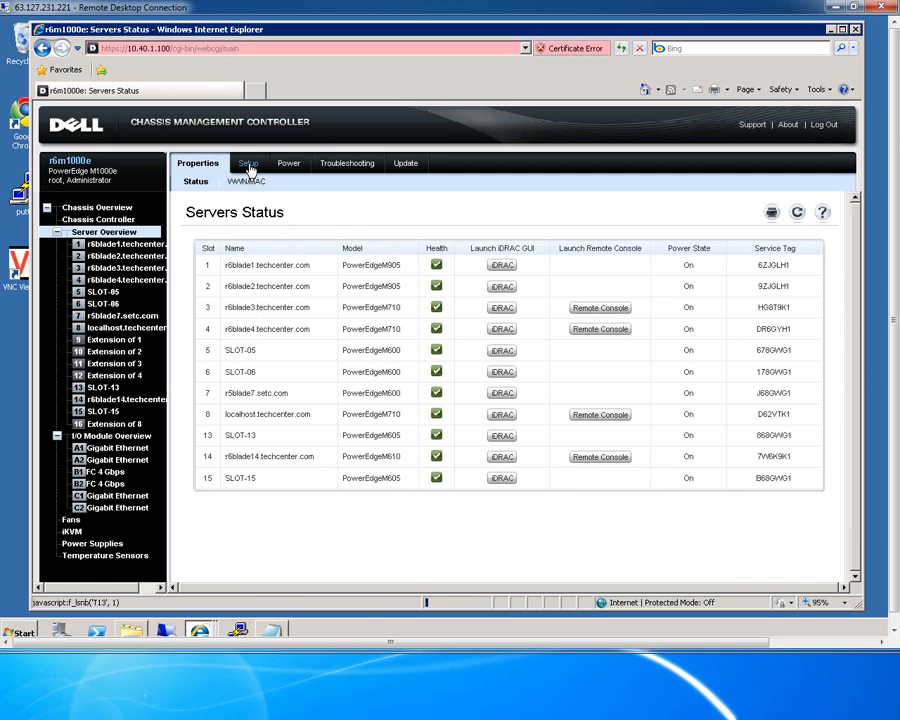
mouse_move(599, 307)
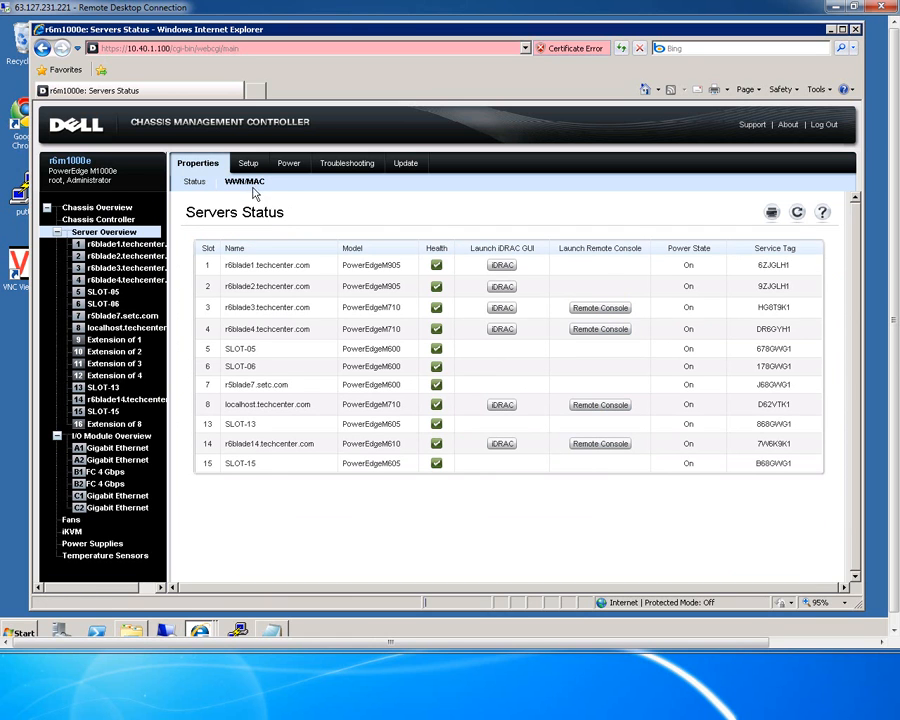
mouse_move(244, 181)
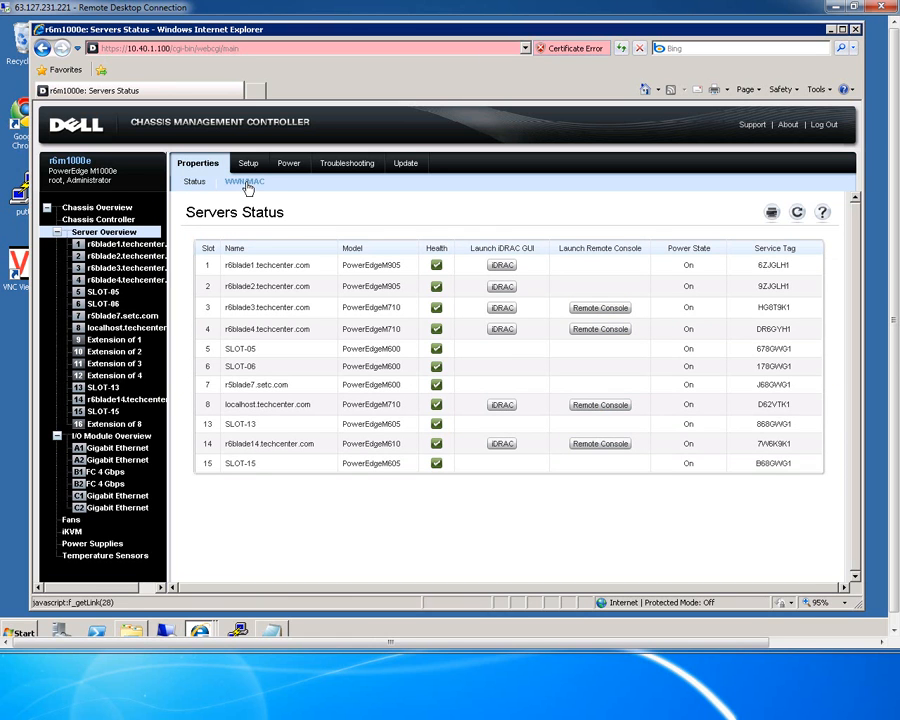
Review the WWN/MAC per-slot address tables with FlexAddress disabled, then move to Setup.
click(244, 181)
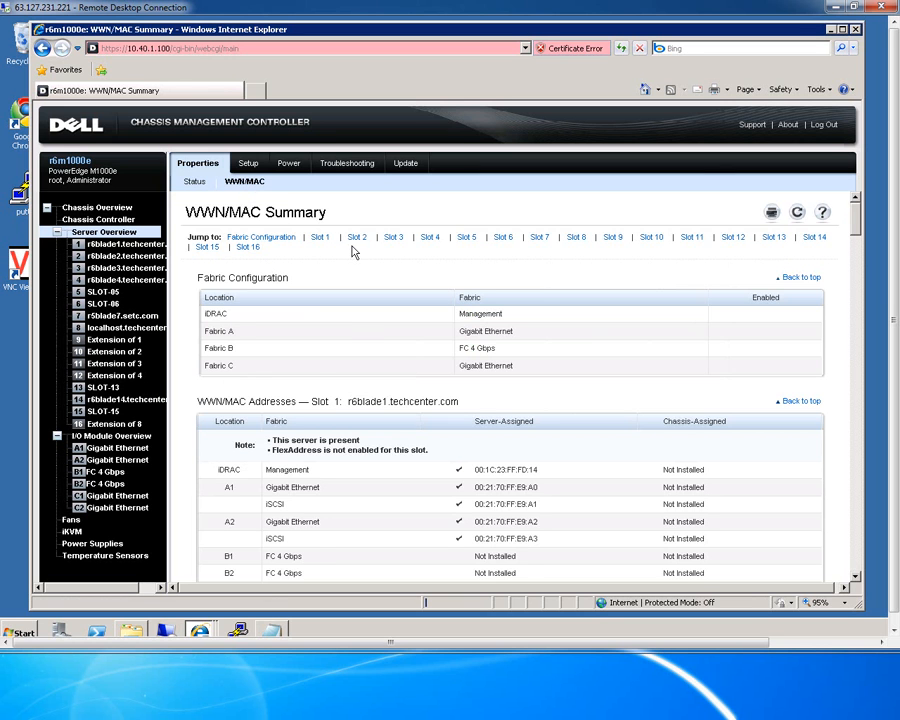
scroll(down, 3)
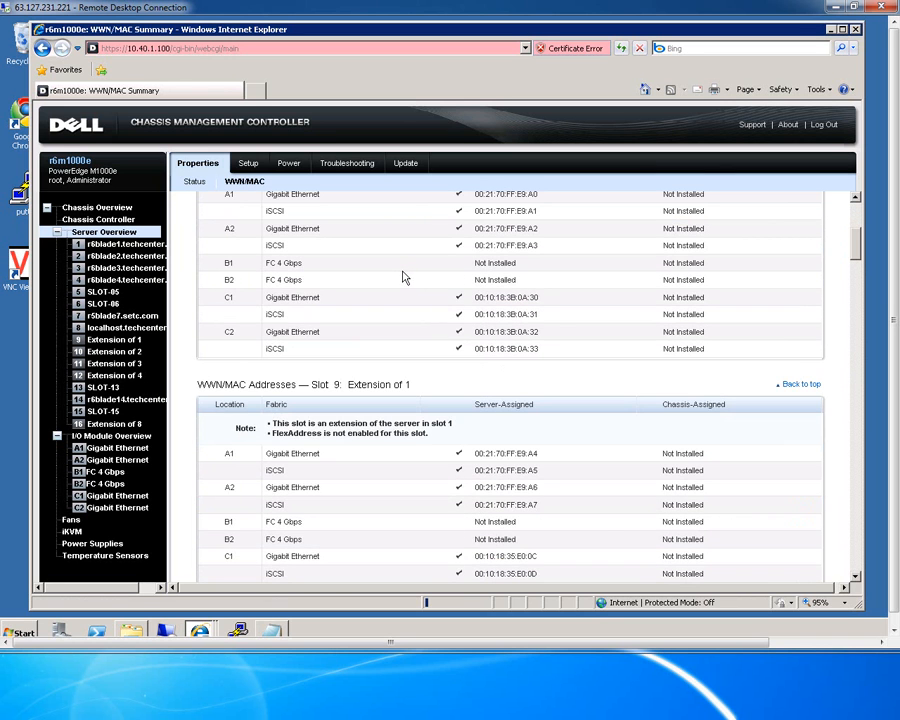
scroll(down, 3)
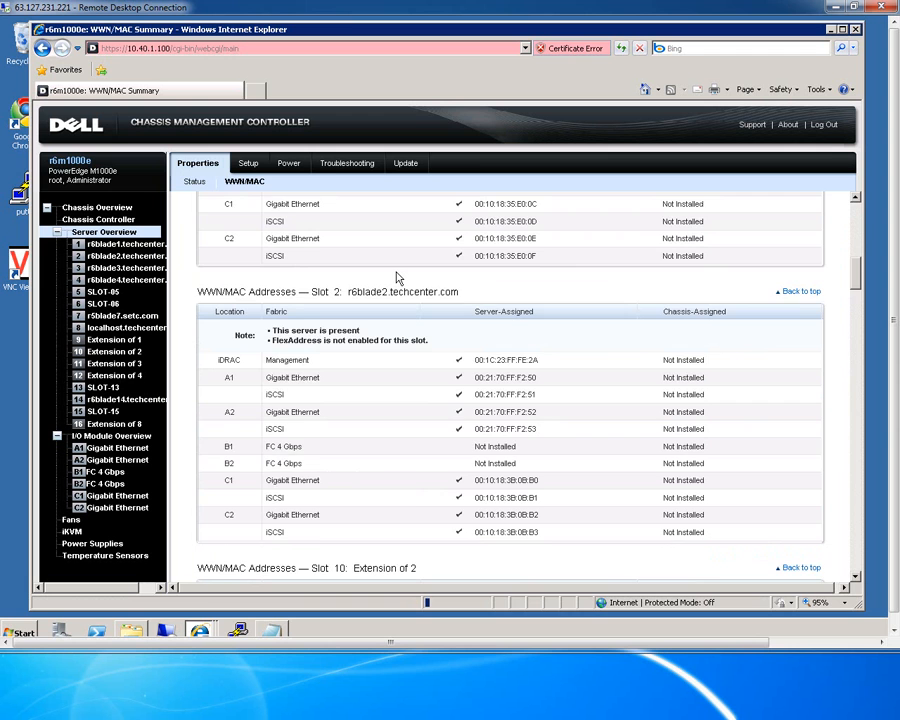
scroll(down, 3)
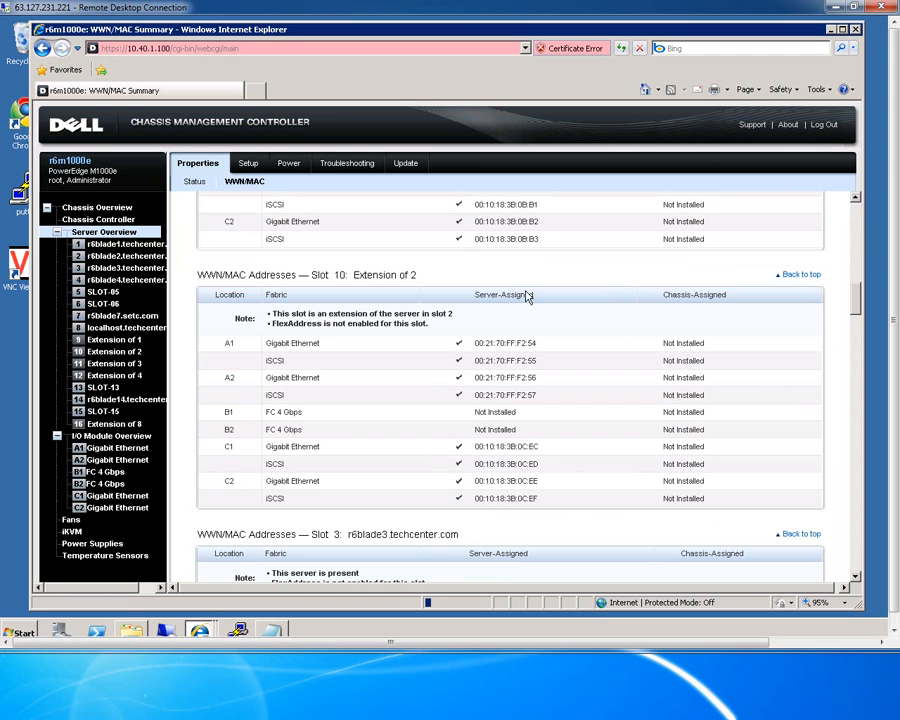
scroll(down, 3)
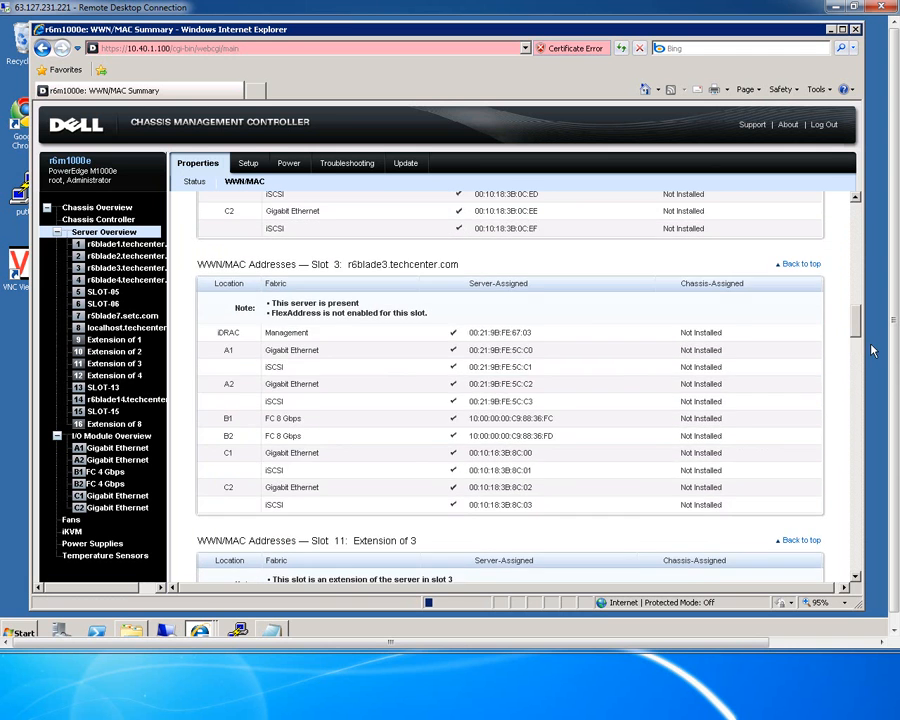
scroll(down, 3)
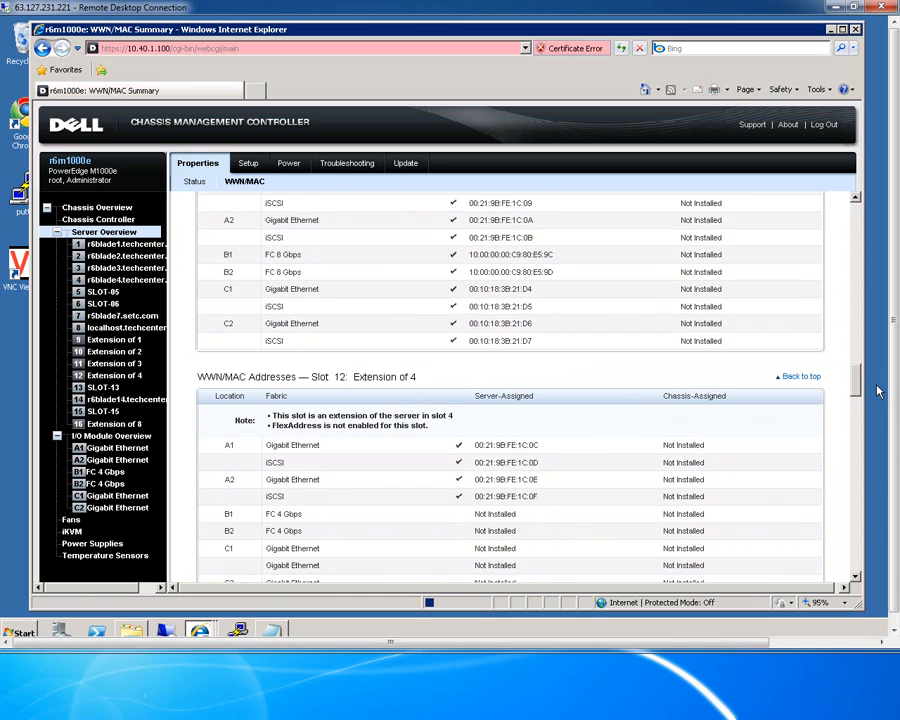
scroll(down, 3)
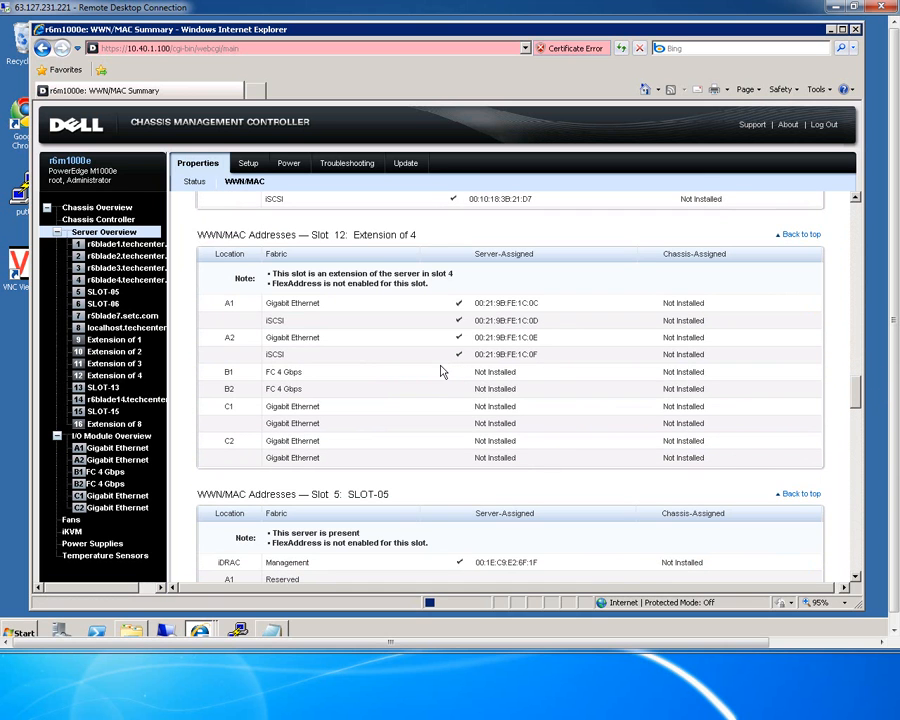
mouse_move(248, 163)
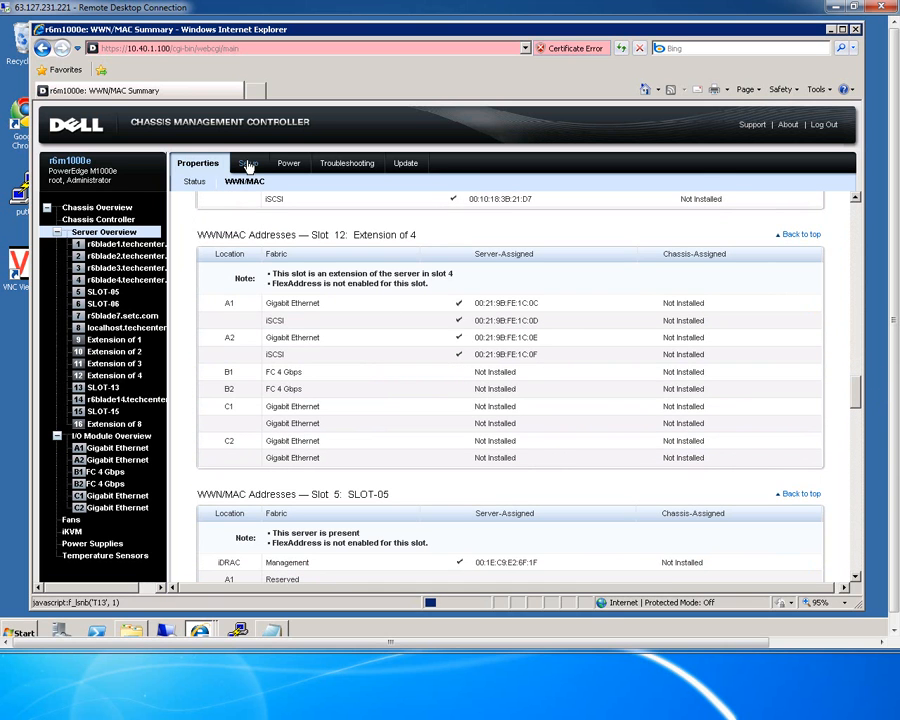
click(244, 163)
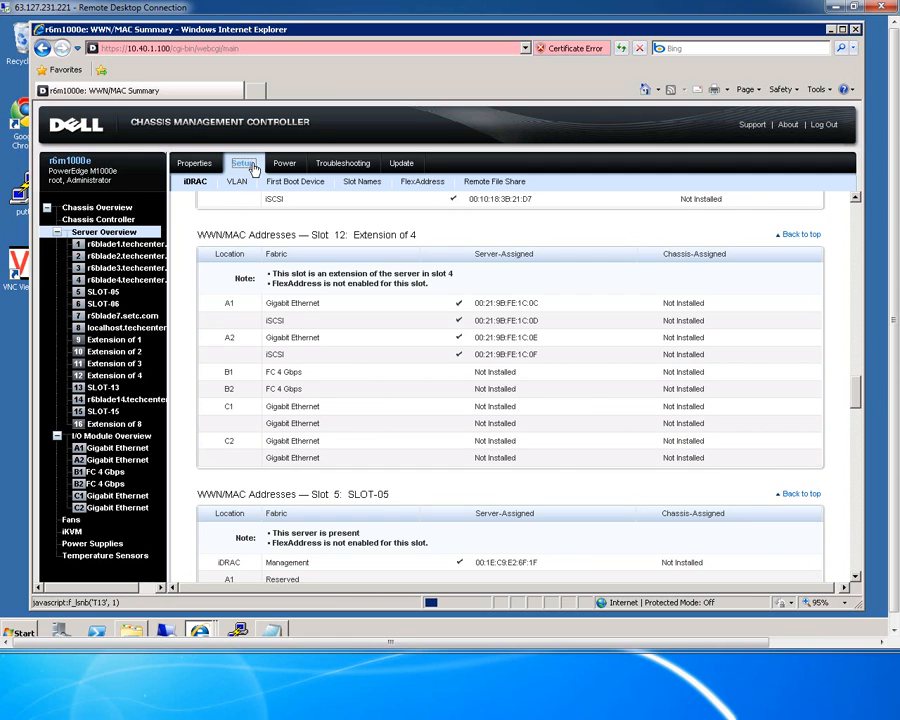
Review the Deploy iDRAC QuickDeploy settings, then show VLAN Tag Settings for CMC and iDRACs.
click(243, 163)
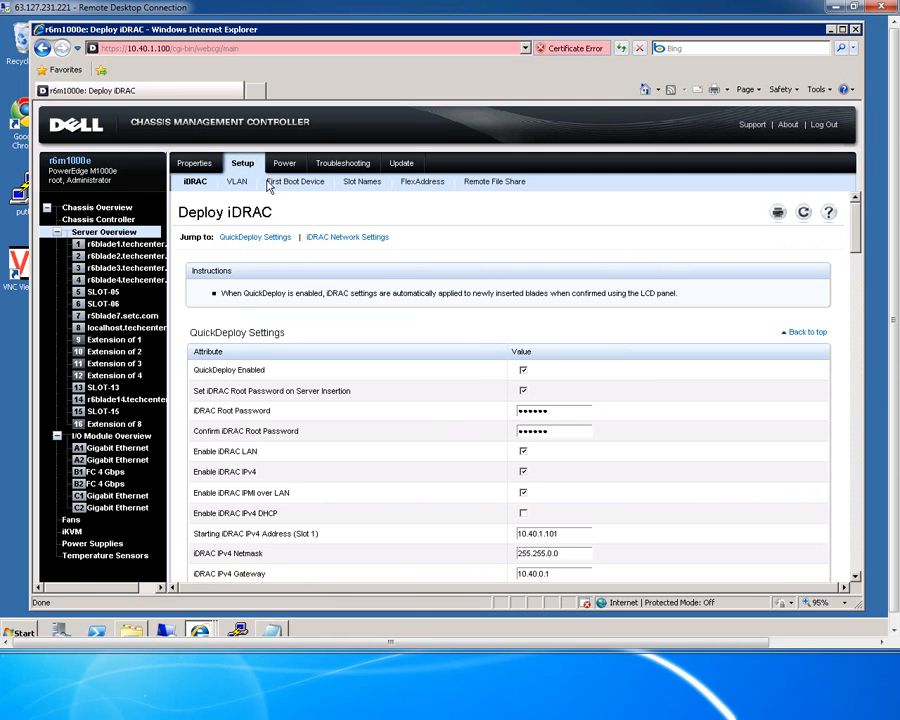
mouse_move(272, 205)
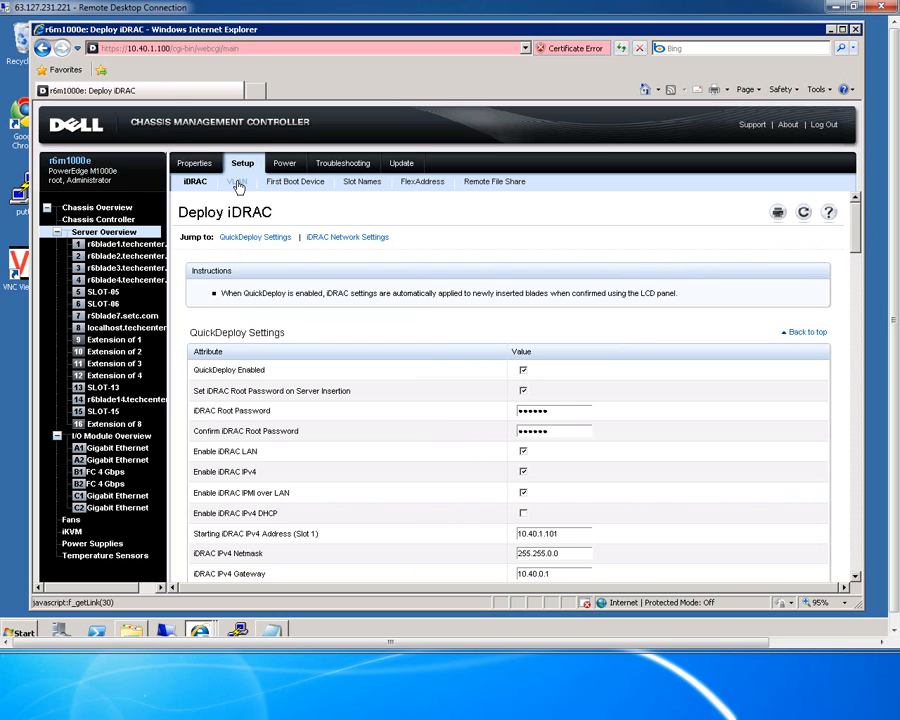
scroll(down, 3)
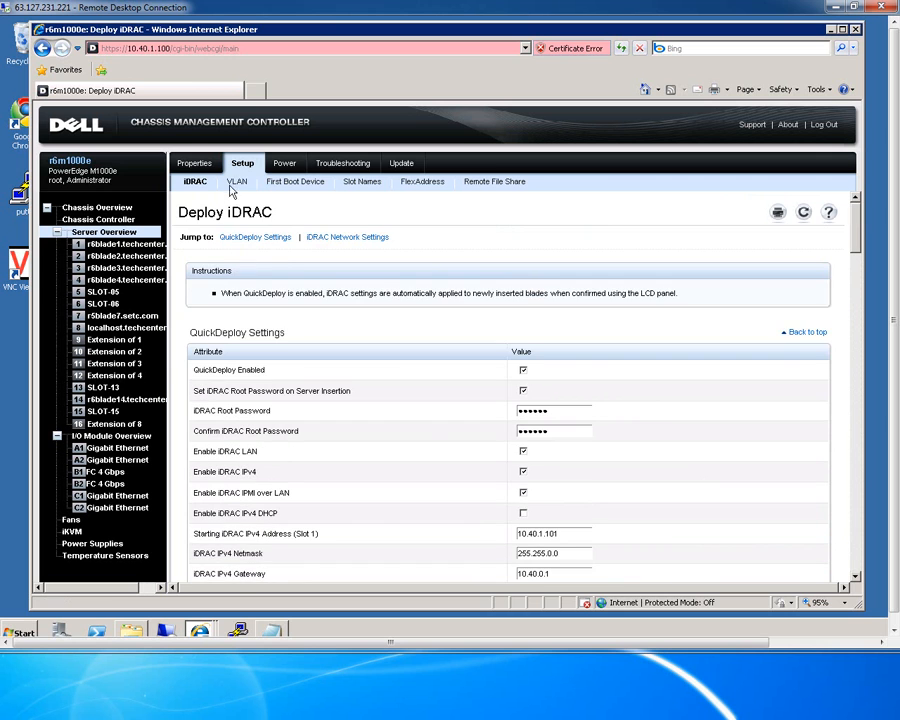
click(237, 181)
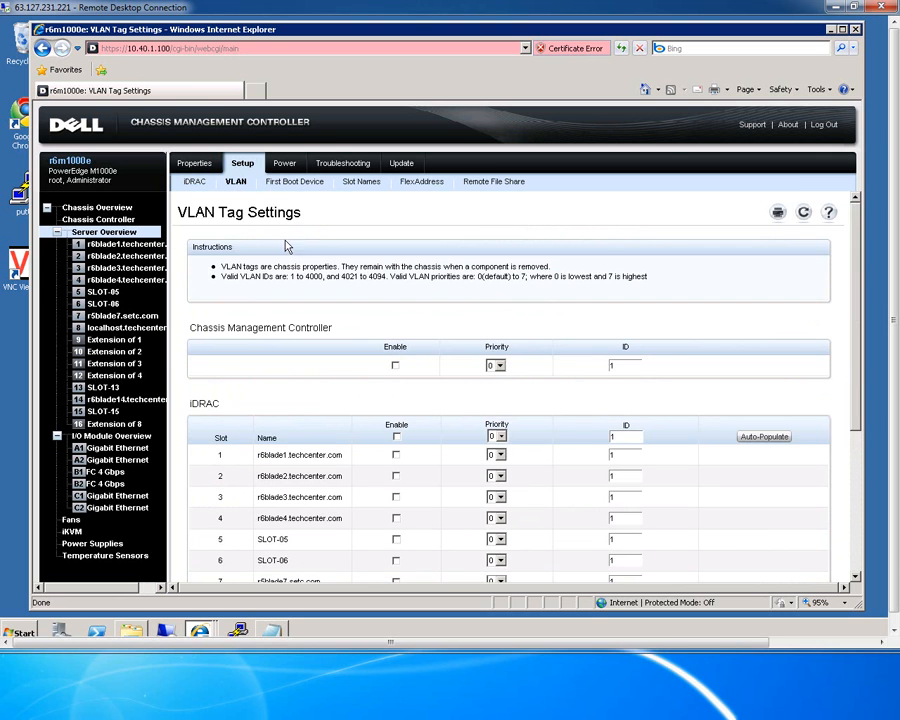
mouse_move(297, 181)
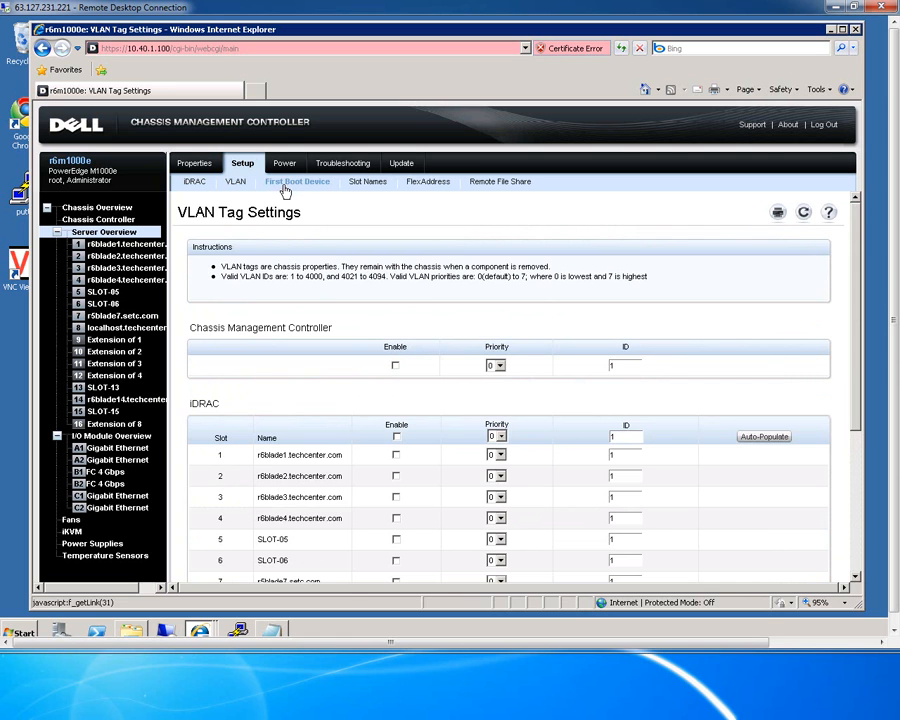
Review the blades' First Boot Device and Slot Names settings, then move to FlexAddress.
click(297, 181)
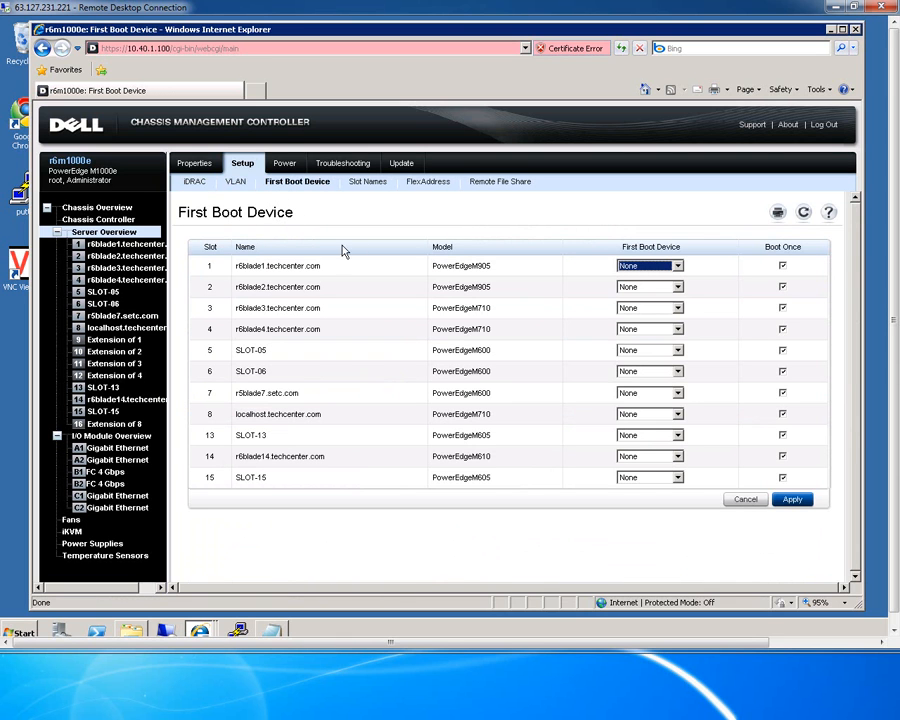
mouse_move(577, 288)
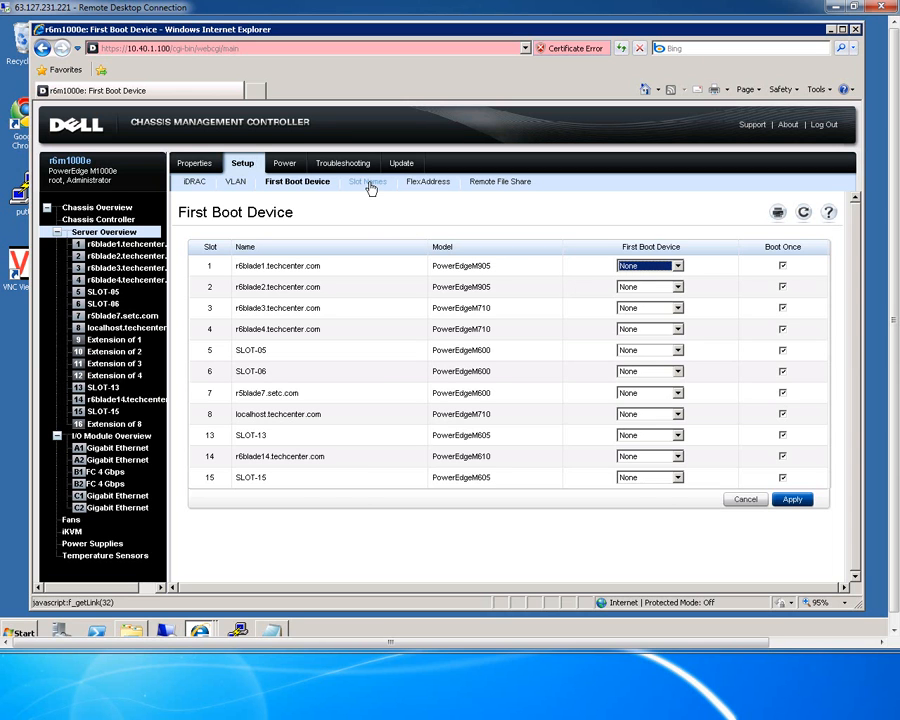
click(365, 181)
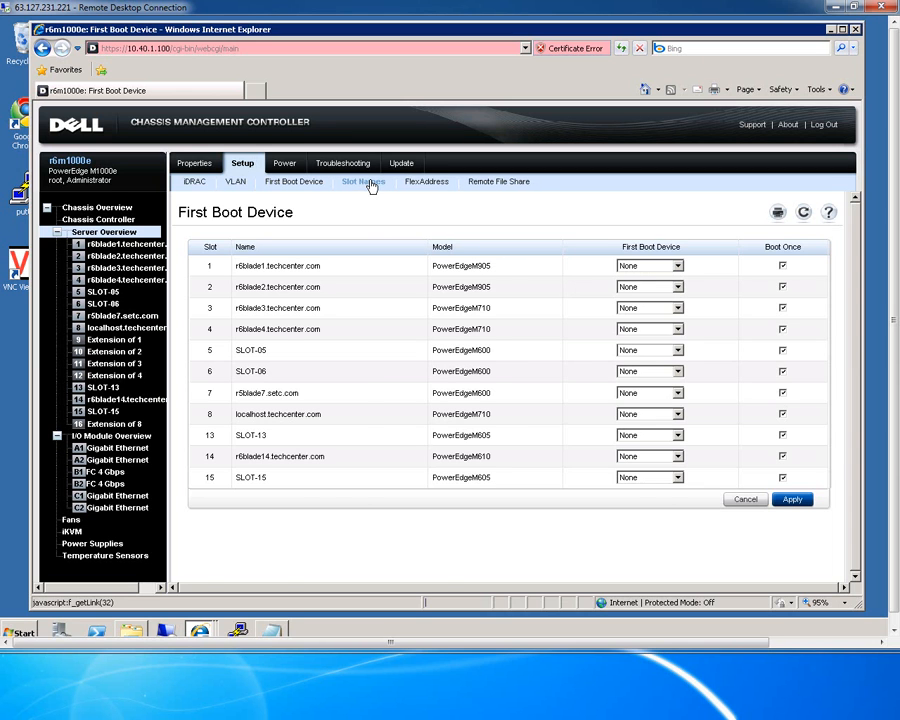
click(363, 181)
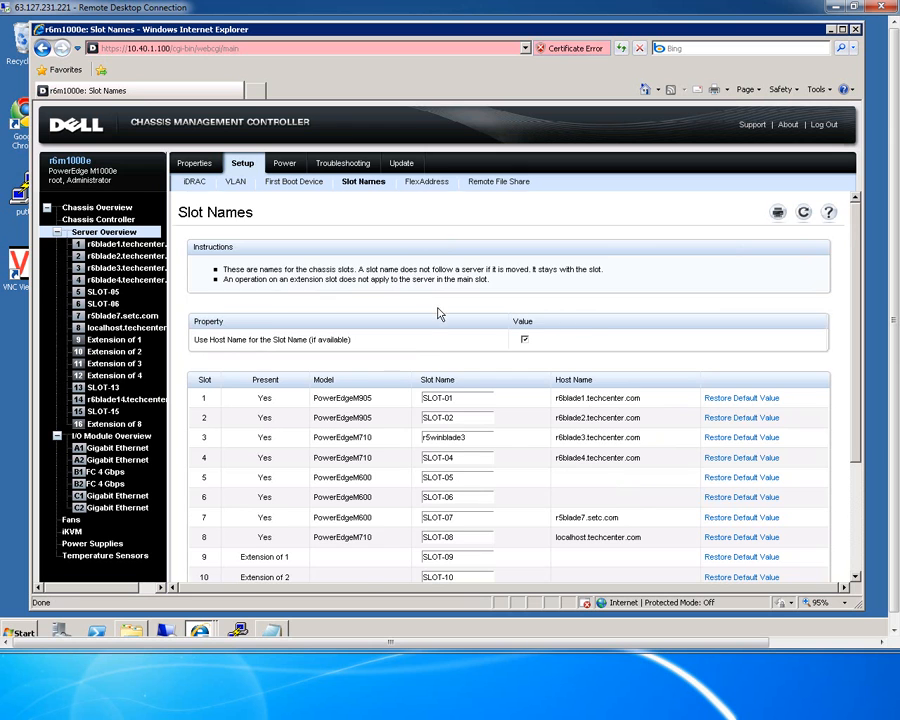
scroll(down, 3)
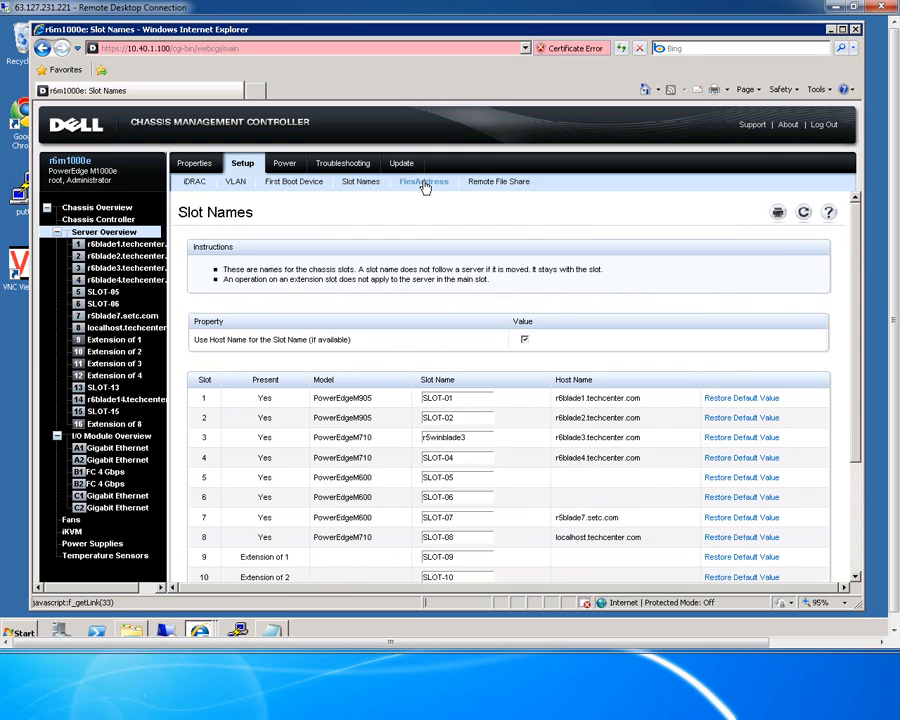
click(423, 181)
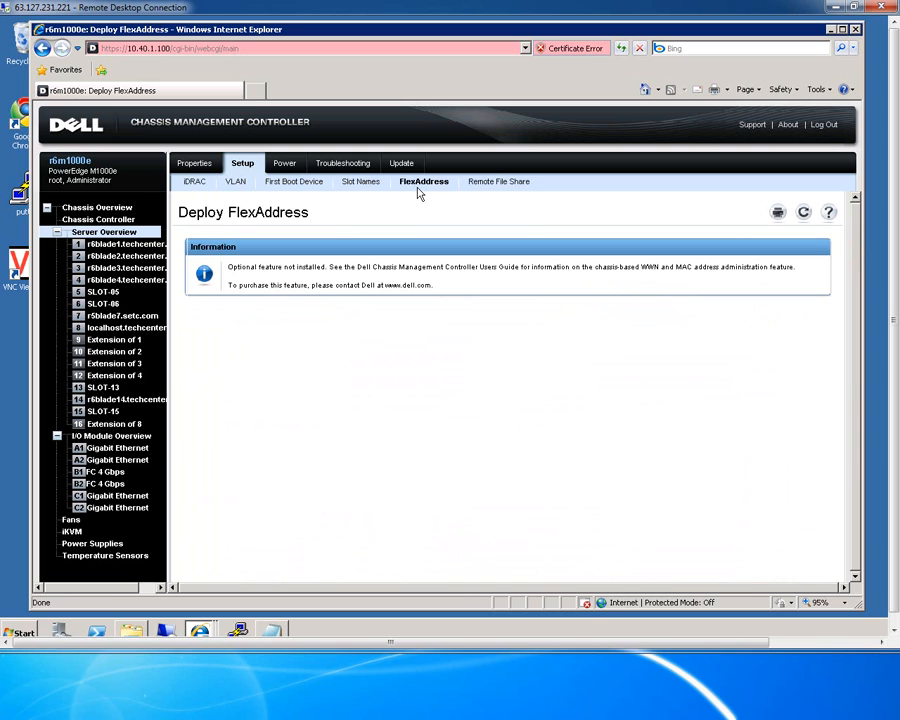
mouse_move(498, 181)
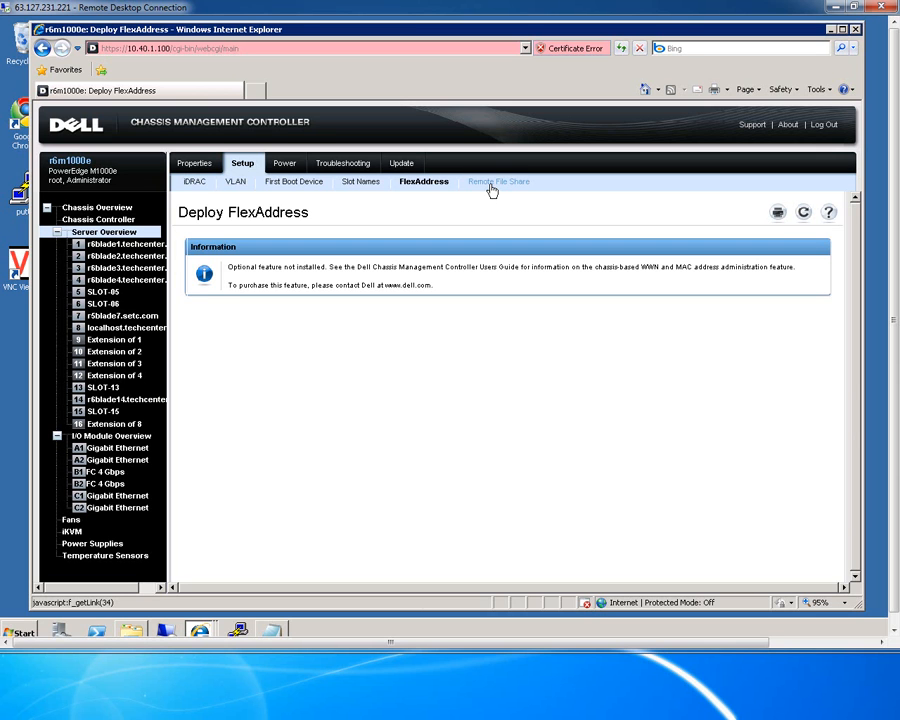
Leave the not-installed FlexAddress page for Deploy Remote File Share.
click(497, 181)
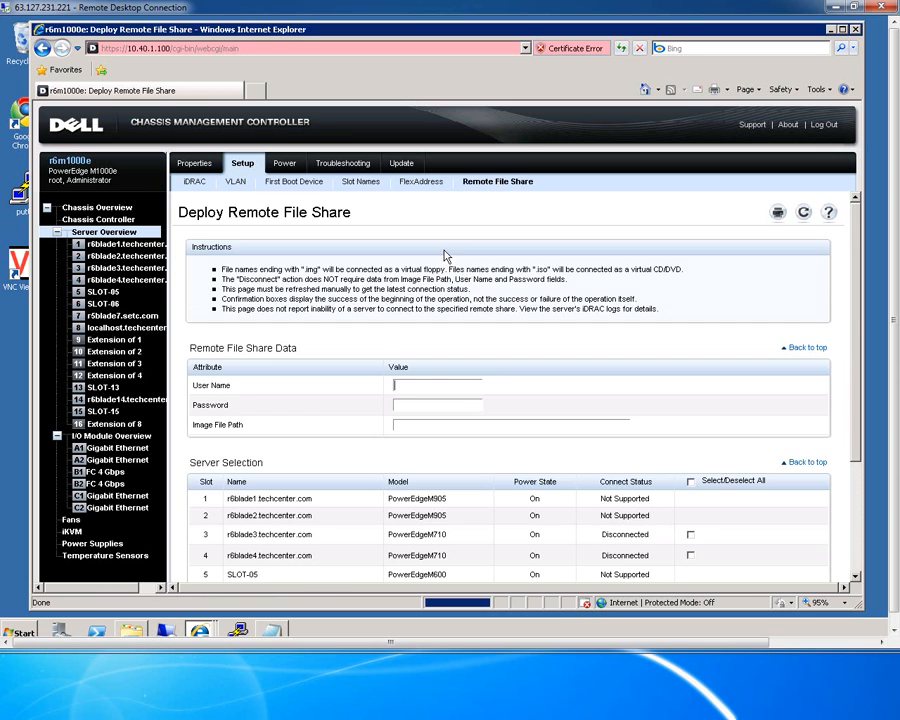
mouse_move(312, 320)
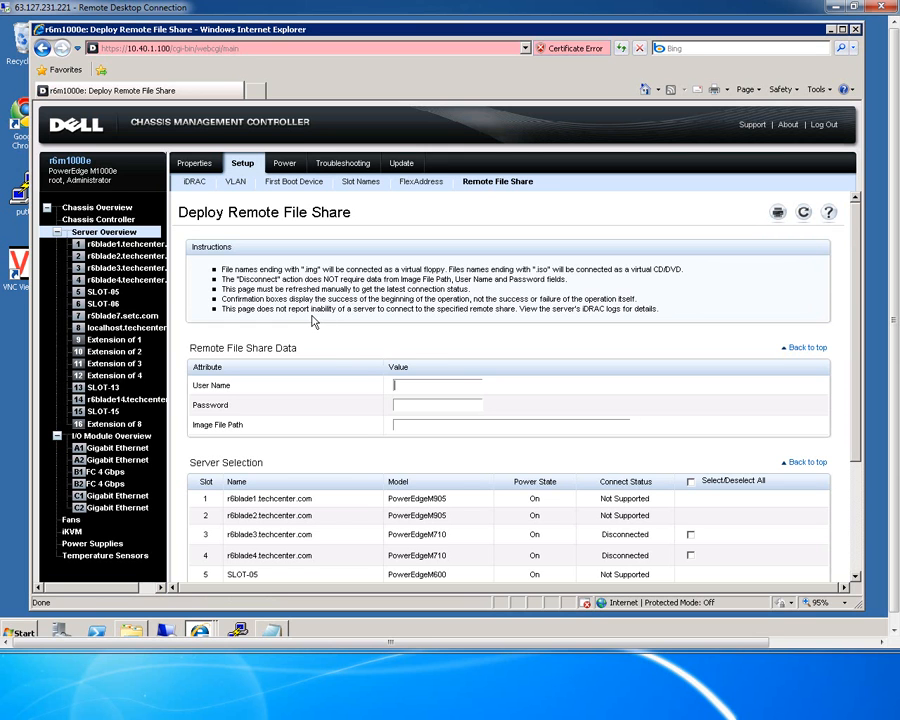
Review the Remote File Share server connect statuses, then move to the server Power section.
scroll(down, 3)
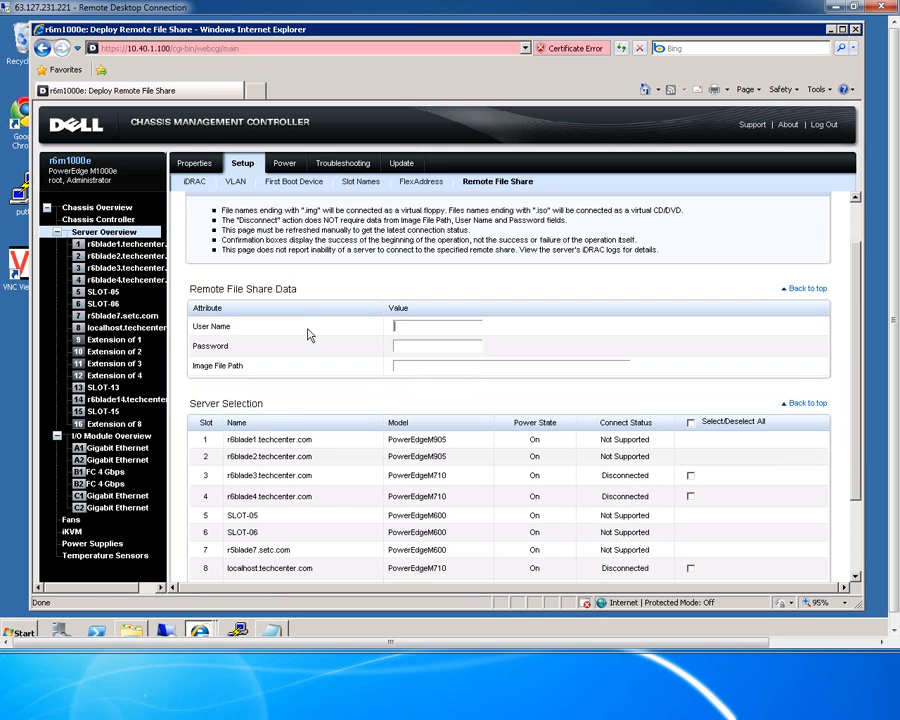
scroll(down, 3)
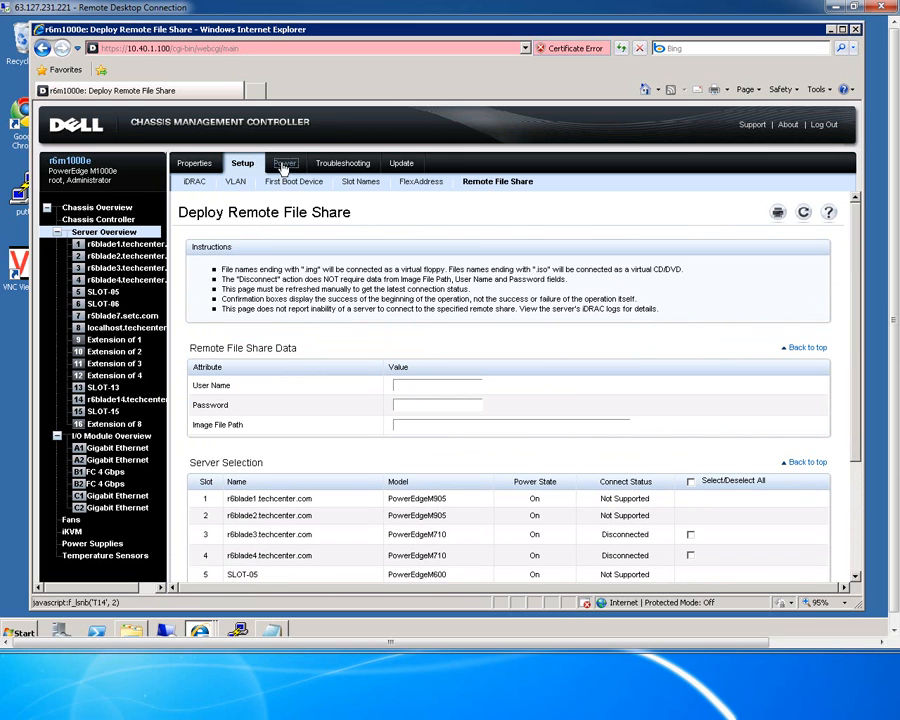
click(284, 163)
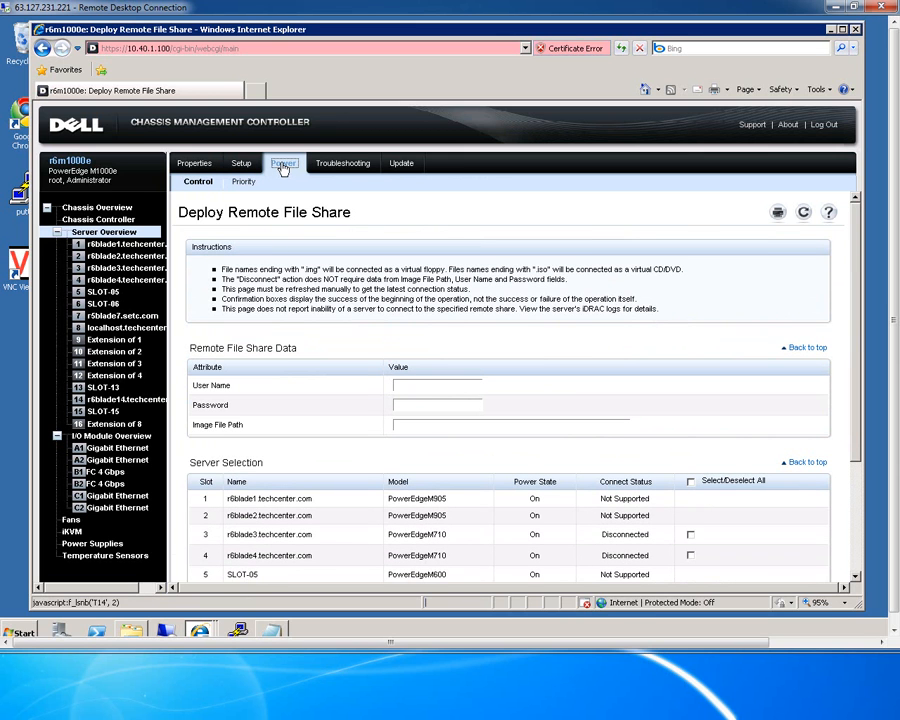
Review server Power Control and the Server Priority list showing every slot at 1 (High).
click(283, 163)
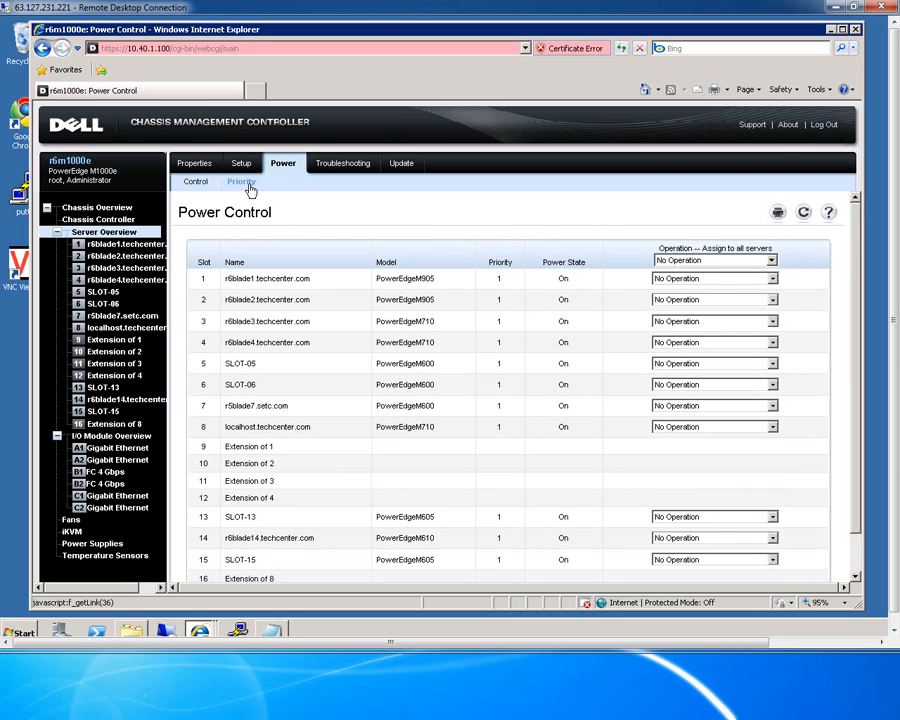
click(240, 181)
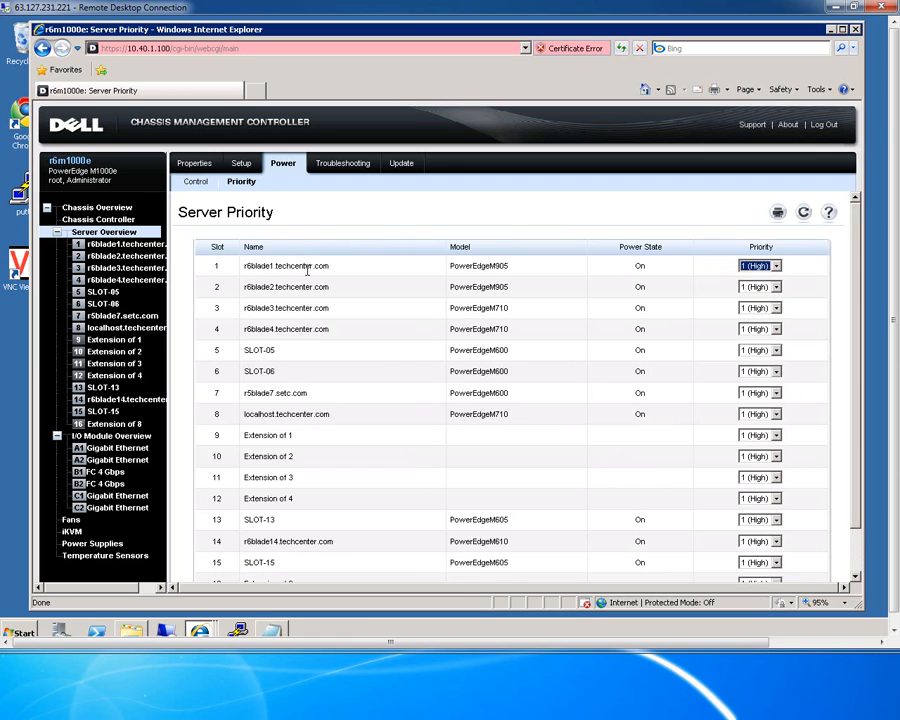
scroll(down, 3)
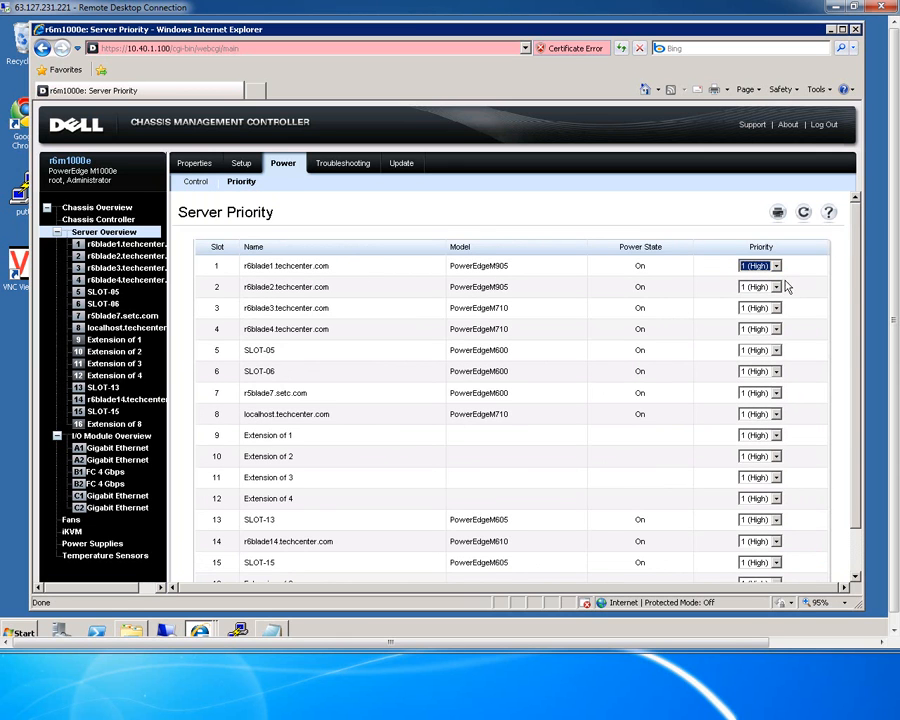
click(775, 265)
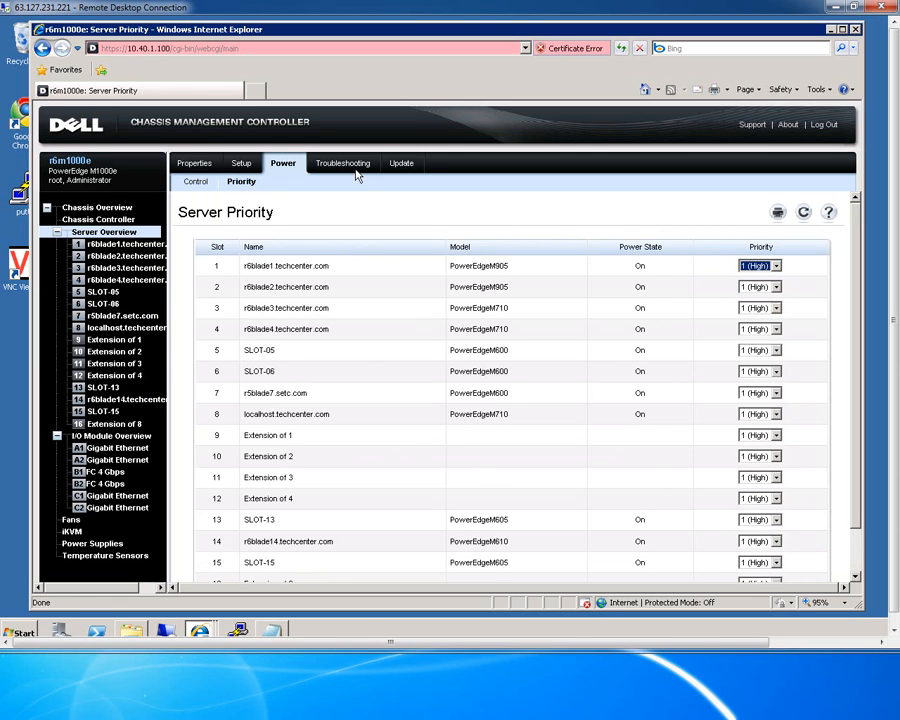
click(343, 163)
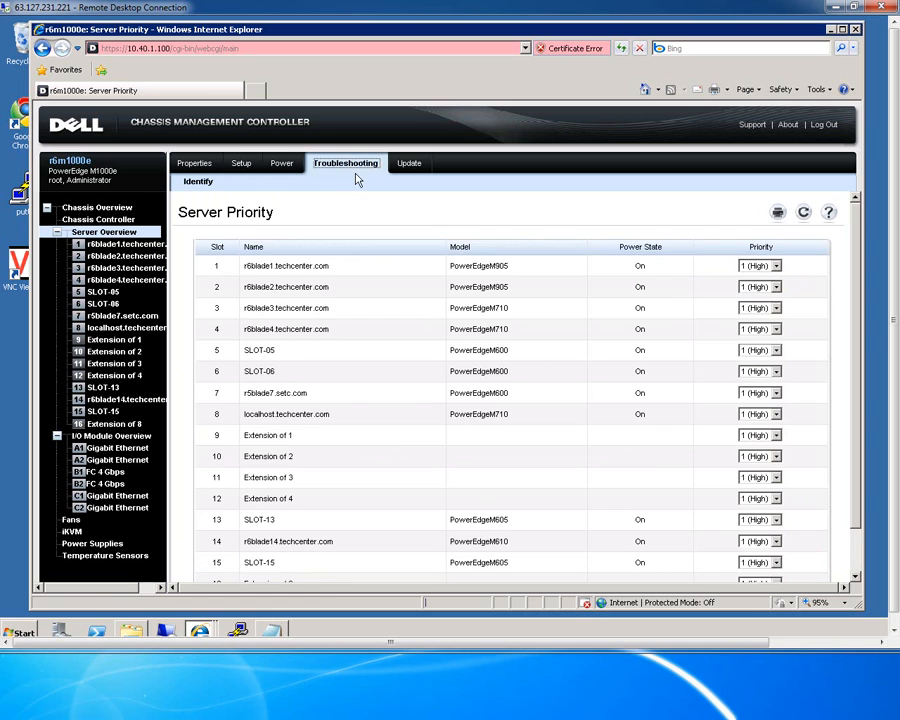
Review the servers' LED Identify list, then the Firmware Update page with CMC and IOM versions.
click(197, 181)
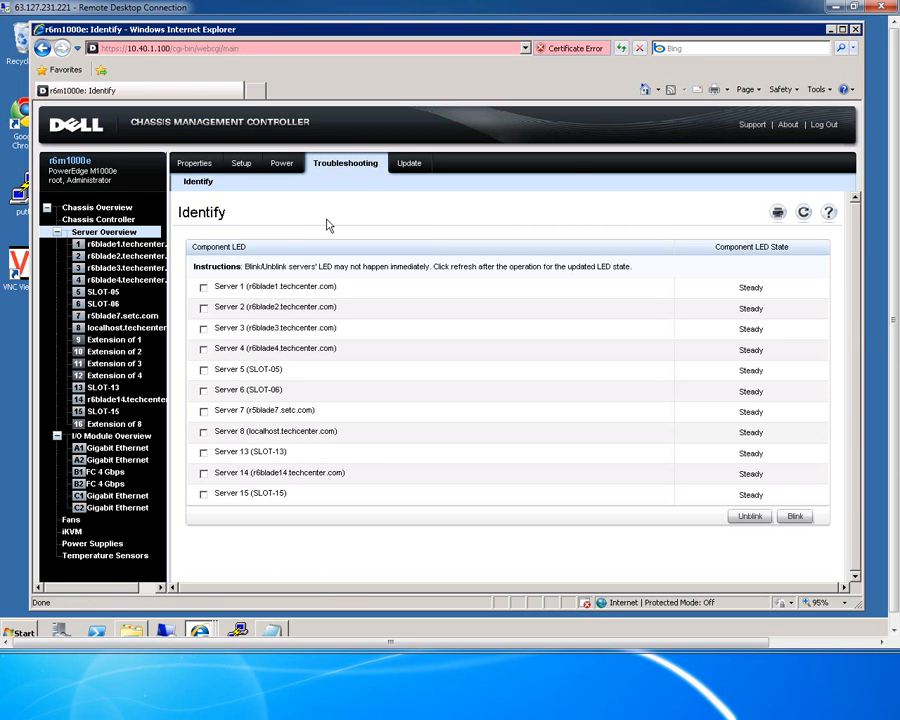
mouse_move(592, 405)
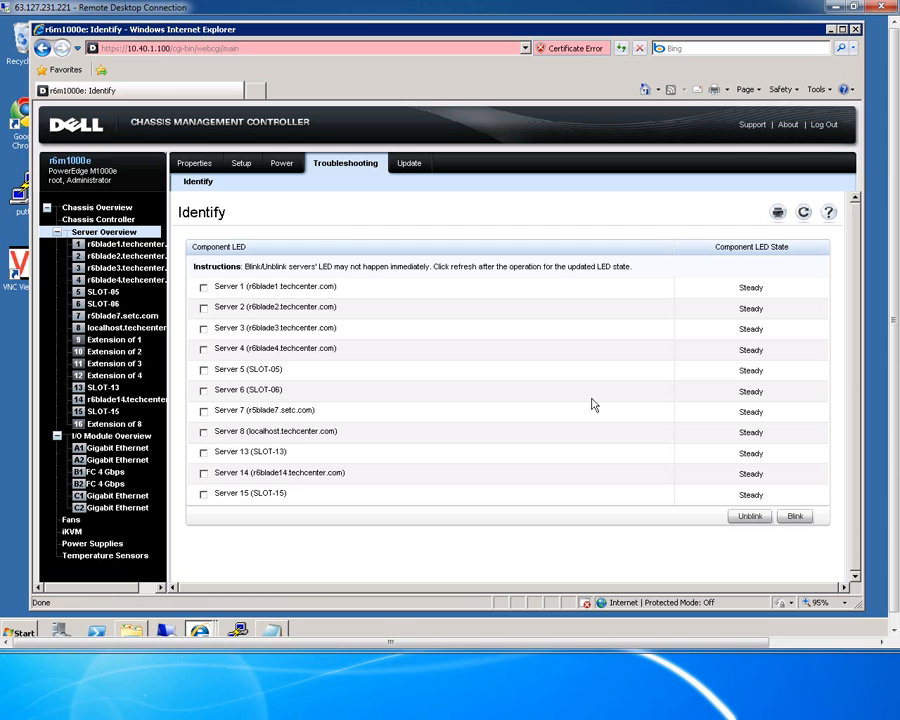
mouse_move(448, 207)
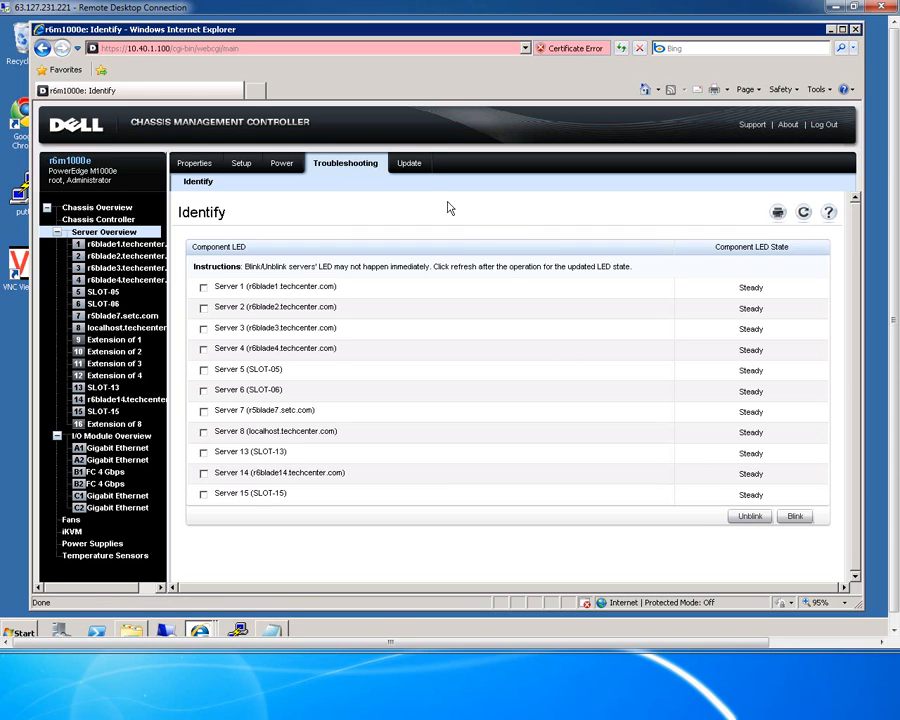
click(409, 163)
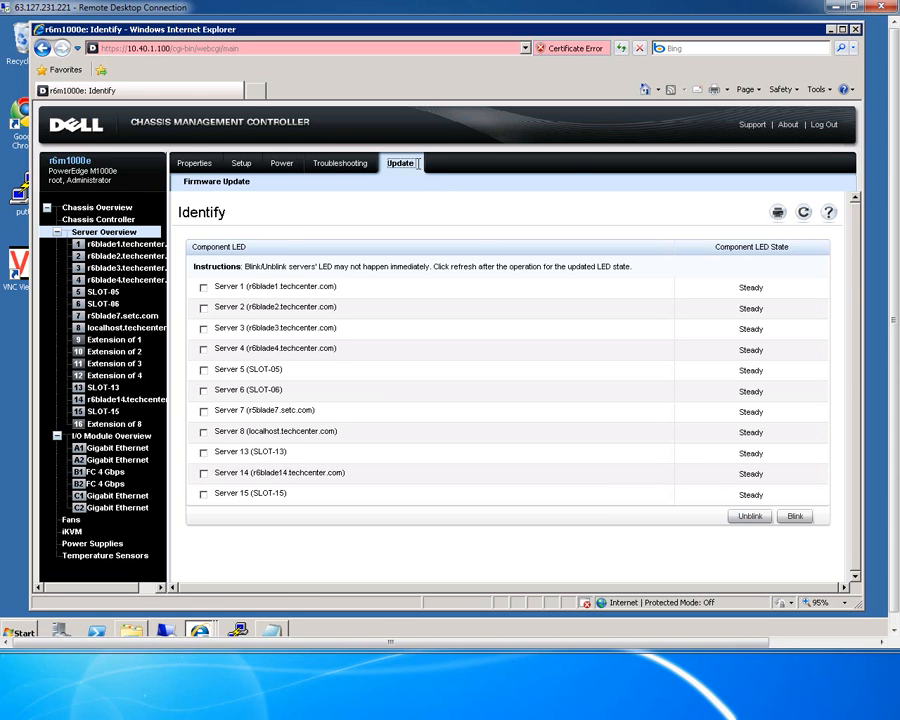
click(400, 163)
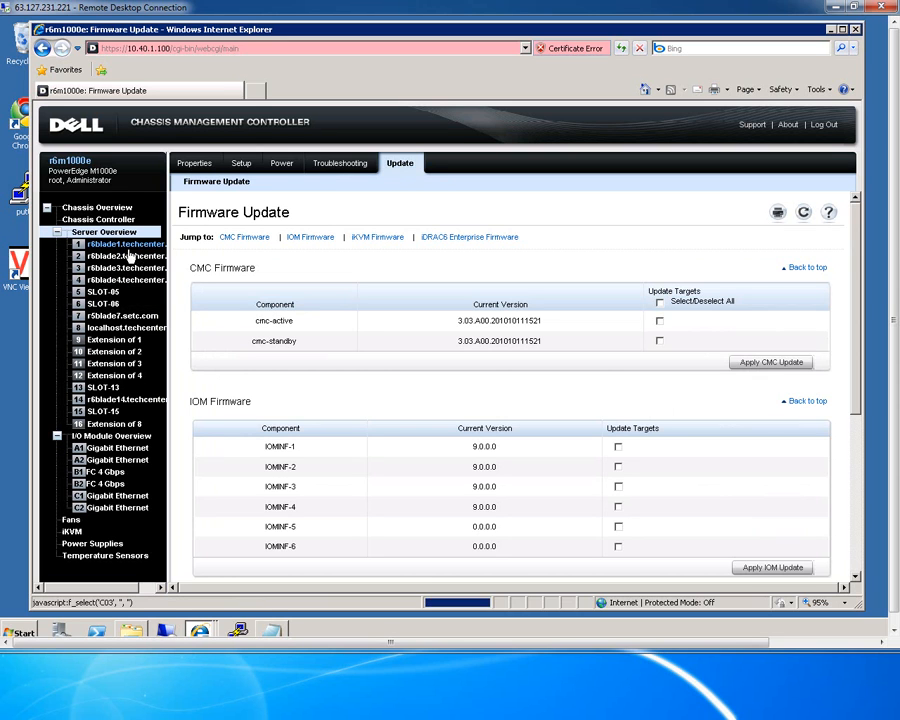
mouse_move(120, 279)
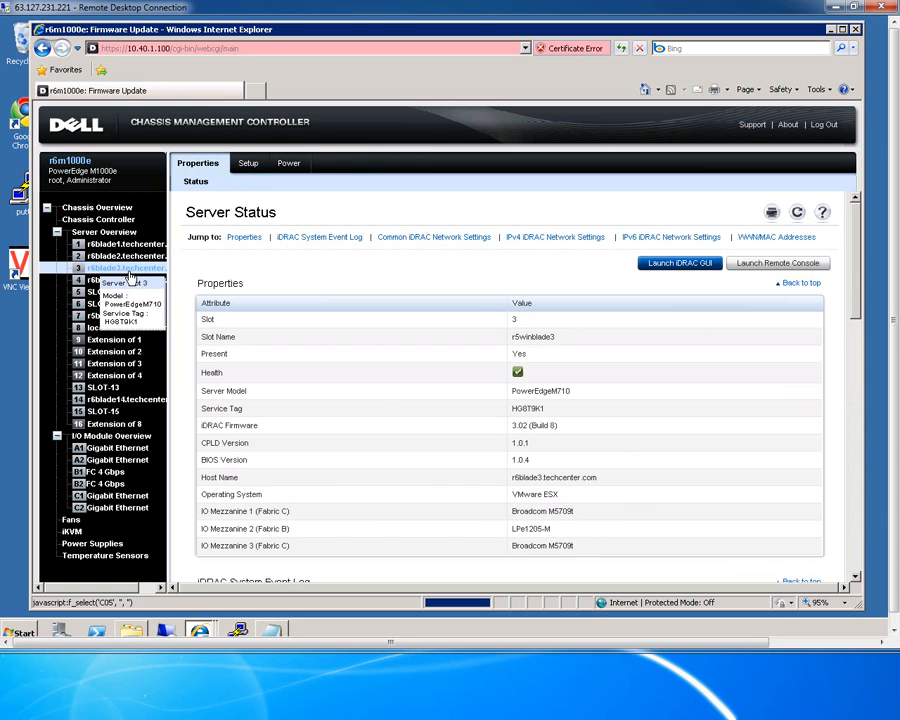
Review slot 3's Server Status page and its first boot device setting.
click(126, 268)
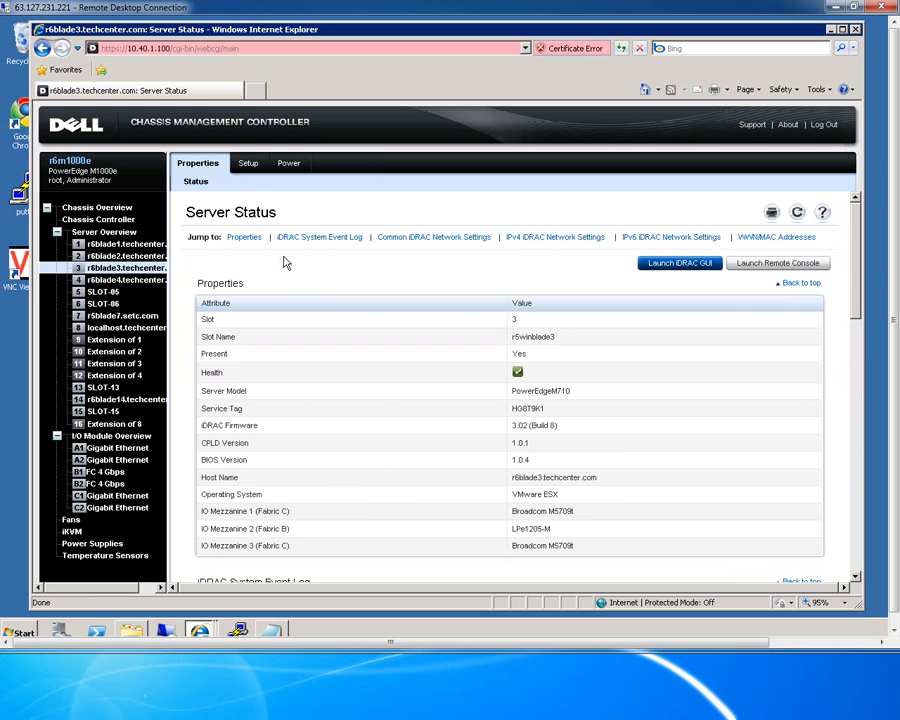
scroll(down, 3)
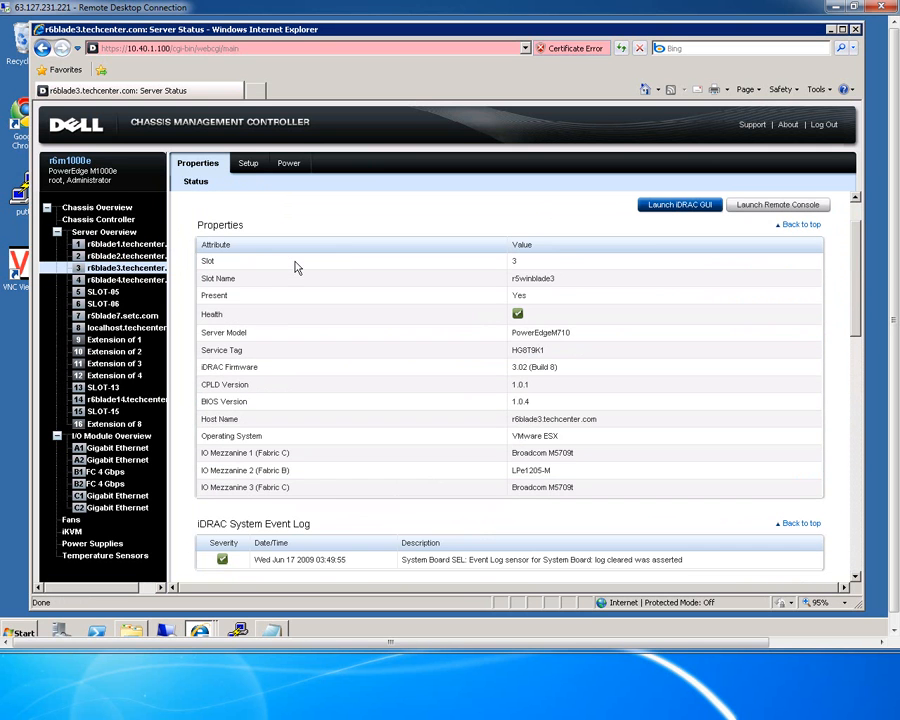
mouse_move(680, 204)
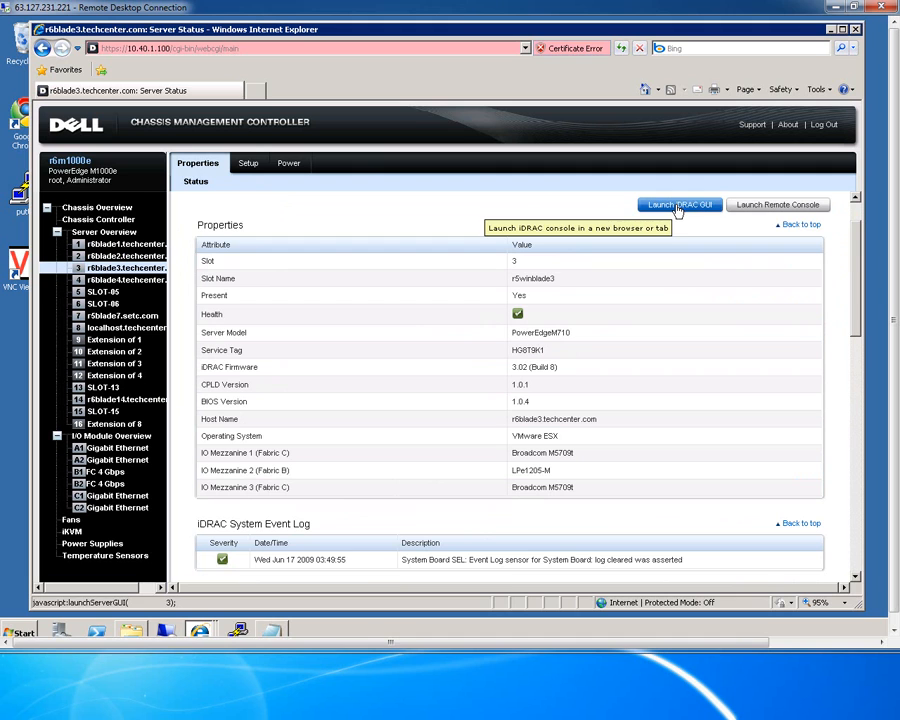
mouse_move(777, 204)
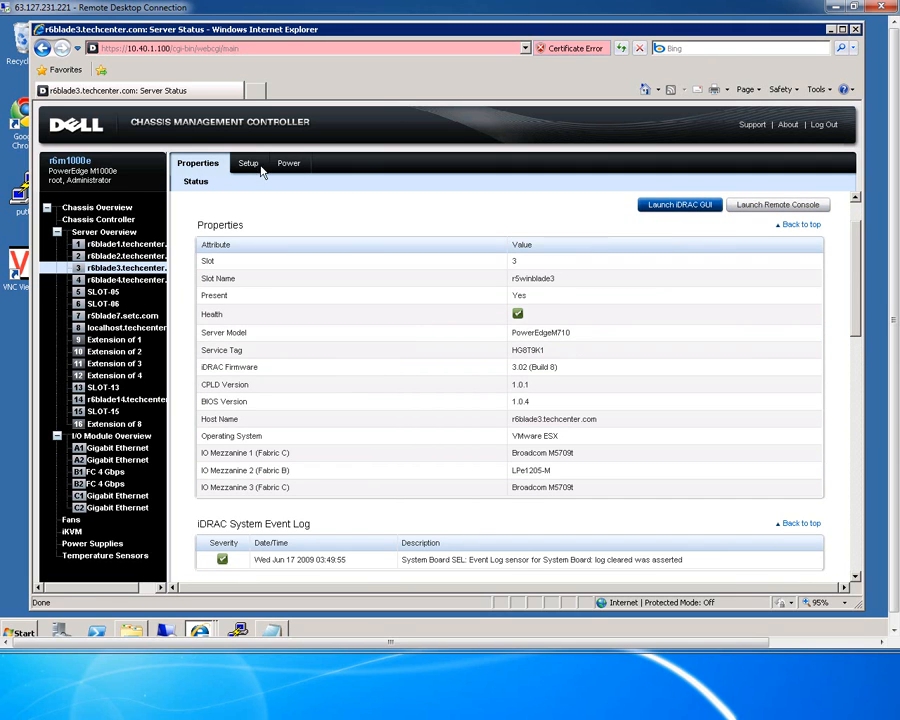
click(246, 163)
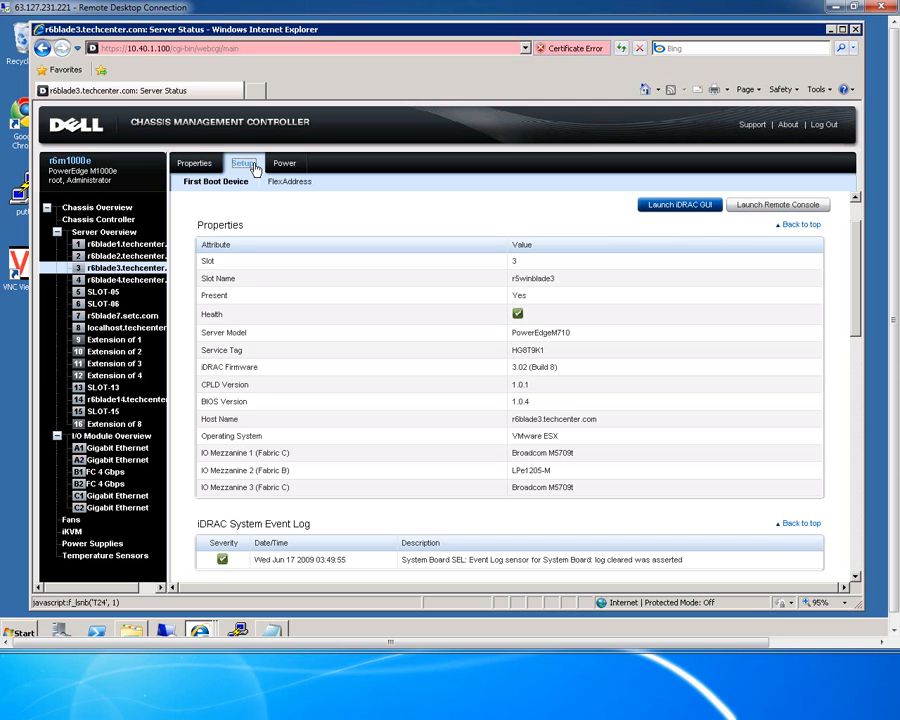
click(243, 163)
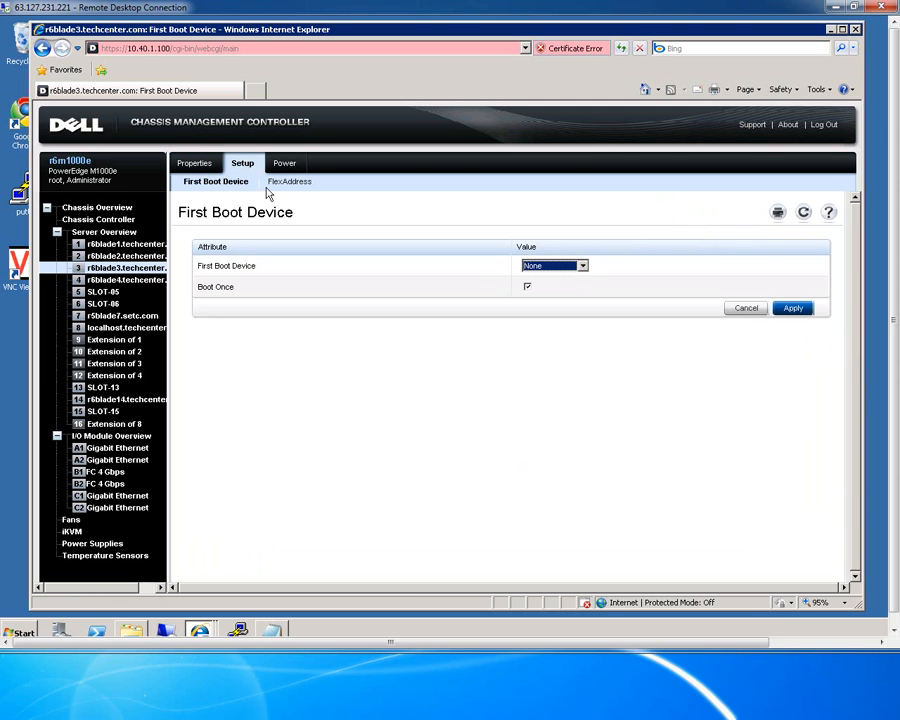
click(583, 265)
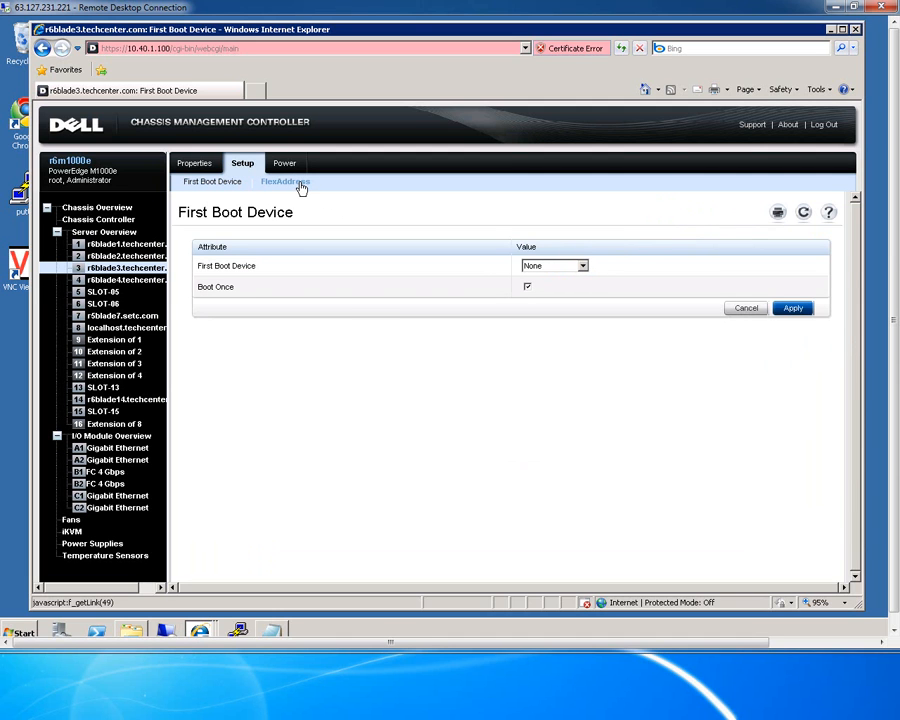
Check server 3's FlexAddress and power management pages, returning to its status page.
click(285, 181)
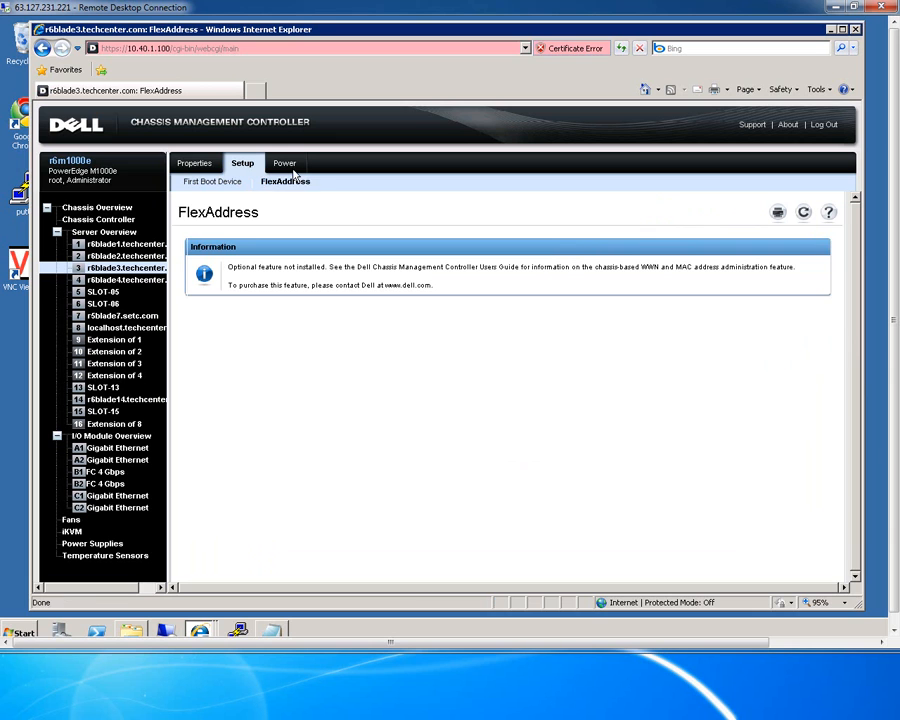
click(283, 163)
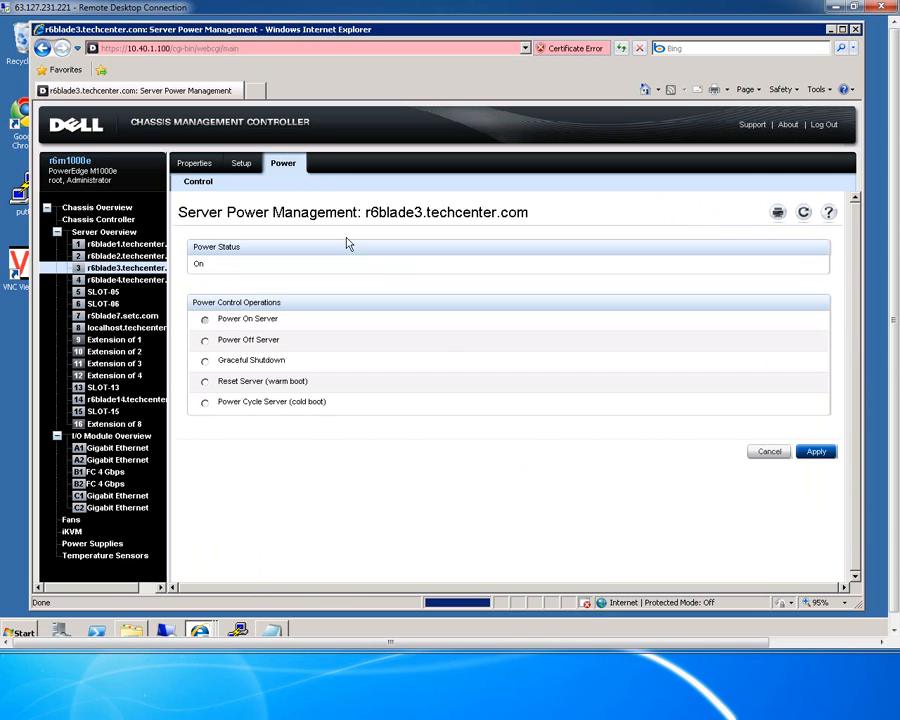
mouse_move(237, 363)
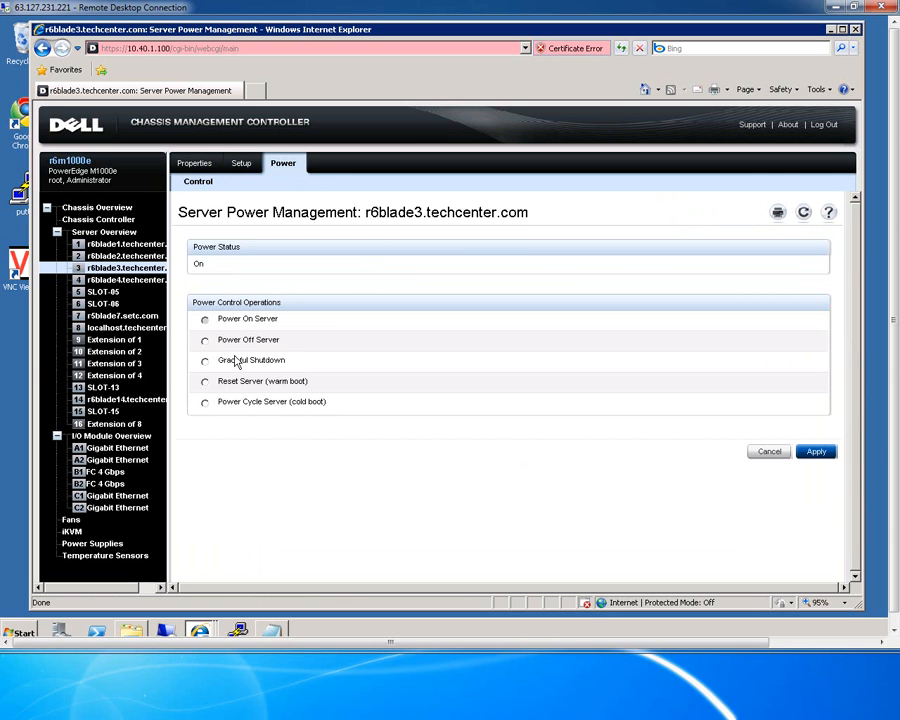
mouse_move(194, 163)
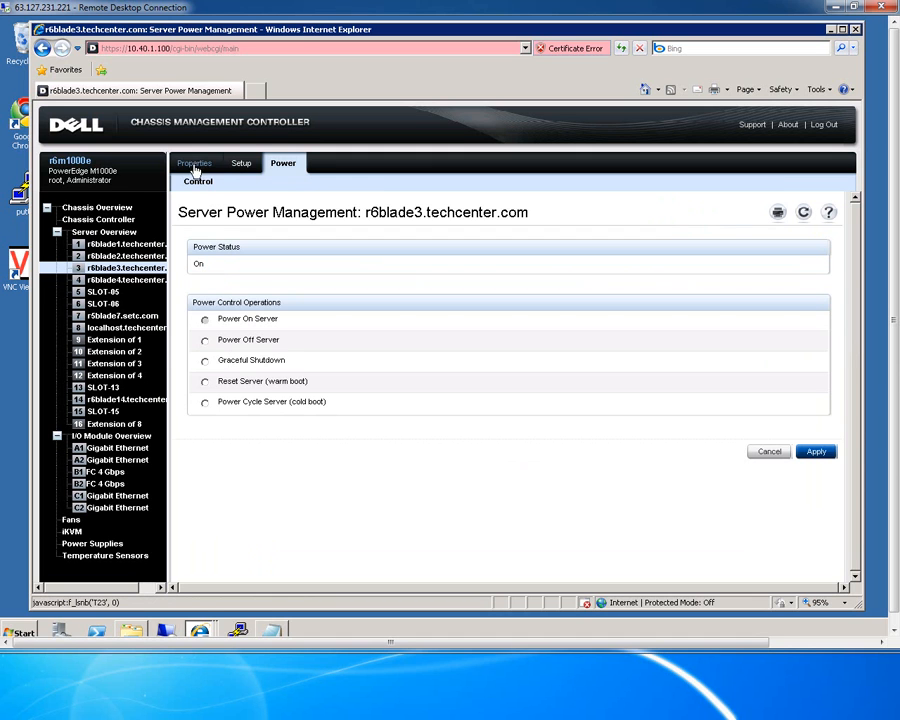
click(194, 163)
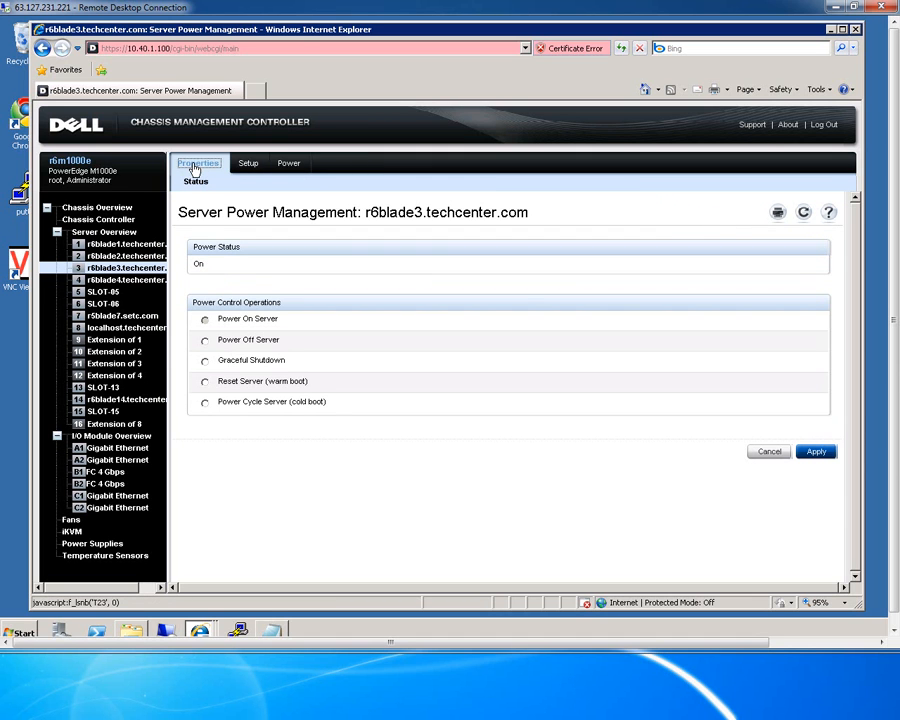
click(198, 163)
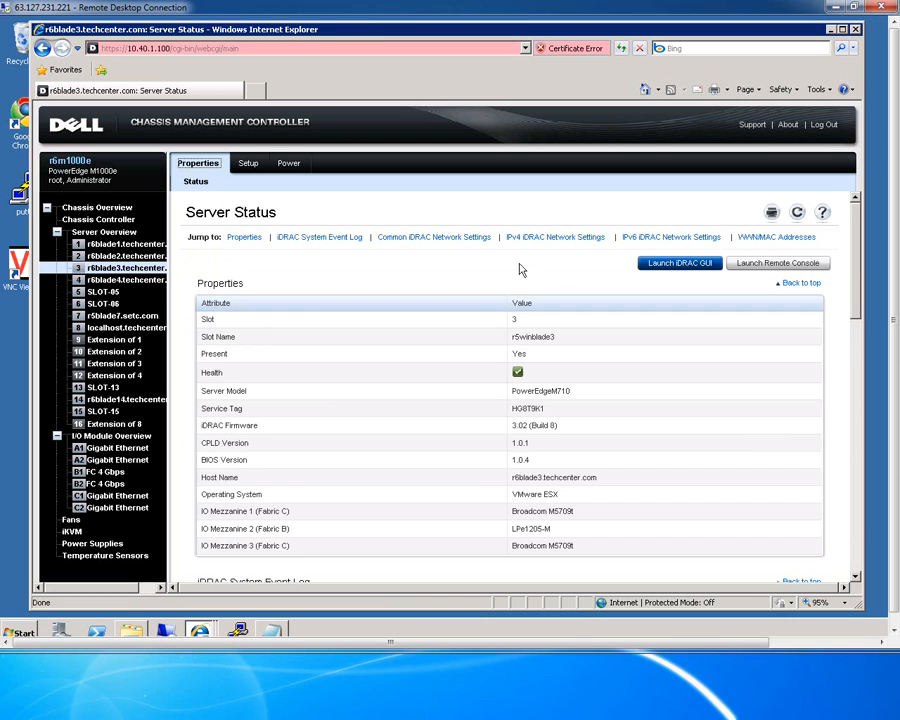
Launch the iDRAC6 GUI for the slot 3 PowerEdge M710 and view its System Summary.
click(679, 263)
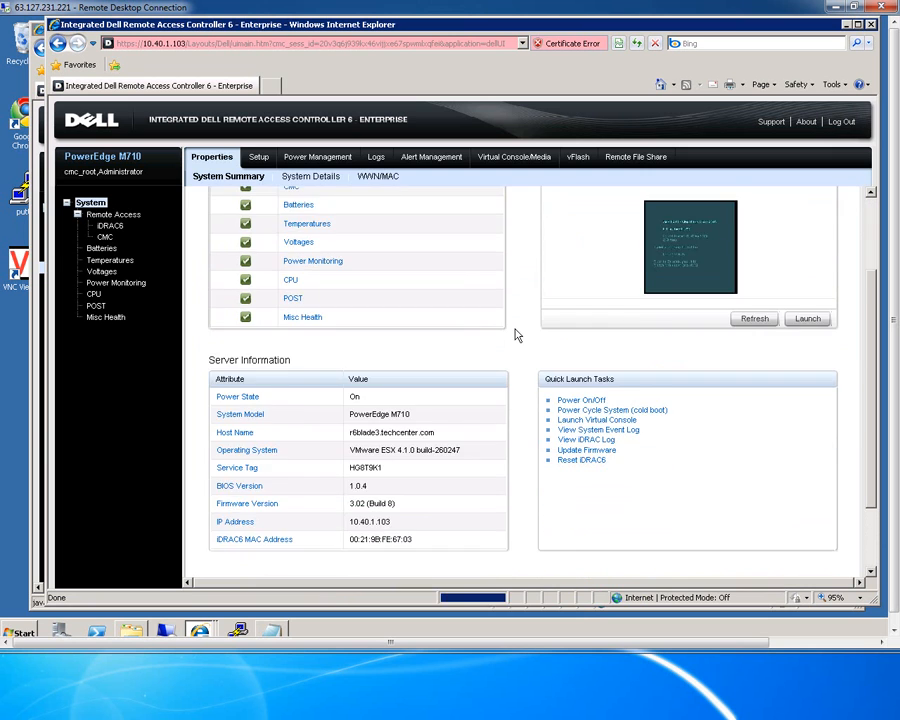
scroll(up, 3)
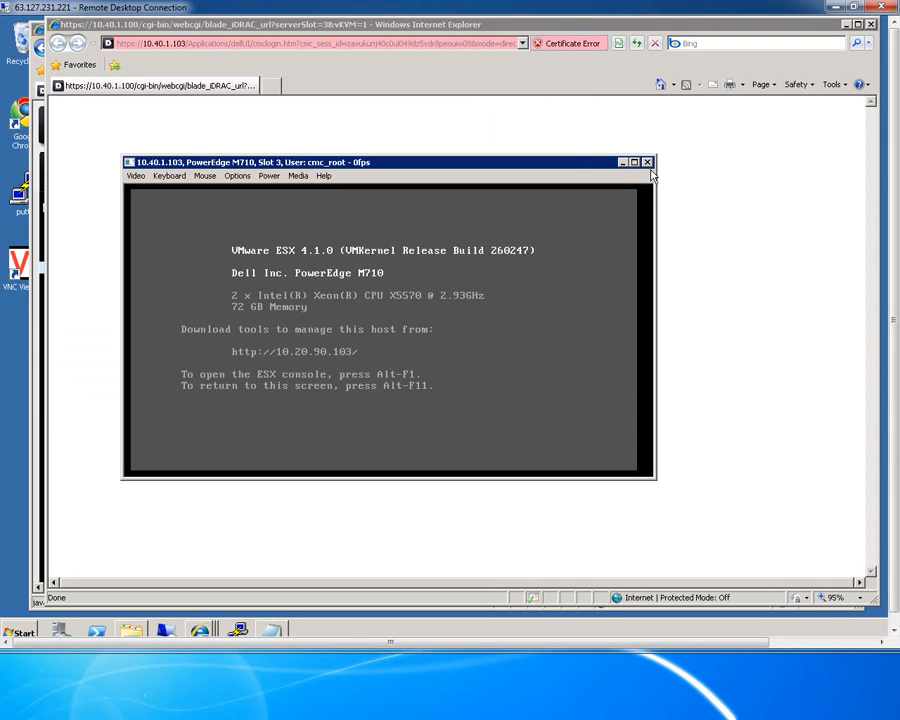
Close the remote console, check server 4's status, then show the I/O Modules Status list of six modules.
click(647, 161)
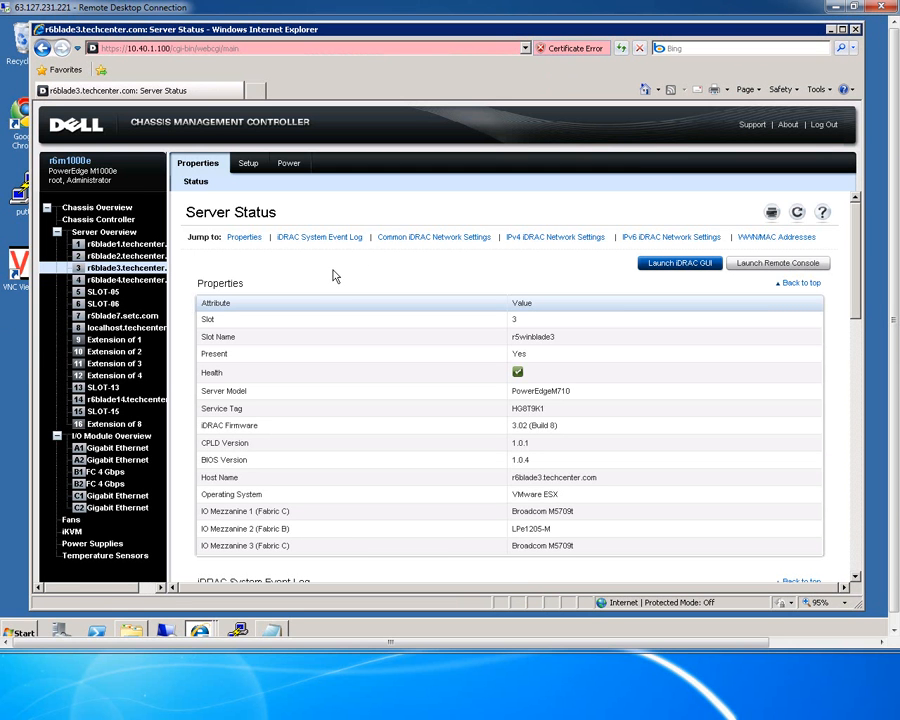
mouse_move(125, 280)
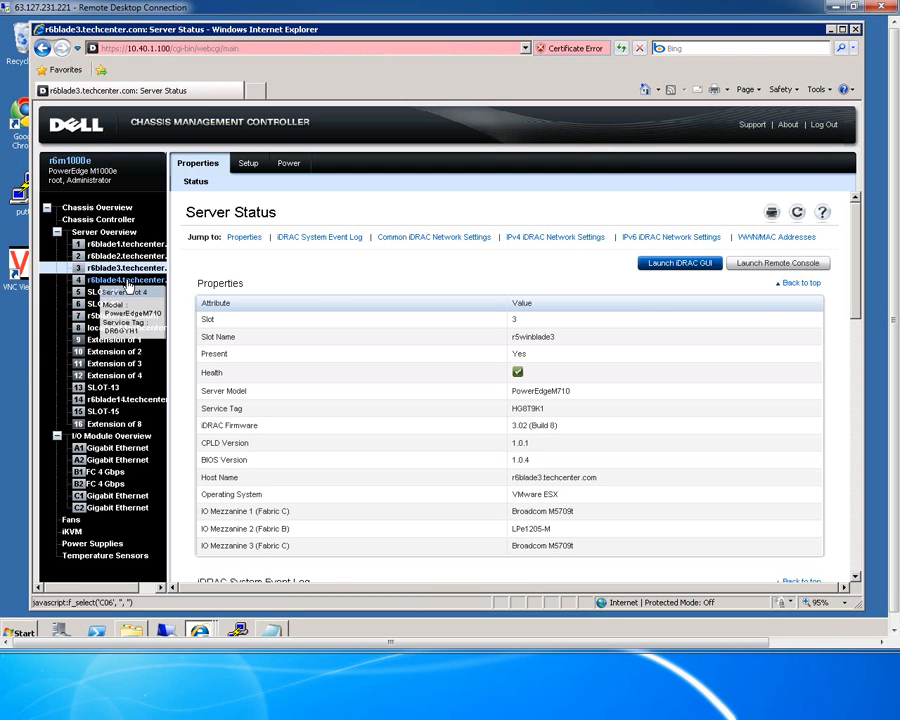
click(125, 280)
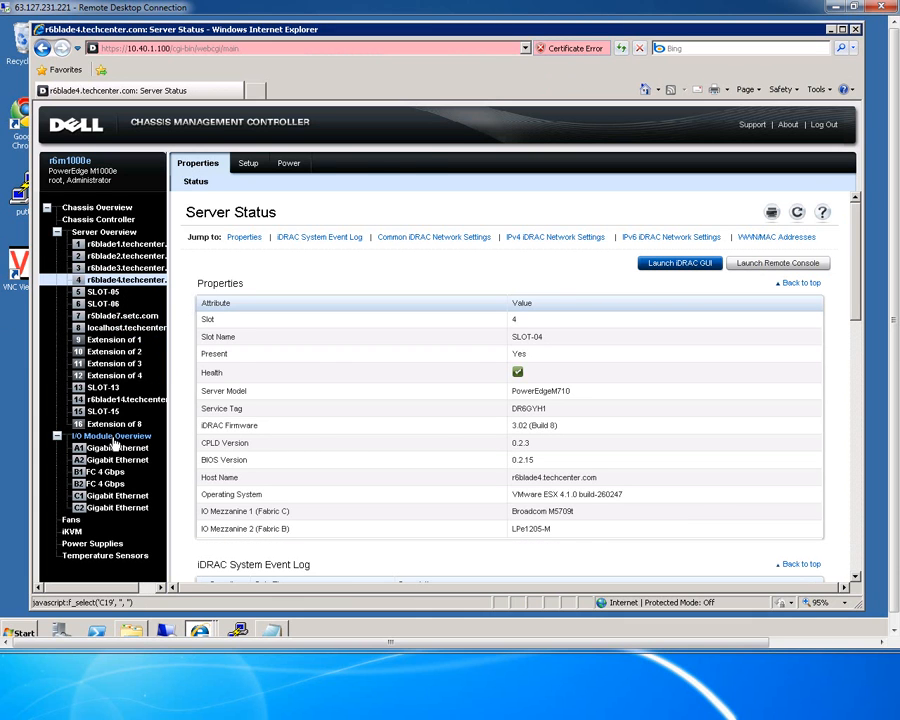
click(115, 435)
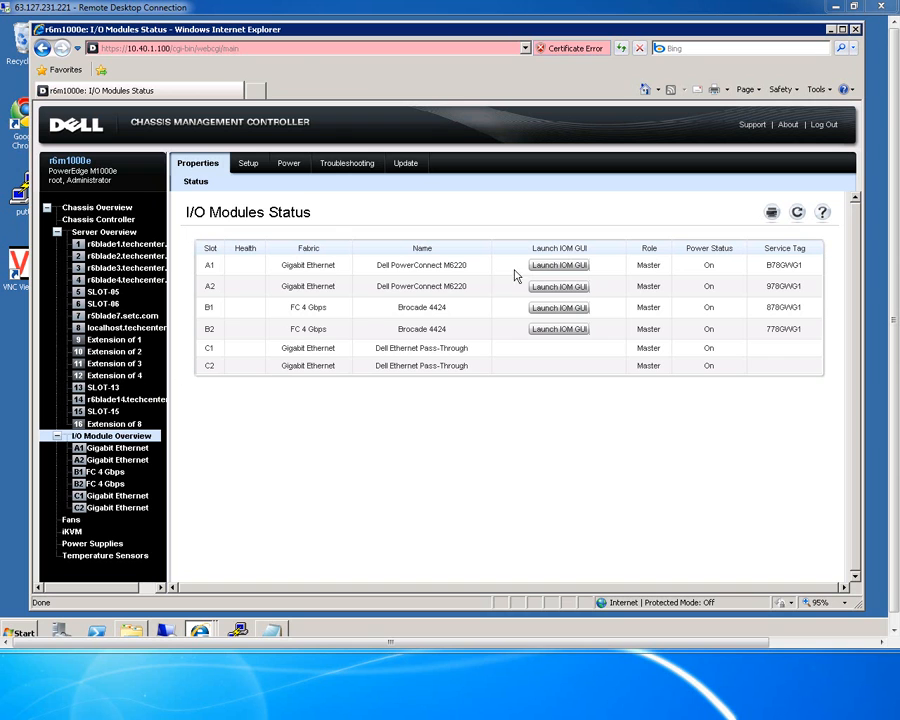
Review the I/O modules' network setup, power control, LED identify and firmware update pages.
click(558, 286)
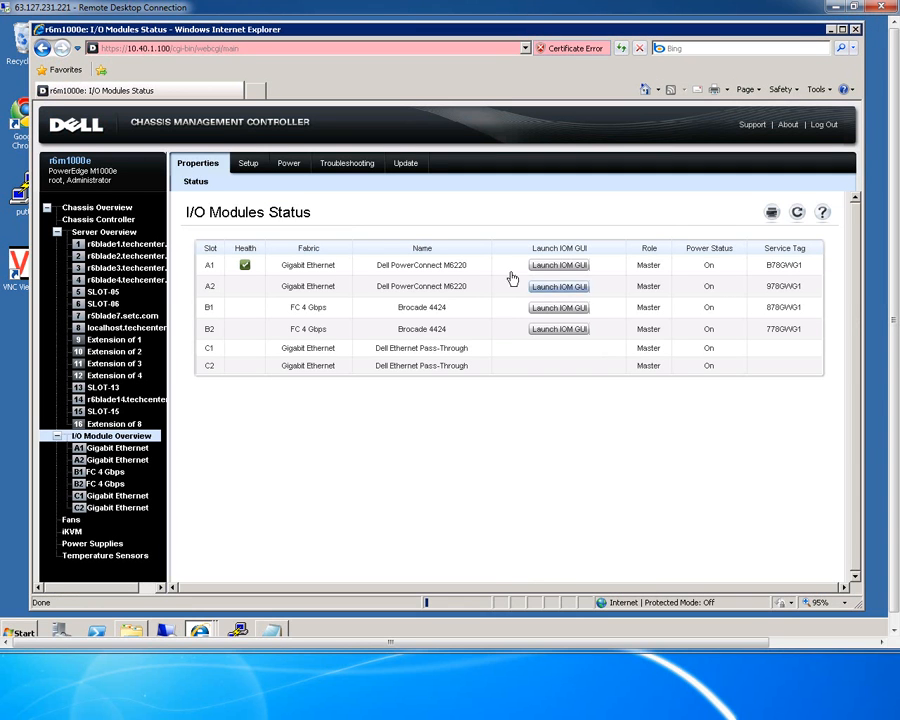
click(243, 163)
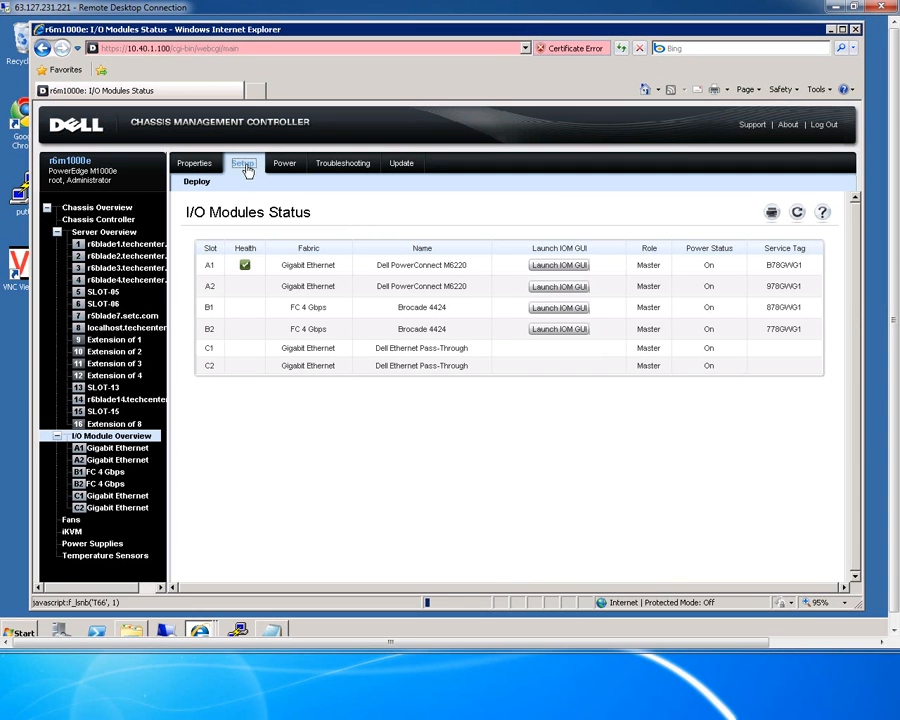
click(242, 163)
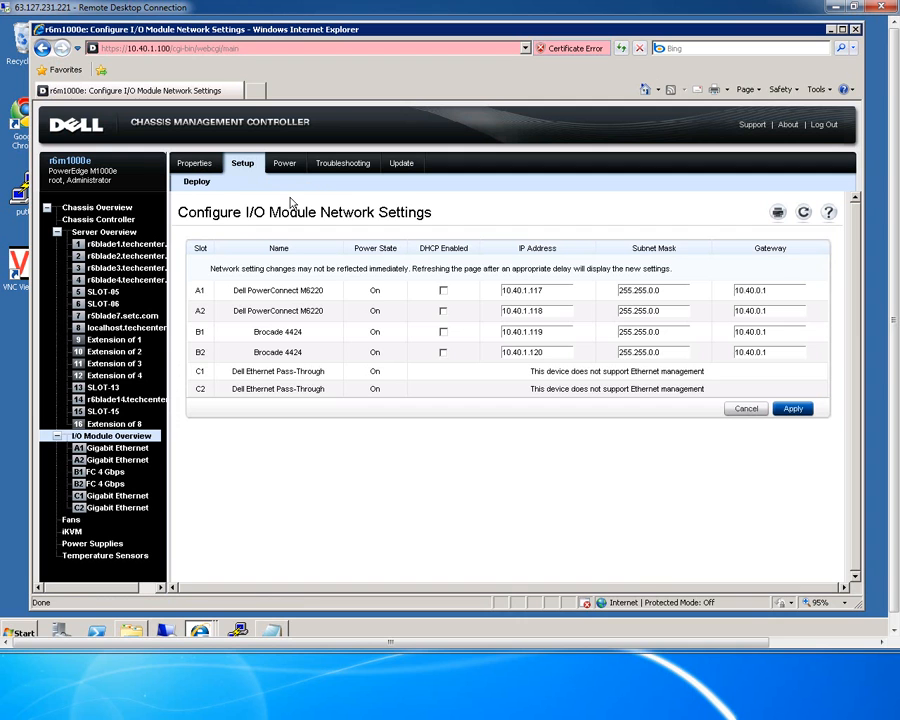
mouse_move(284, 163)
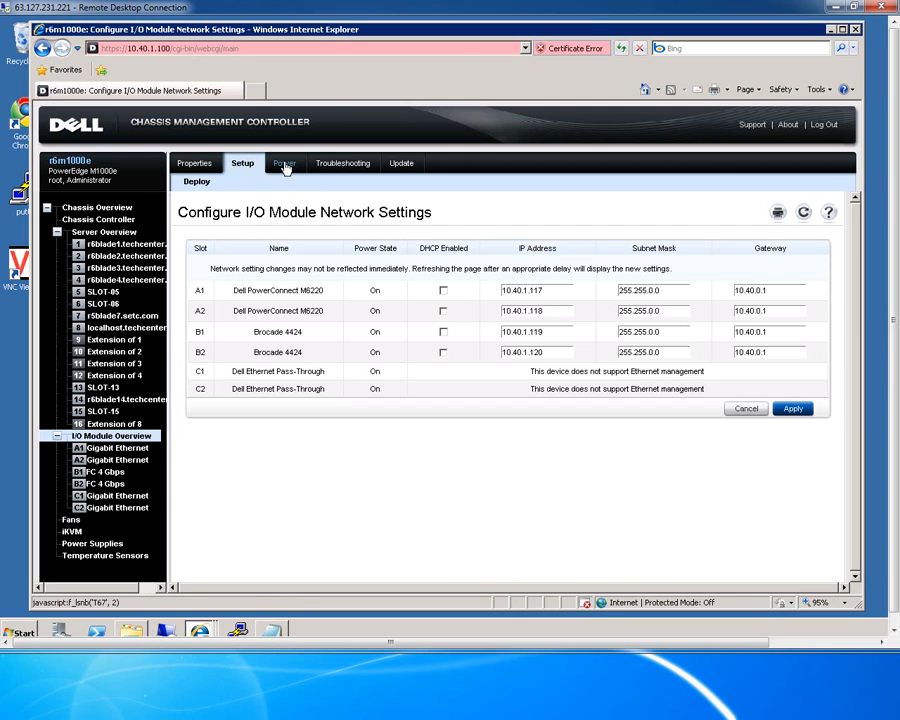
click(284, 163)
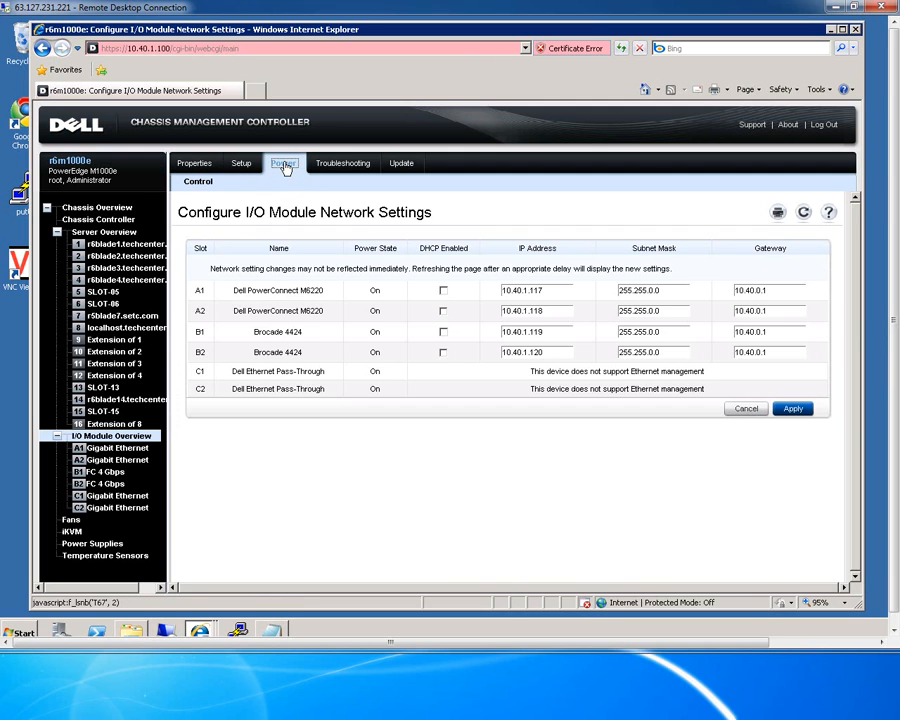
click(283, 163)
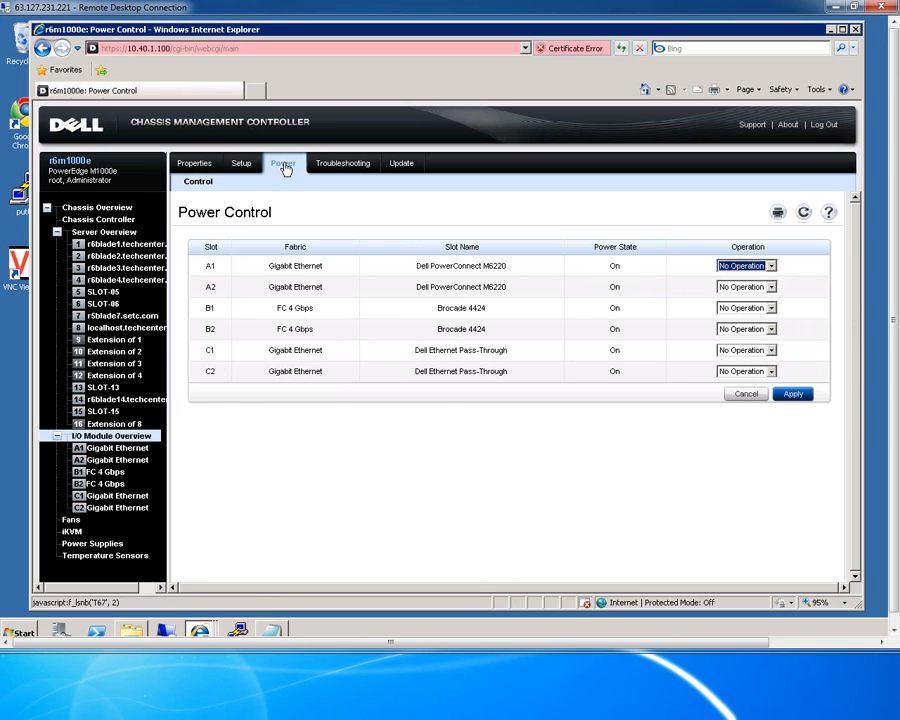
mouse_move(342, 163)
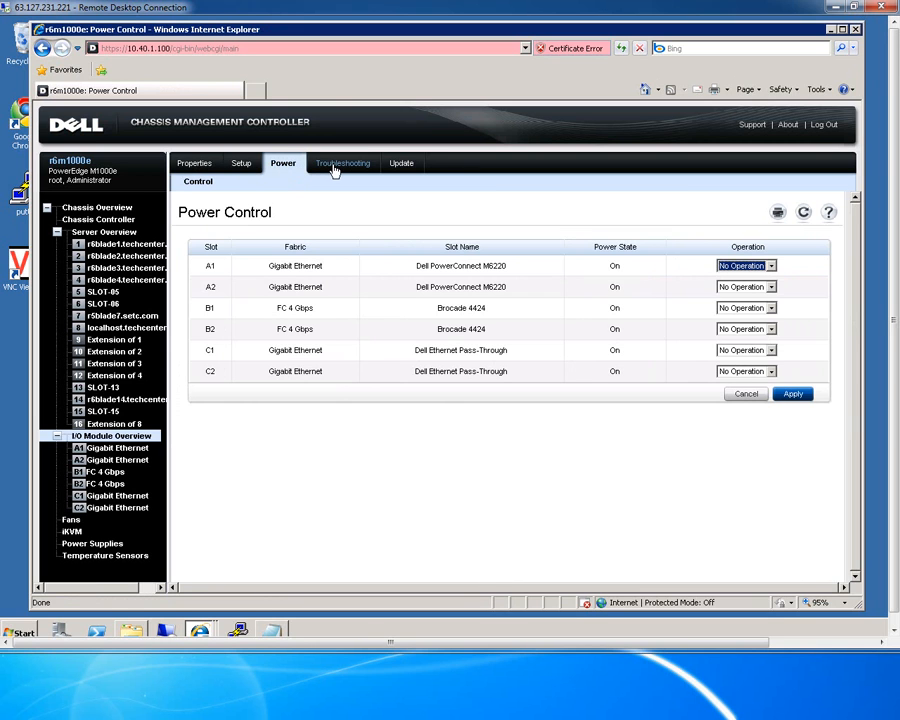
click(343, 163)
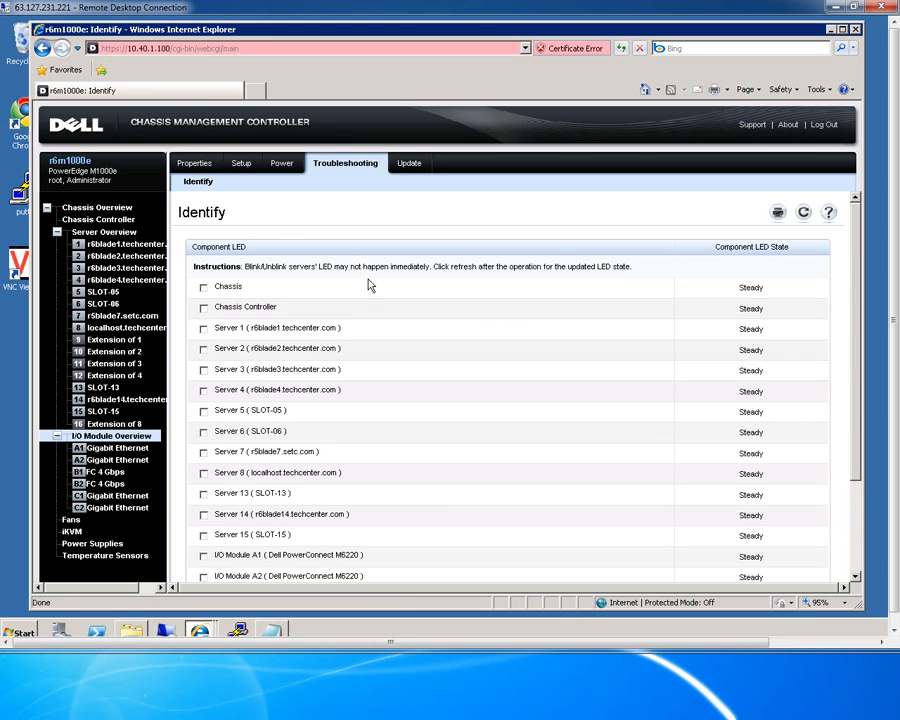
scroll(down, 3)
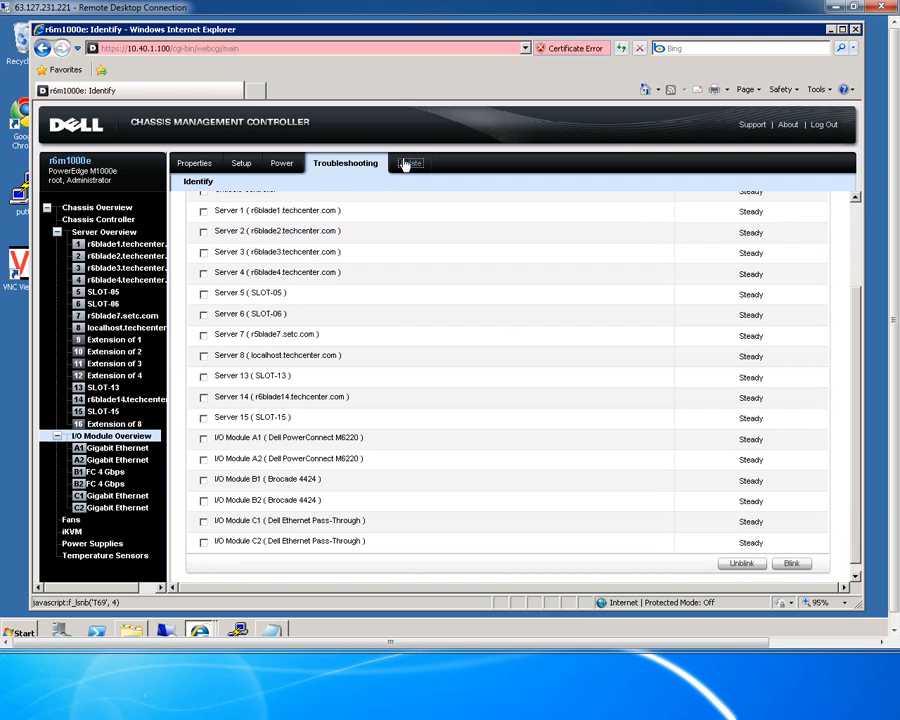
click(403, 163)
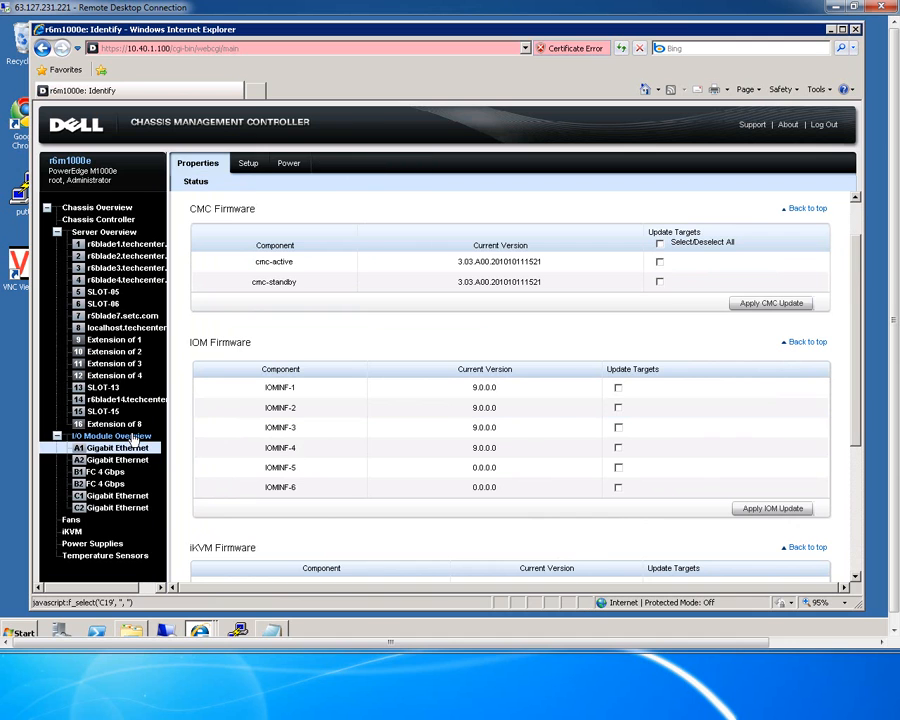
Inspect I/O module A1's status, network settings and power control, trying a Power Cycle on A1.
click(118, 447)
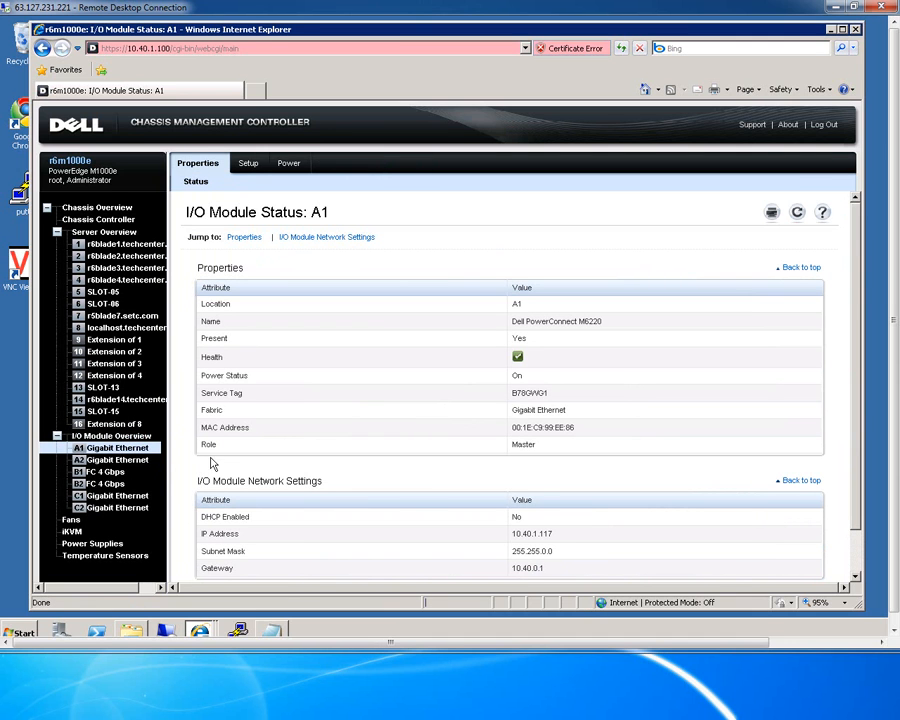
click(247, 163)
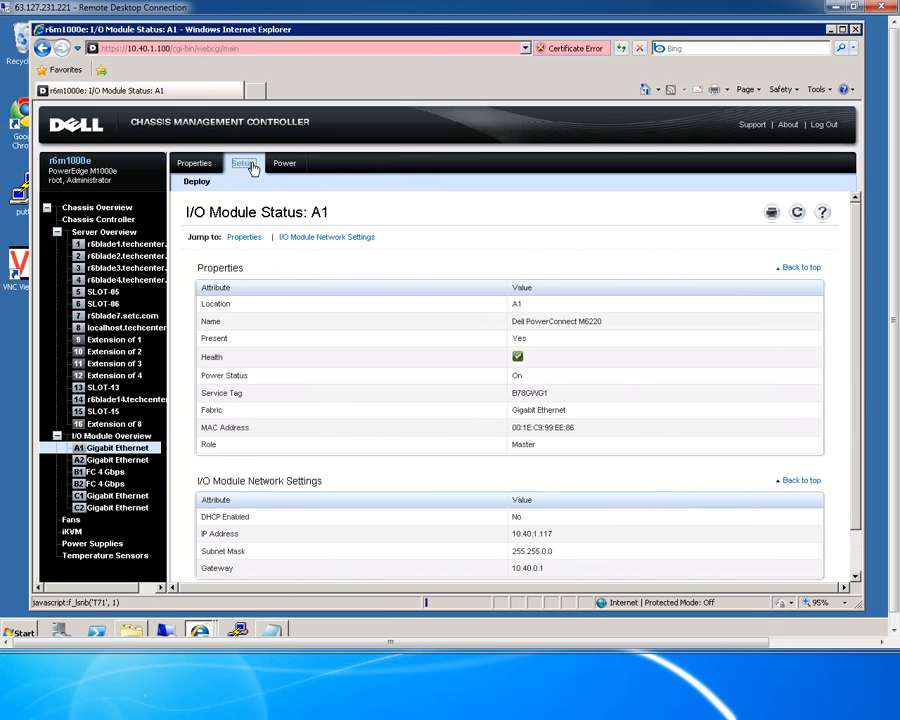
click(242, 163)
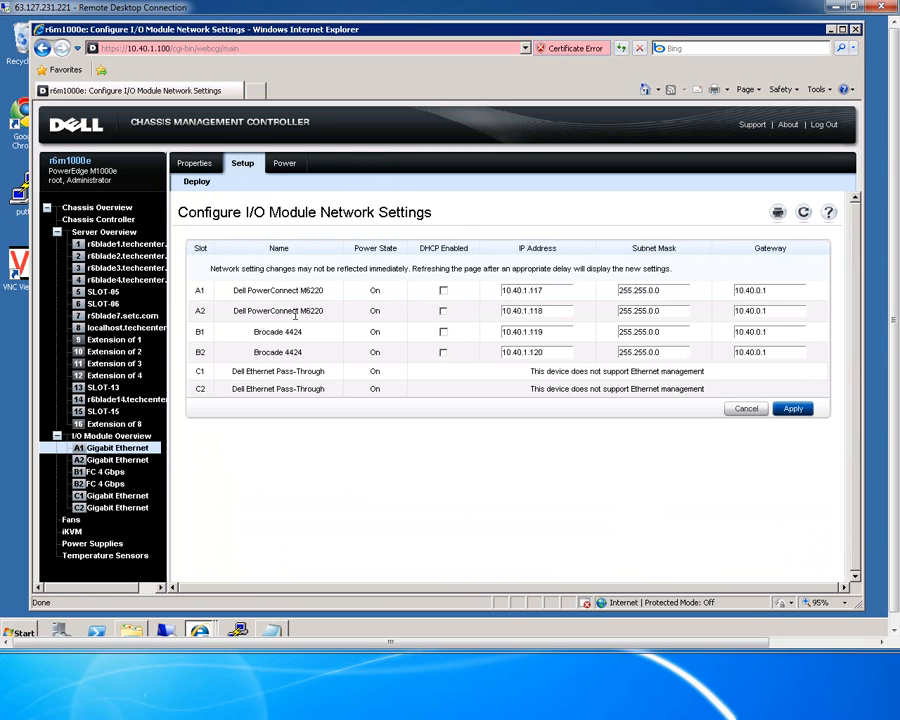
click(283, 163)
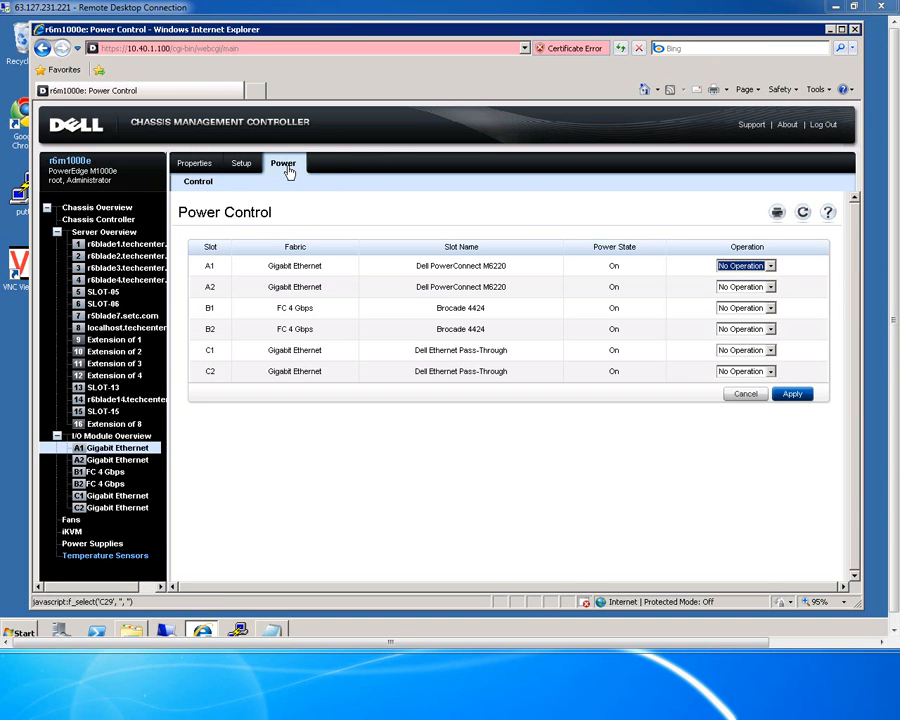
mouse_move(643, 242)
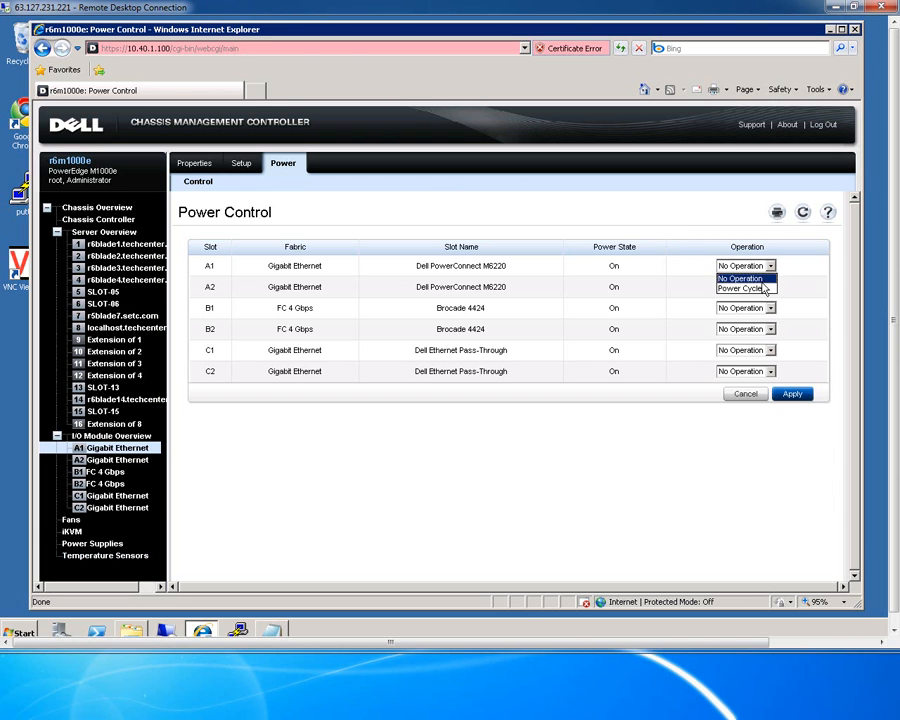
click(740, 288)
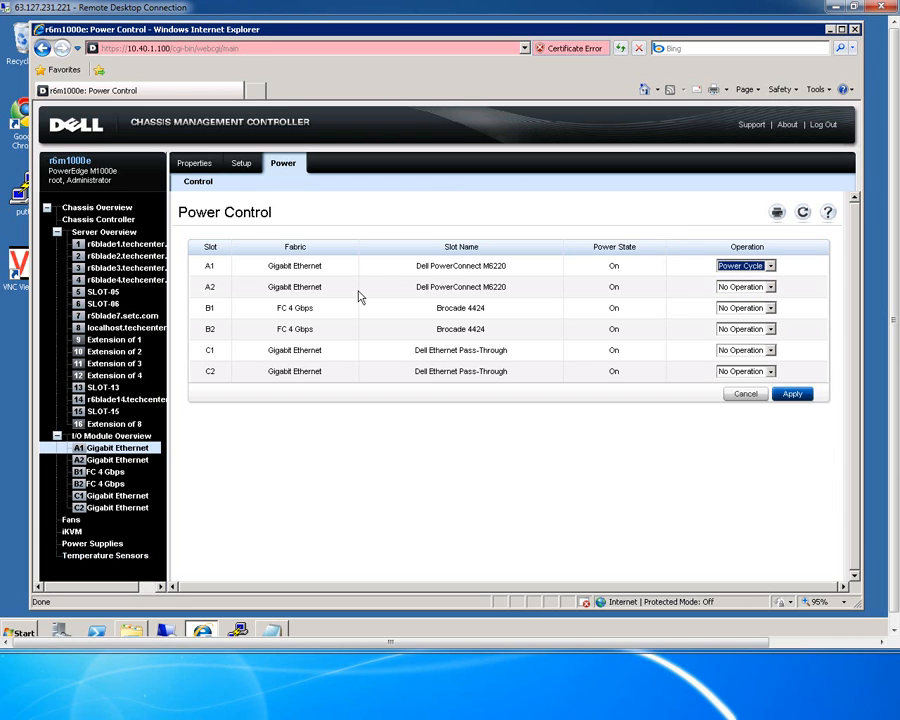
click(791, 393)
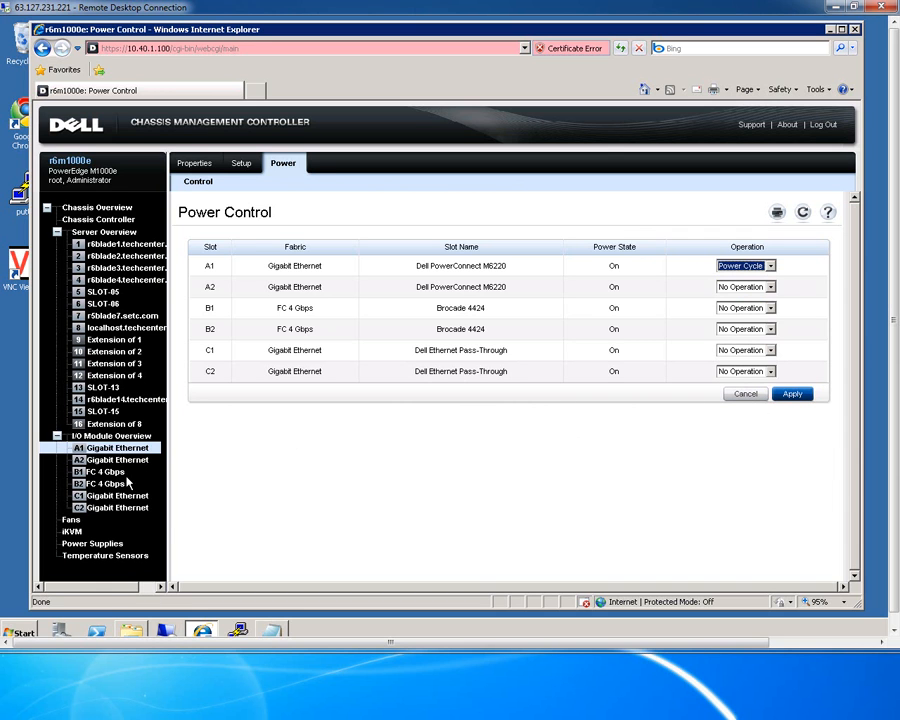
mouse_move(105, 471)
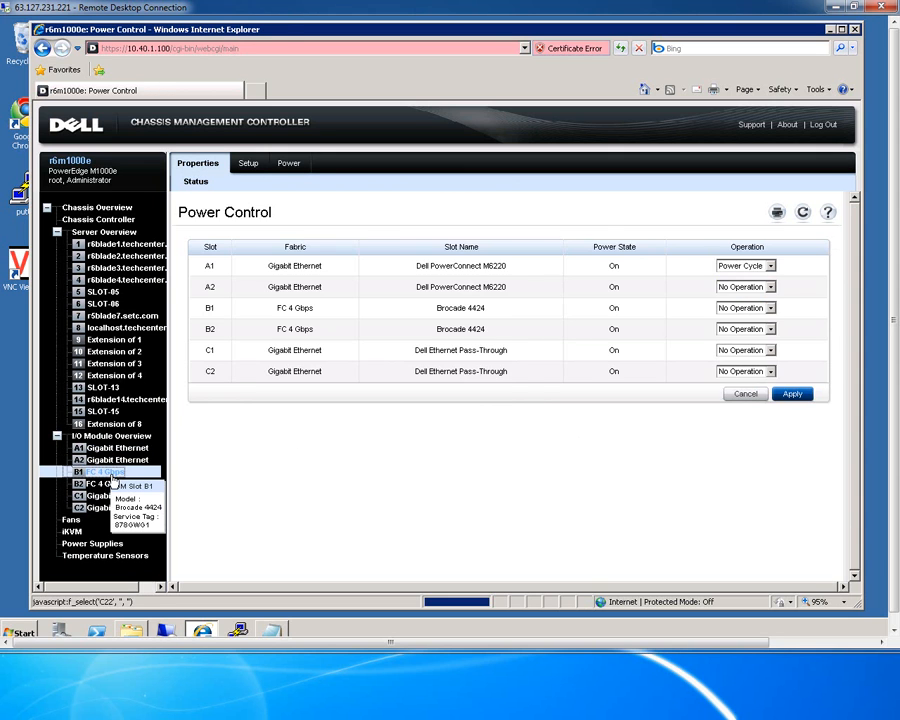
Inspect I/O module B1's status and network settings, returning to power control with all slots at No Operation.
click(103, 471)
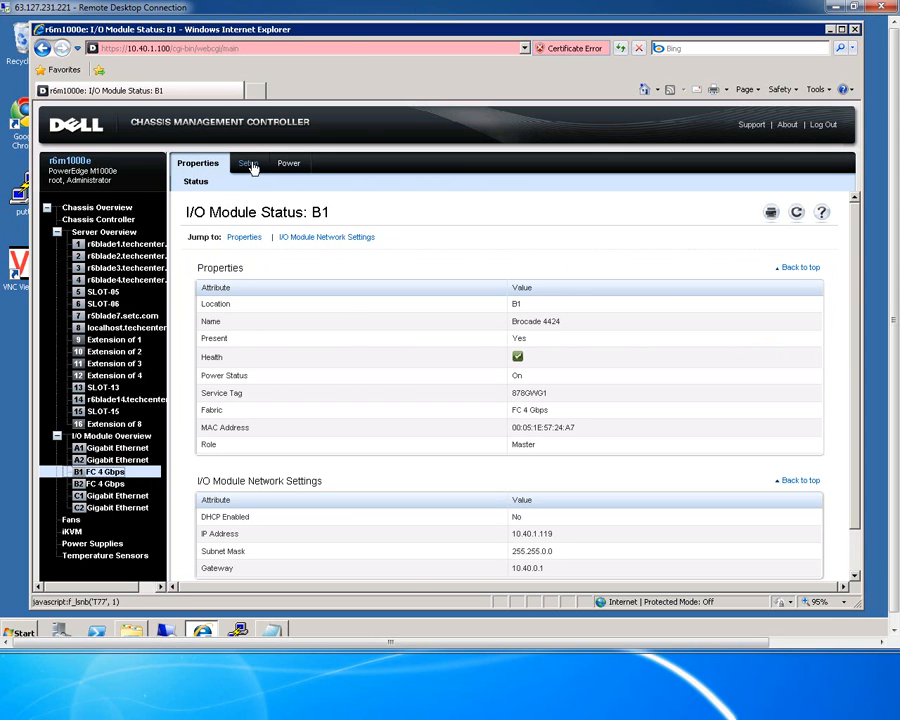
click(243, 163)
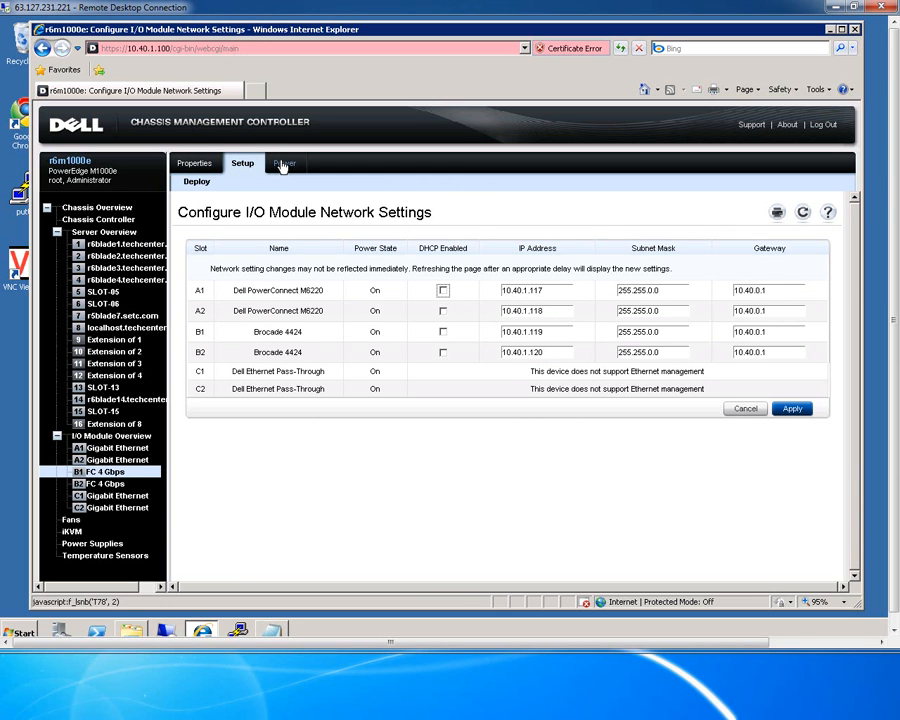
click(284, 163)
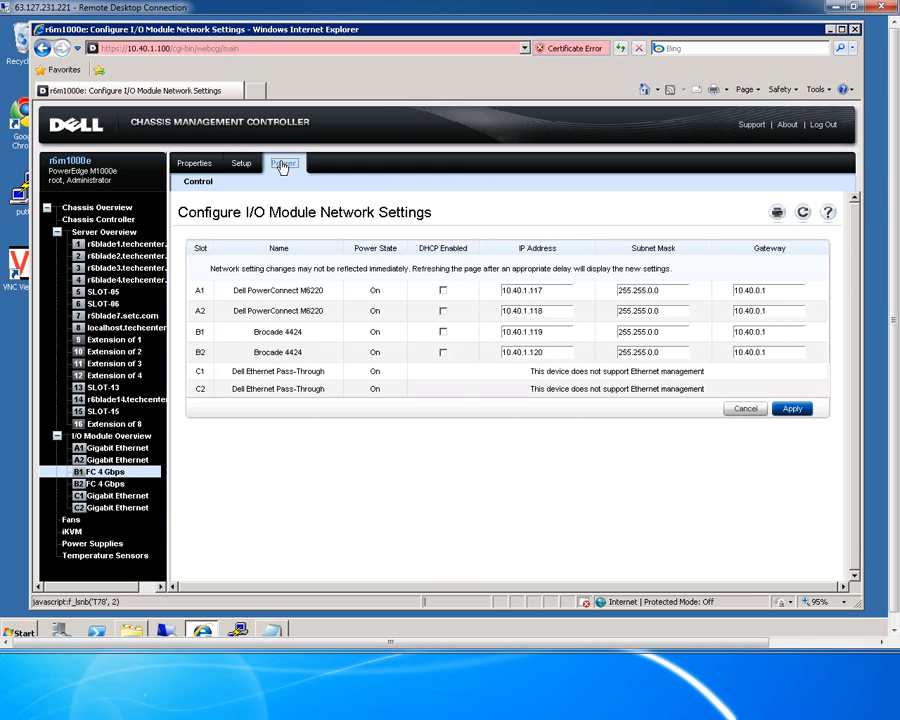
click(283, 162)
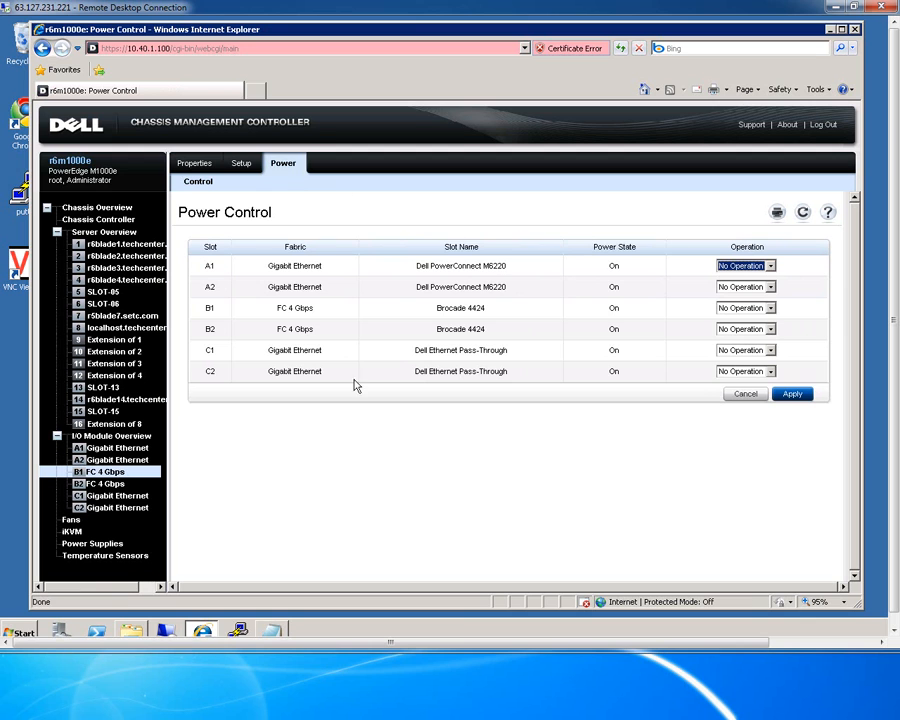
mouse_move(105, 555)
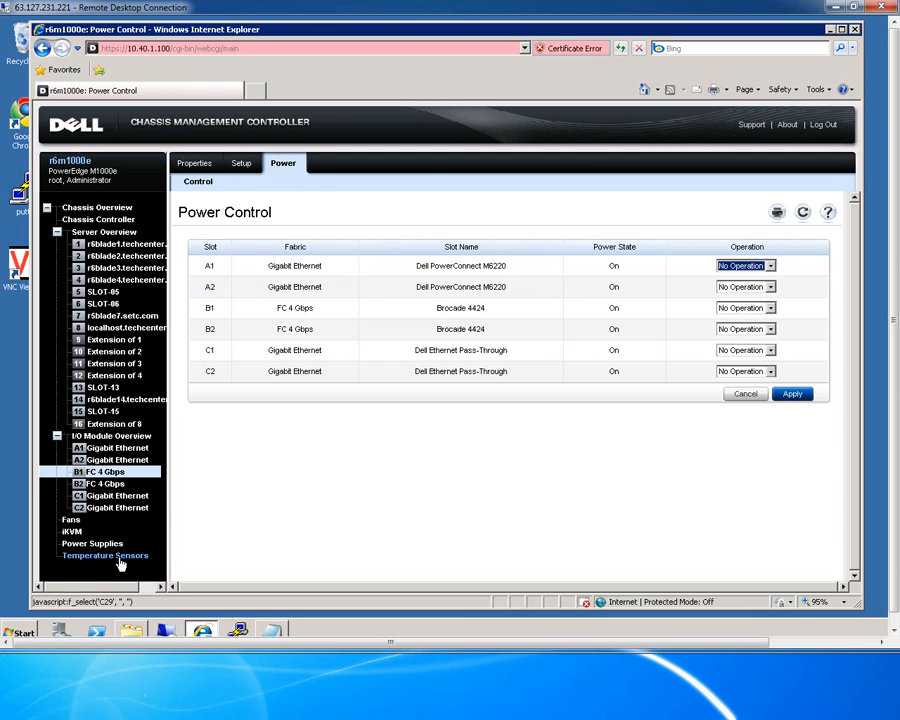
Check the temperature sensors and fan slot 2 details, then Fans Status with all nine fans healthy.
click(105, 555)
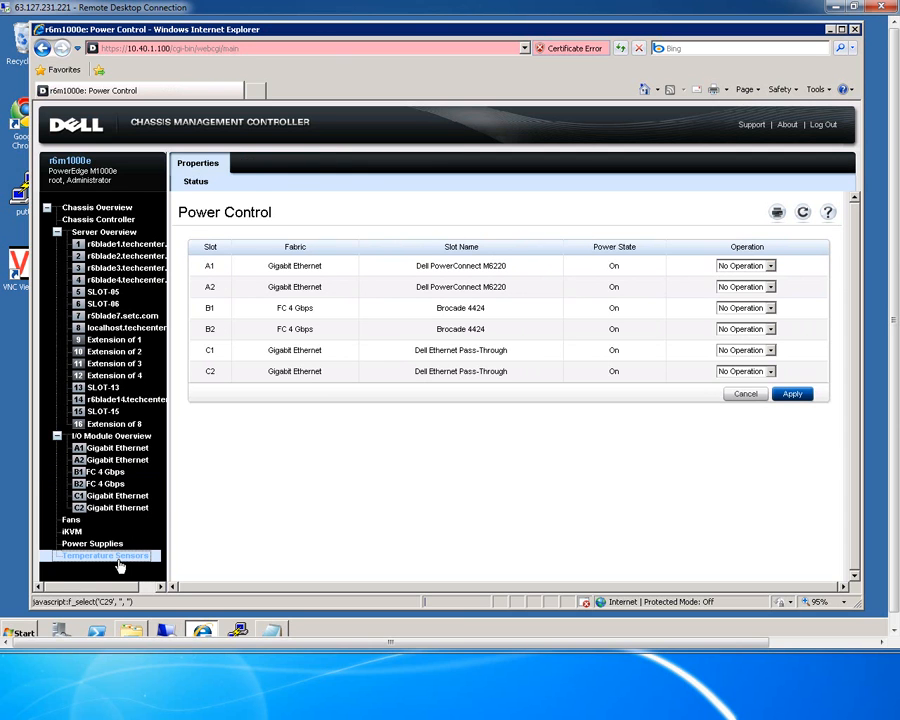
click(104, 555)
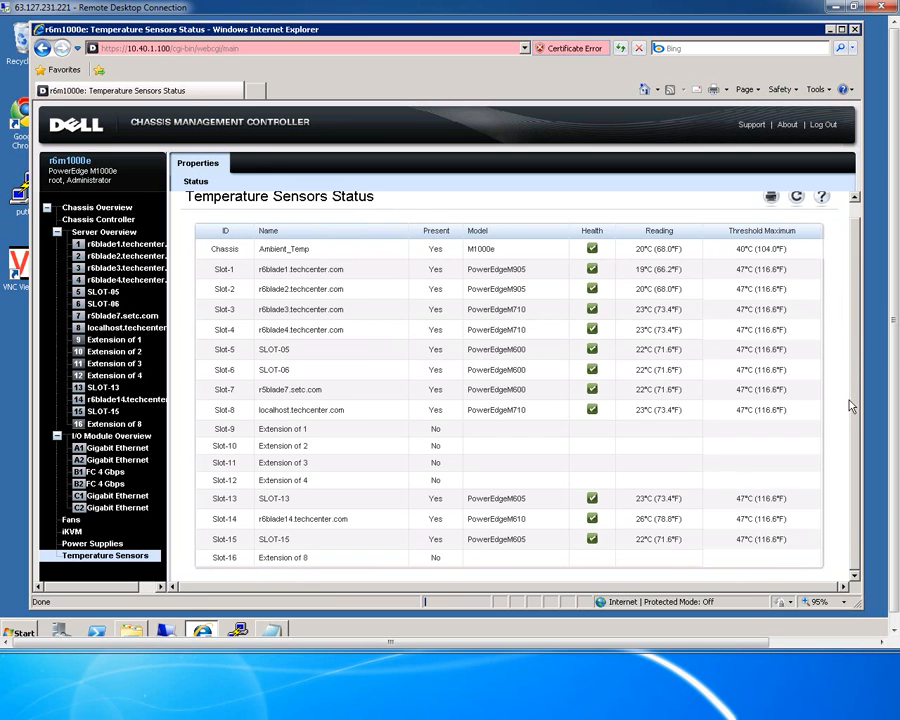
scroll(up, 3)
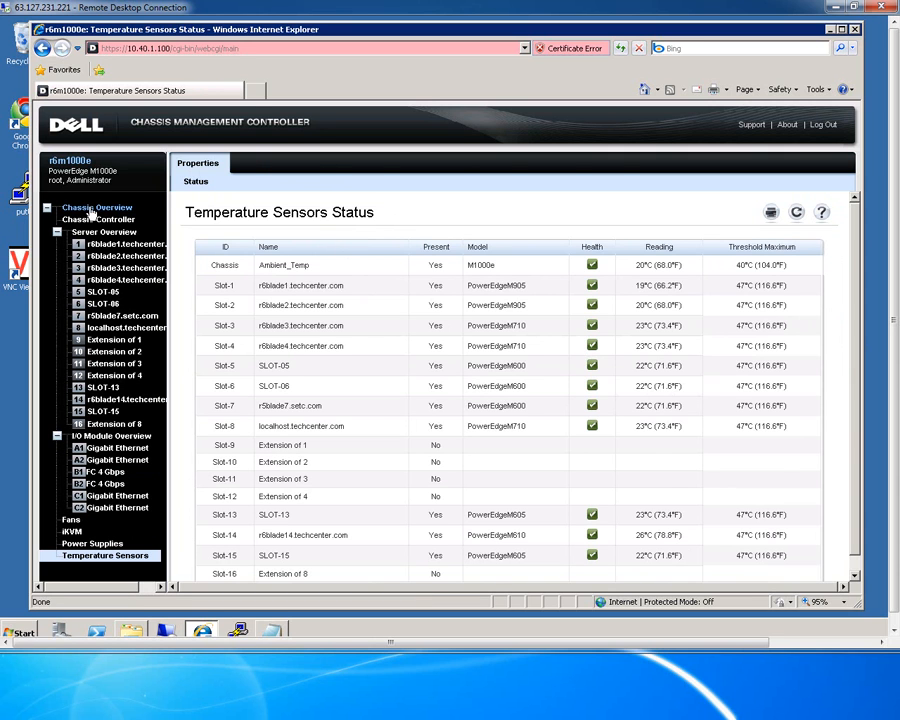
click(97, 207)
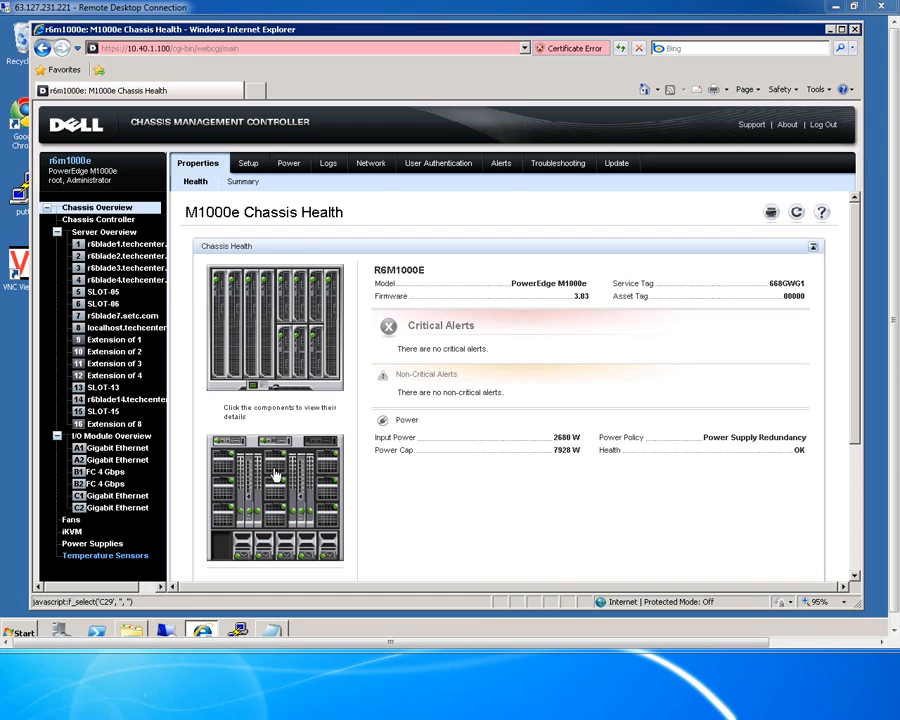
click(275, 470)
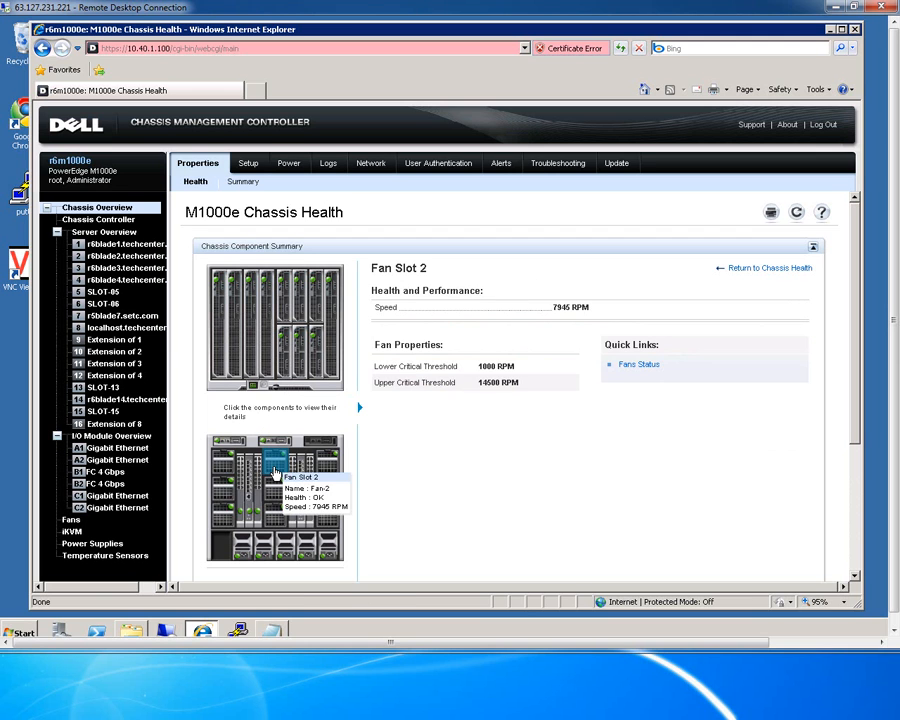
mouse_move(275, 488)
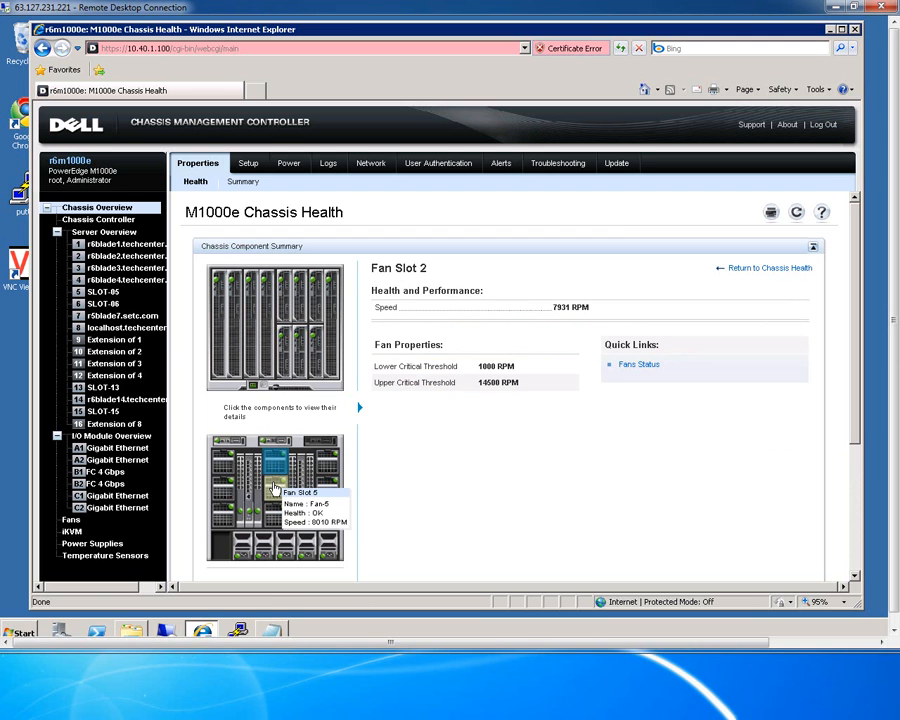
mouse_move(275, 512)
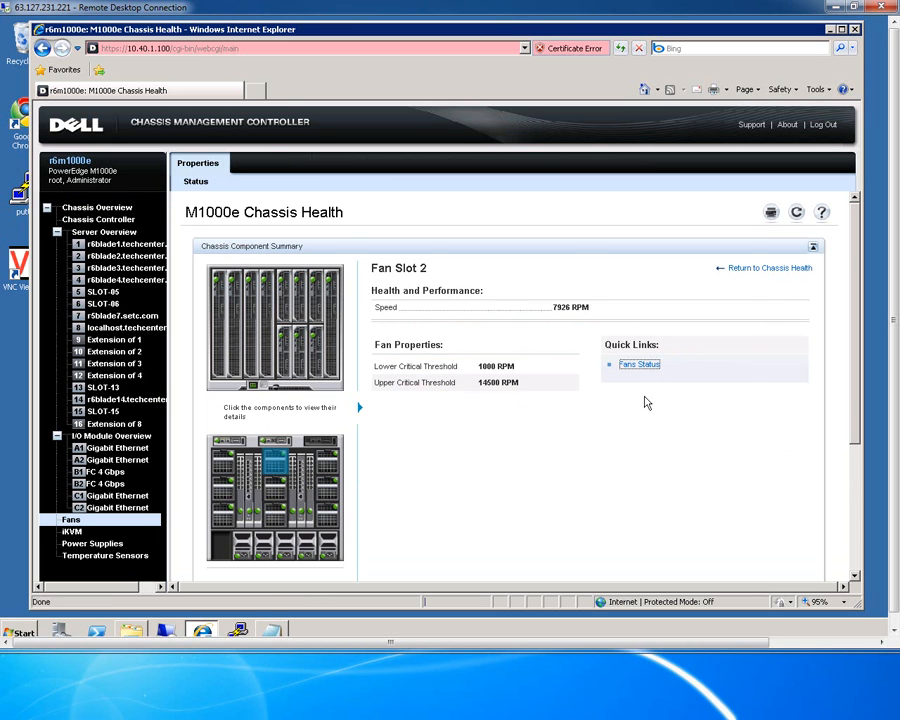
click(639, 364)
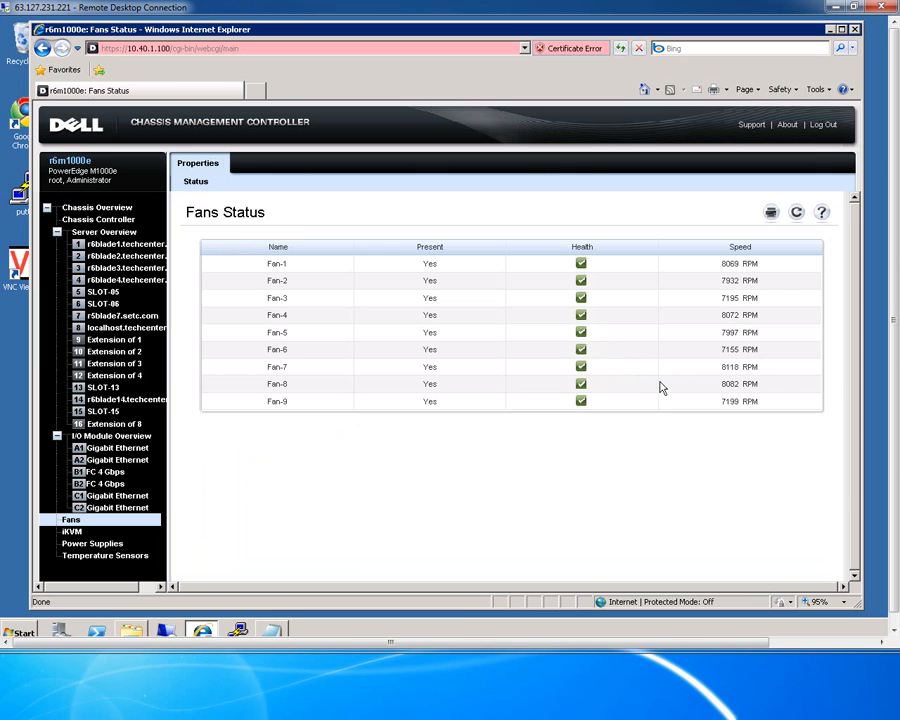
mouse_move(698, 381)
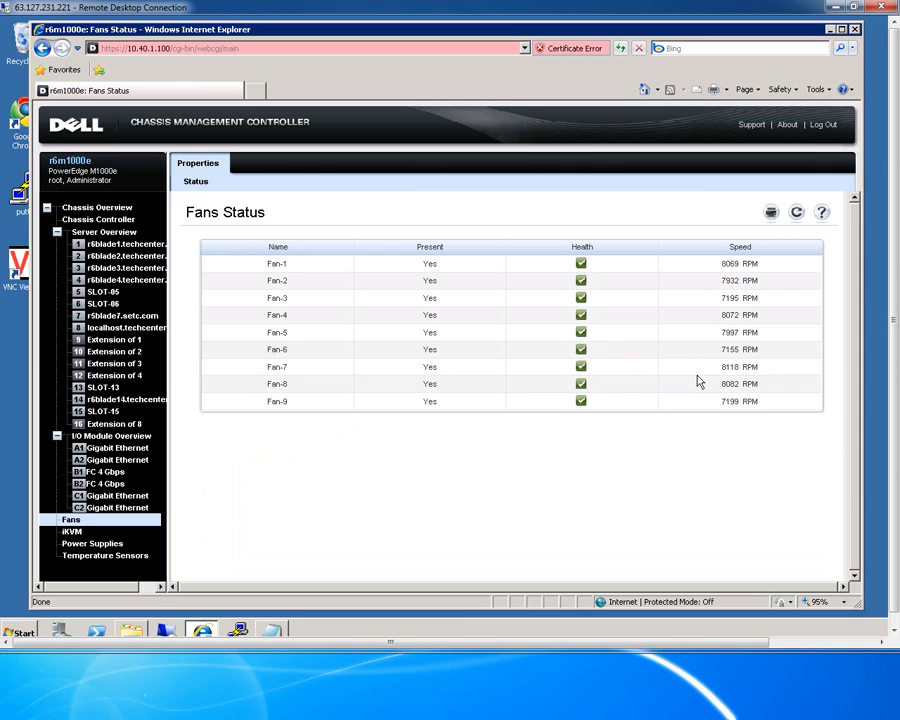
mouse_move(96, 207)
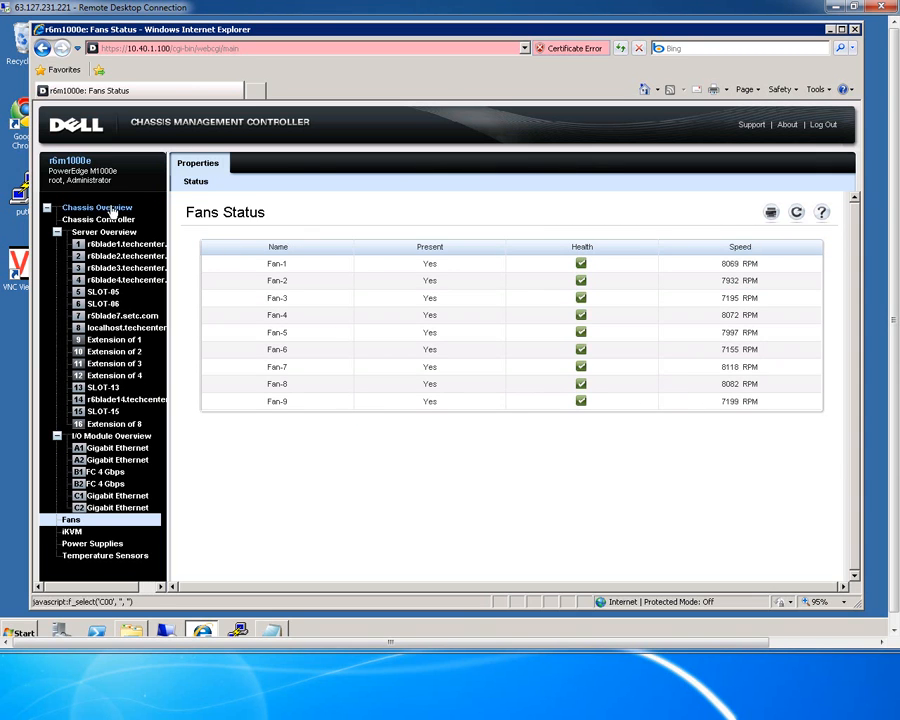
From the chassis overview, inspect the iKVM module and its full iKVM Status page.
click(96, 207)
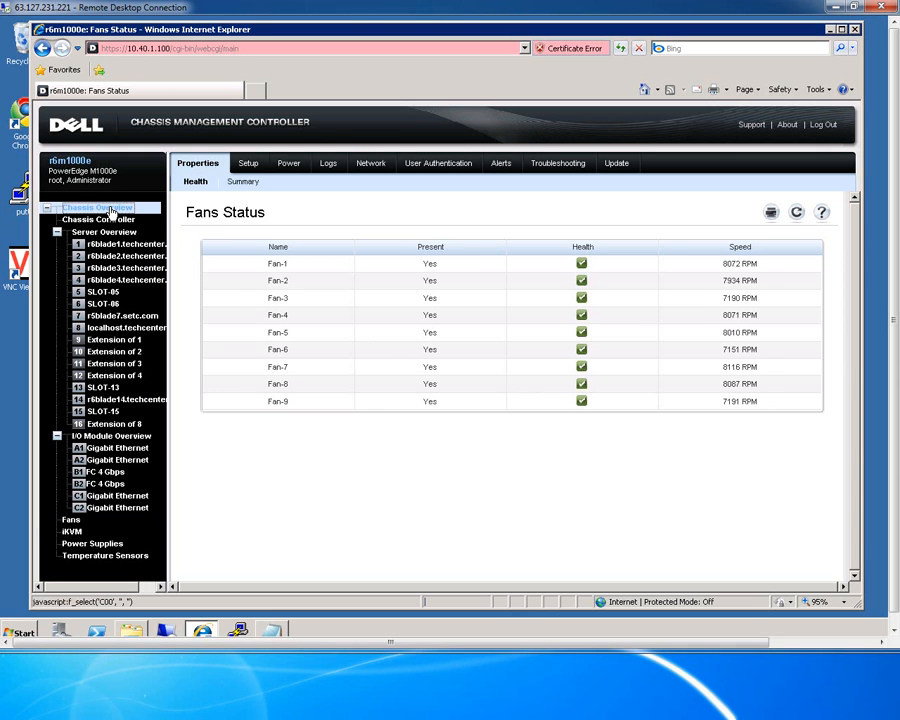
click(97, 207)
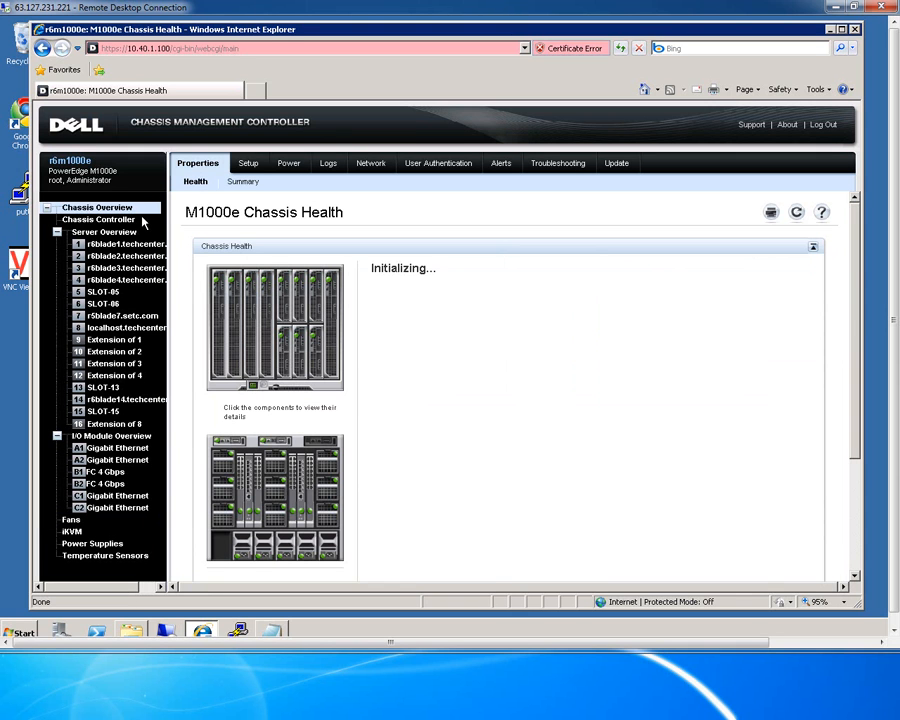
mouse_move(264, 419)
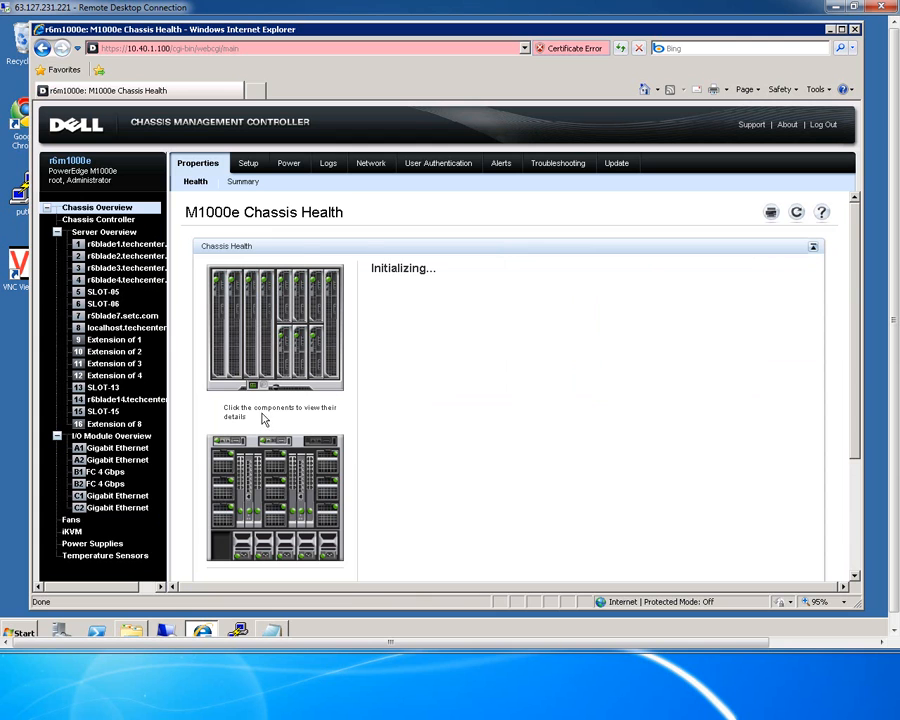
click(275, 445)
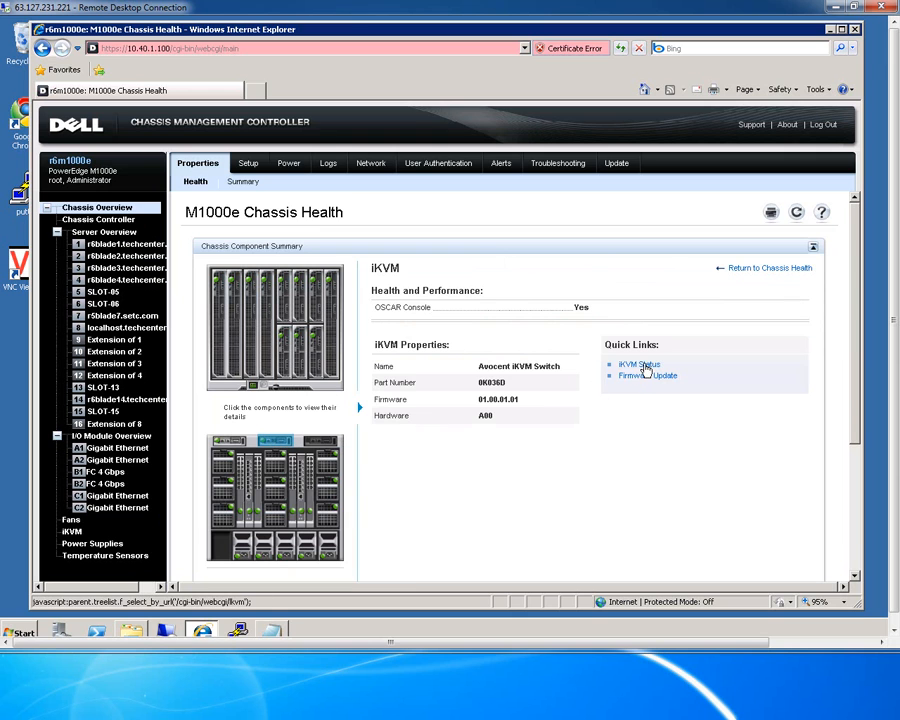
click(639, 364)
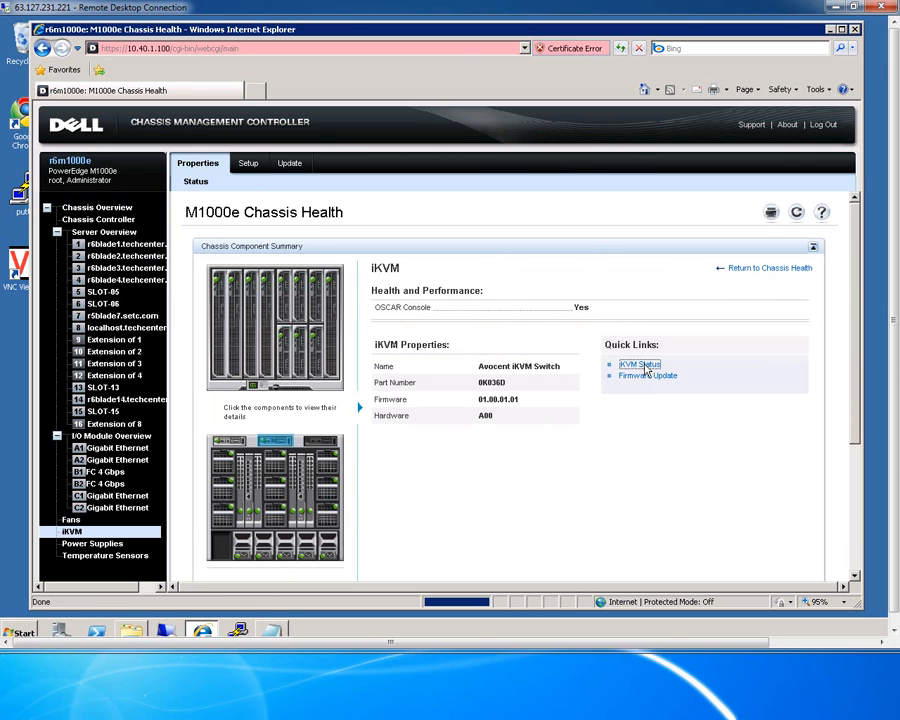
click(638, 364)
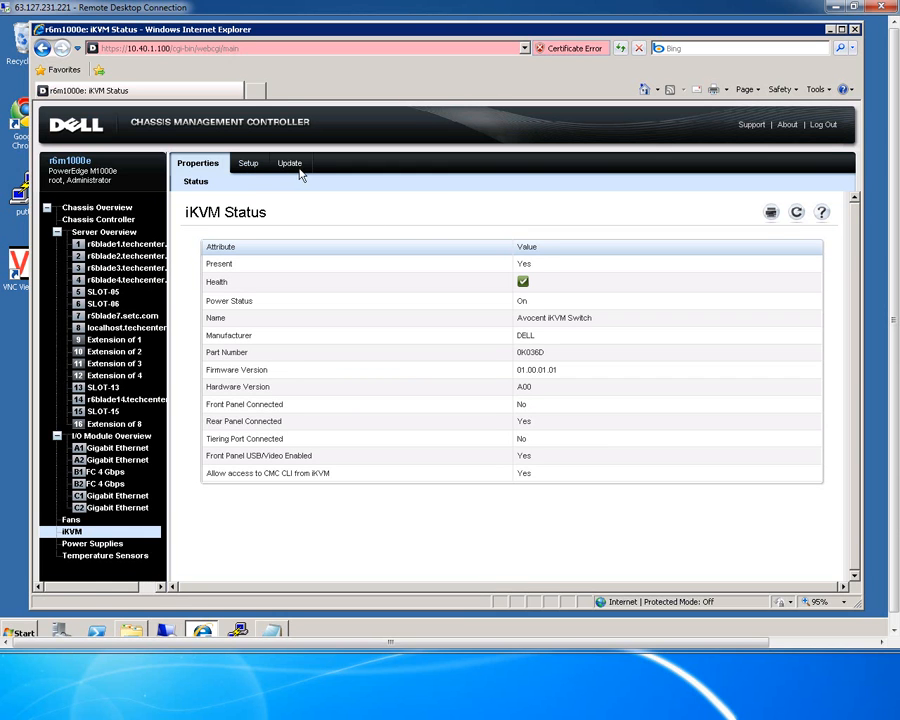
Review the iKVM configuration and the CMC, IOM and iKVM firmware versions, returning to the chassis overview.
click(243, 163)
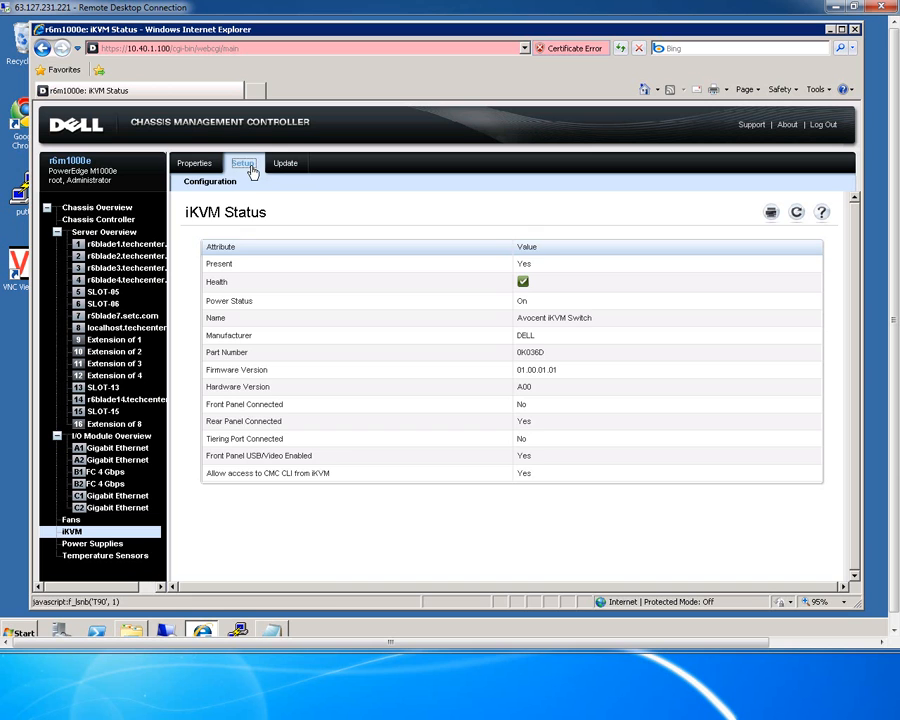
click(242, 163)
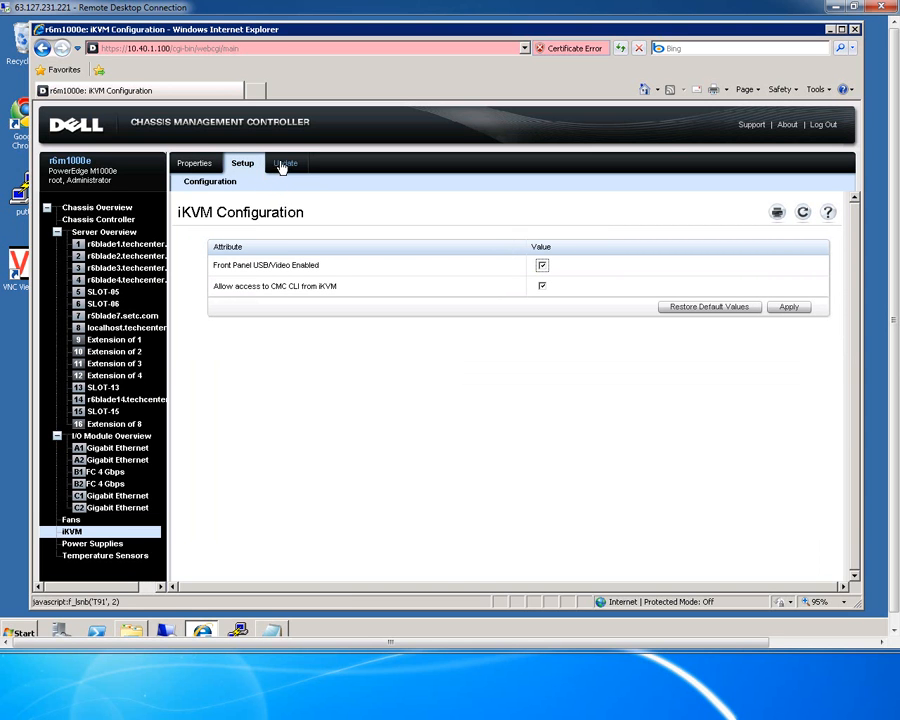
click(284, 163)
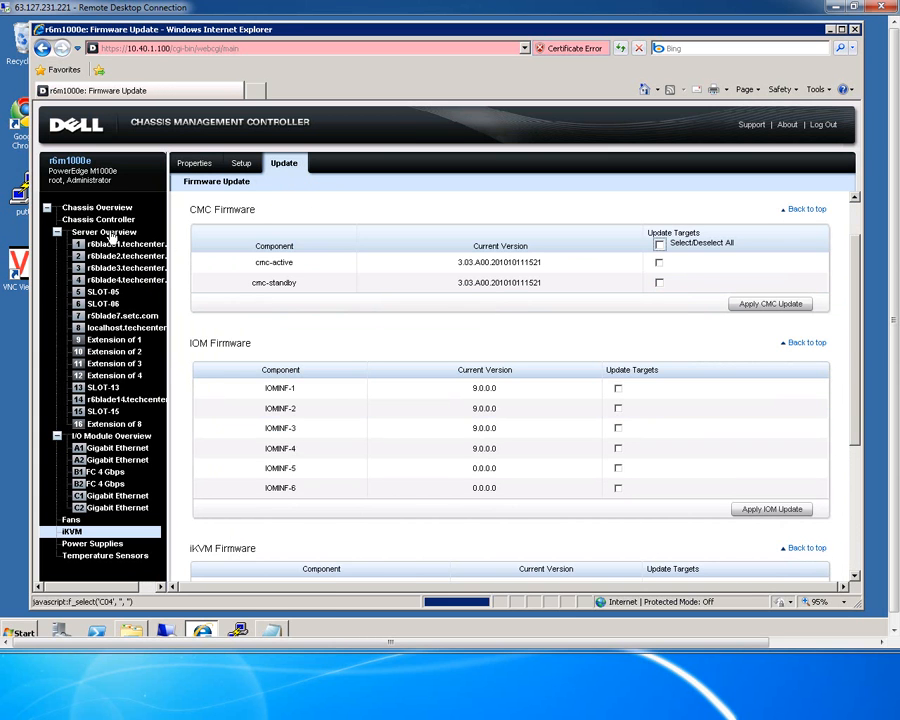
click(97, 207)
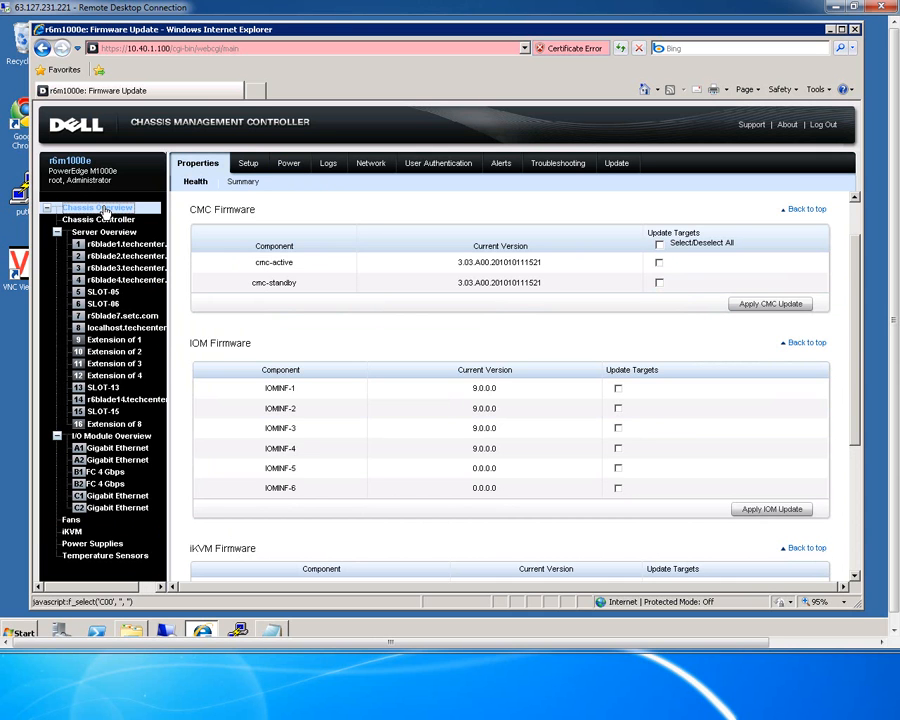
click(97, 207)
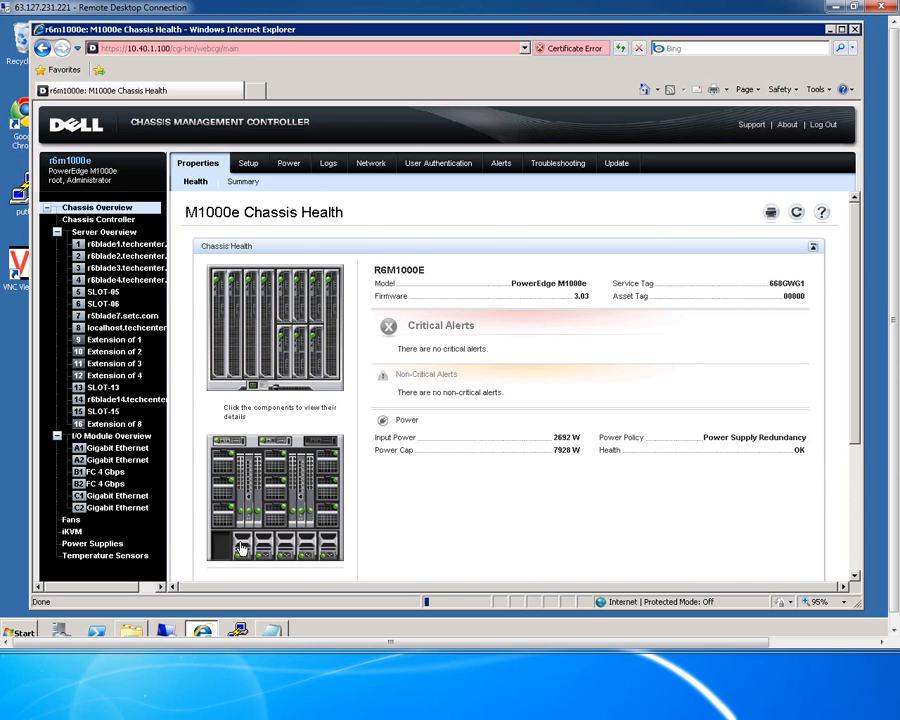
Inspect PSU slot 2 details and the full Power Supply Status page.
click(242, 544)
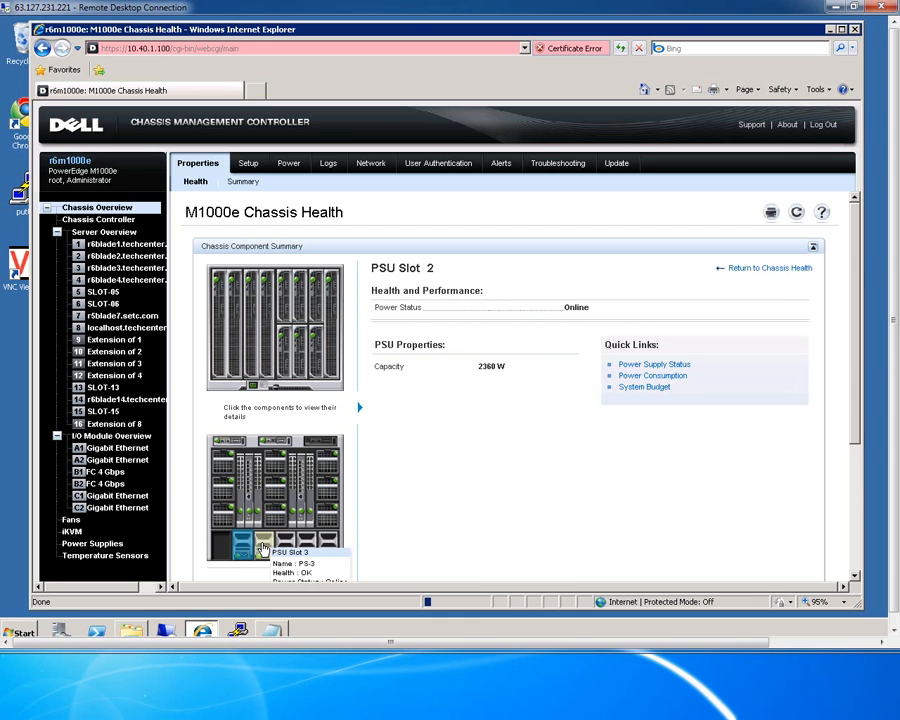
mouse_move(280, 540)
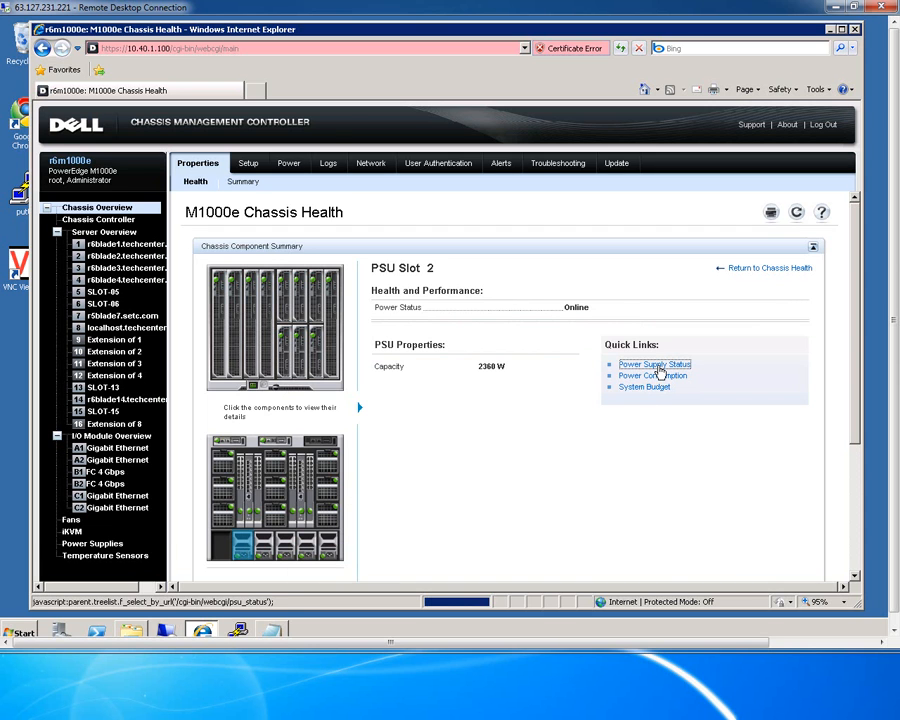
click(655, 363)
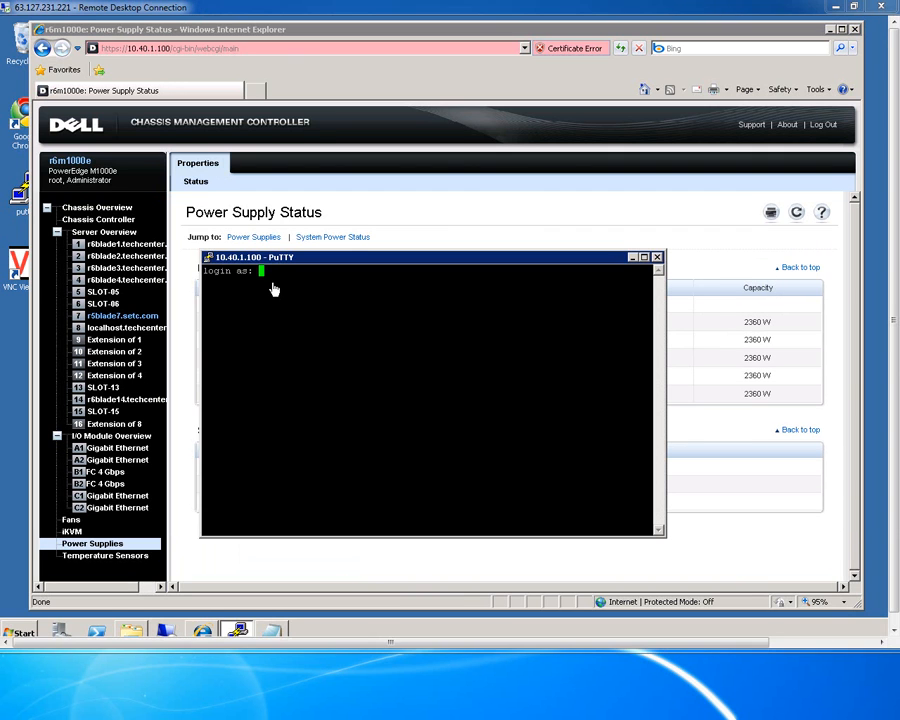
Log in to the CMC CLI as root and run help, getchassisname (r6m1000e) and getioinfo.
text(root)
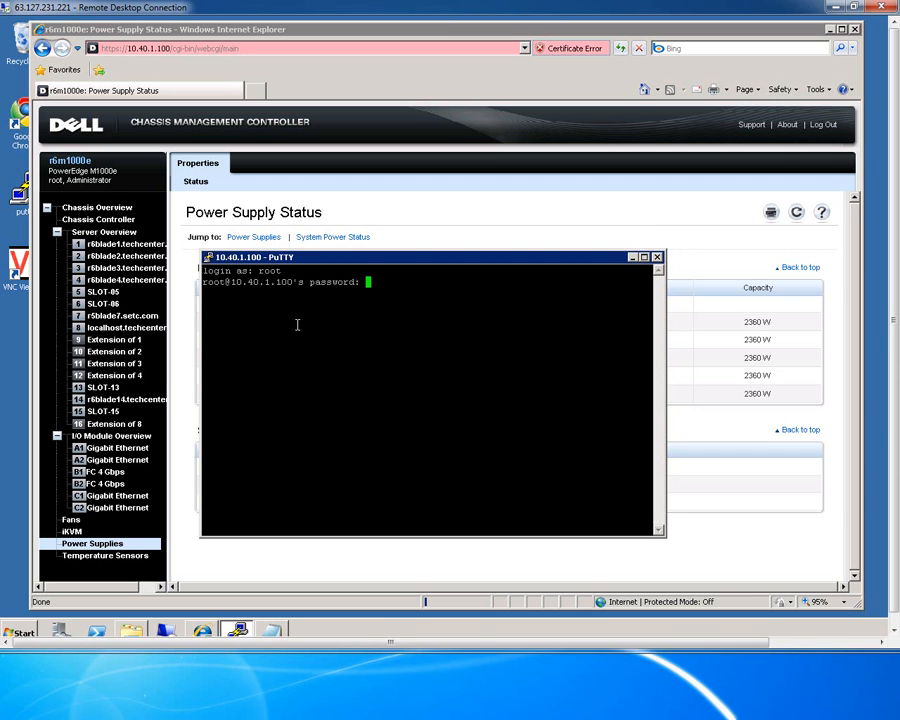
text(help)
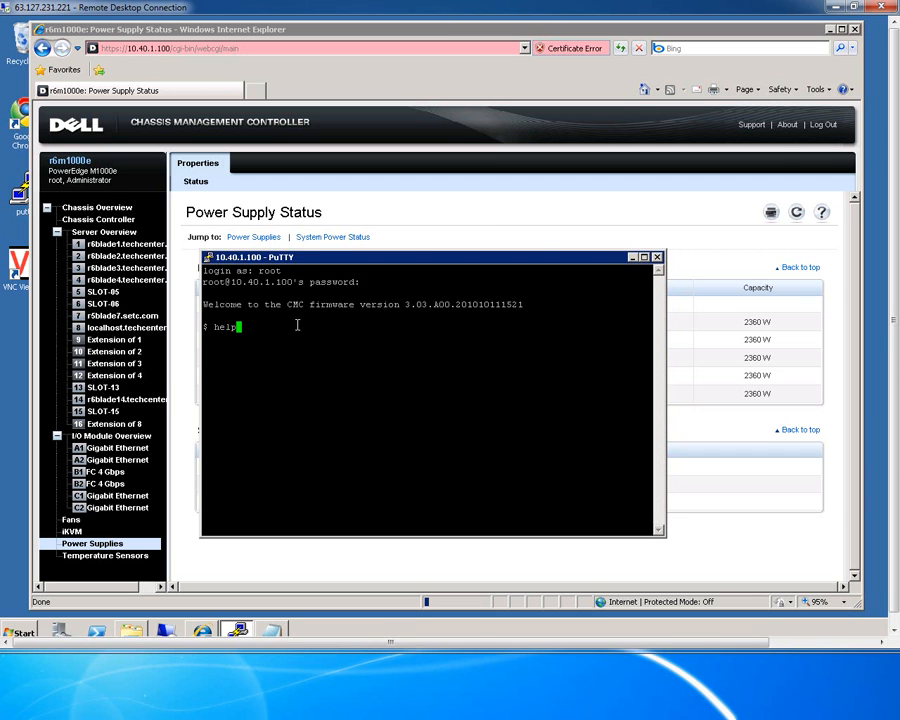
key(Return)
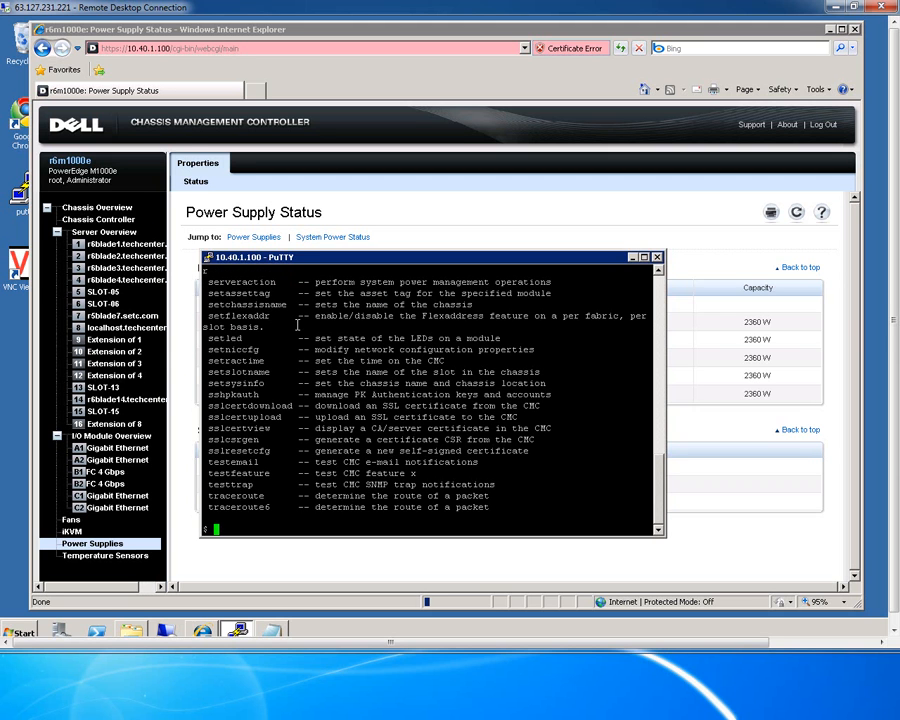
text(getcha)
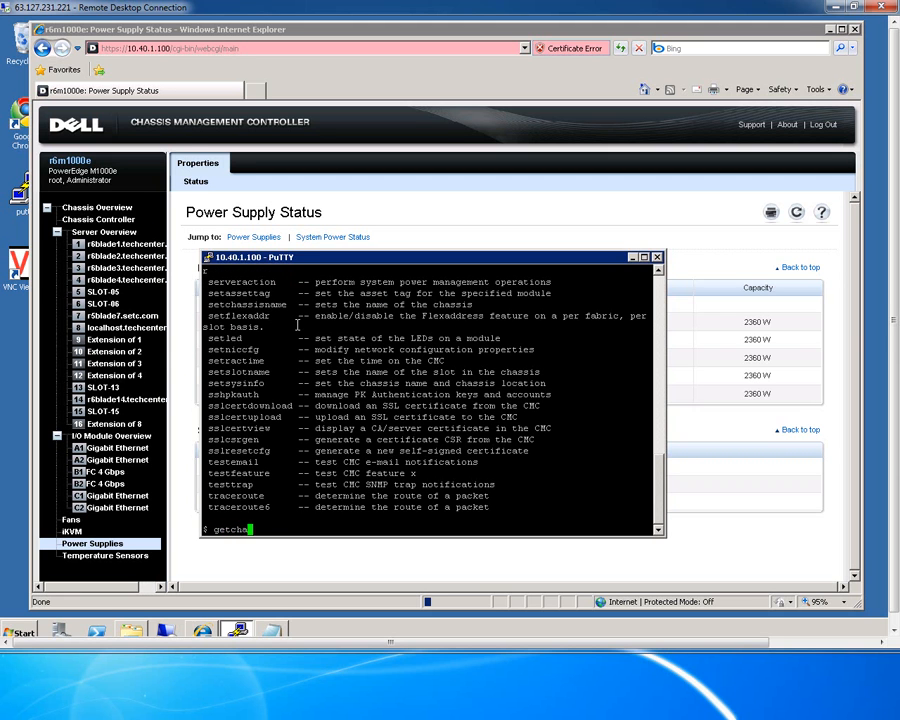
key(Return)
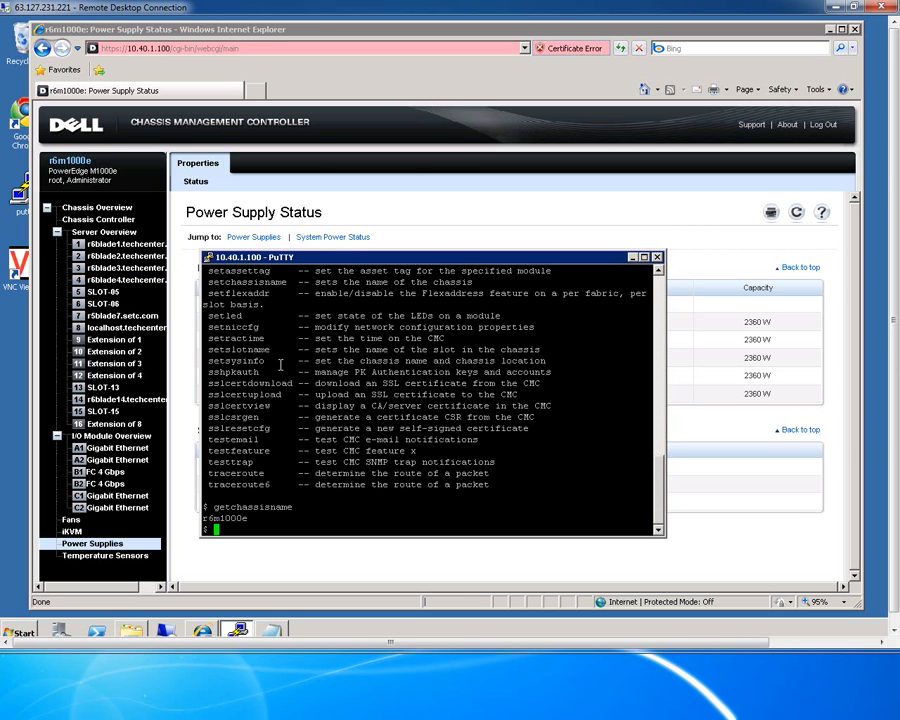
text(getioinfo)
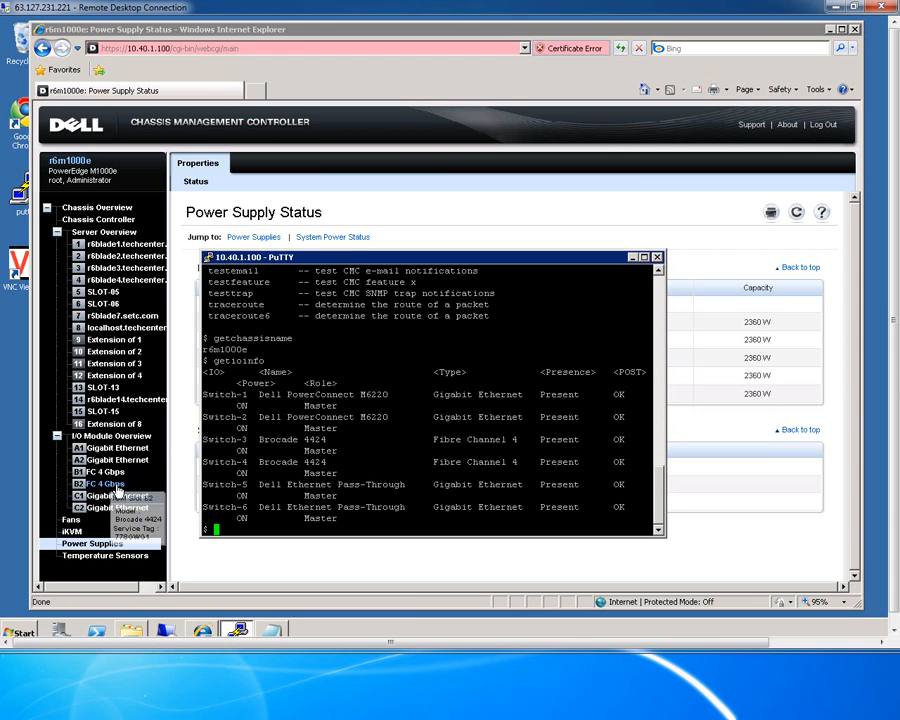
mouse_move(100, 460)
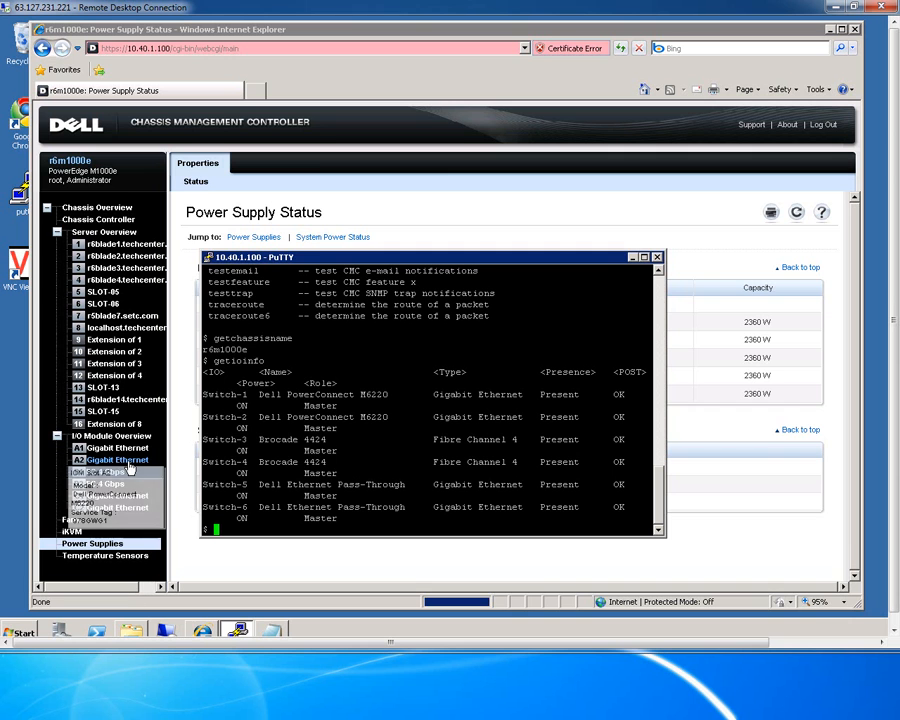